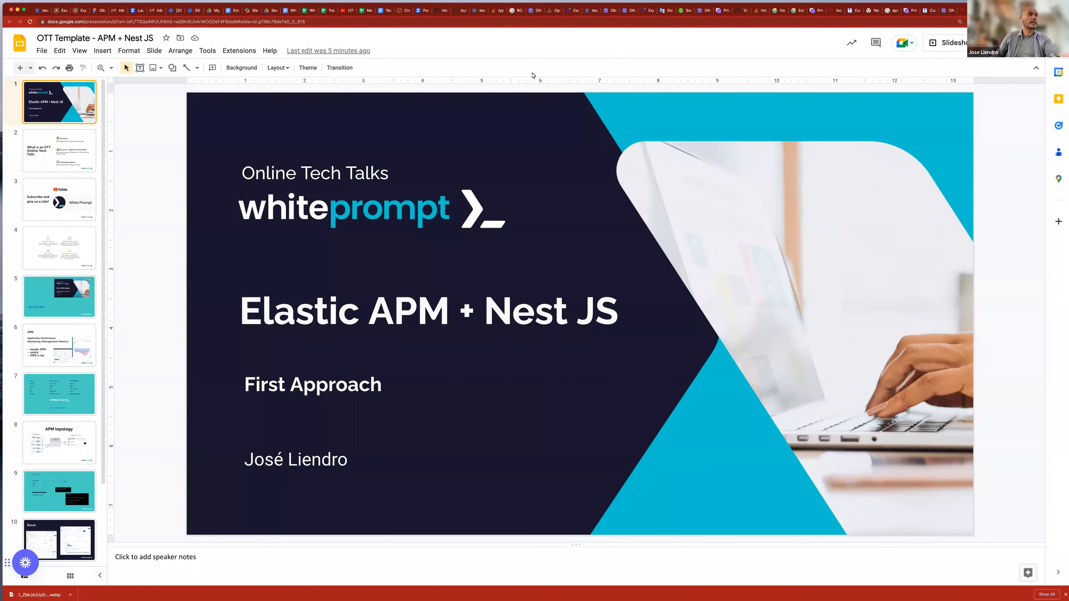
mouse_move(508, 82)
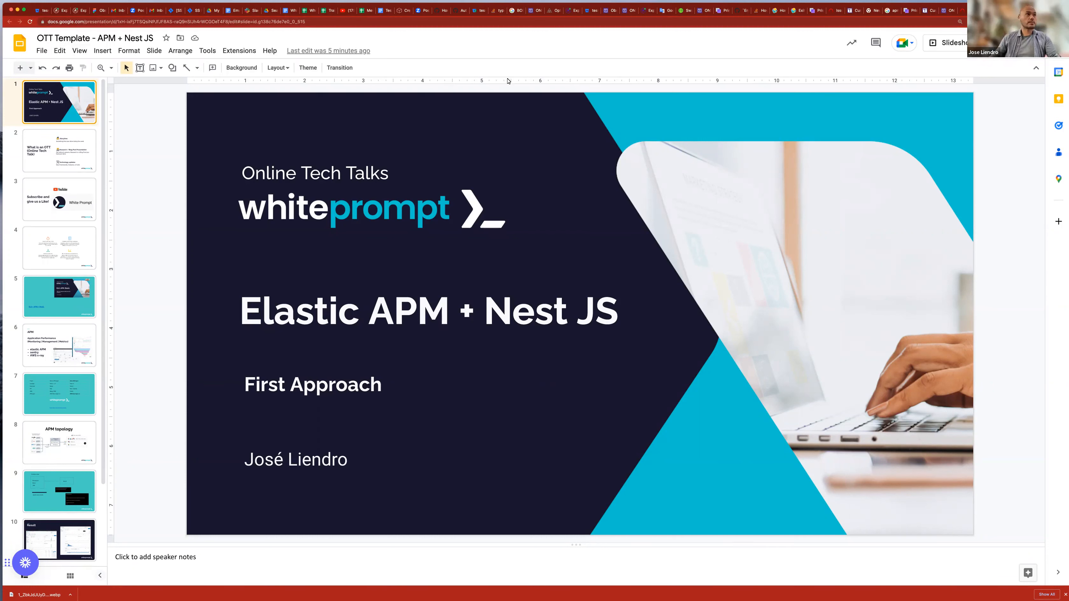
mouse_move(75, 142)
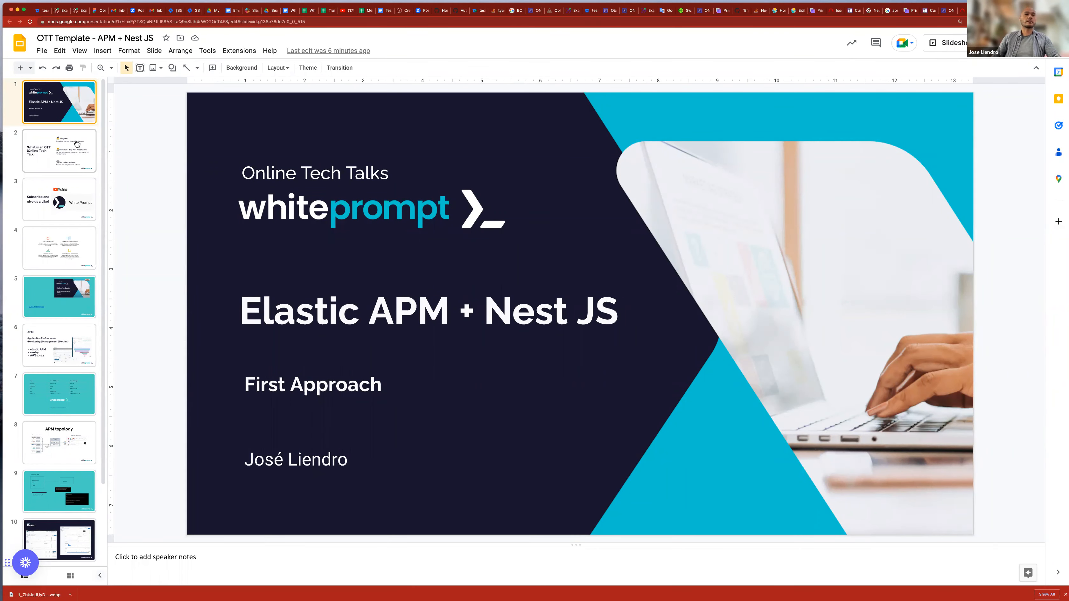
- Show slide 2, 'What is an OTT (Online Tech Talk)'
left_click(59, 150)
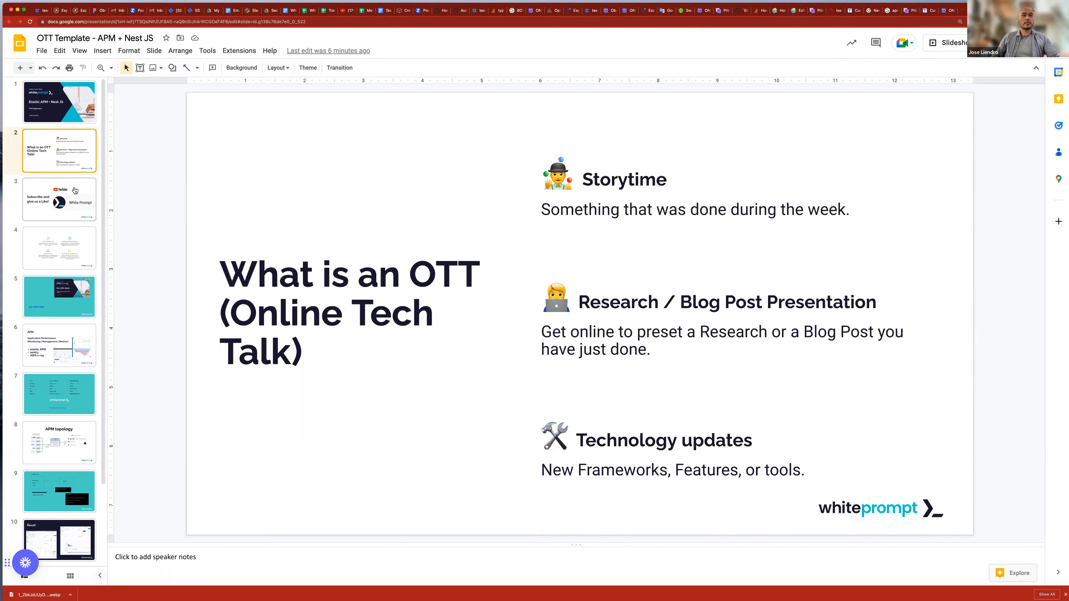
mouse_move(83, 197)
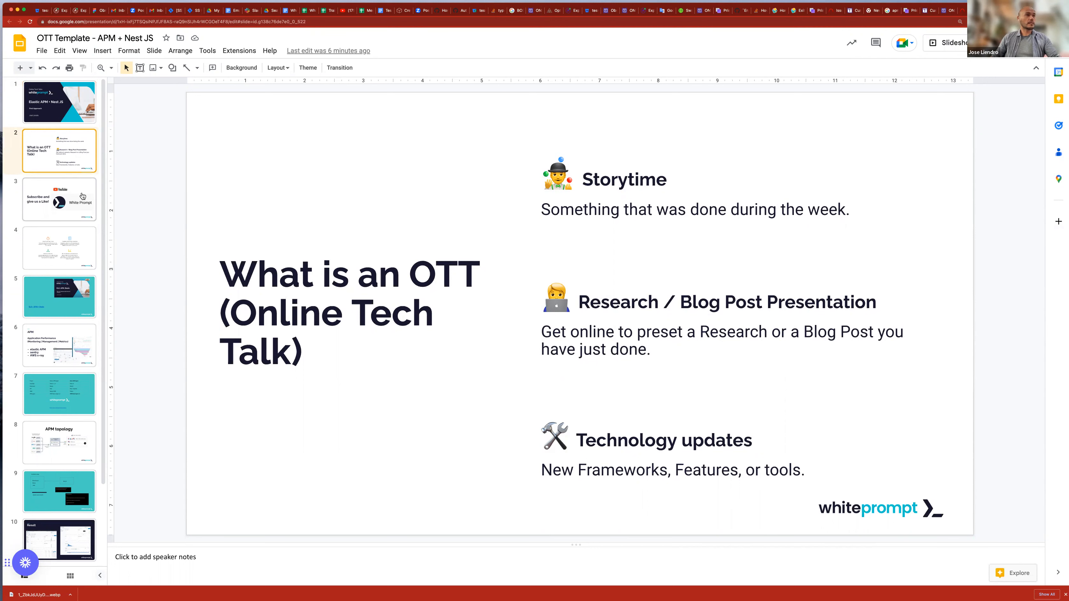
- Show slide 5 and enlarge its 'ELK, APM, Beats' talk thumbnail beside the linked video title
left_click(59, 198)
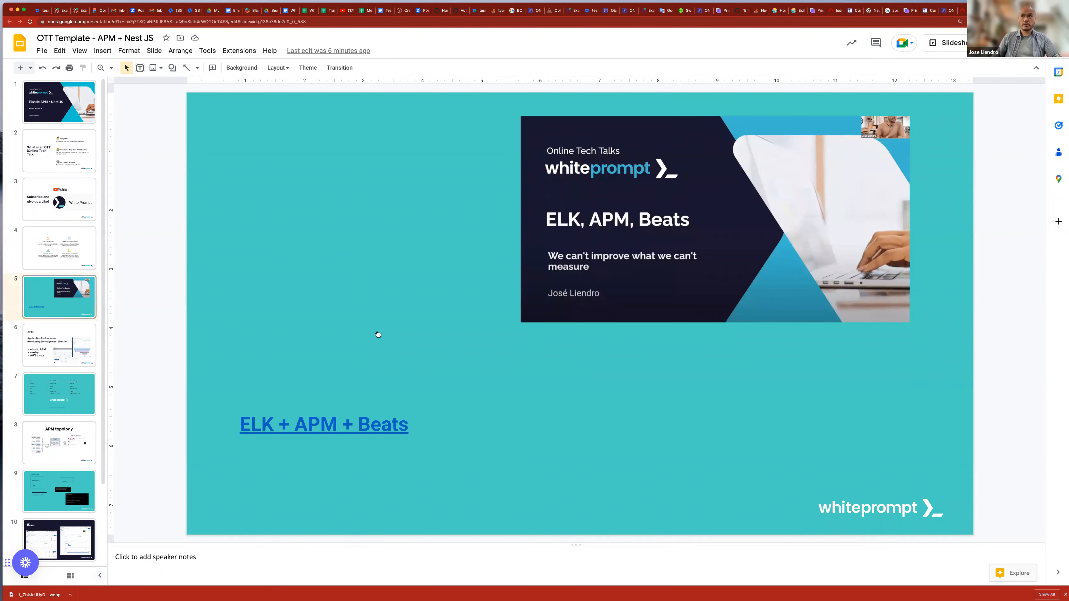
mouse_move(392, 335)
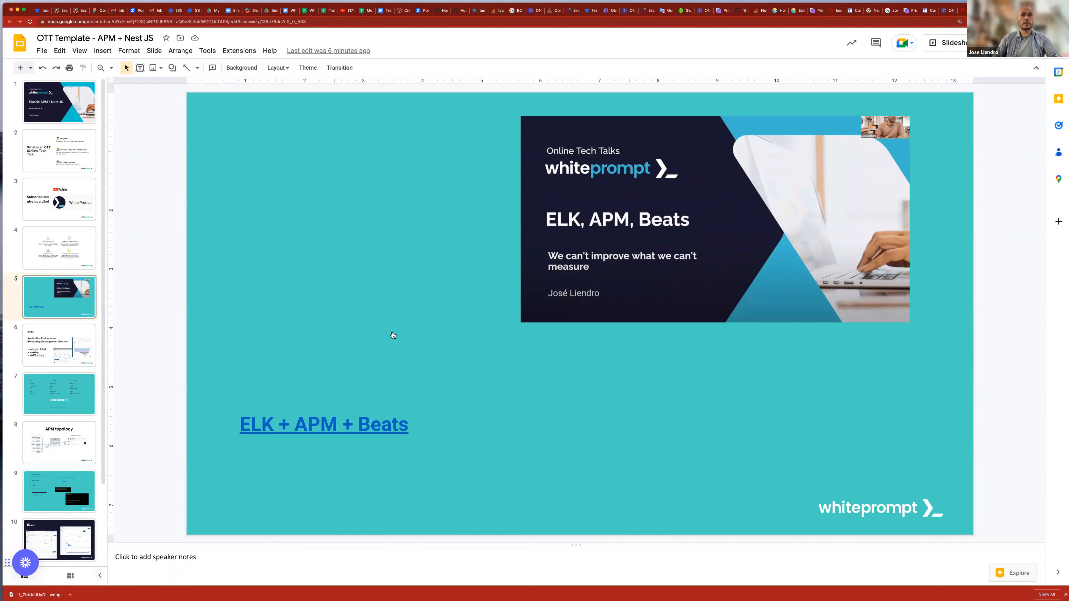
mouse_move(435, 330)
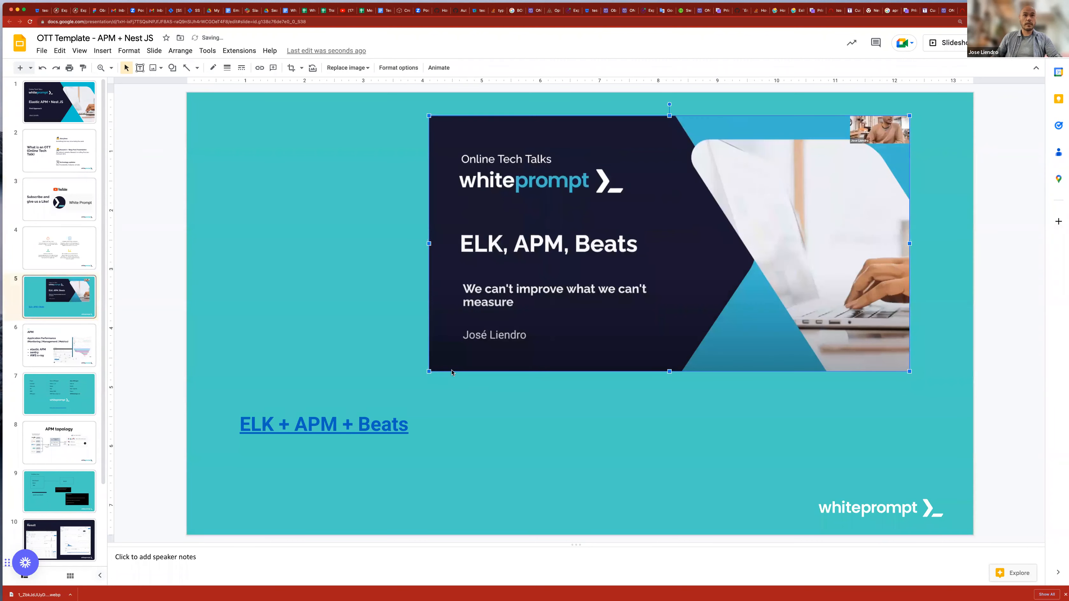
left_click(480, 402)
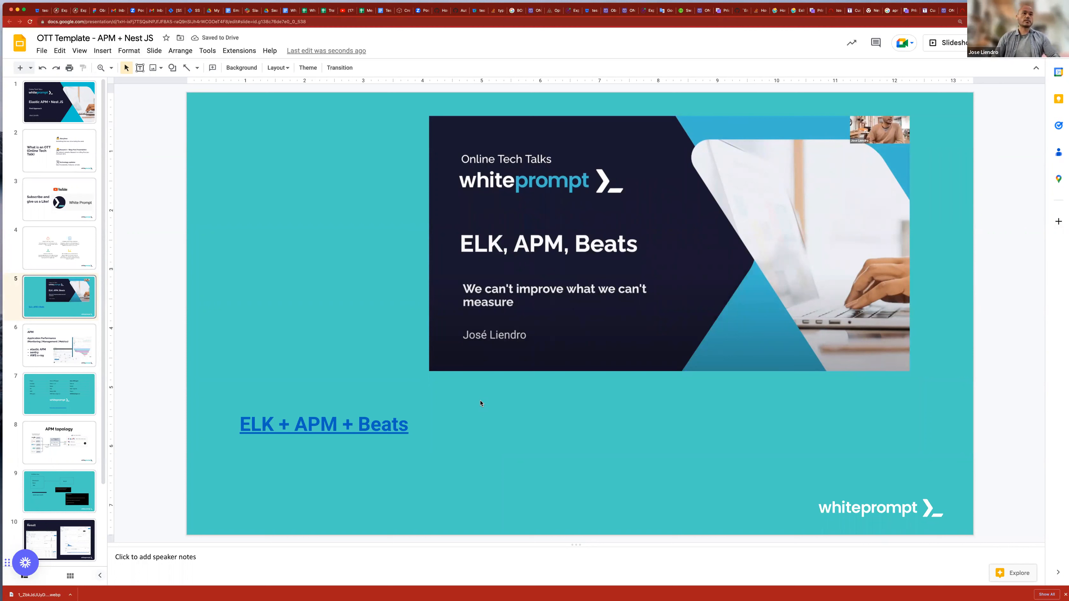
mouse_move(390, 431)
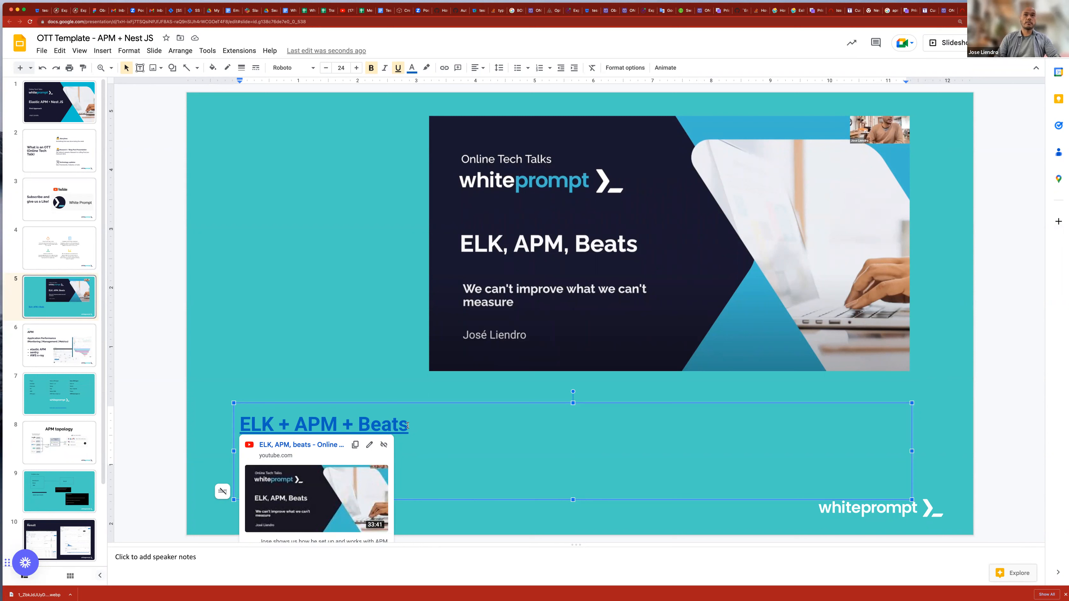
left_click(271, 340)
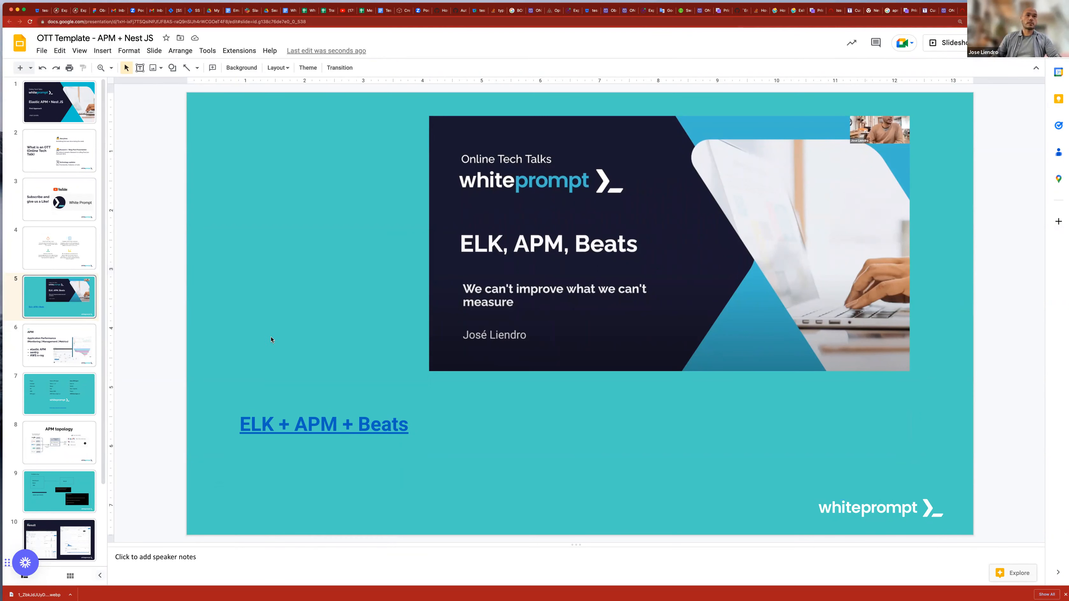
mouse_move(487, 251)
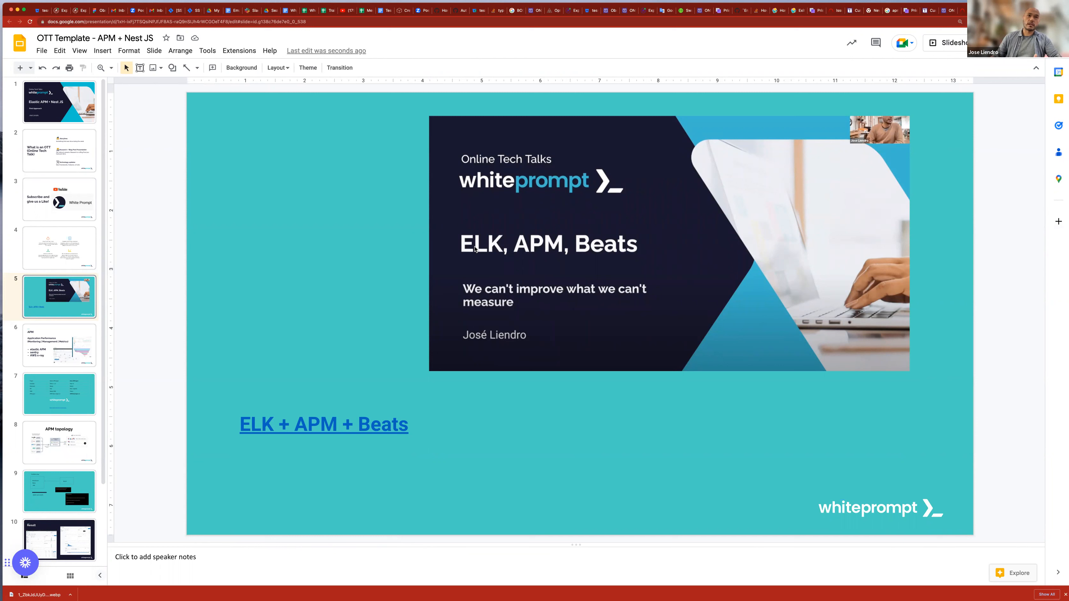
mouse_move(505, 251)
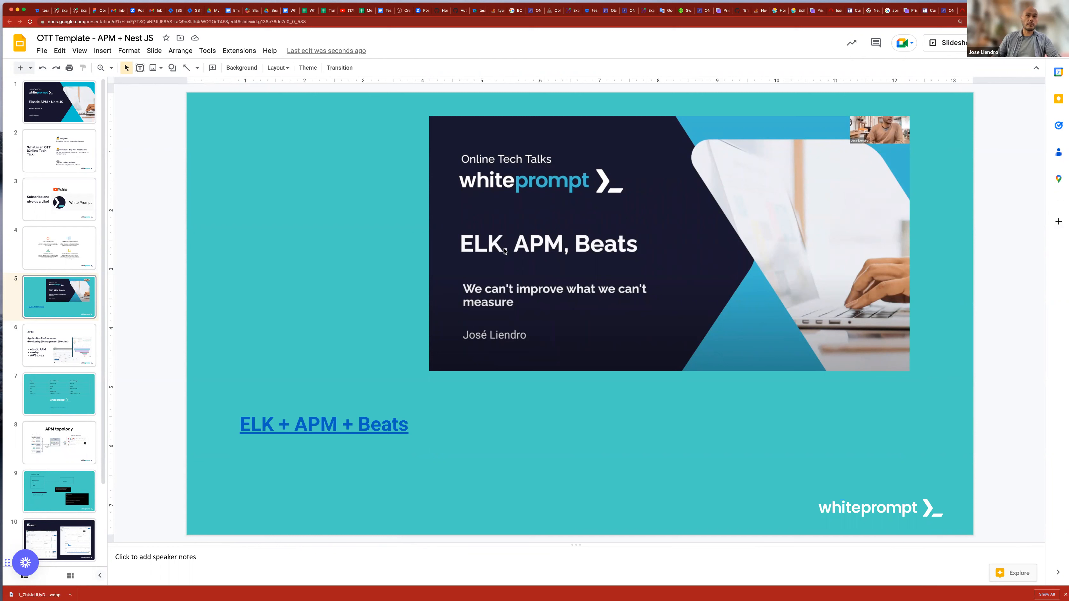
mouse_move(376, 286)
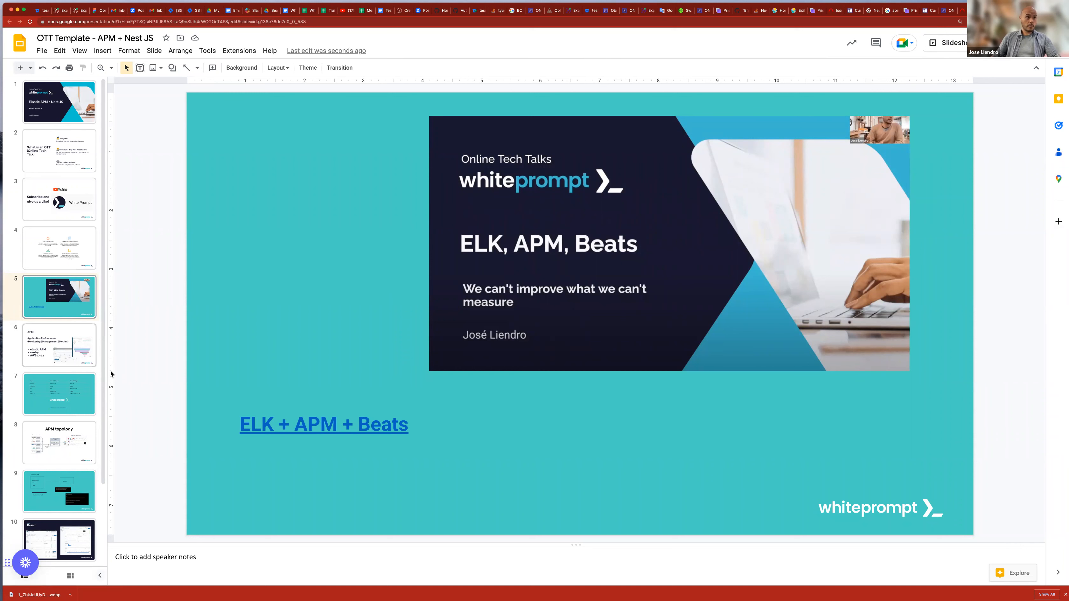
- Show slide 6, 'APM — Application Performance', listing elastic APM, sentry and AWS x-ray
left_click(59, 345)
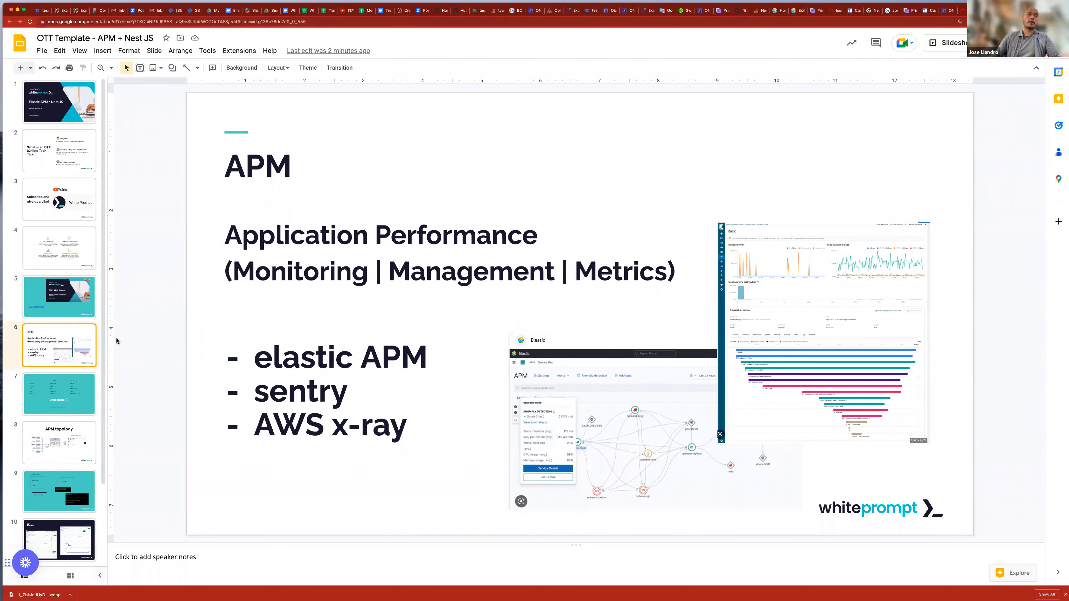
left_click(291, 235)
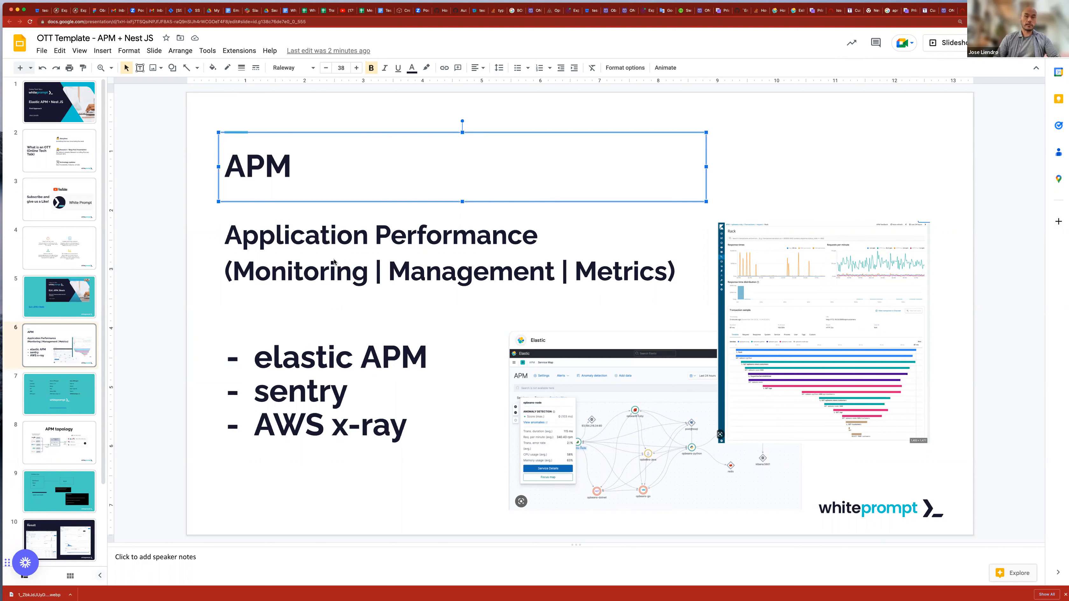
mouse_move(235, 328)
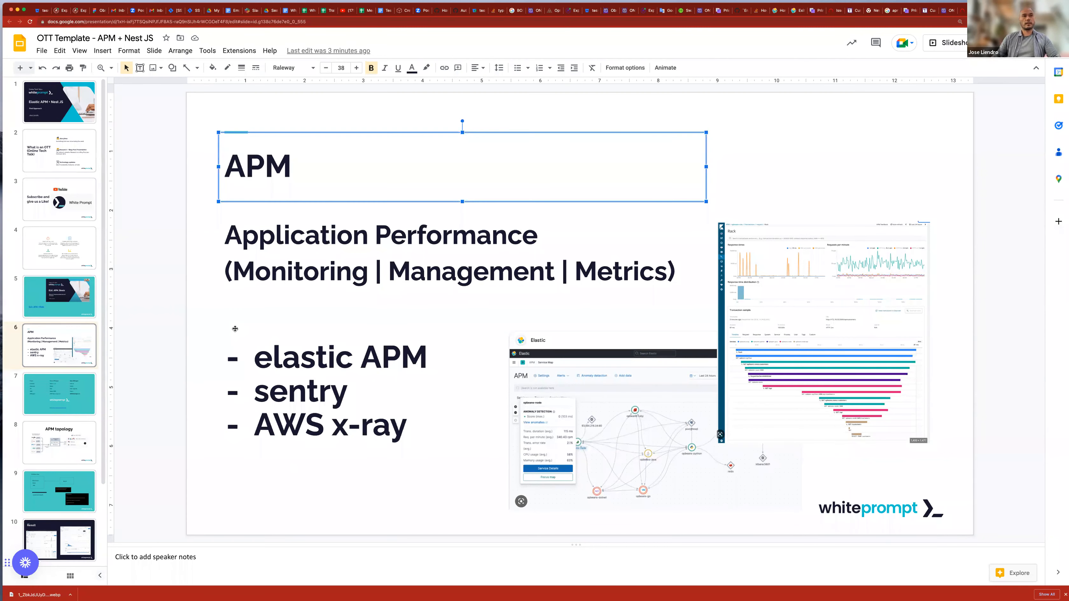
mouse_move(243, 333)
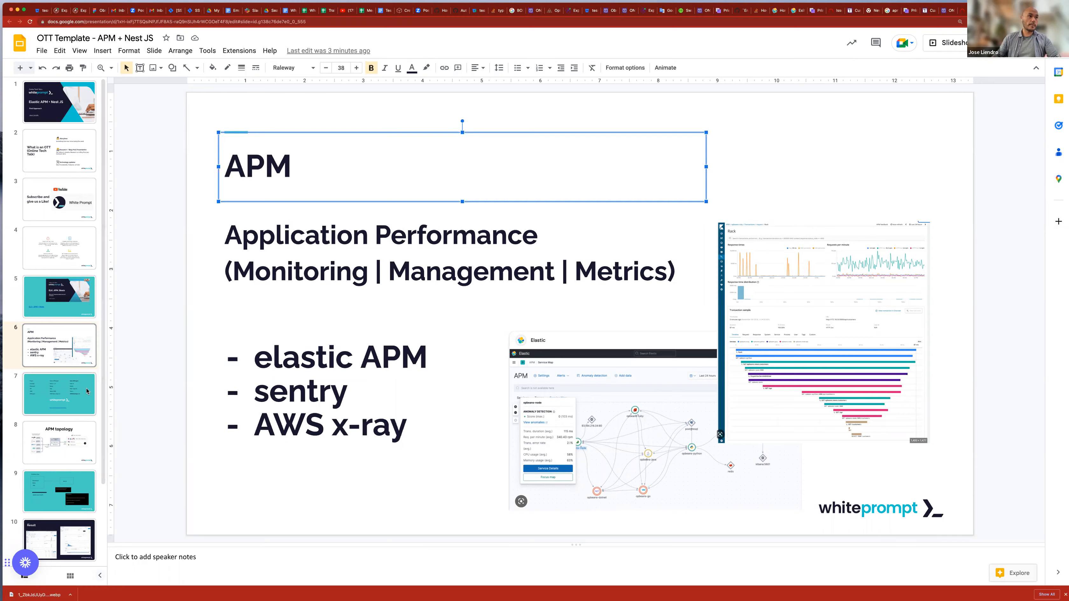
- Show slide 7's Python vs Node agent table, pointing out Django ORM, Node Agent v.3 and Python Agent v.6
left_click(59, 393)
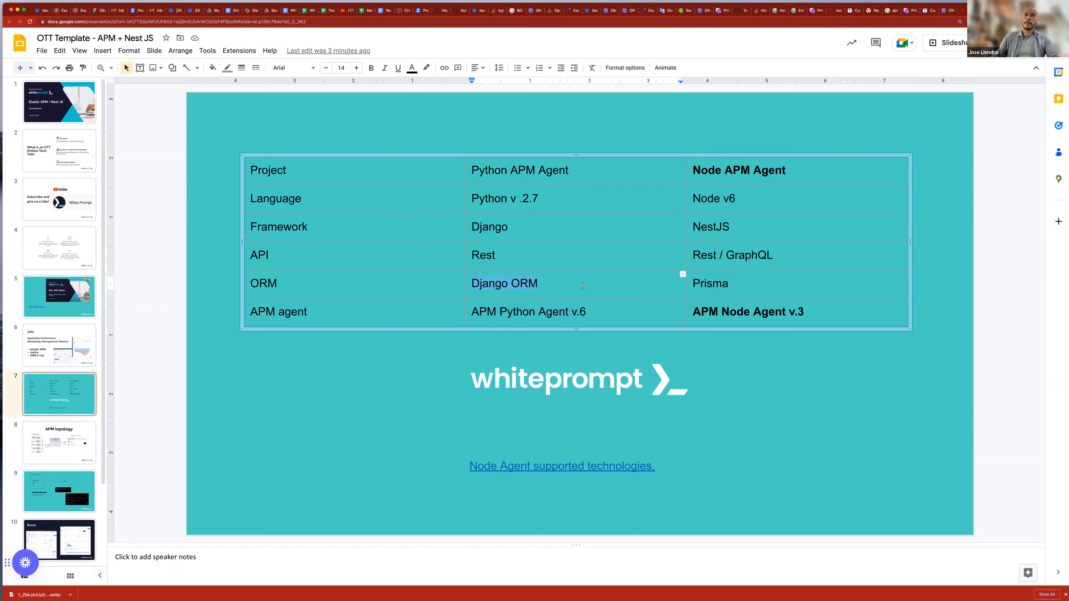
left_click(714, 199)
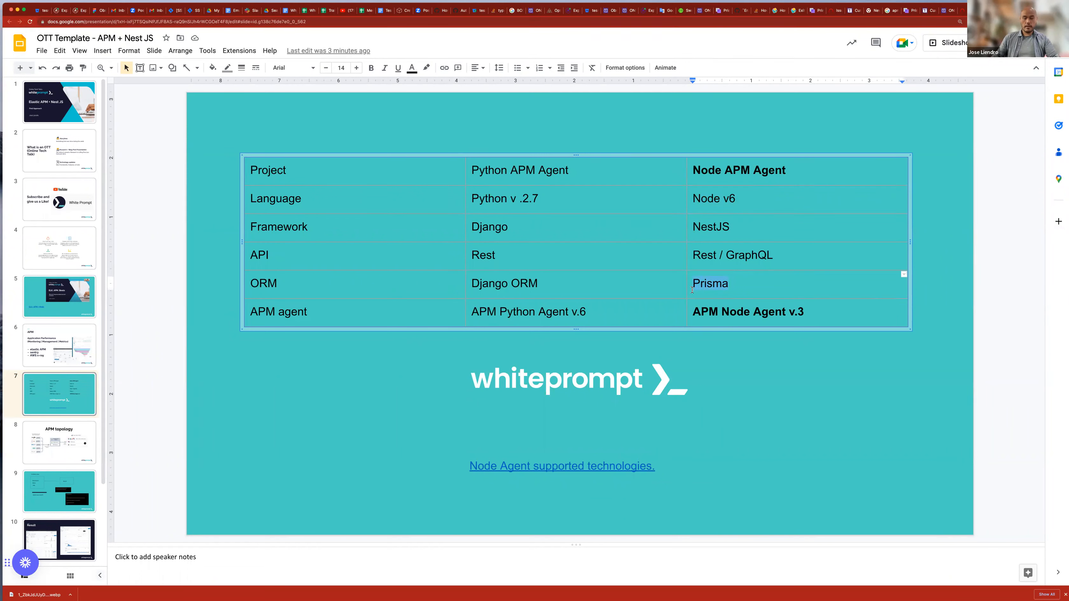
mouse_move(712, 297)
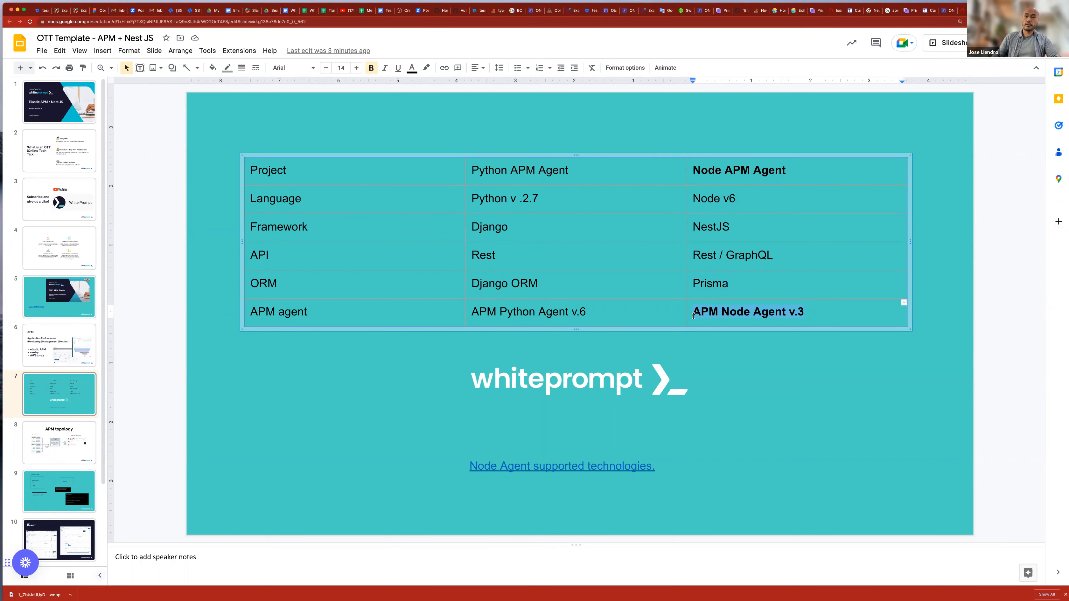
left_click(585, 312)
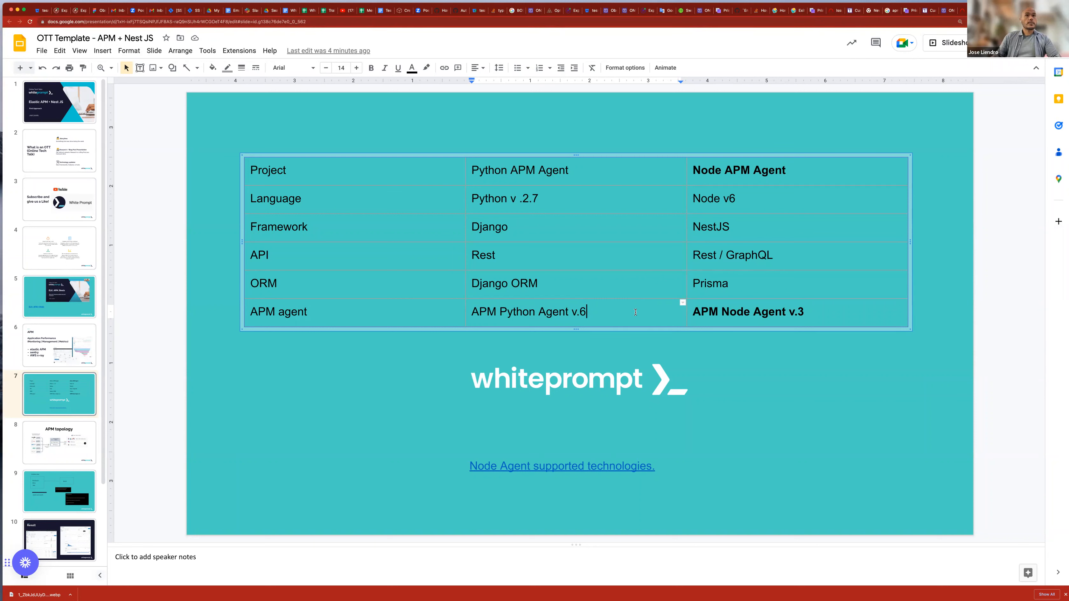
left_click(600, 474)
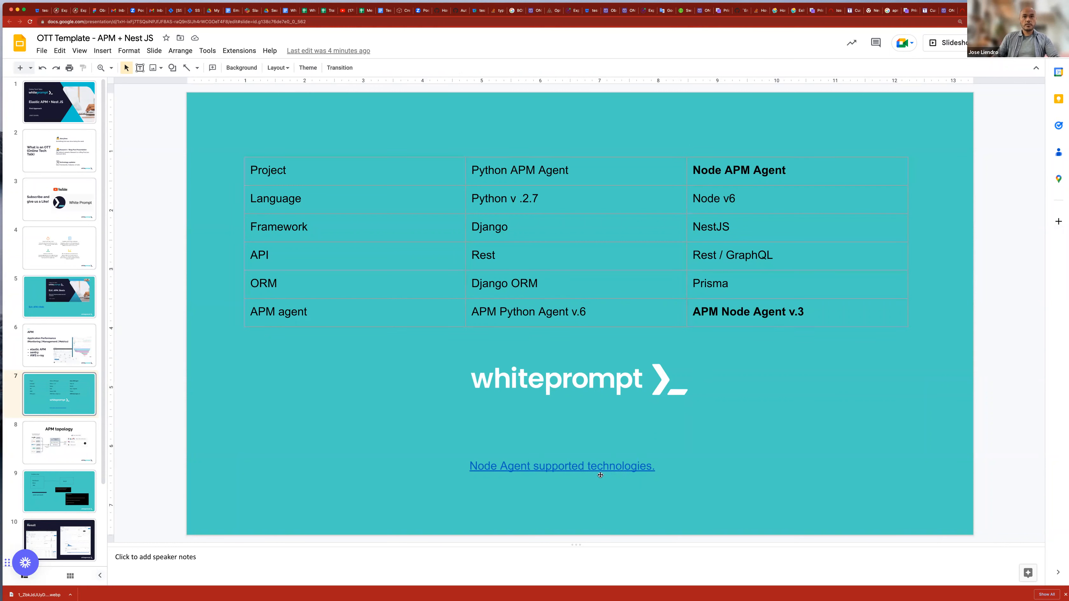
left_click(561, 466)
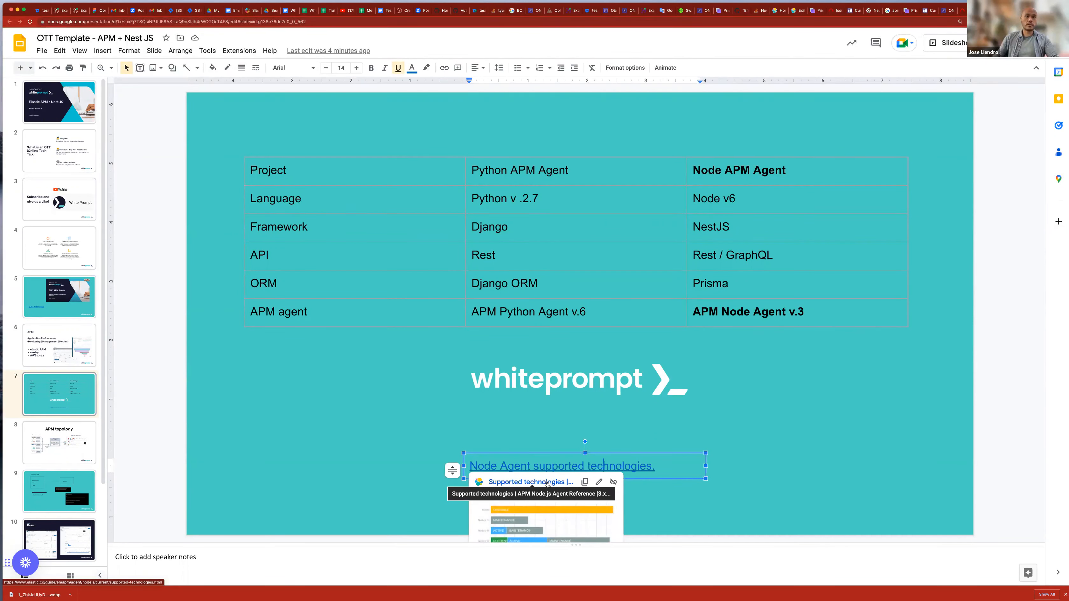
- Follow the Node Agent supported technologies link and read down through its instrumented modules table
left_click(560, 466)
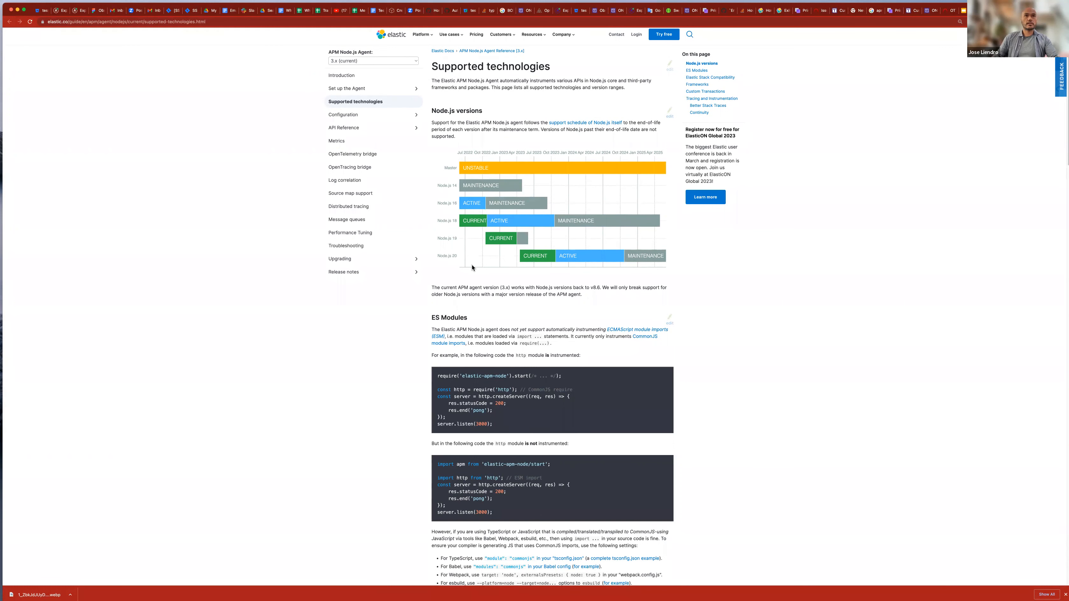
mouse_move(473, 197)
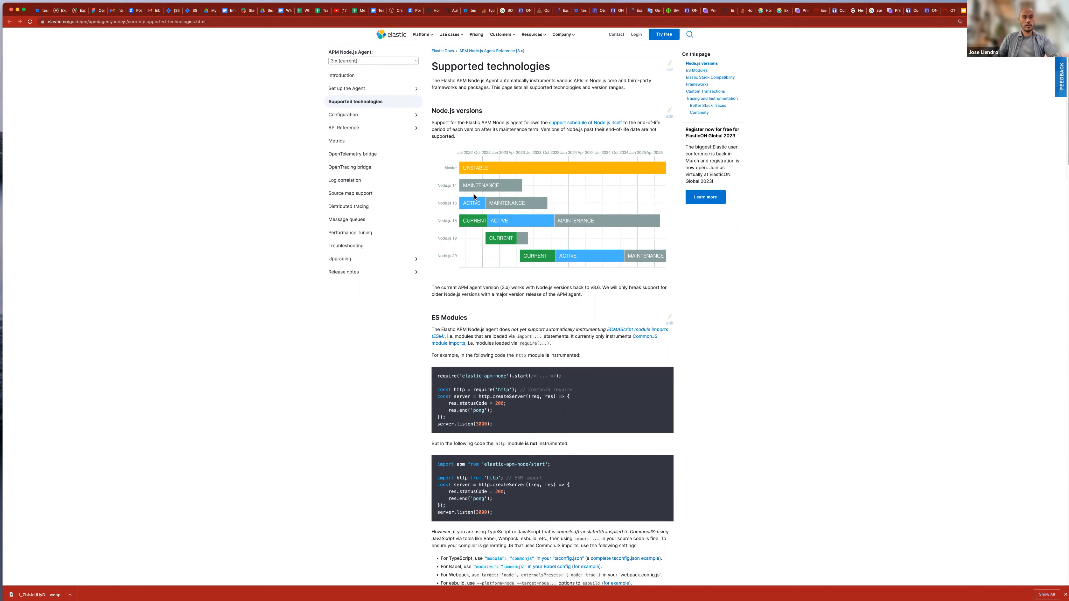
mouse_move(483, 228)
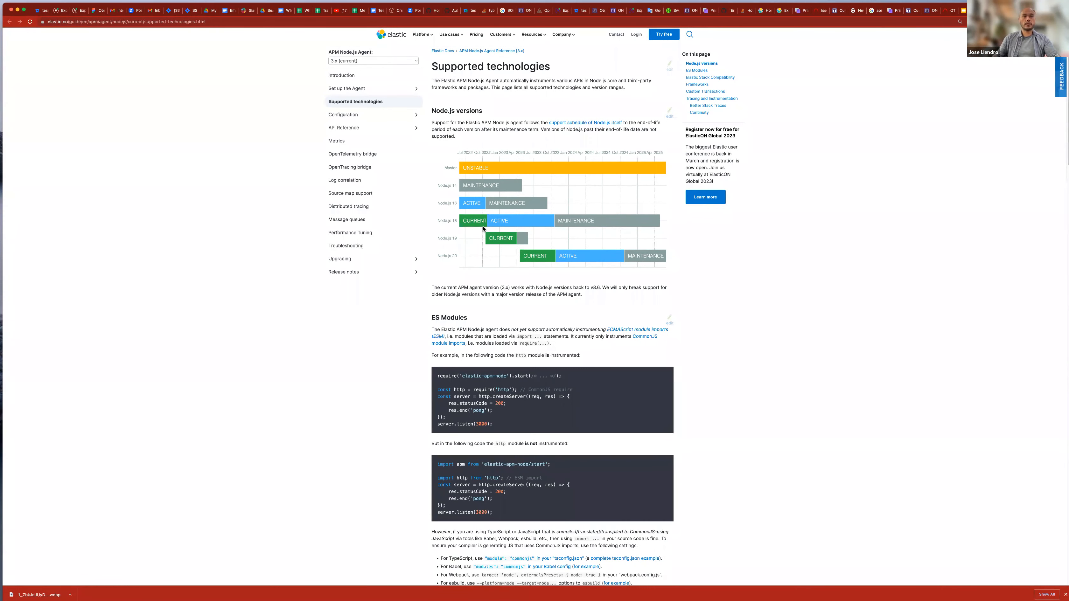
scroll("down", 3)
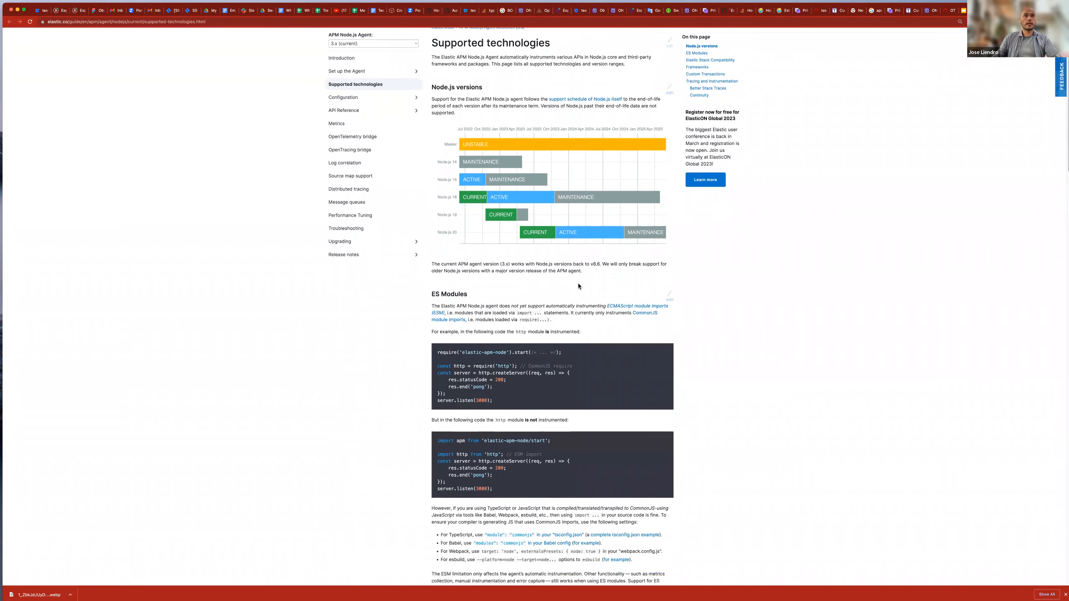
scroll("down", 3)
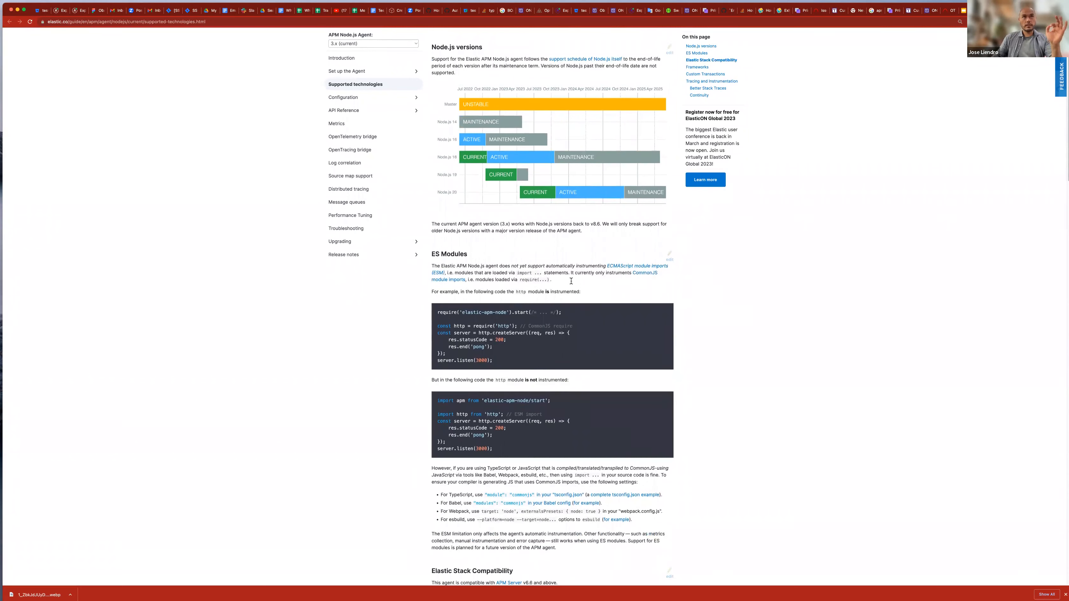
scroll("down", 3)
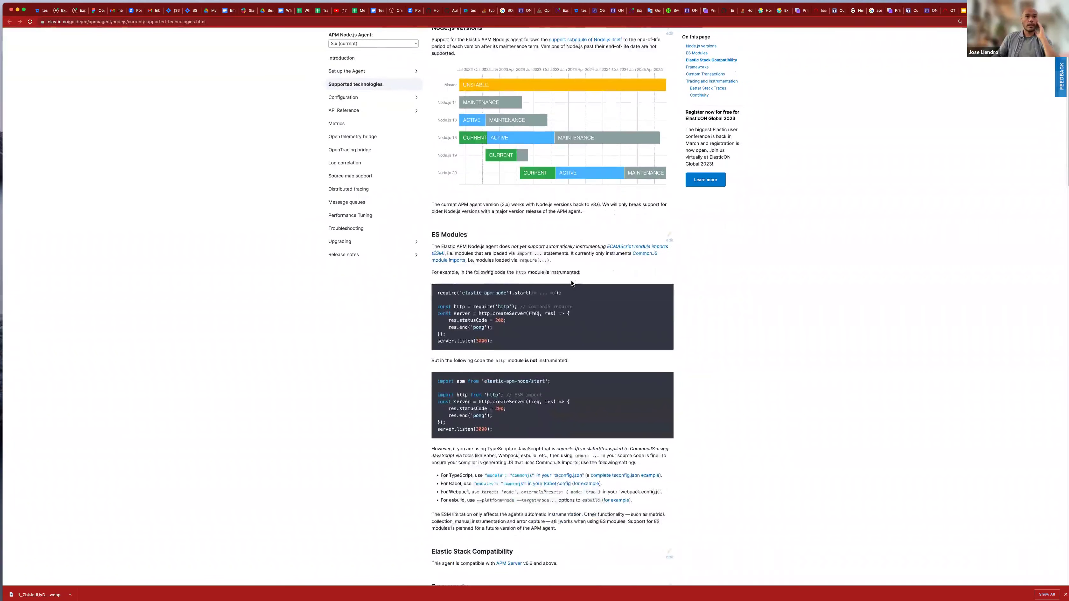
scroll("down", 3)
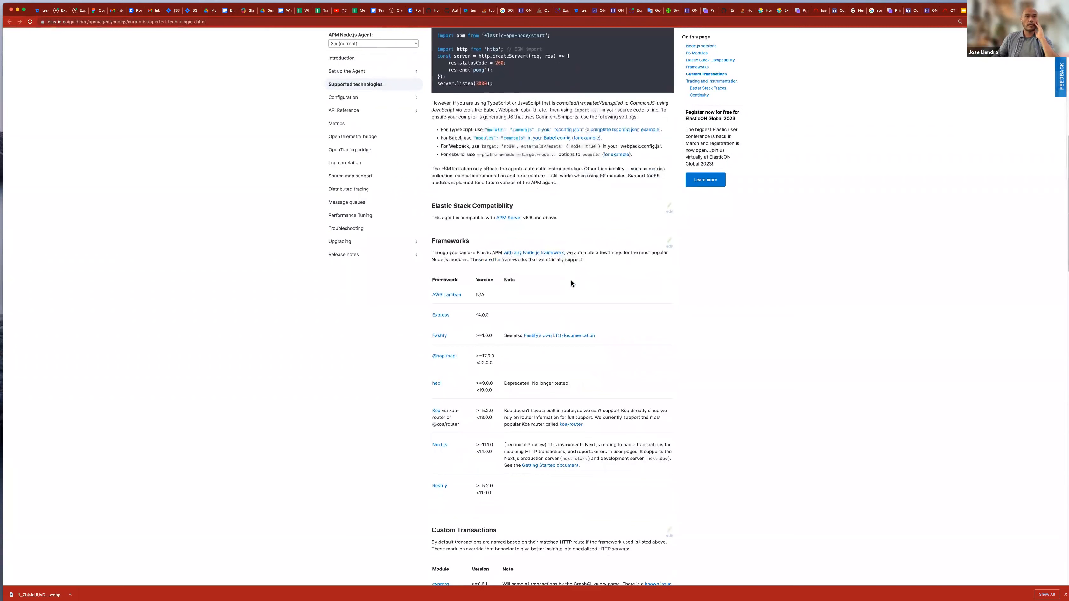
scroll("down", 3)
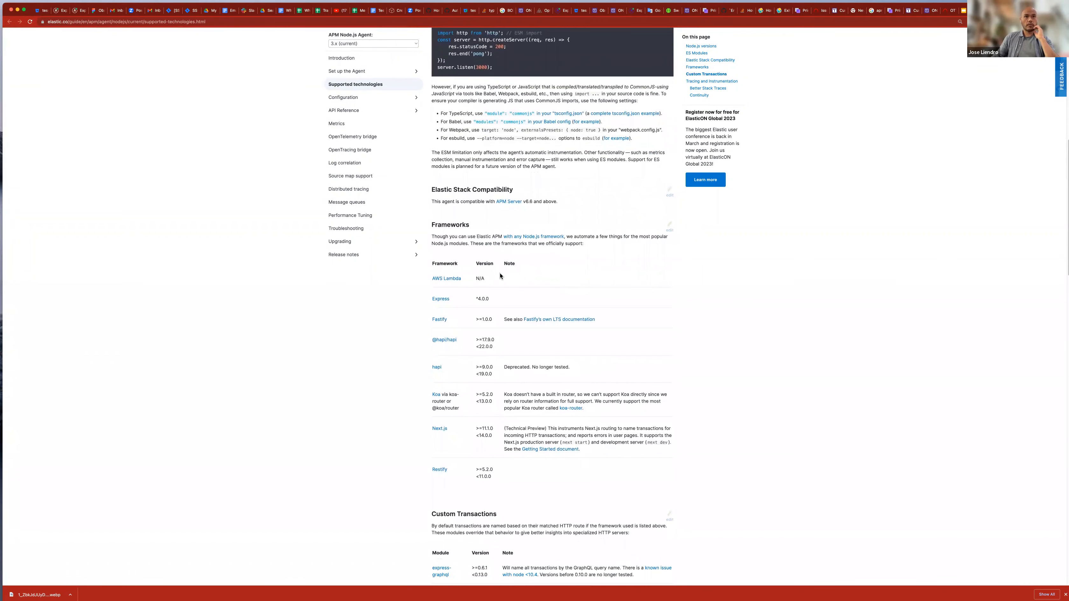
mouse_move(474, 276)
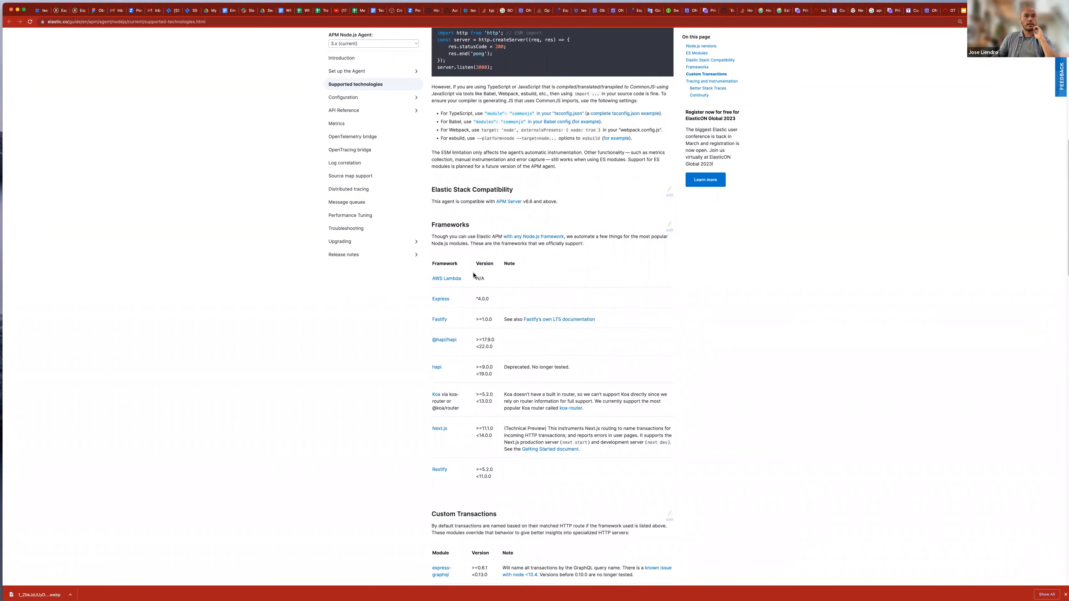
scroll("down", 3)
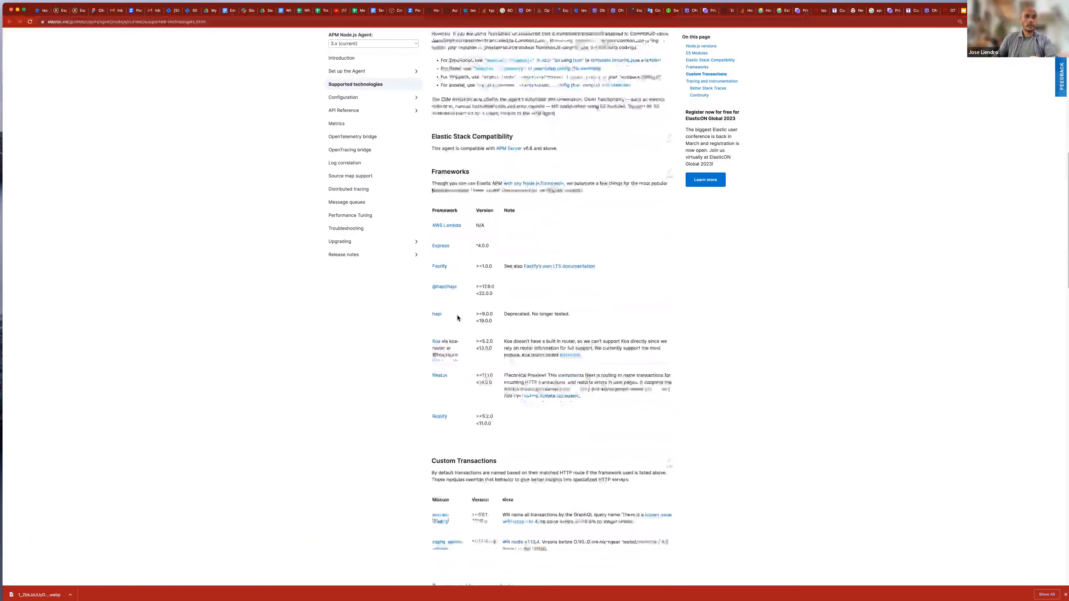
scroll("up", 3)
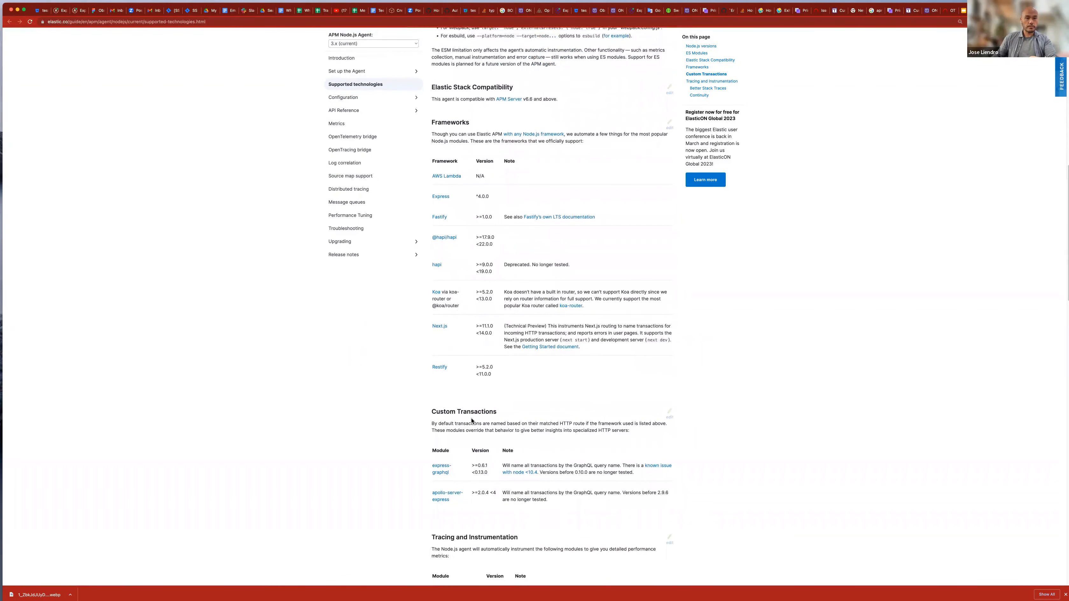
scroll("down", 3)
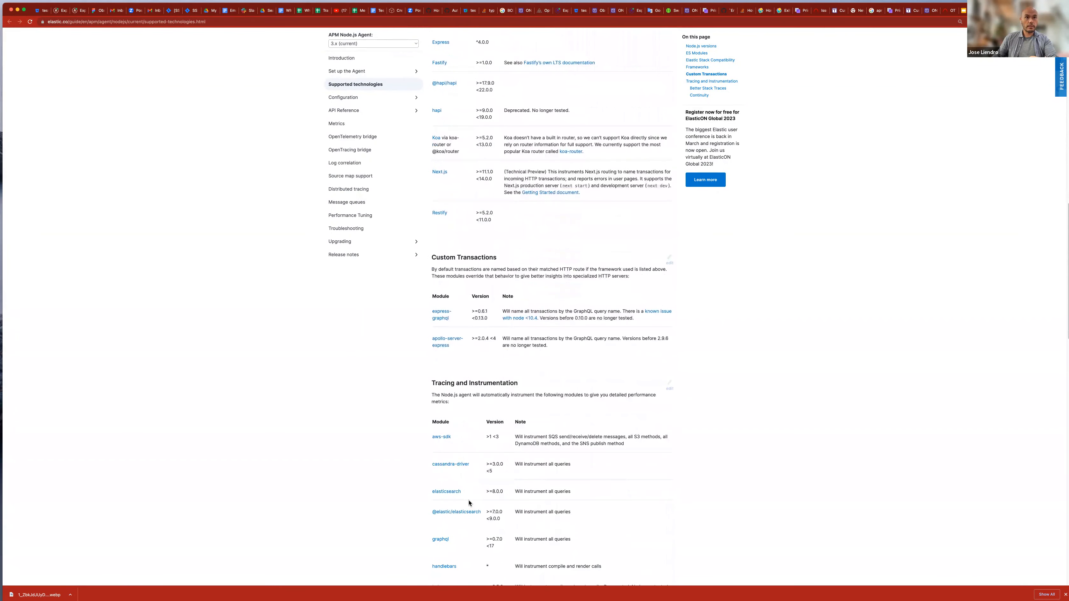
scroll("down", 3)
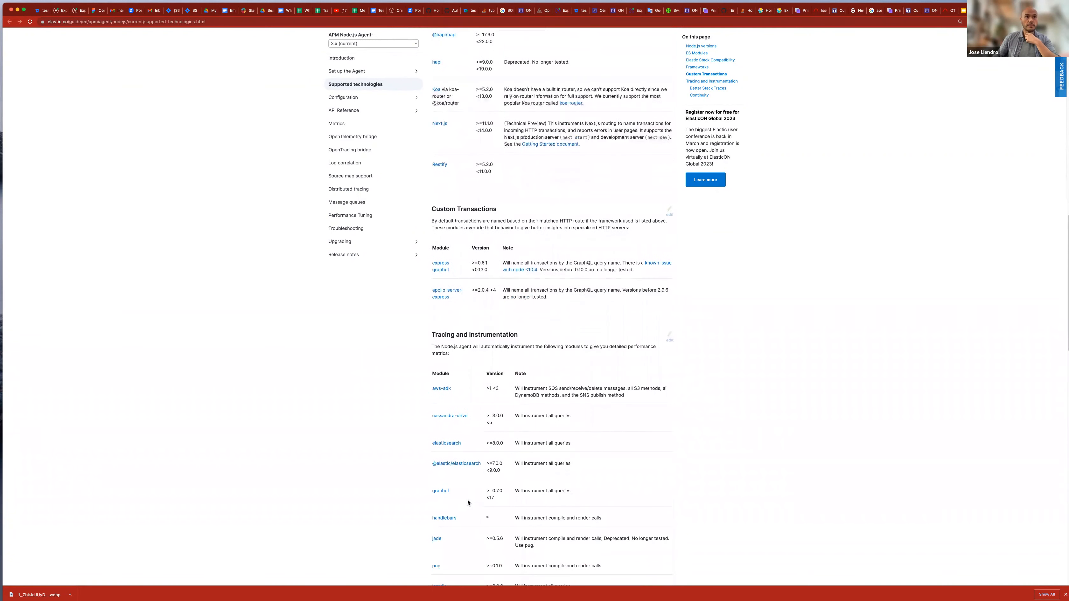
scroll("down", 3)
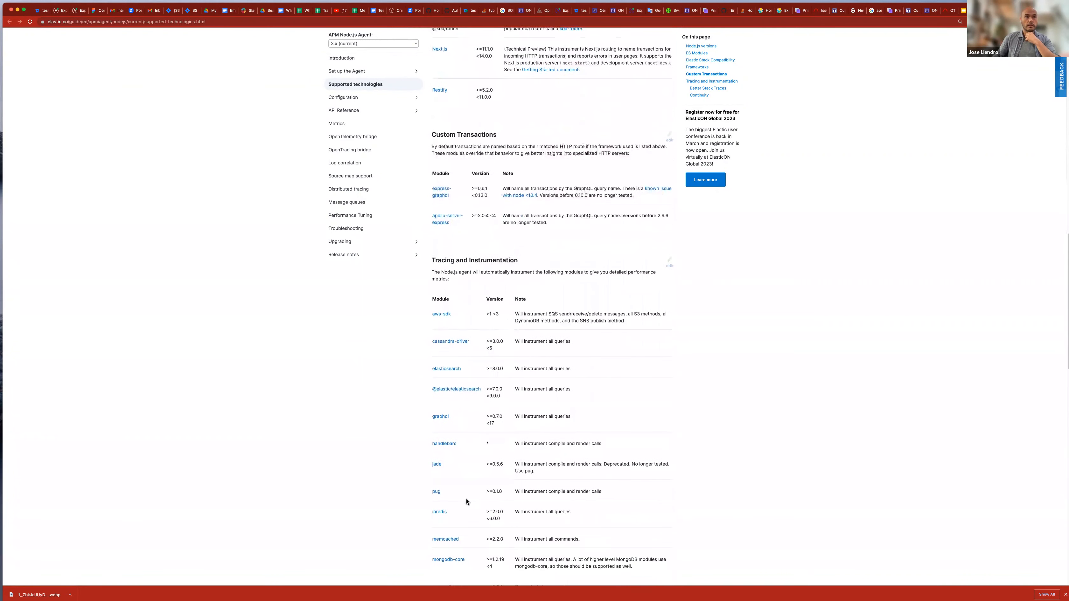
scroll("down", 3)
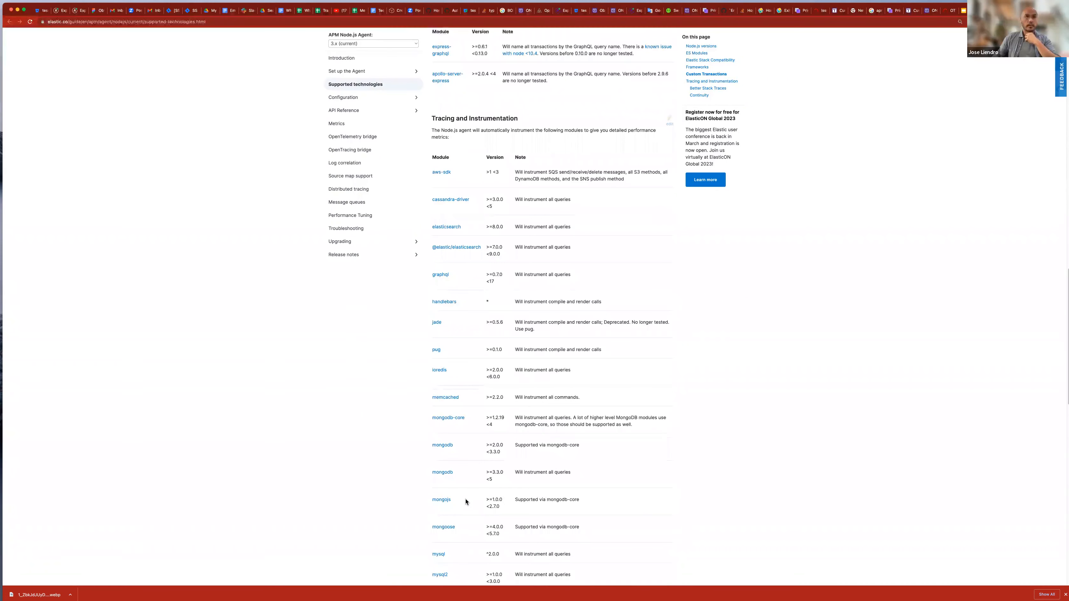
scroll("down", 3)
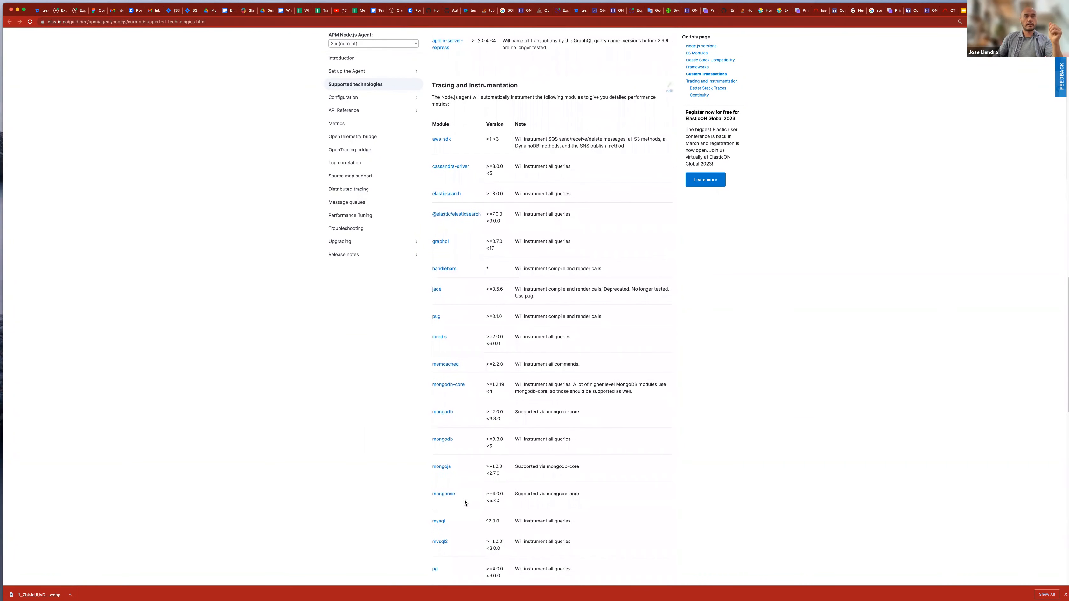
scroll("down", 3)
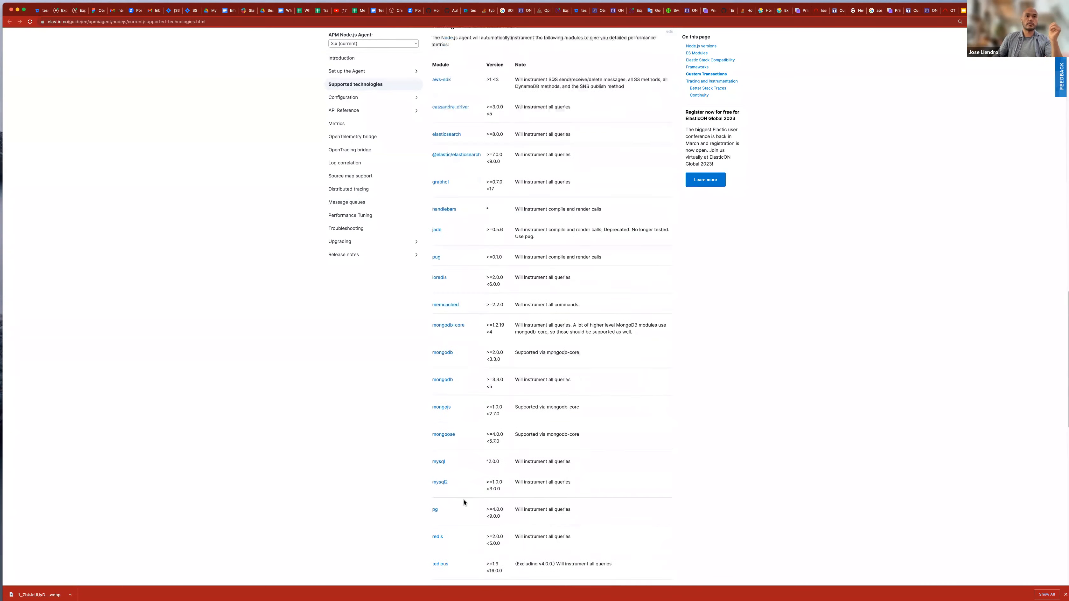
- Scroll the Supported technologies page back to its top
scroll("up", 3)
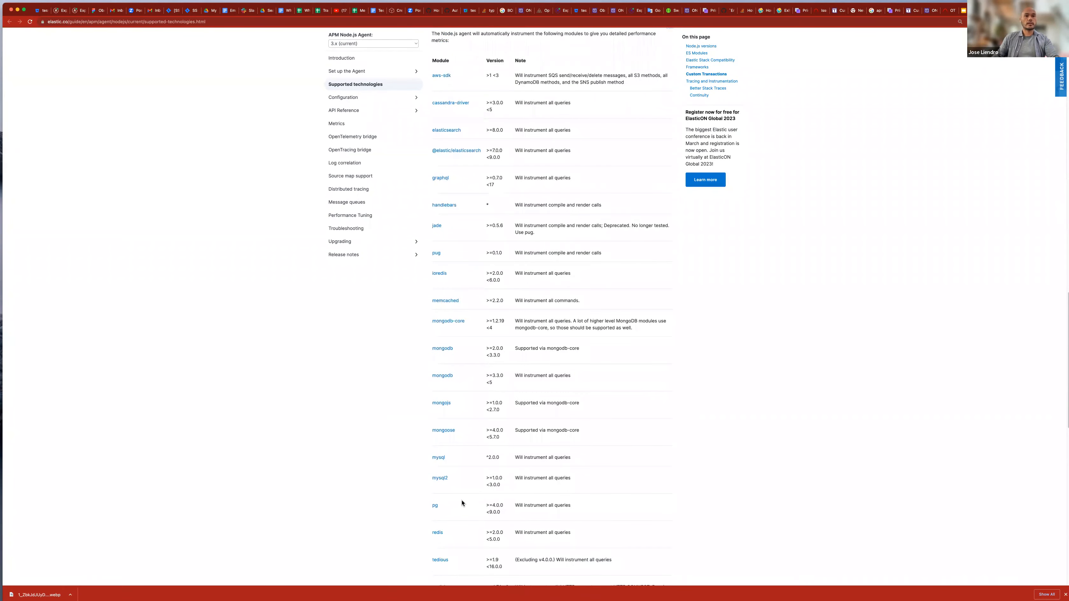
scroll("up", 3)
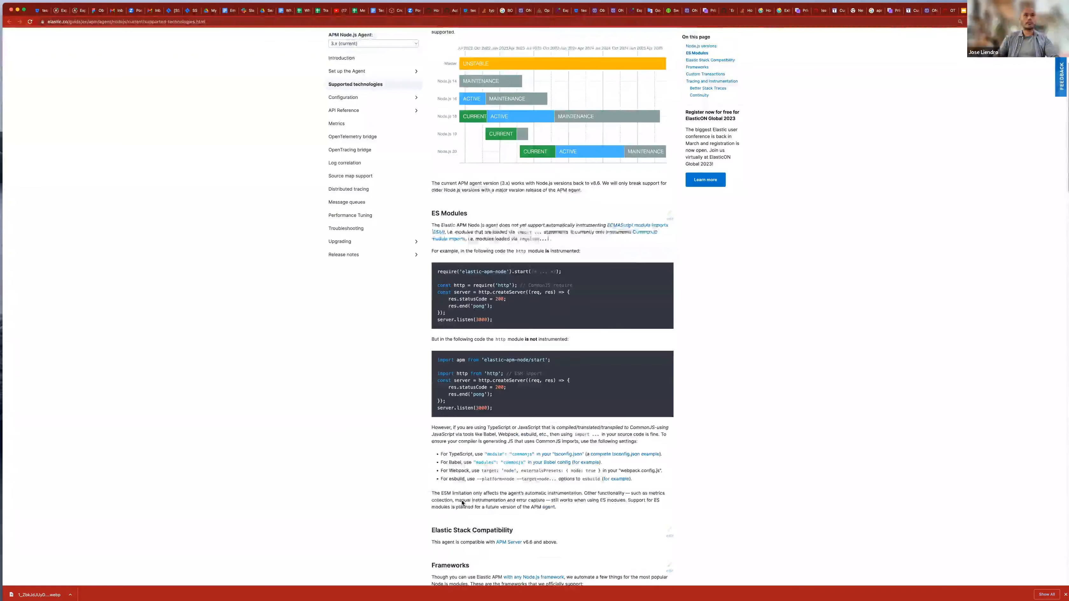
scroll("up", 3)
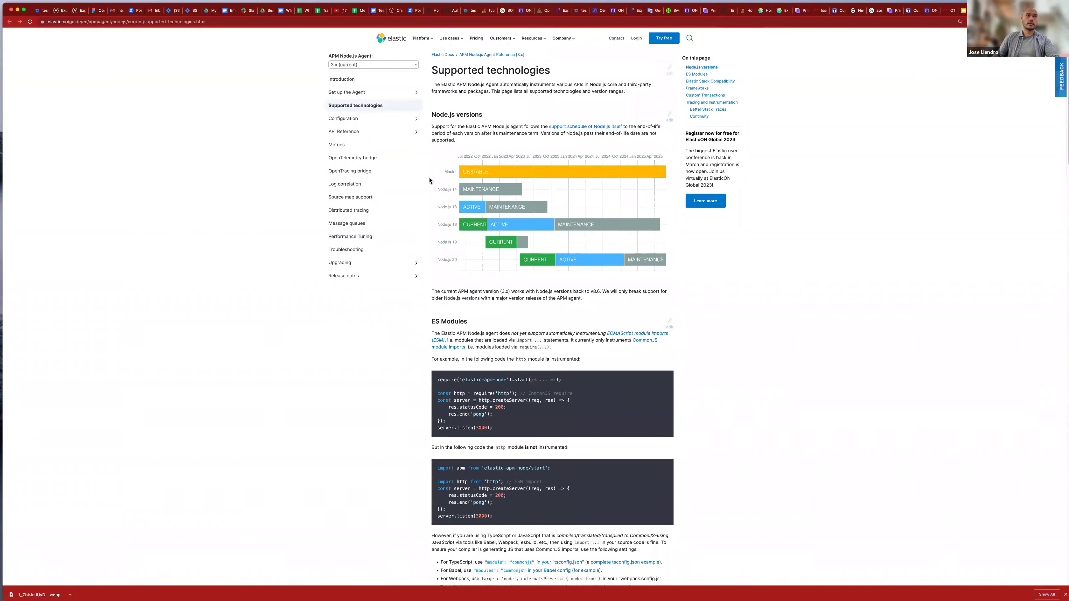
mouse_move(423, 94)
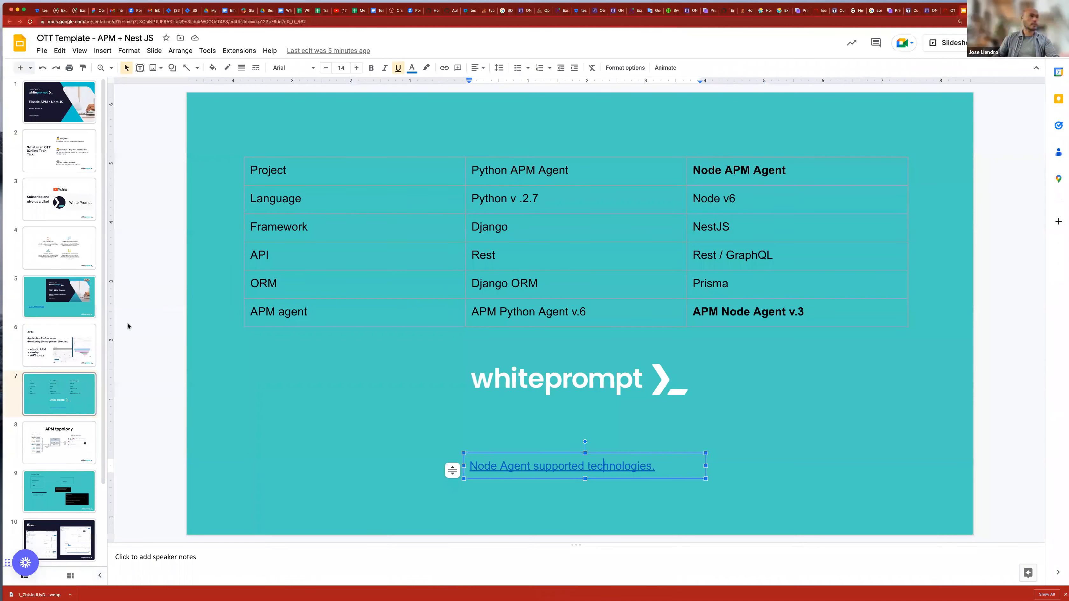
left_click(59, 442)
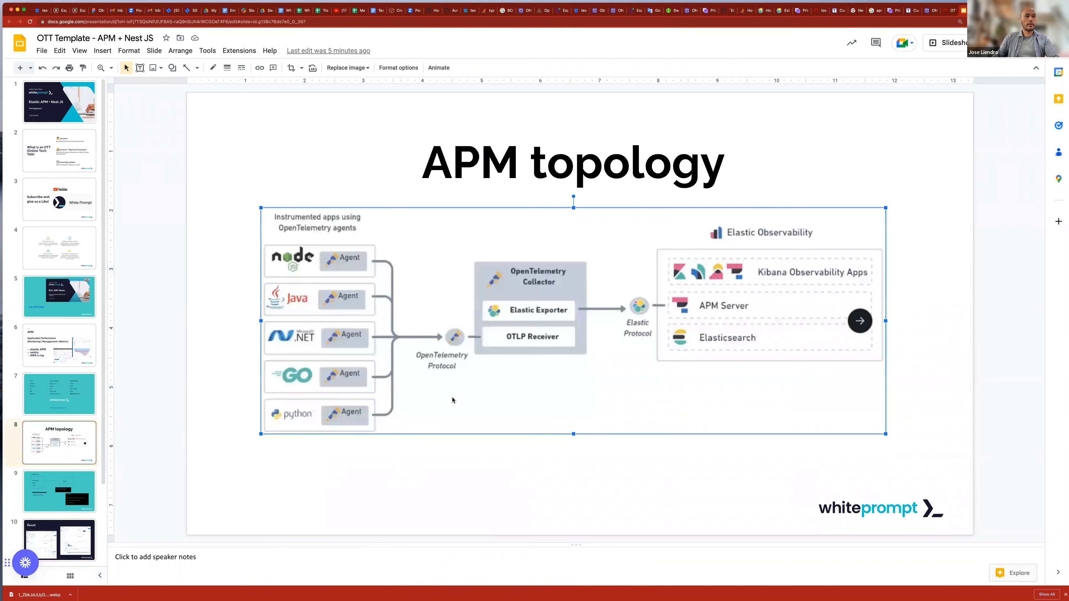
left_click(536, 450)
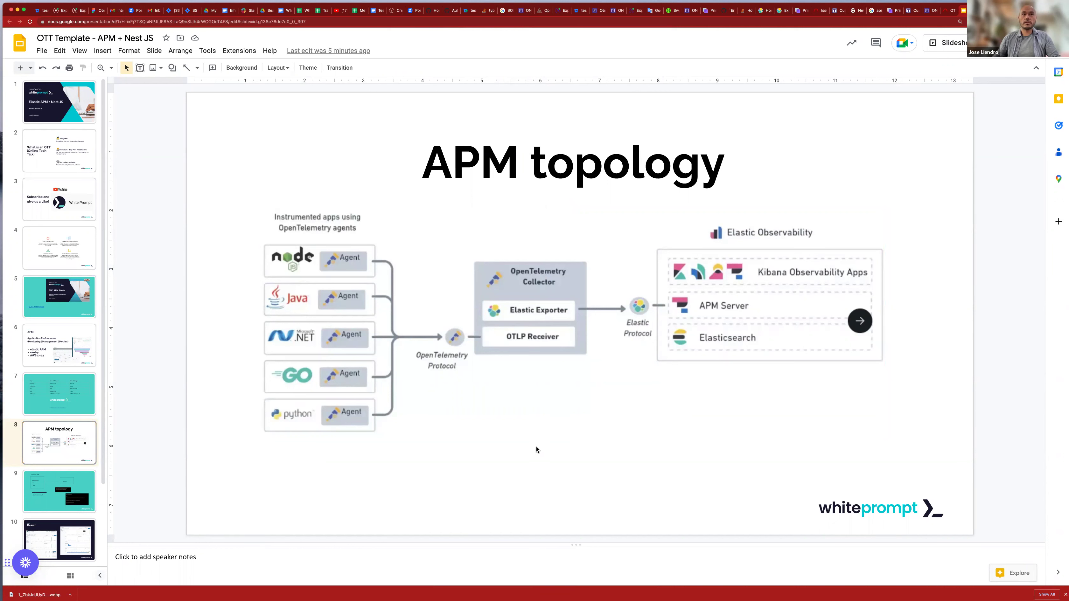
mouse_move(581, 437)
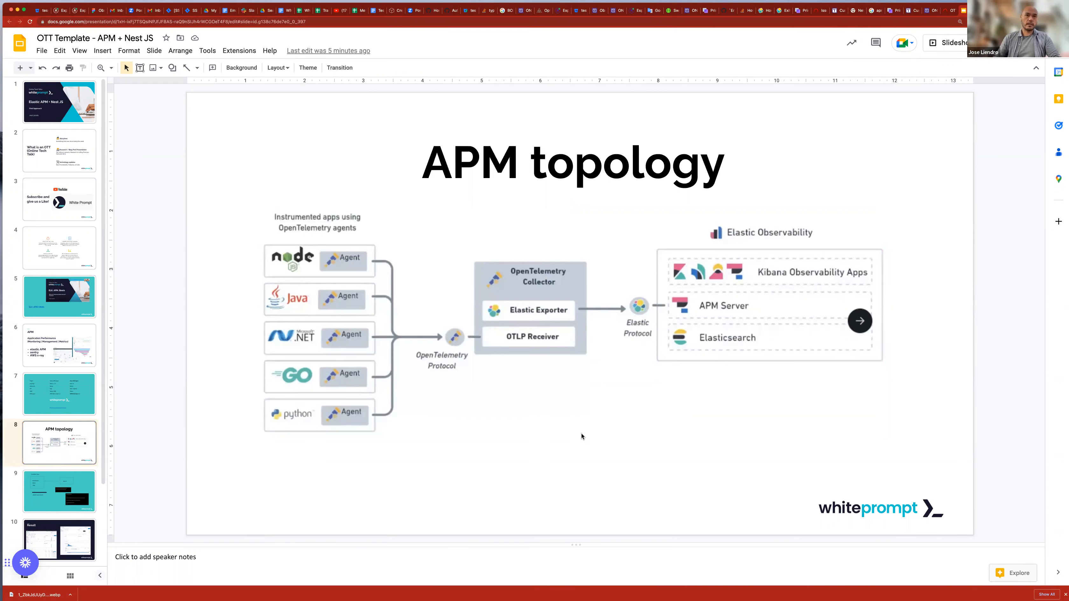
mouse_move(485, 303)
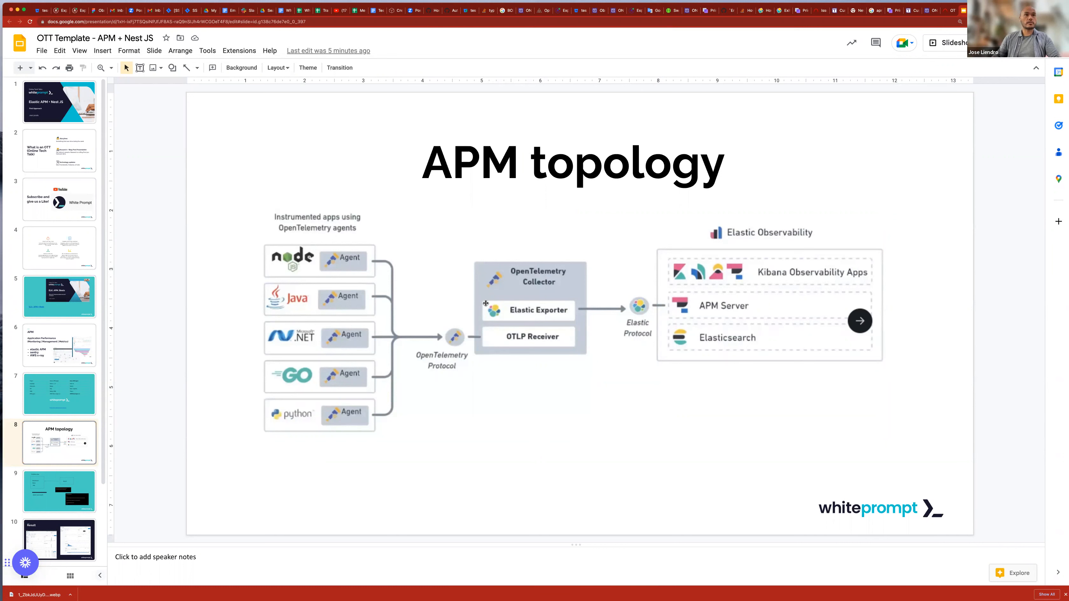
mouse_move(294, 317)
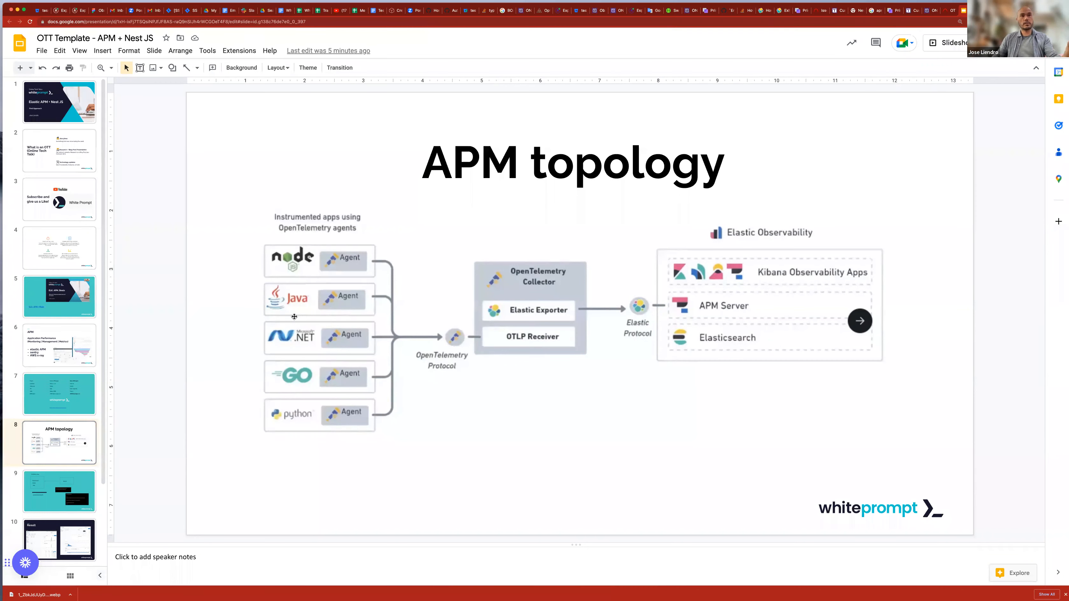
mouse_move(247, 189)
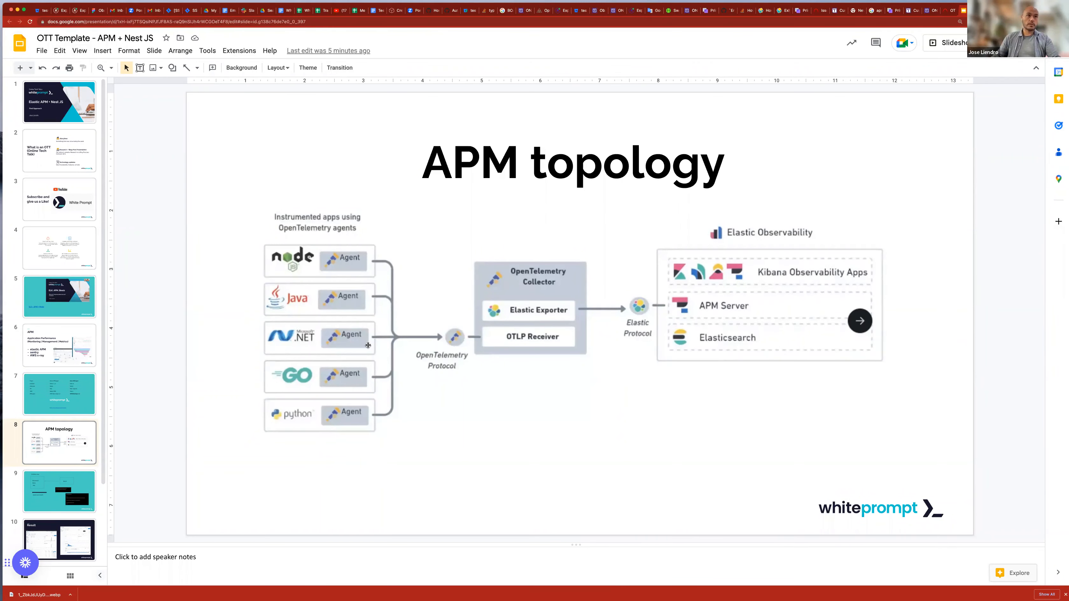
mouse_move(664, 335)
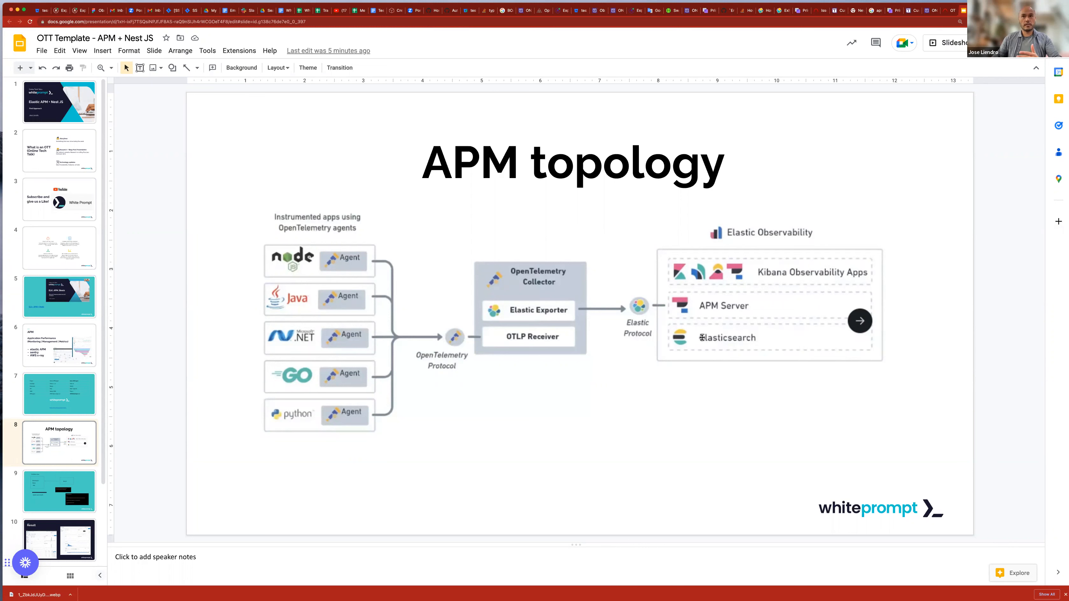
mouse_move(702, 310)
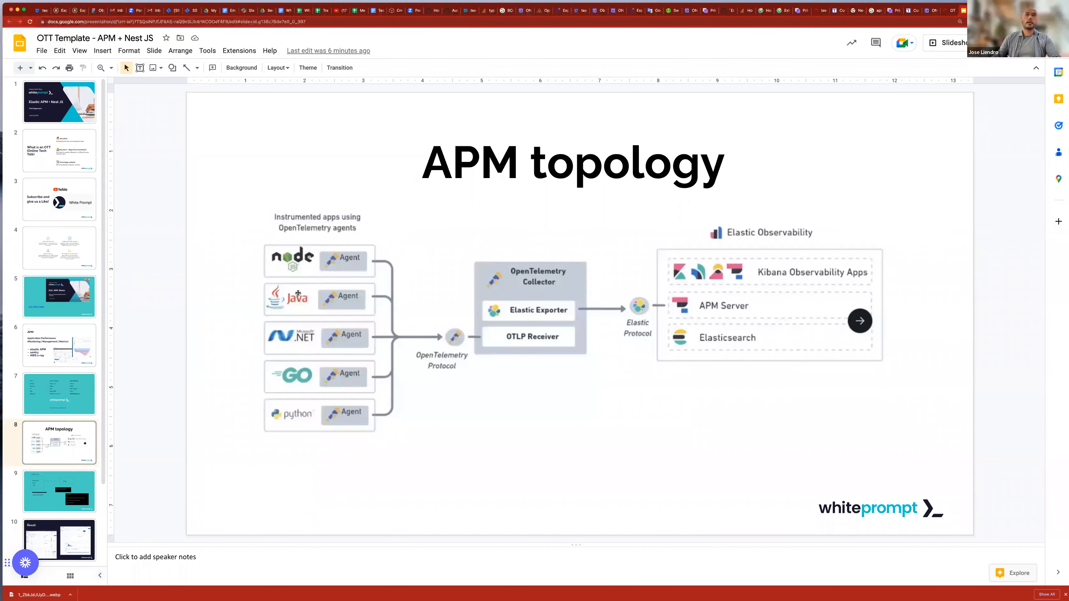
mouse_move(704, 334)
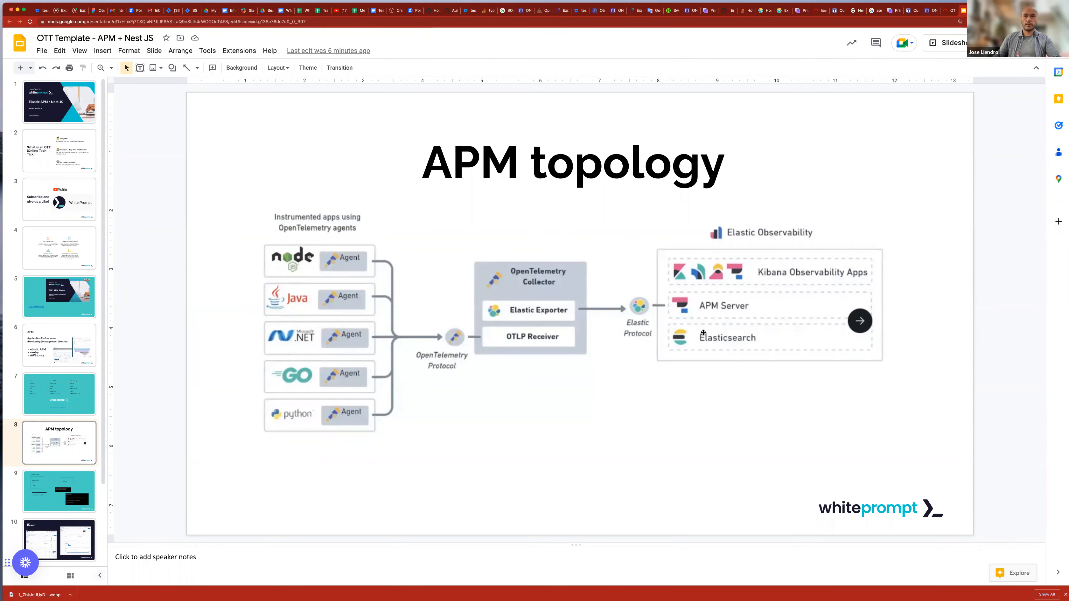
mouse_move(707, 278)
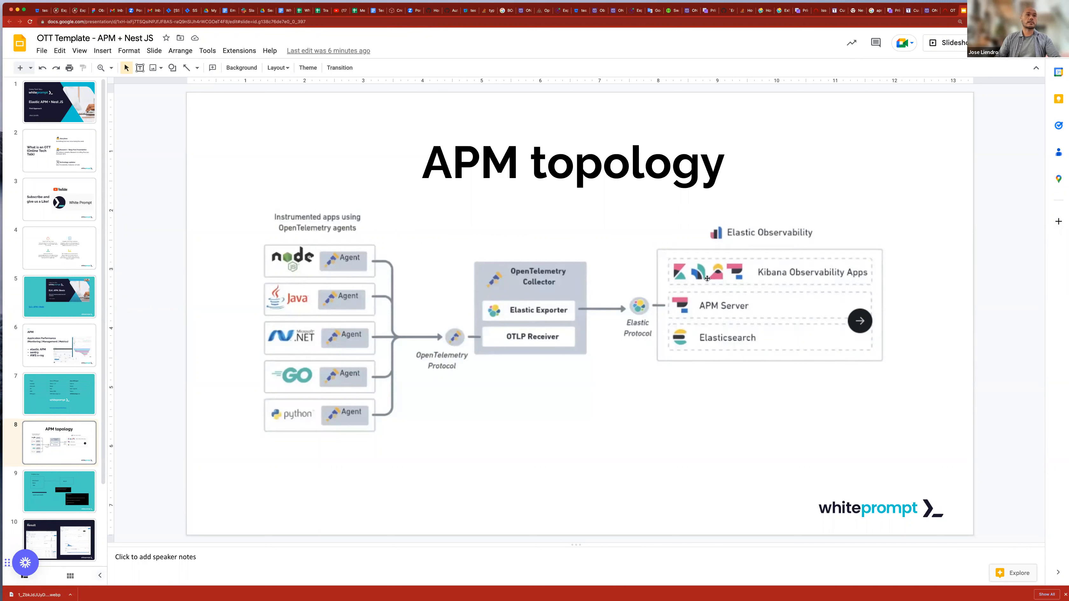
mouse_move(493, 342)
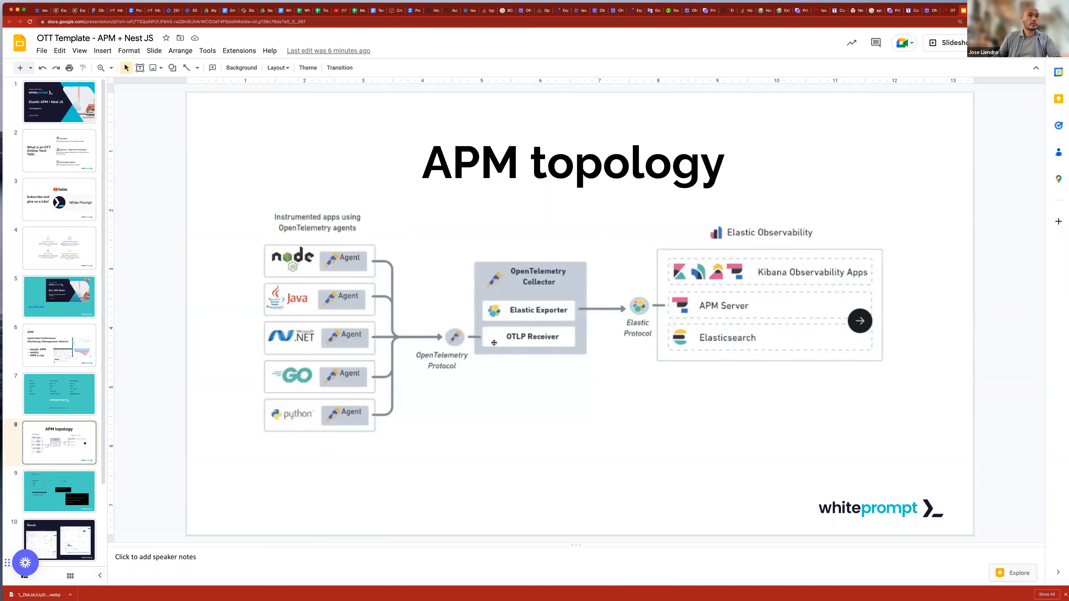
mouse_move(339, 277)
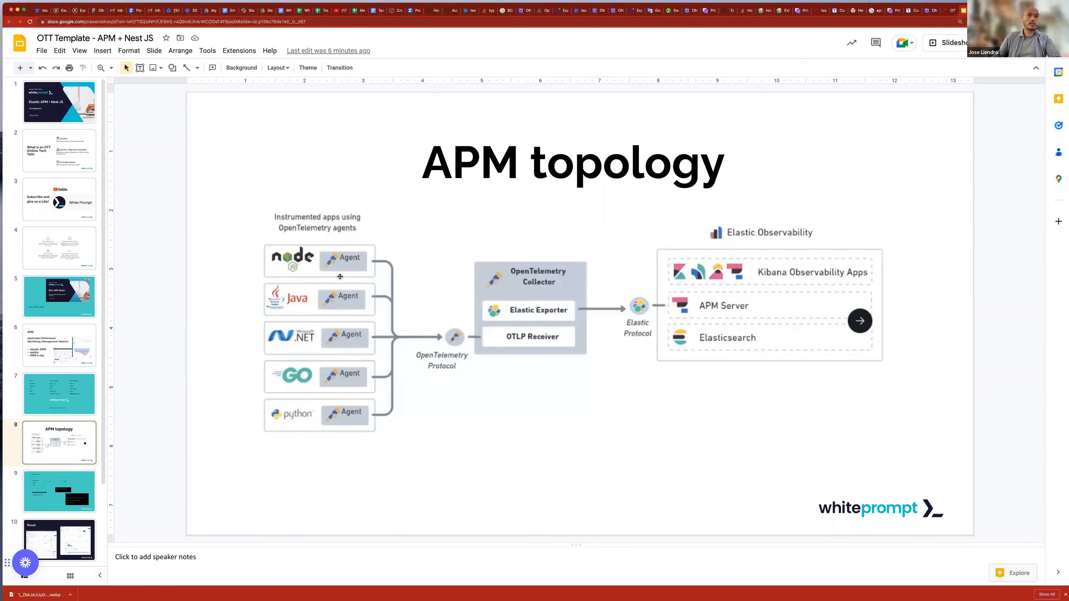
mouse_move(295, 409)
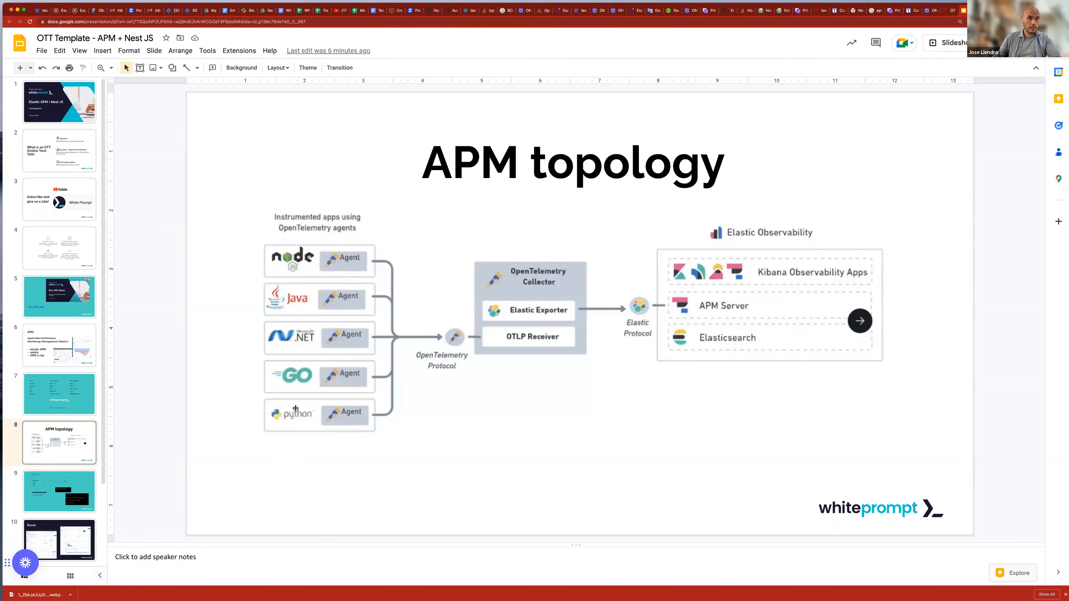
mouse_move(313, 375)
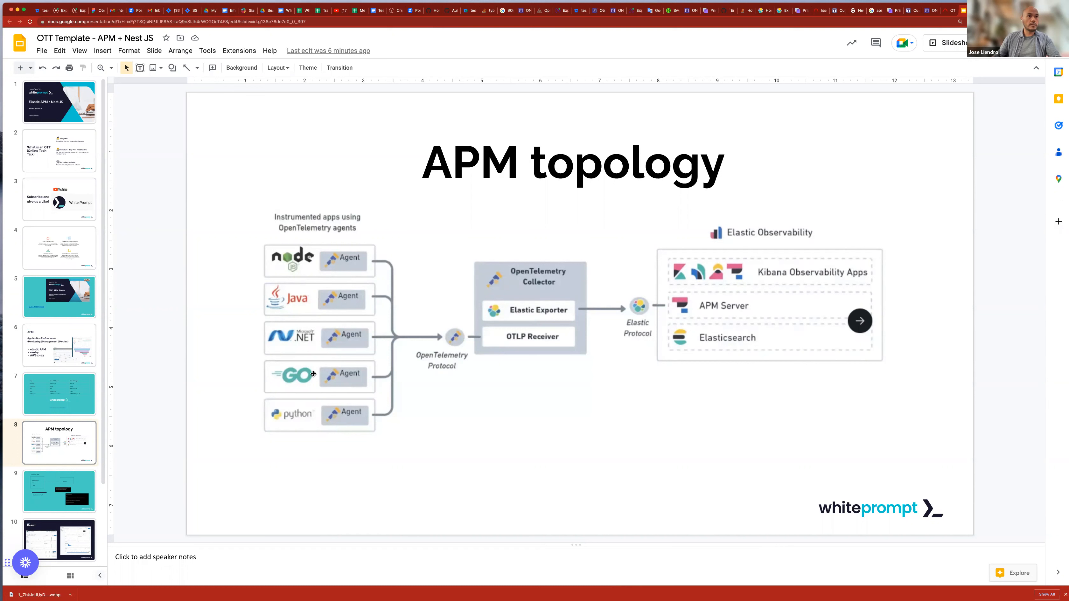
mouse_move(450, 312)
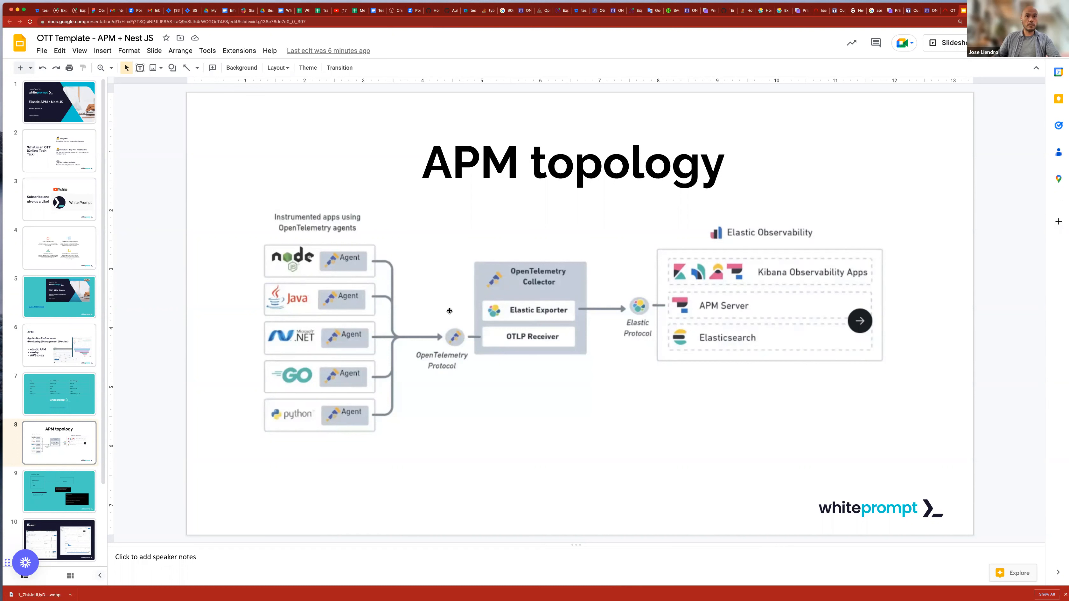
mouse_move(471, 368)
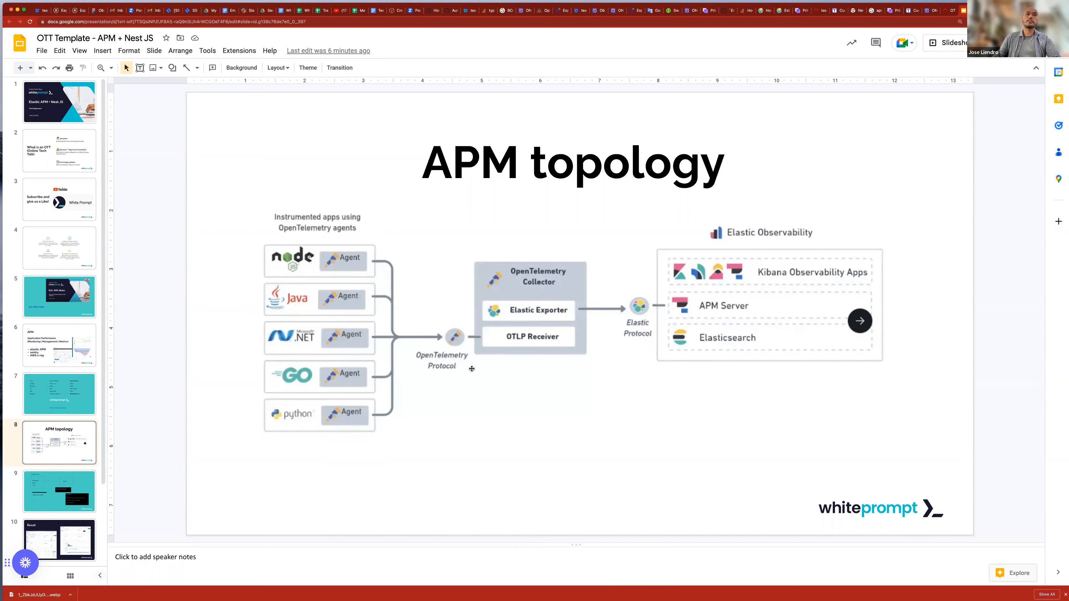
mouse_move(449, 368)
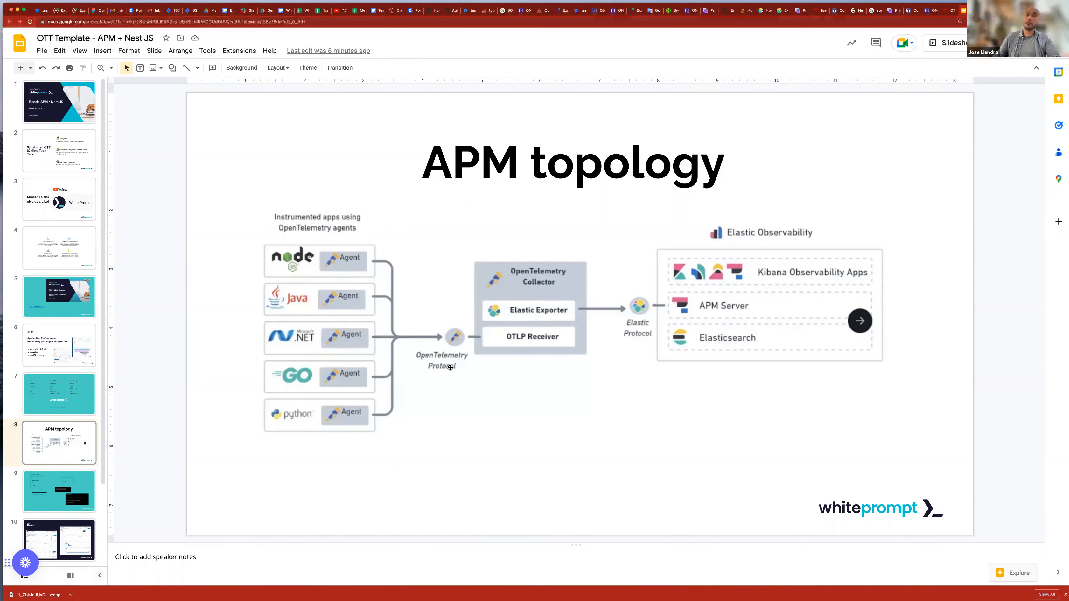
mouse_move(427, 373)
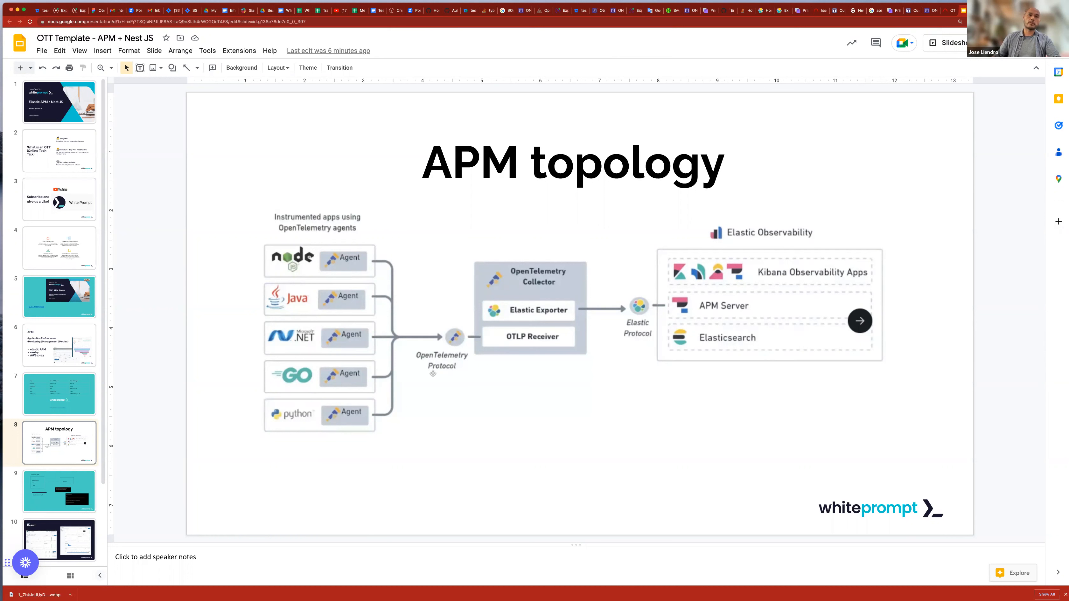
mouse_move(464, 355)
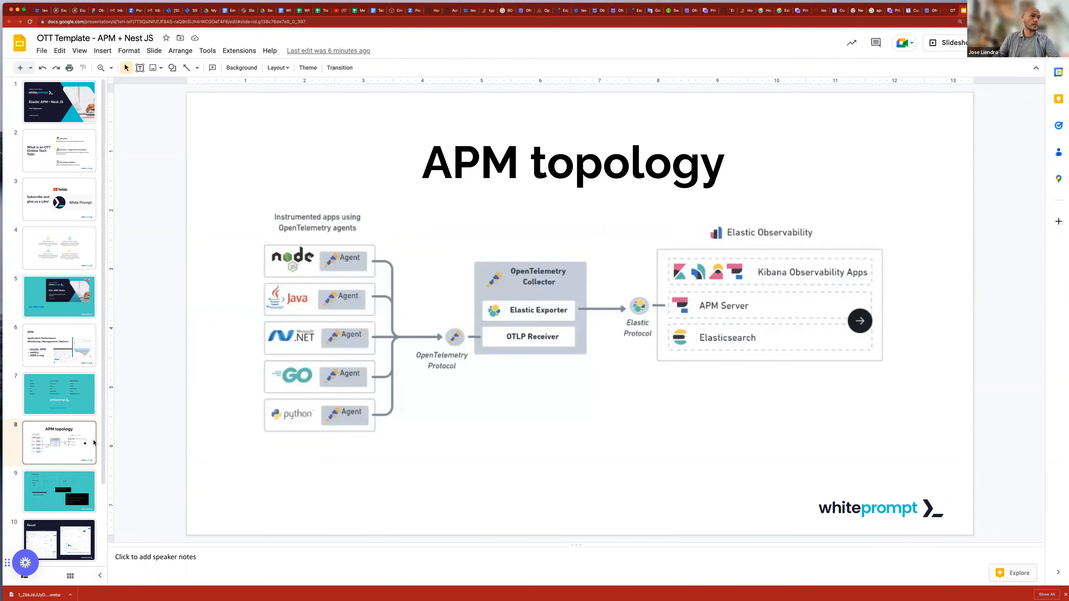
- Show slide 9, 'Containers setup', pointing out the NestJS box and the ElasticSearch, Kibana, APM box
left_click(60, 491)
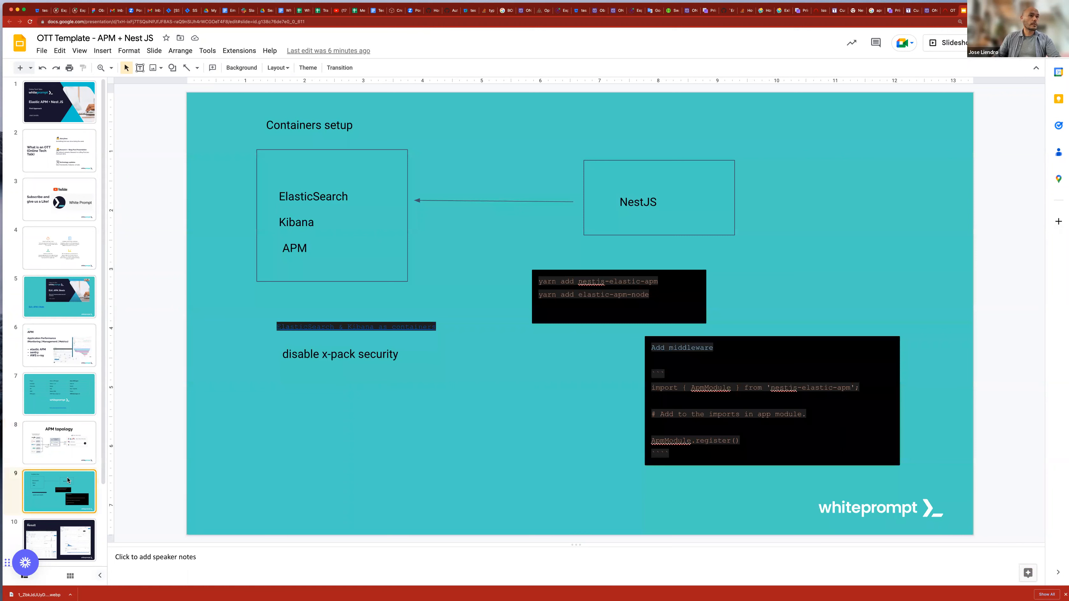
mouse_move(73, 458)
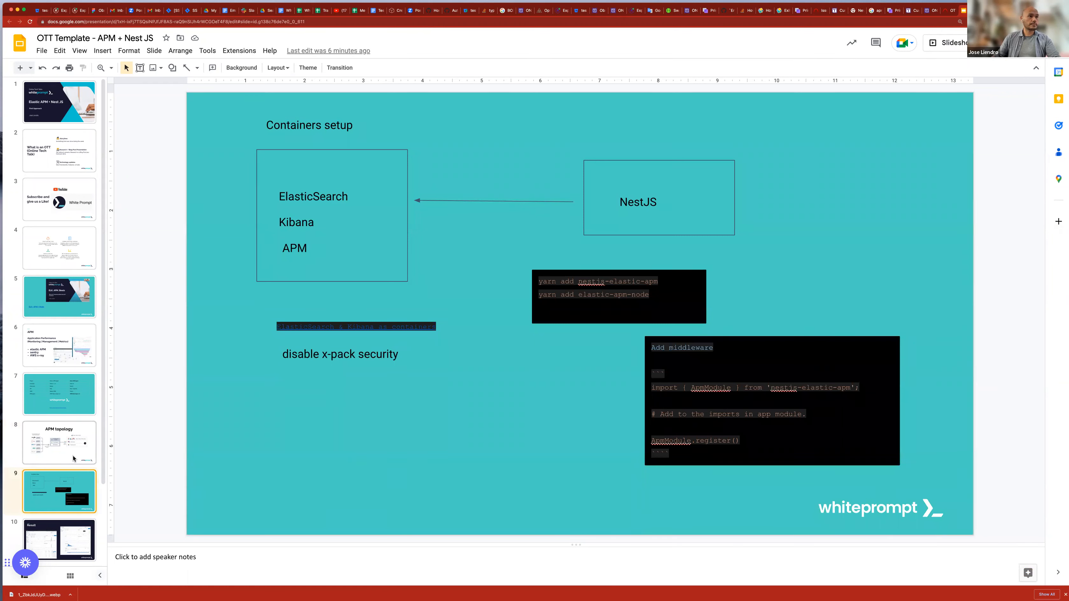
scroll("down", 3)
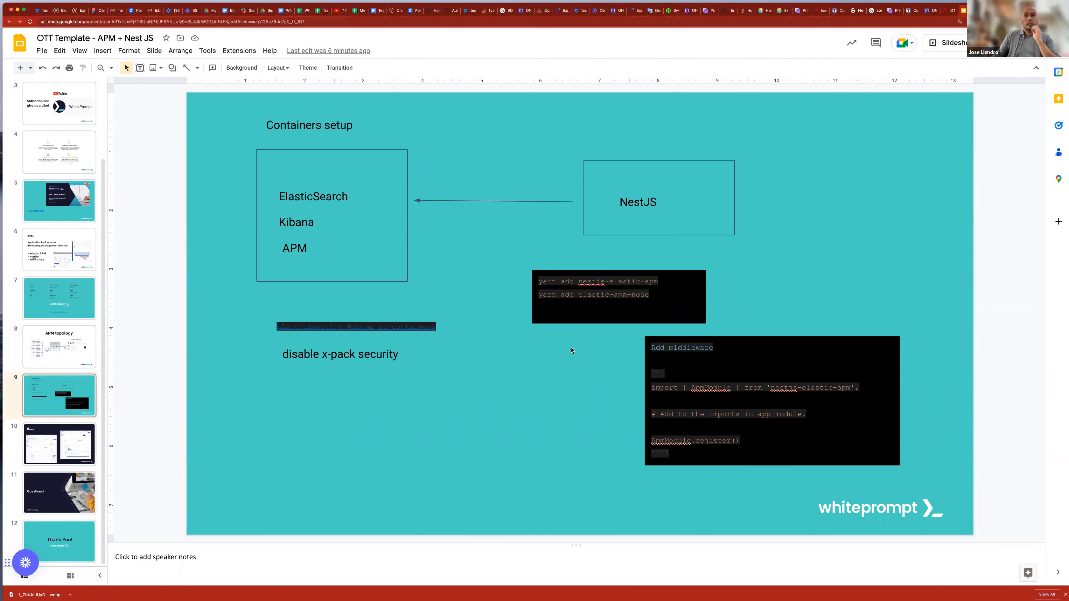
left_click(658, 198)
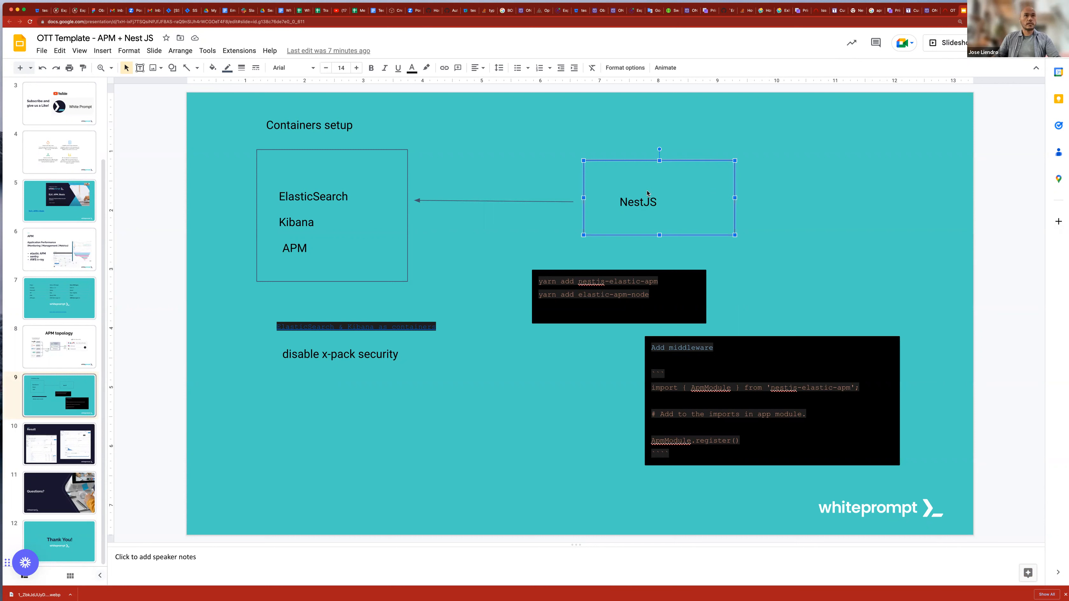
left_click(332, 215)
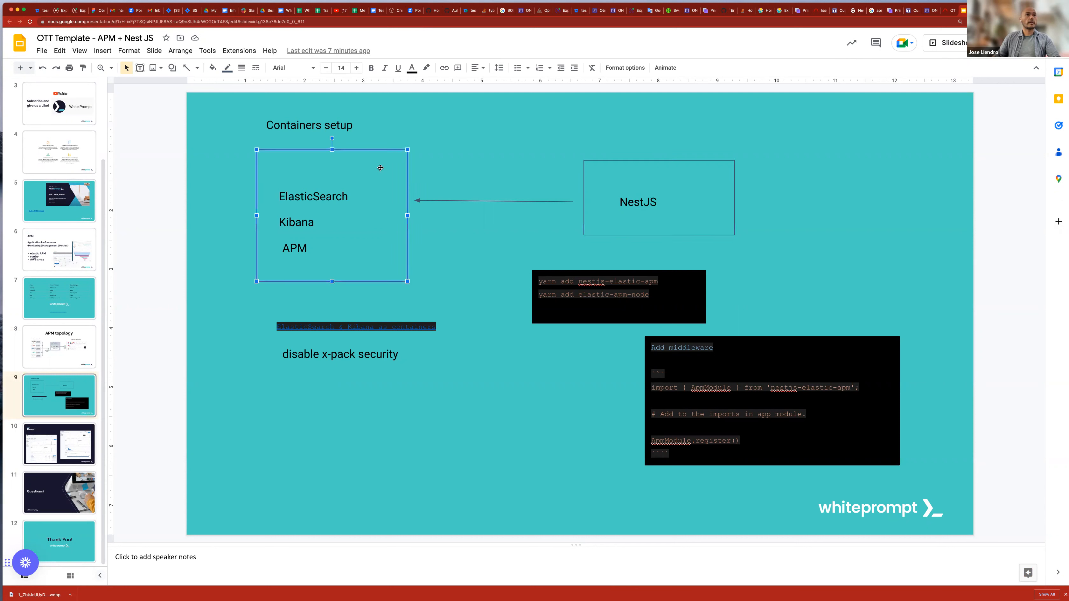
mouse_move(347, 236)
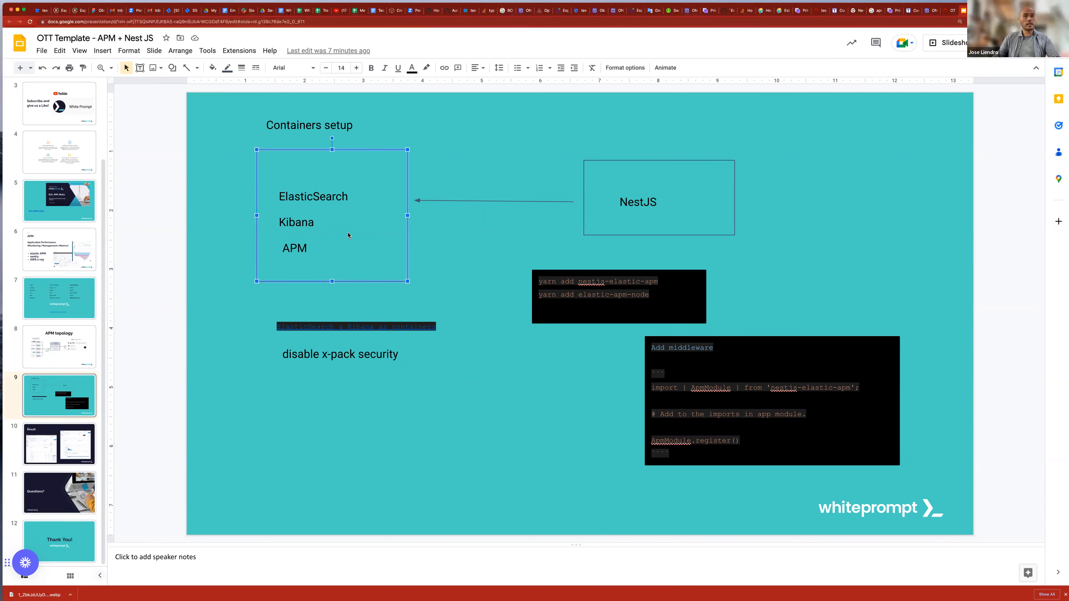
mouse_move(302, 252)
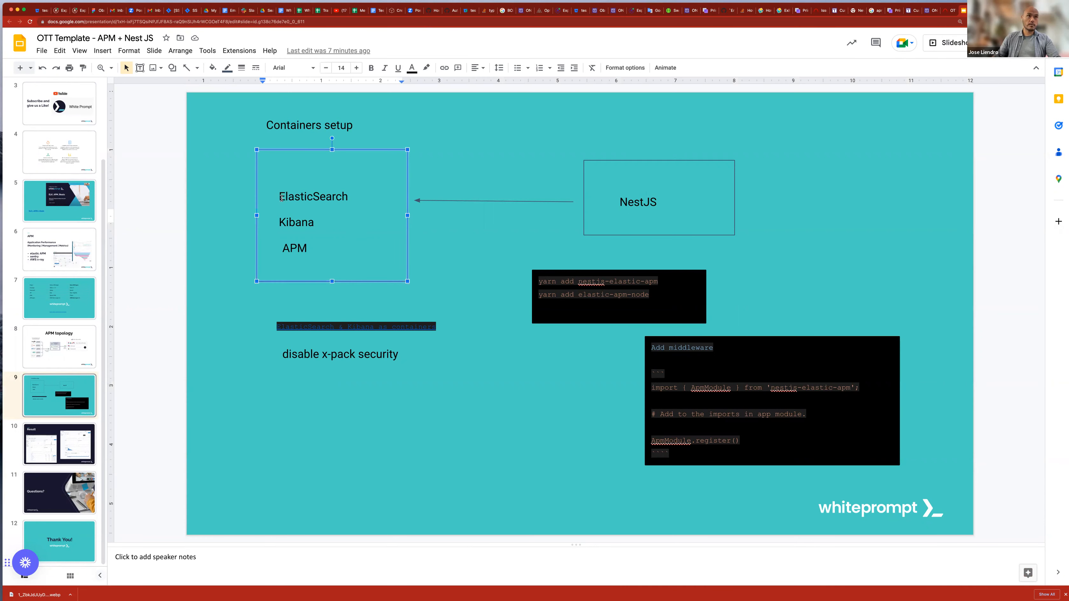
mouse_move(313, 222)
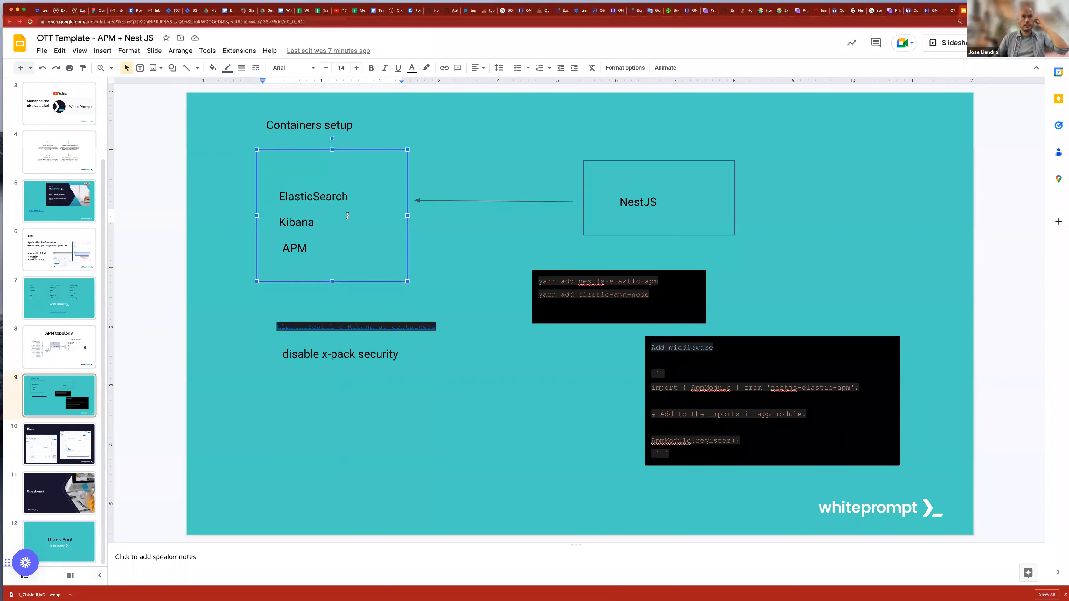
left_click(411, 233)
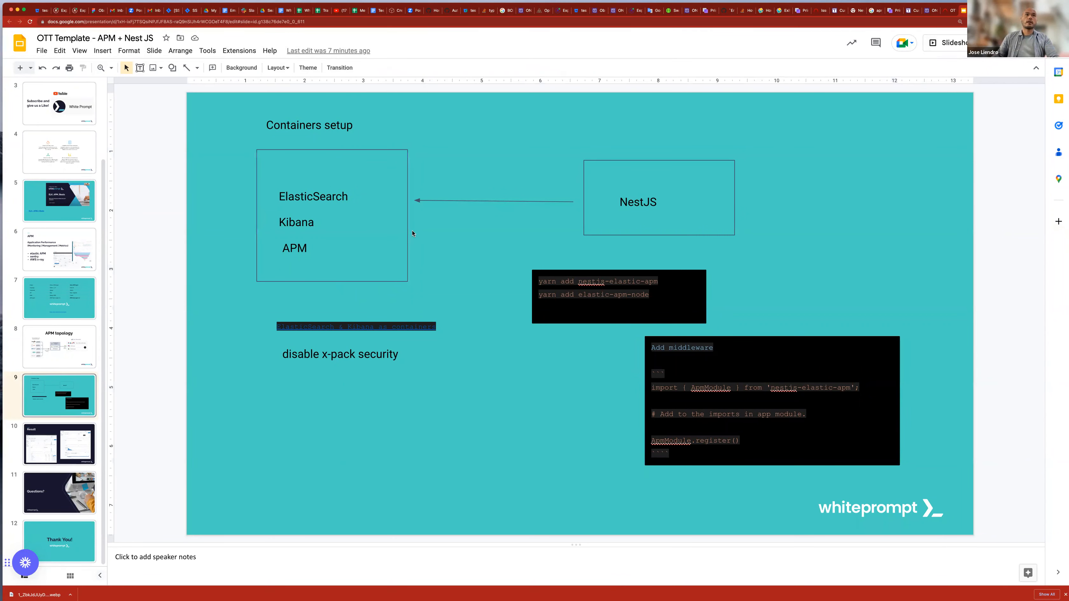
mouse_move(411, 229)
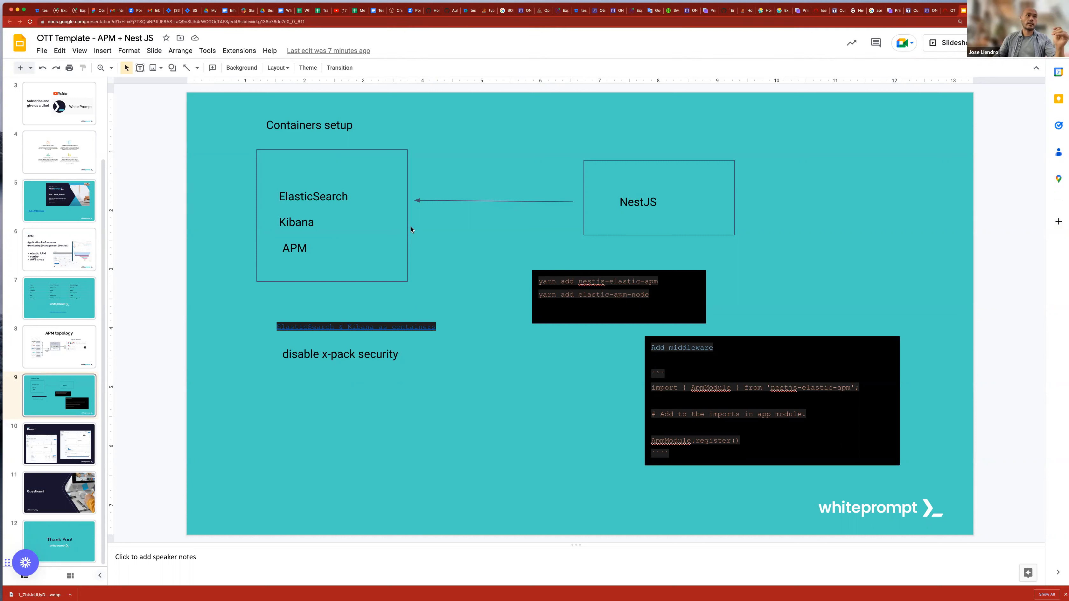
mouse_move(433, 259)
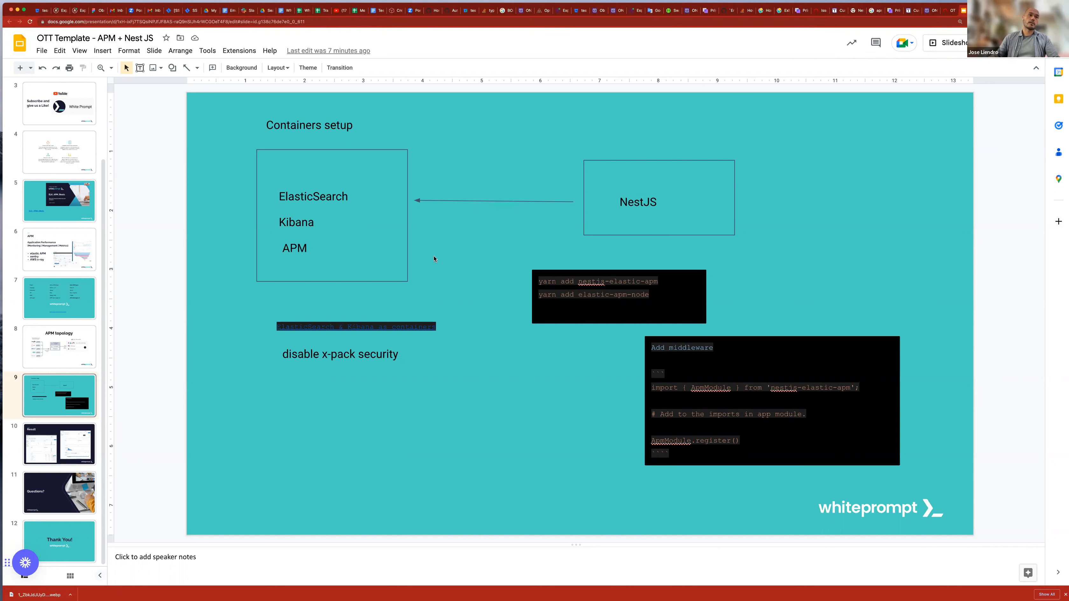
mouse_move(430, 260)
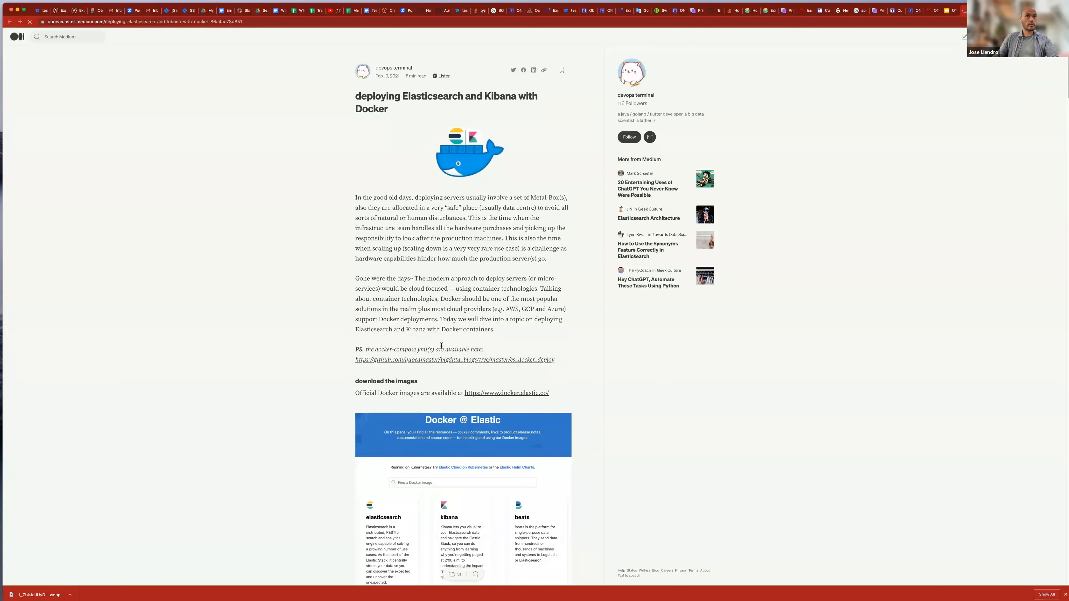
- Read through the Medium article's docker-compose setup for Elasticsearch and Kibana
scroll("up", 3)
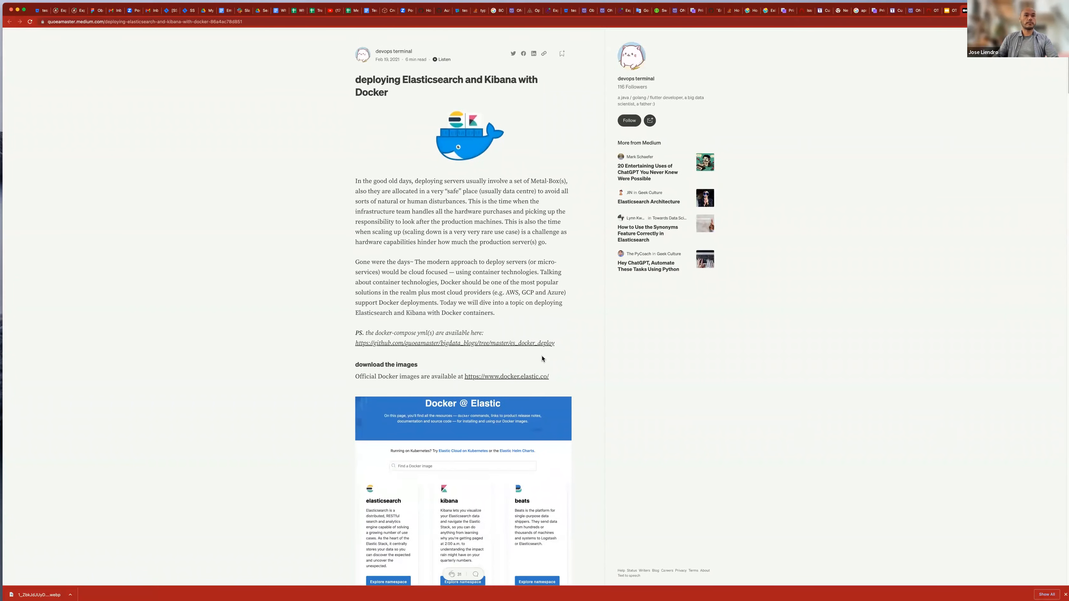
scroll("down", 3)
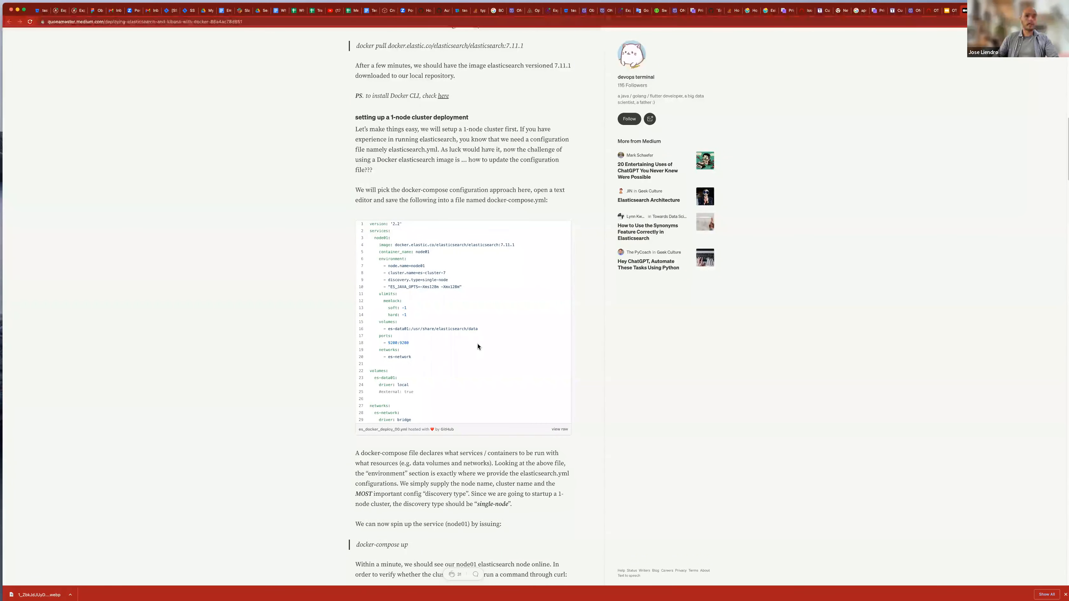
mouse_move(476, 245)
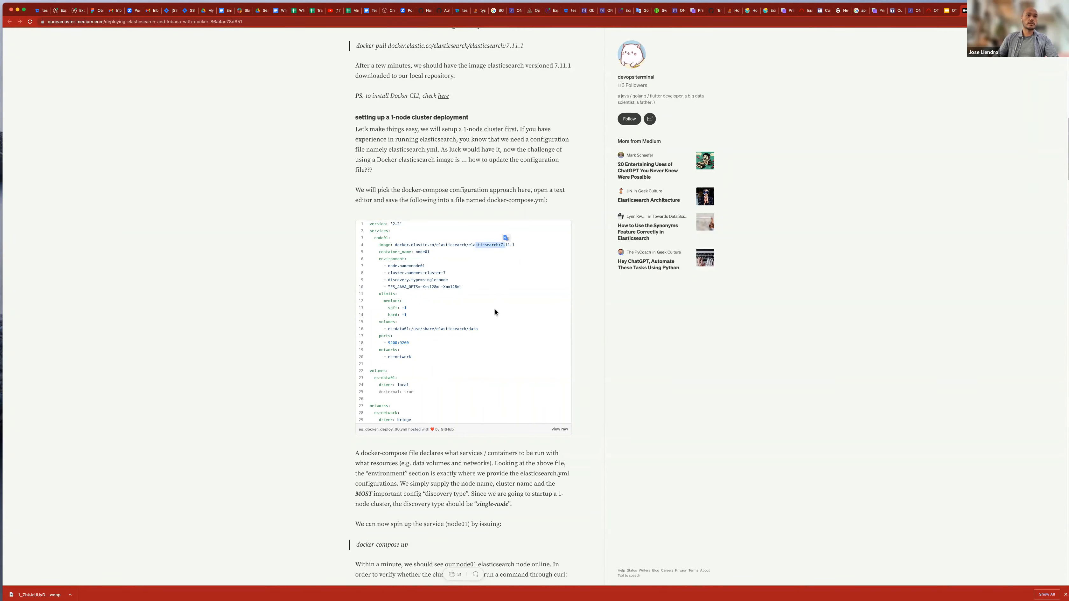
scroll("down", 3)
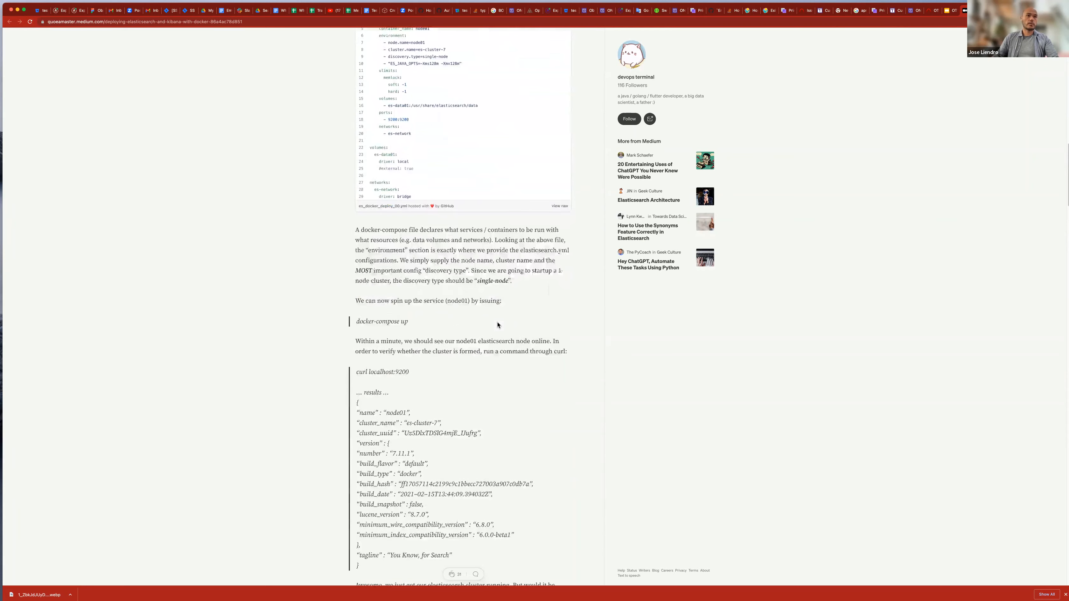
scroll("down", 3)
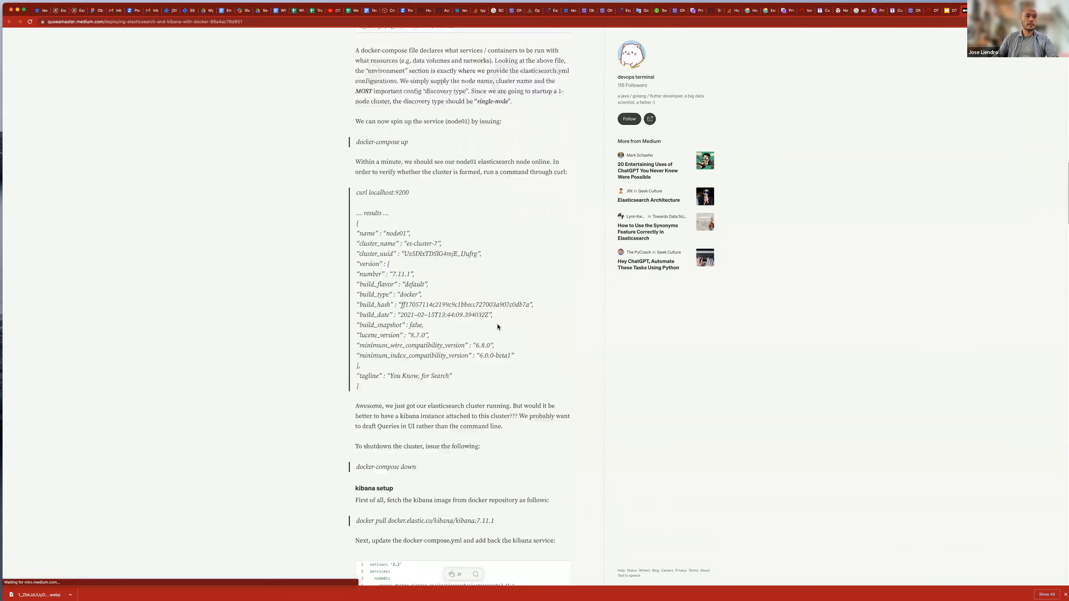
scroll("up", 3)
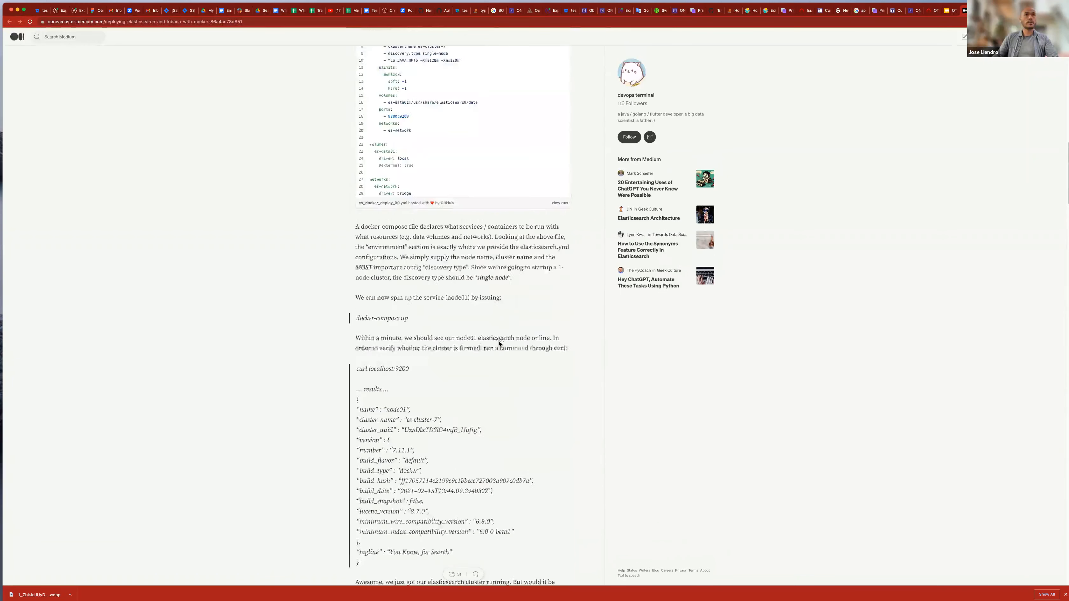
scroll("up", 3)
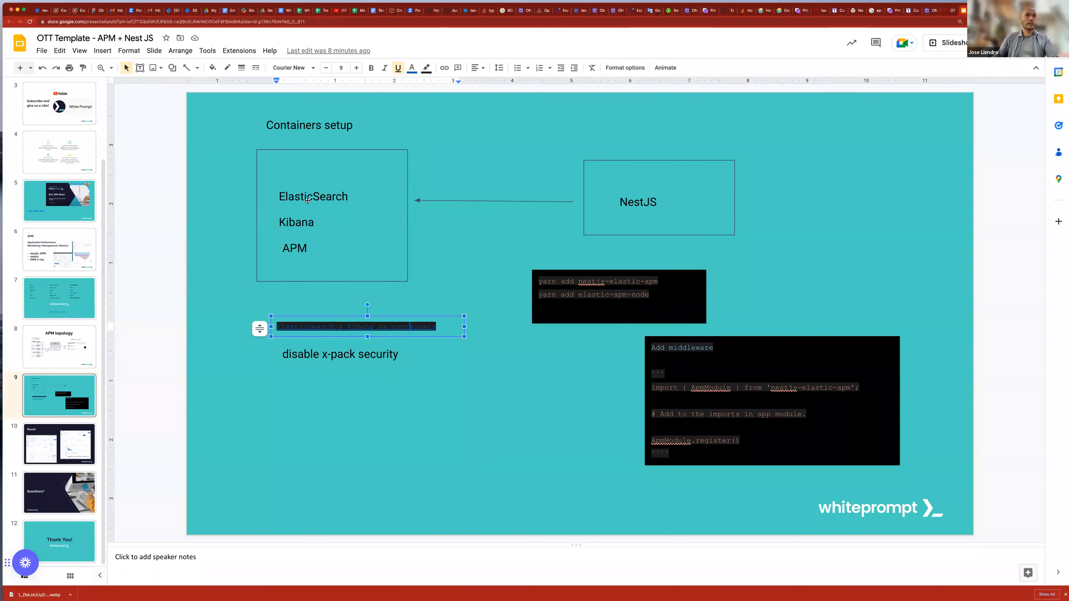
mouse_move(299, 216)
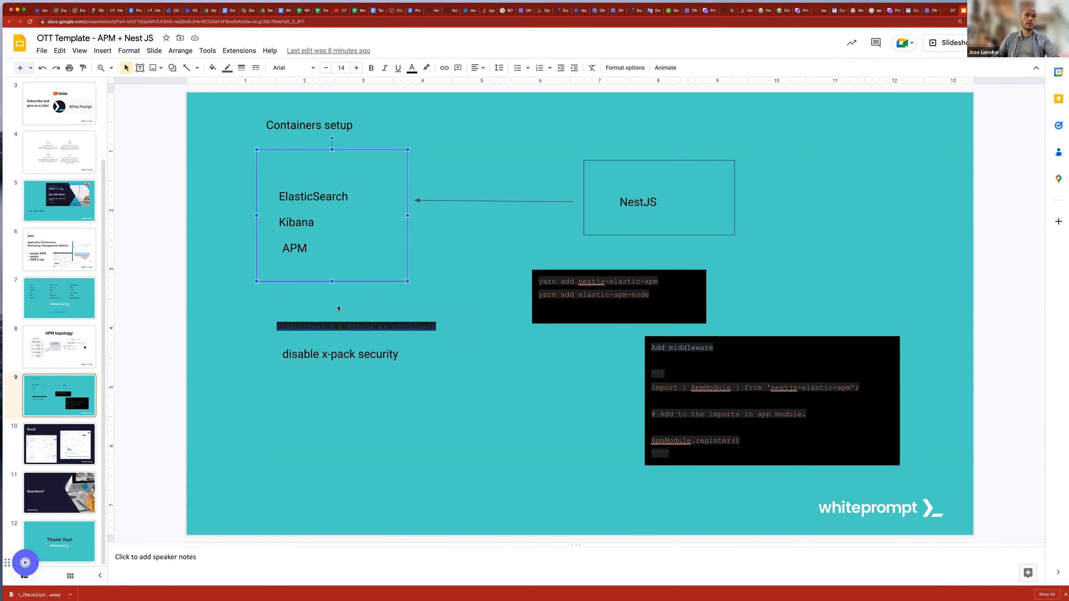
mouse_move(356, 316)
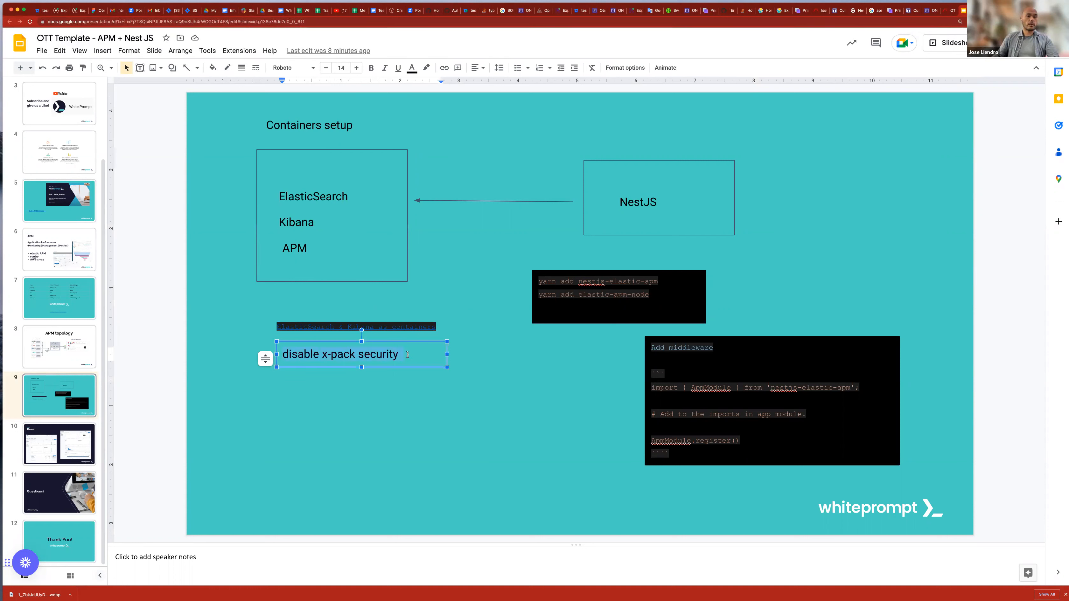
- Shift the yarn add install code box slightly up and right, just below the NestJS box
left_click(401, 354)
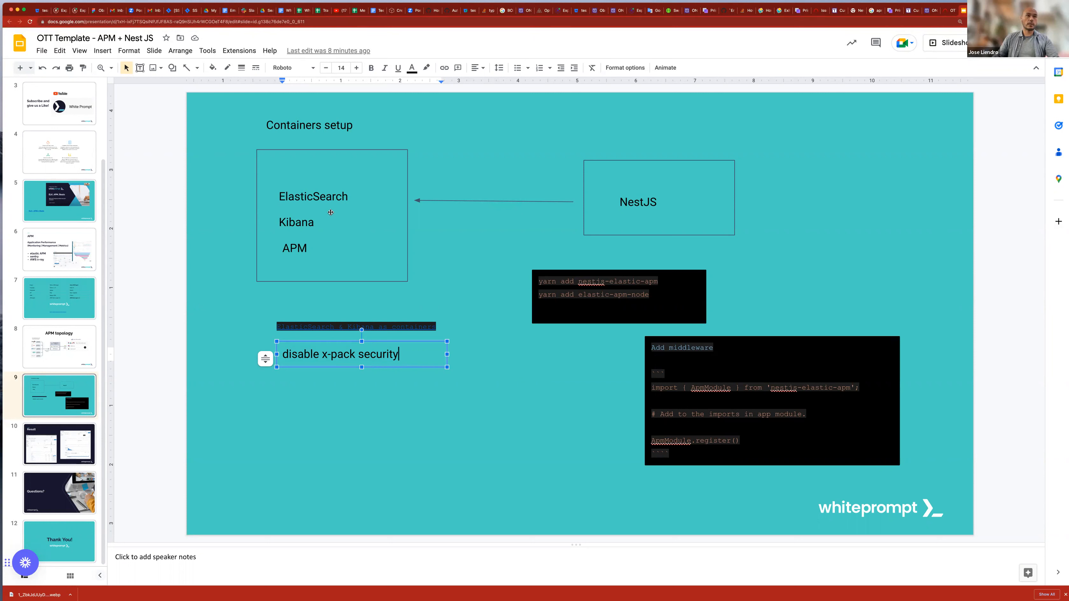
mouse_move(324, 256)
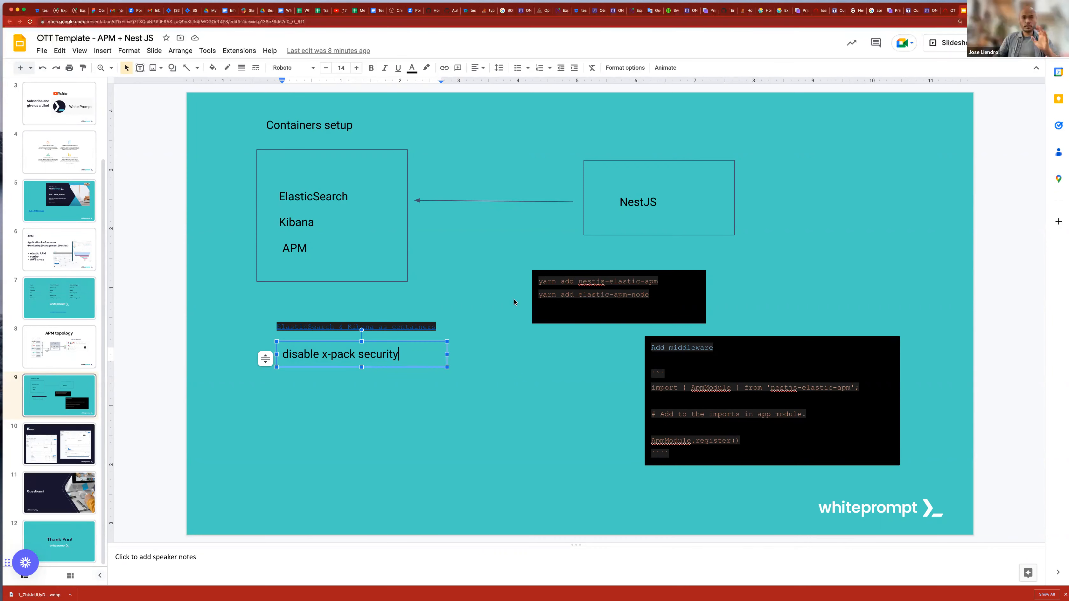
left_click(486, 306)
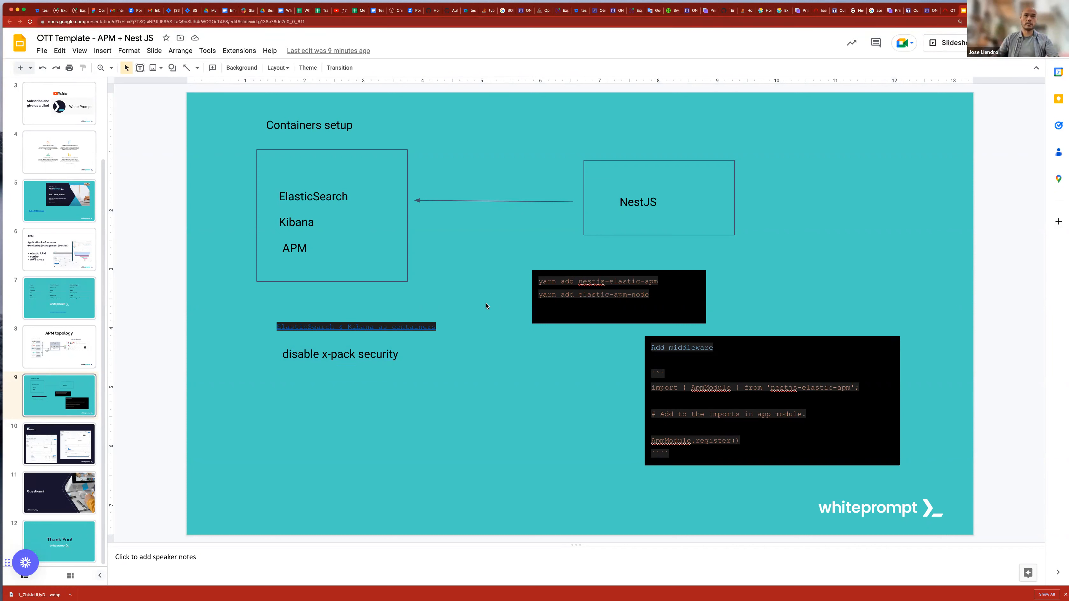
mouse_move(480, 304)
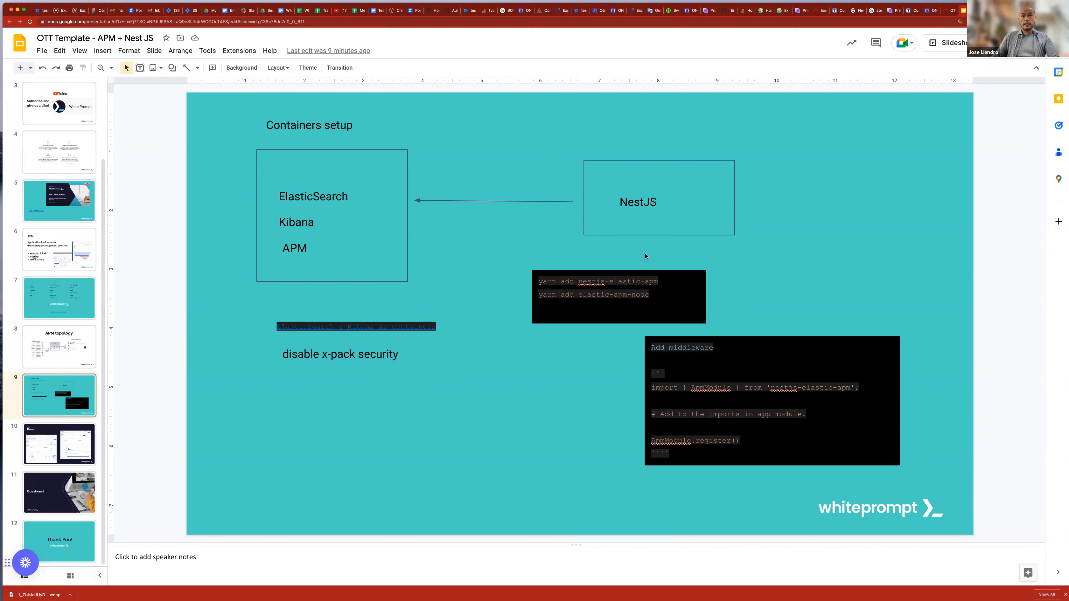
mouse_move(673, 273)
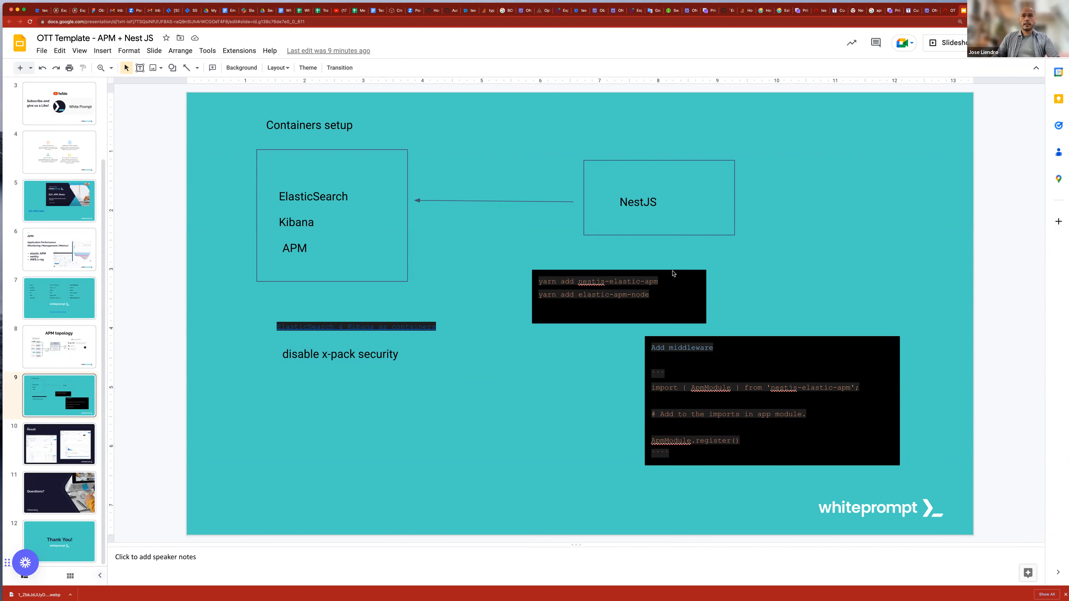
left_click(617, 296)
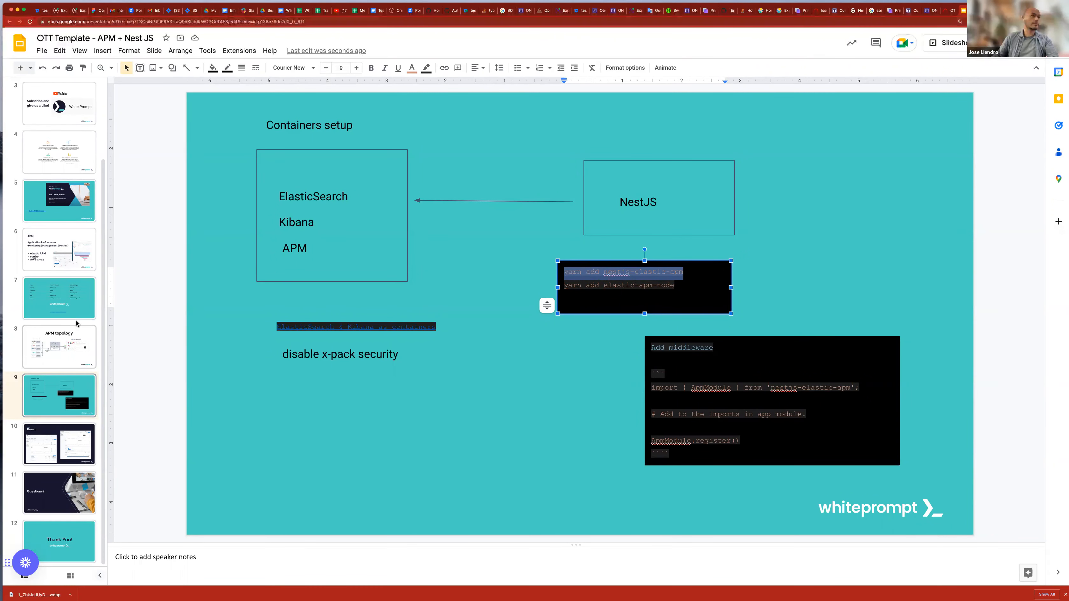
left_click(59, 298)
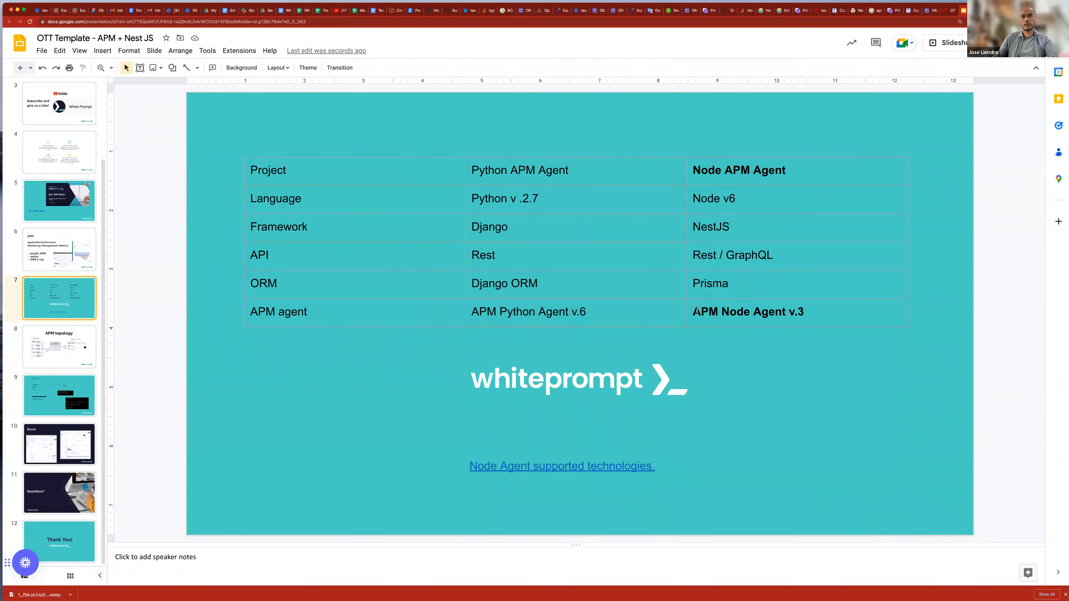
left_click(59, 395)
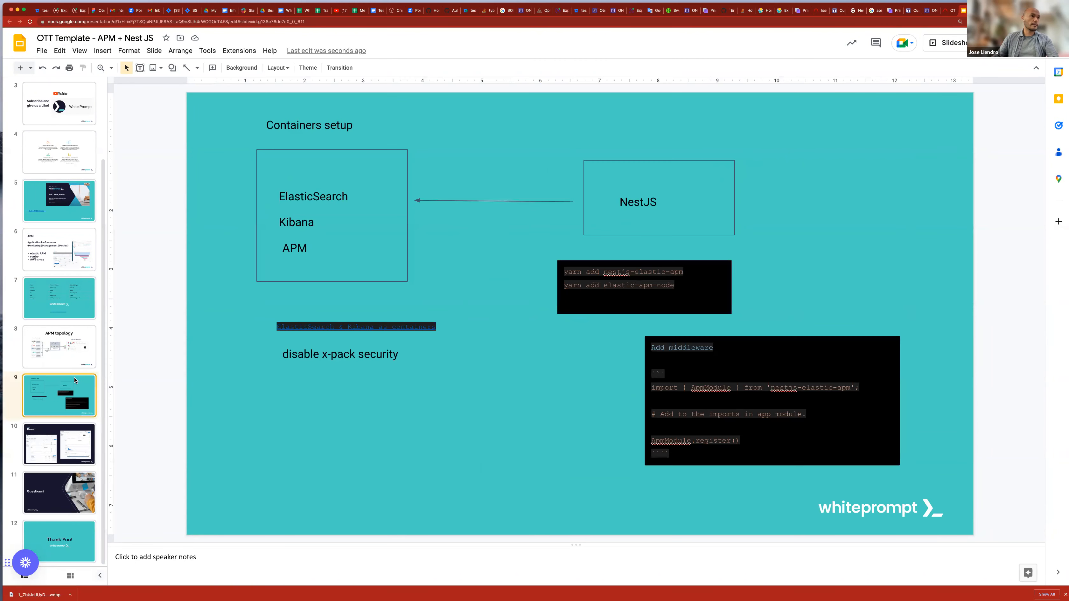
left_click(644, 286)
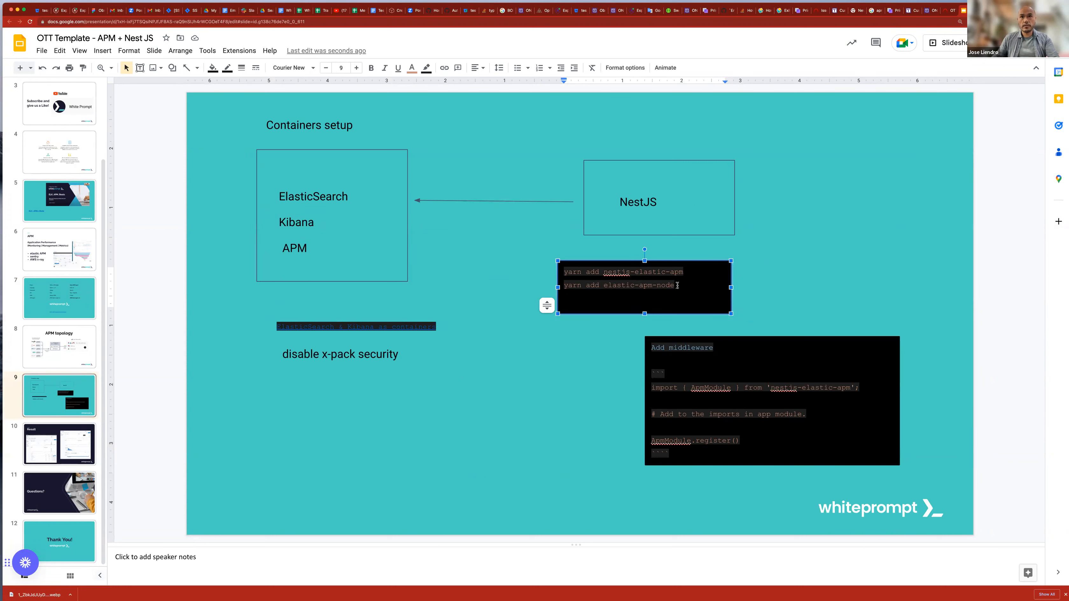
double_click(617, 285)
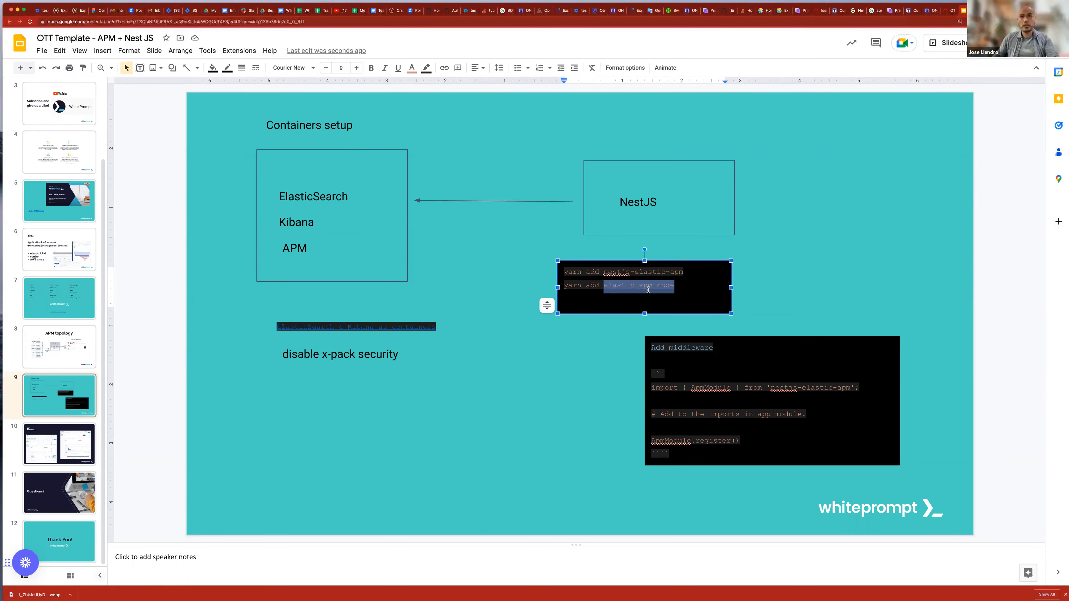
mouse_move(648, 286)
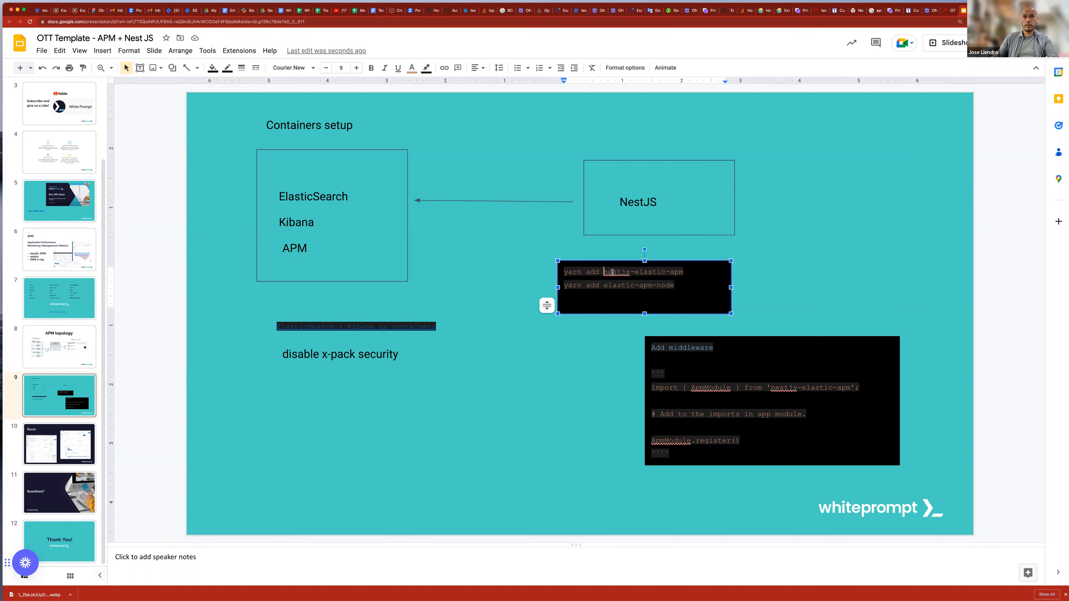
double_click(641, 271)
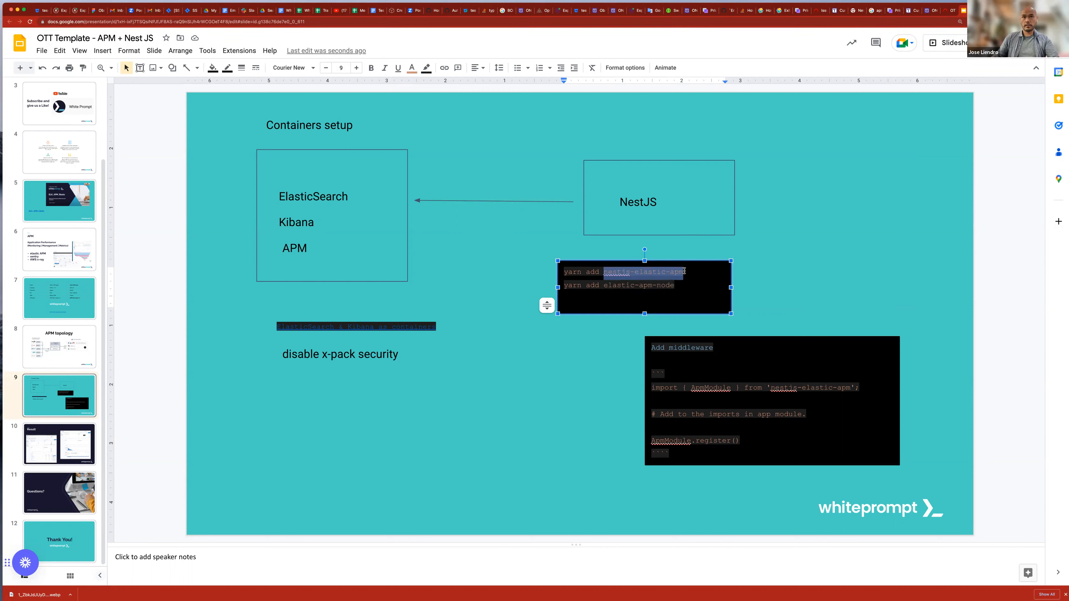
mouse_move(688, 269)
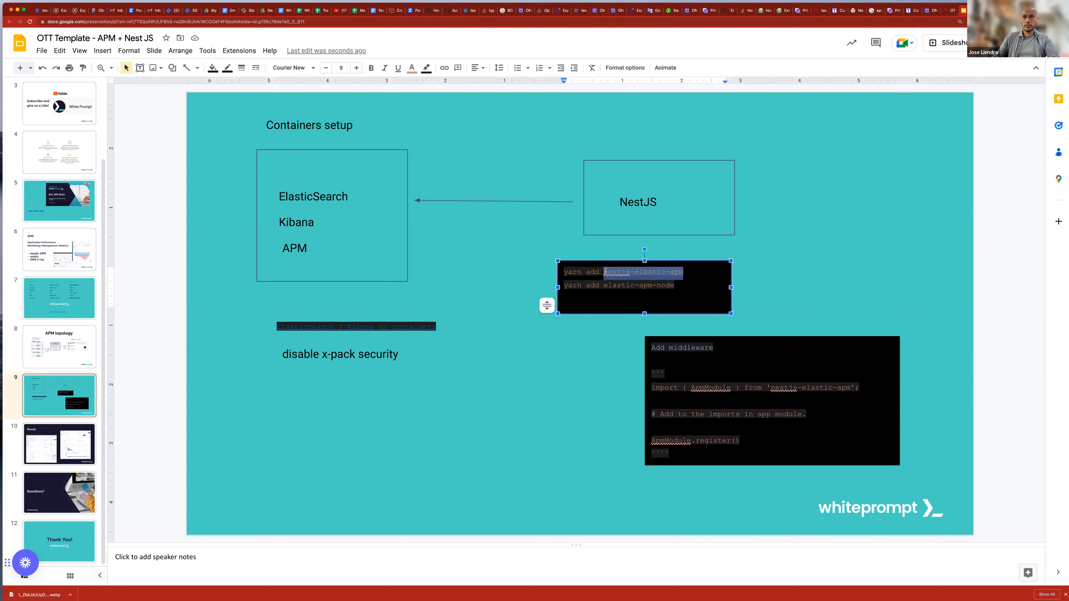
mouse_move(864, 296)
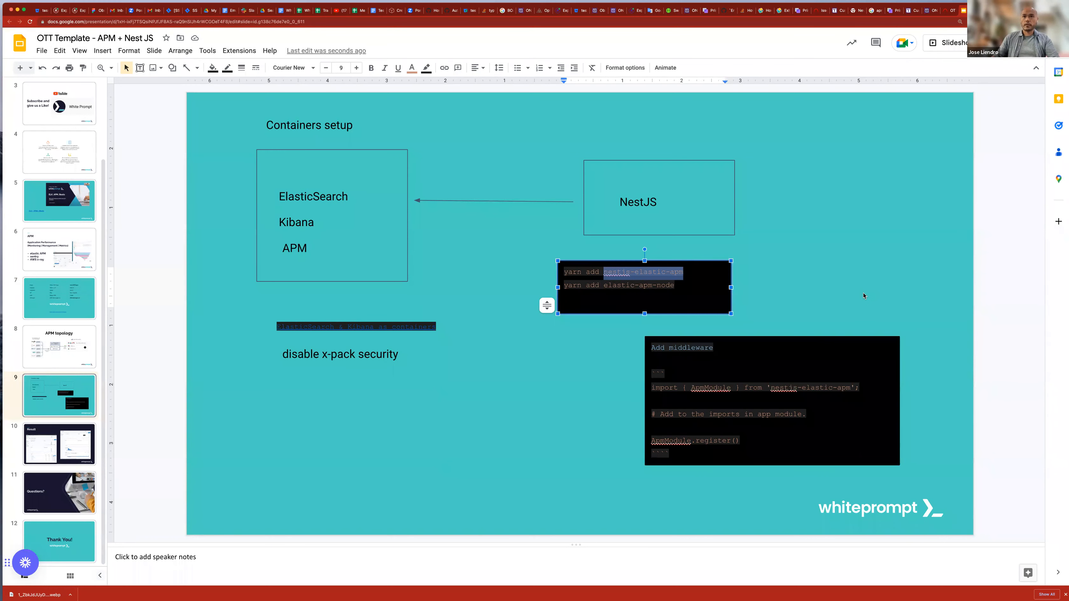
mouse_move(693, 259)
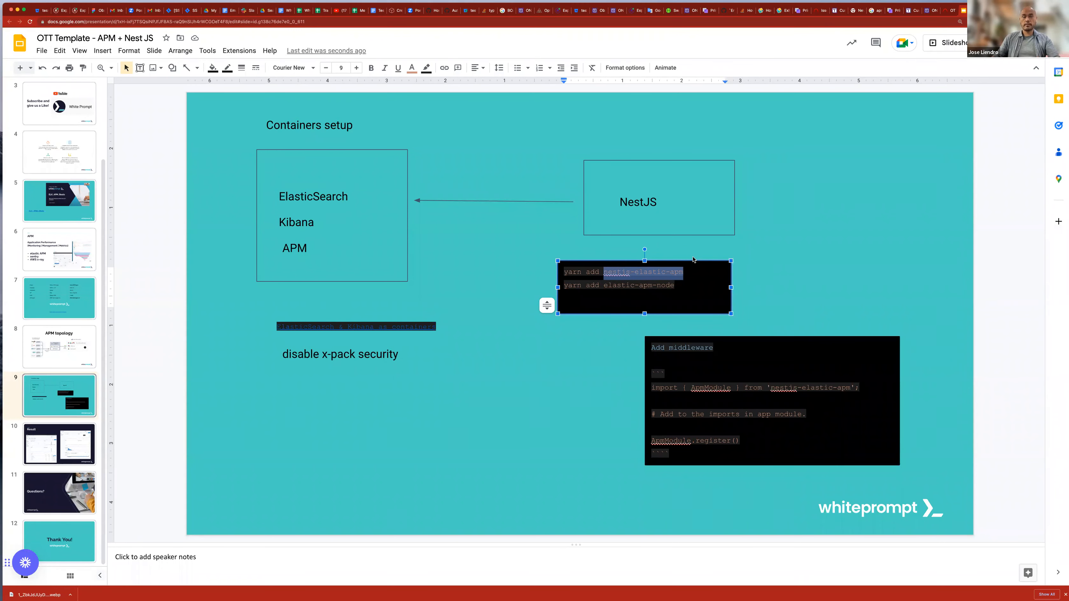
mouse_move(689, 255)
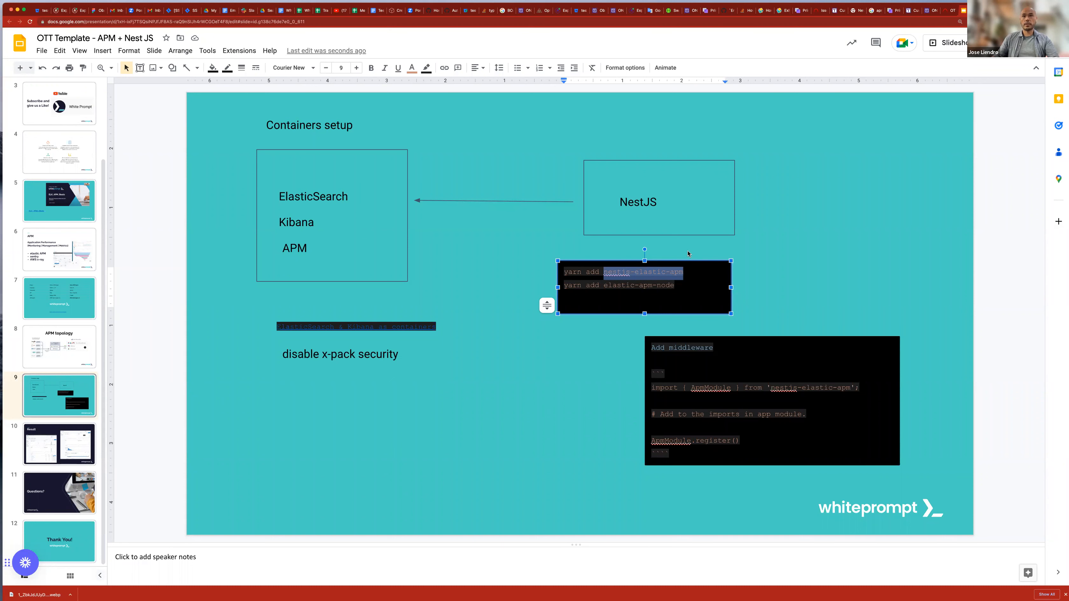
left_click(644, 271)
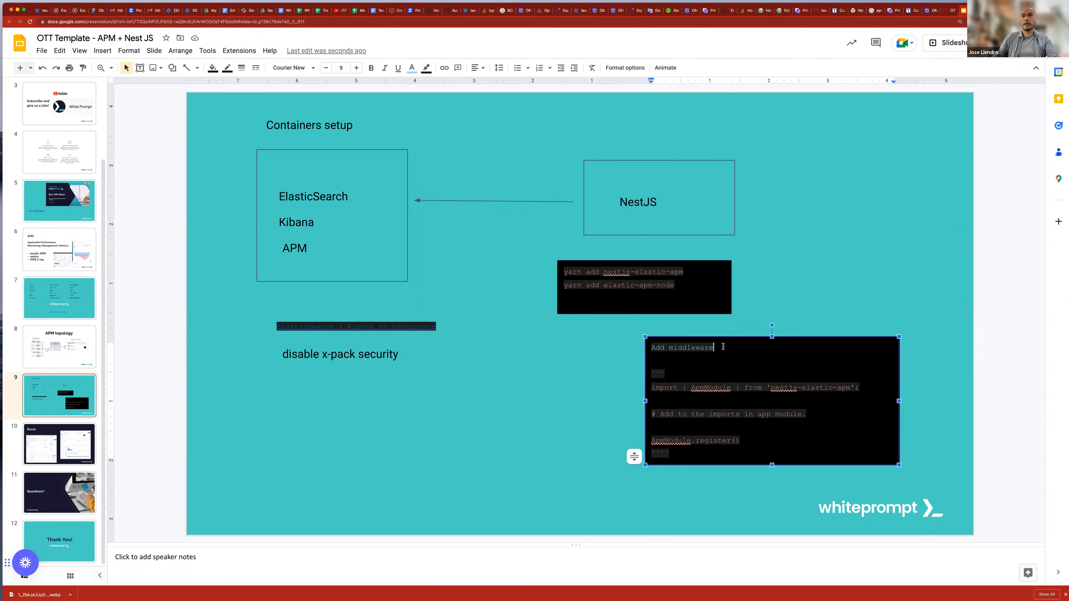
double_click(681, 348)
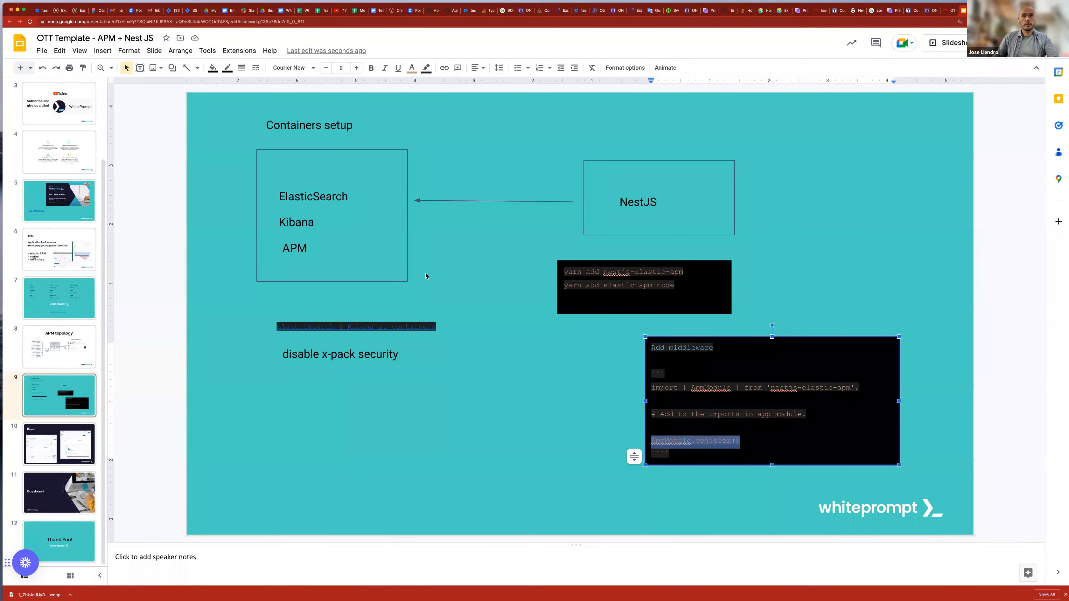
left_click(331, 215)
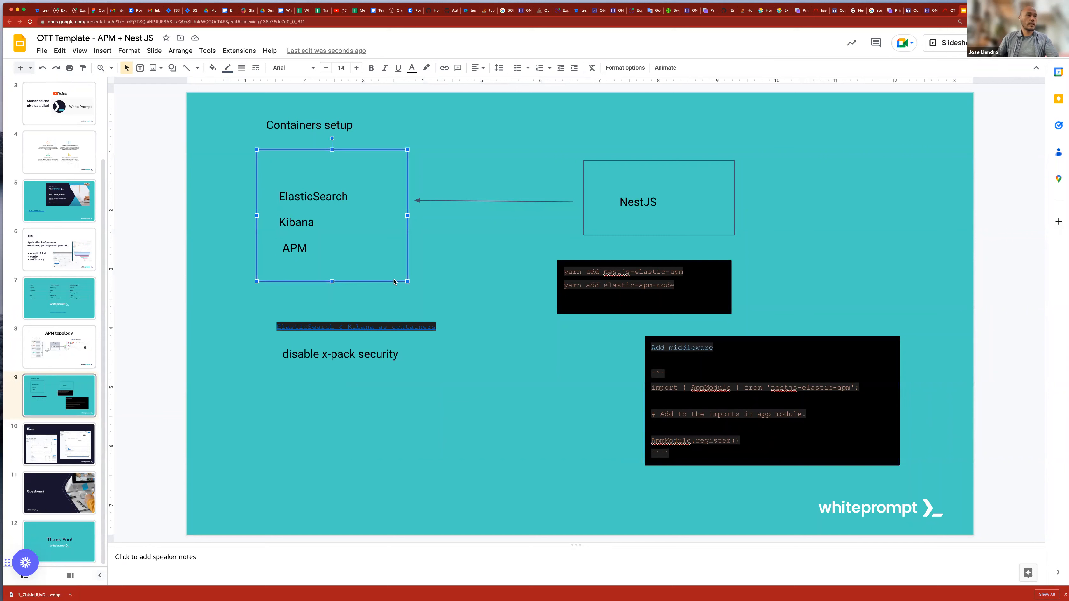
- Show slide 10, 'Result', with the nest-app transactions and POST /graphql dashboard screenshots
left_click(59, 445)
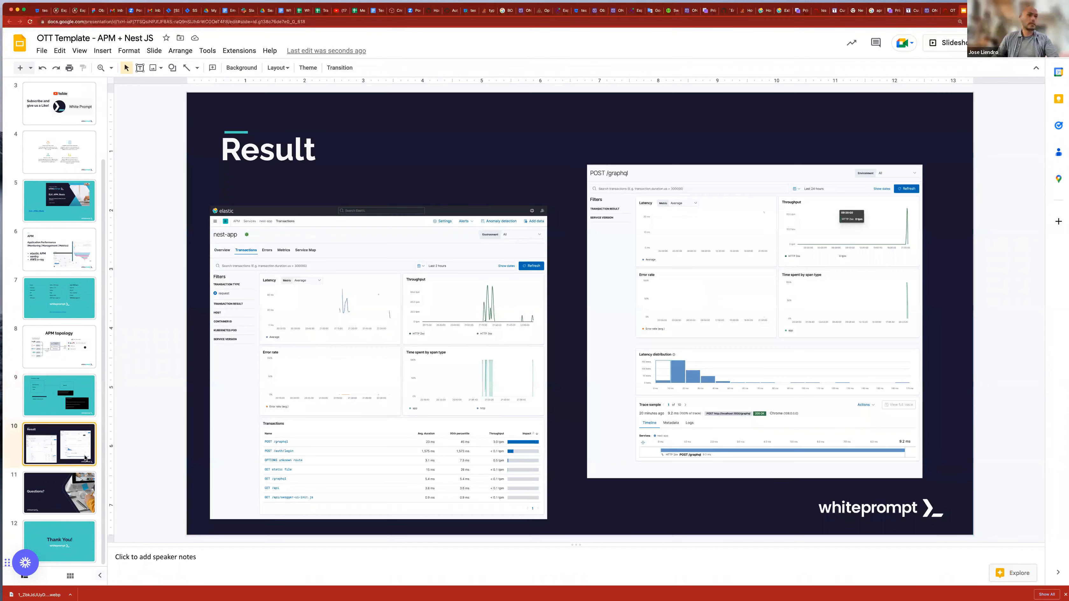
mouse_move(515, 409)
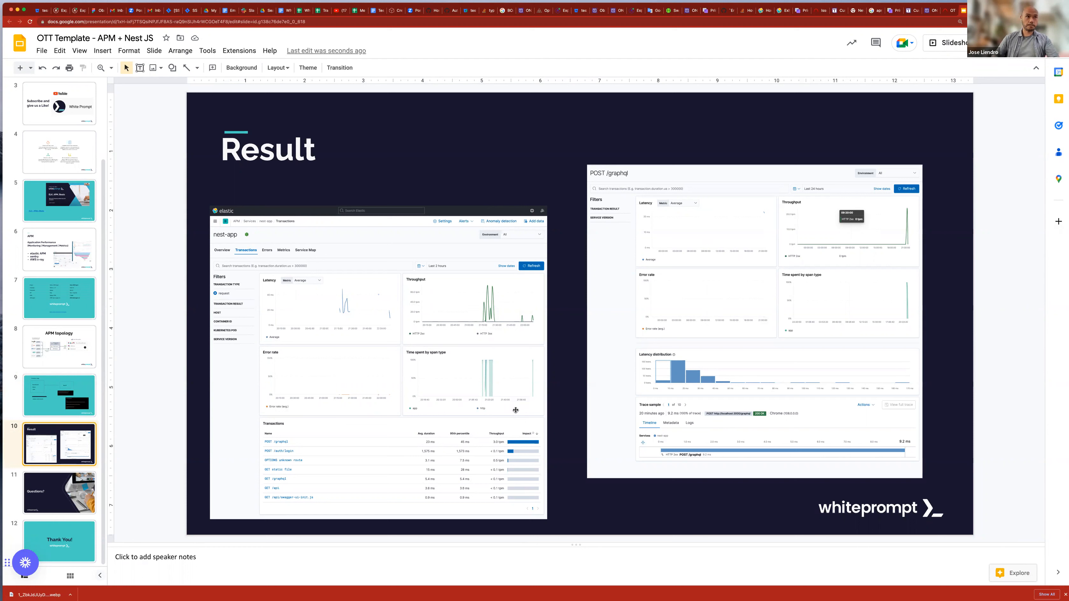
left_click(378, 361)
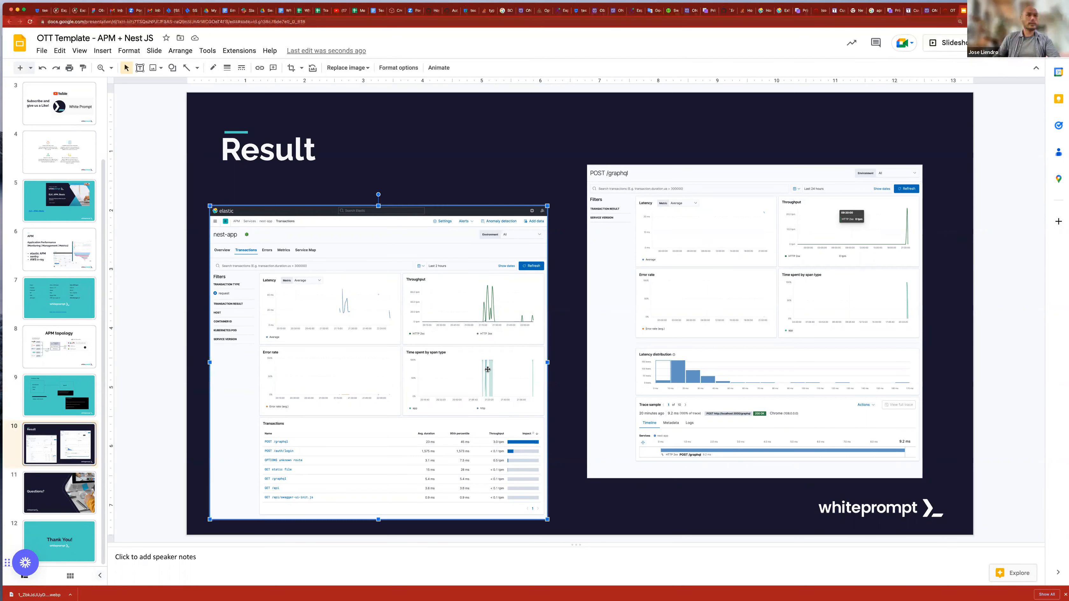
mouse_move(418, 332)
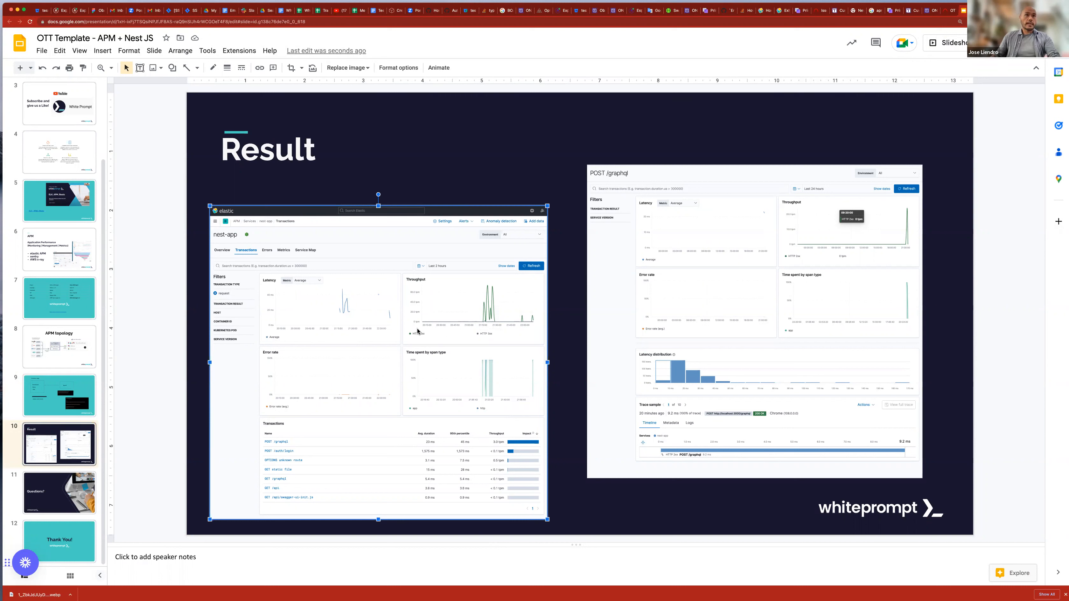
mouse_move(403, 354)
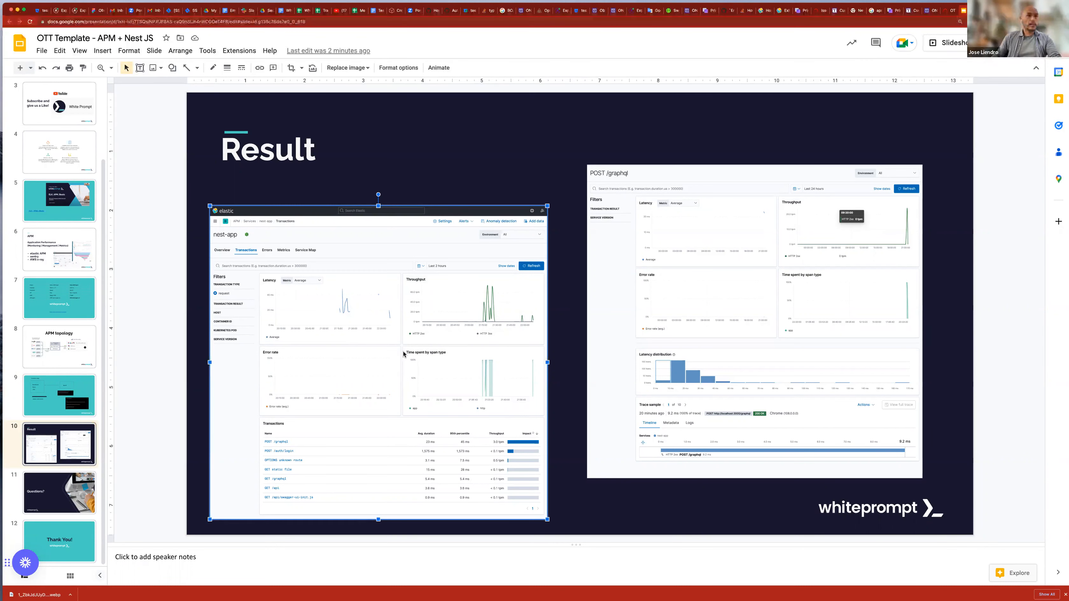
mouse_move(292, 387)
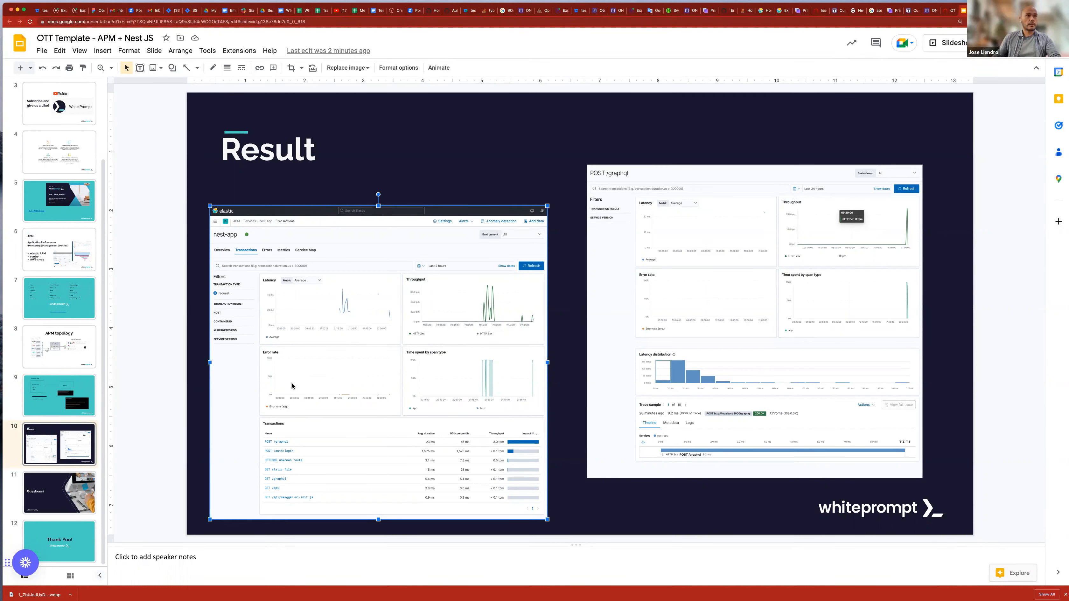
mouse_move(302, 384)
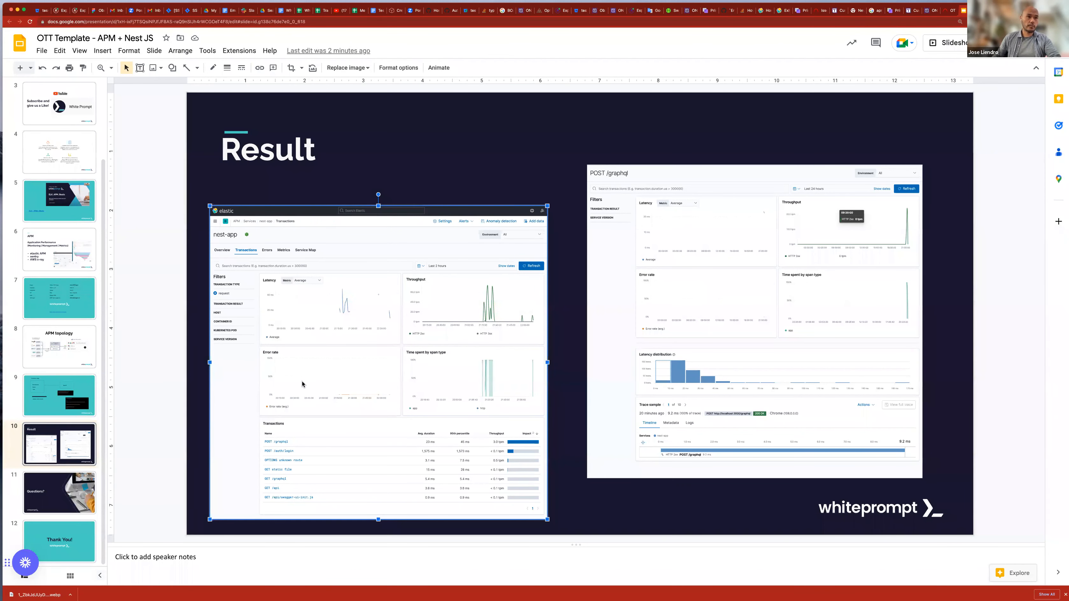
mouse_move(297, 504)
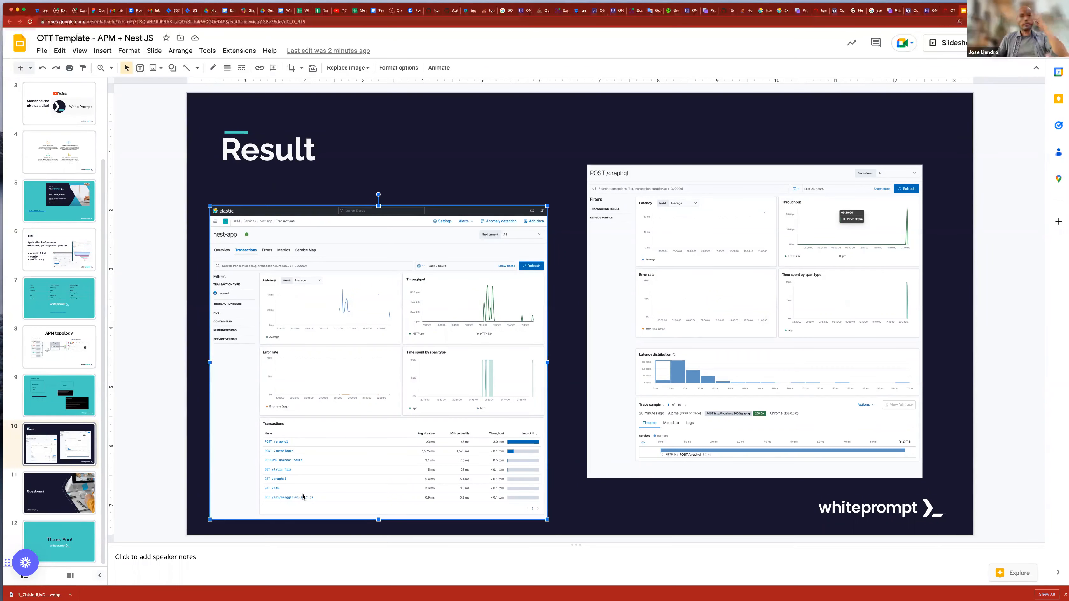
mouse_move(316, 455)
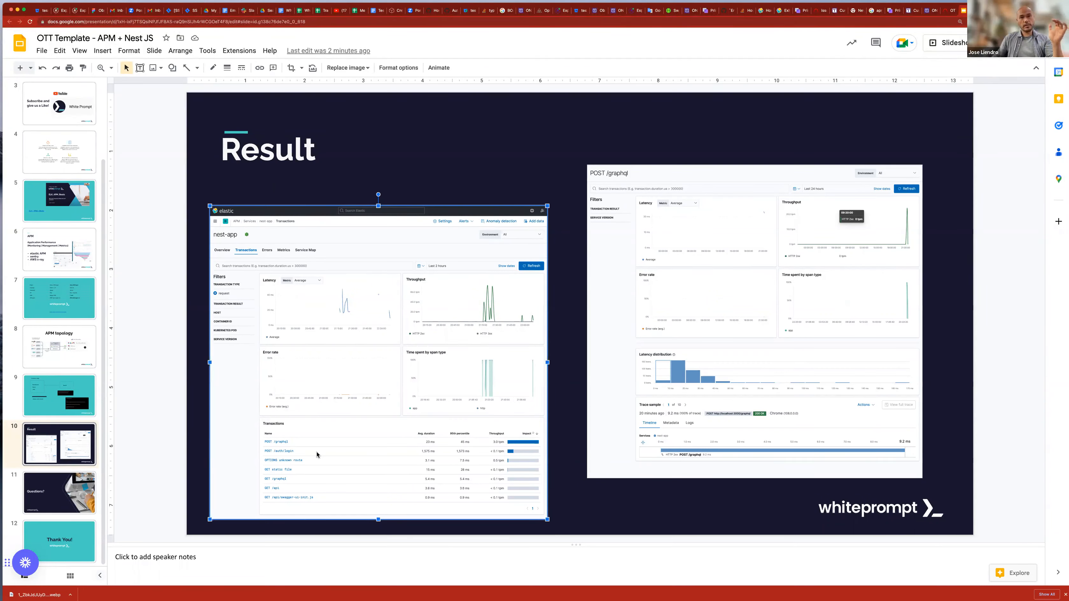
mouse_move(671, 391)
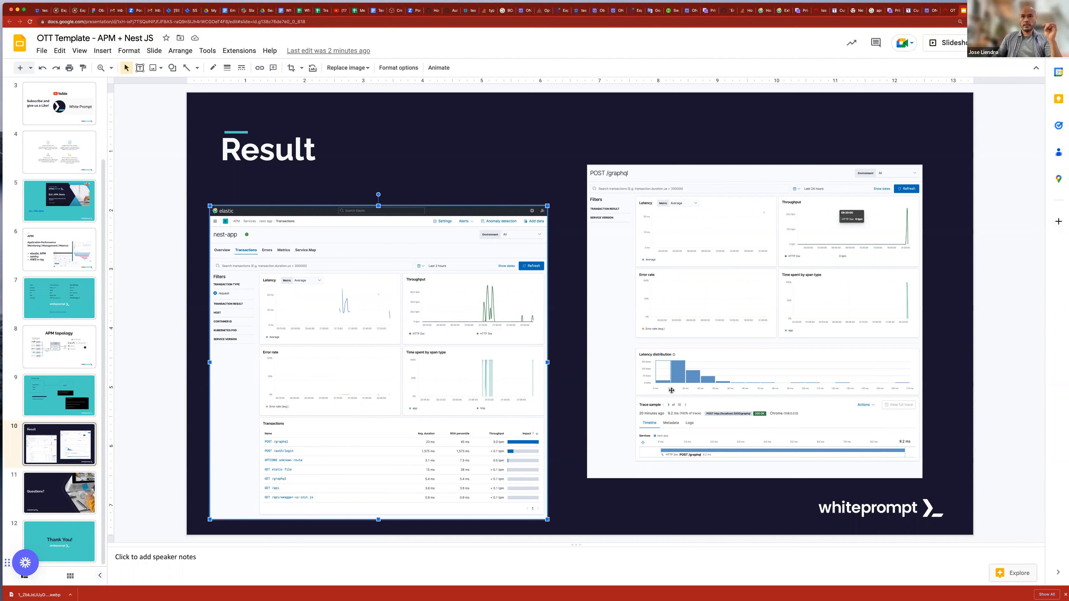
mouse_move(676, 374)
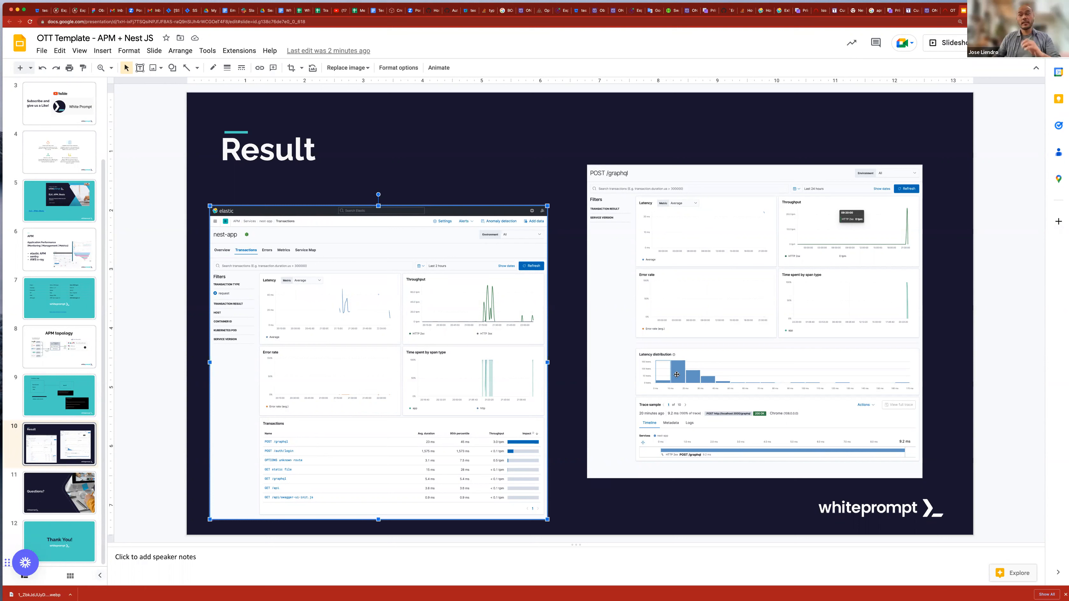
left_click(724, 292)
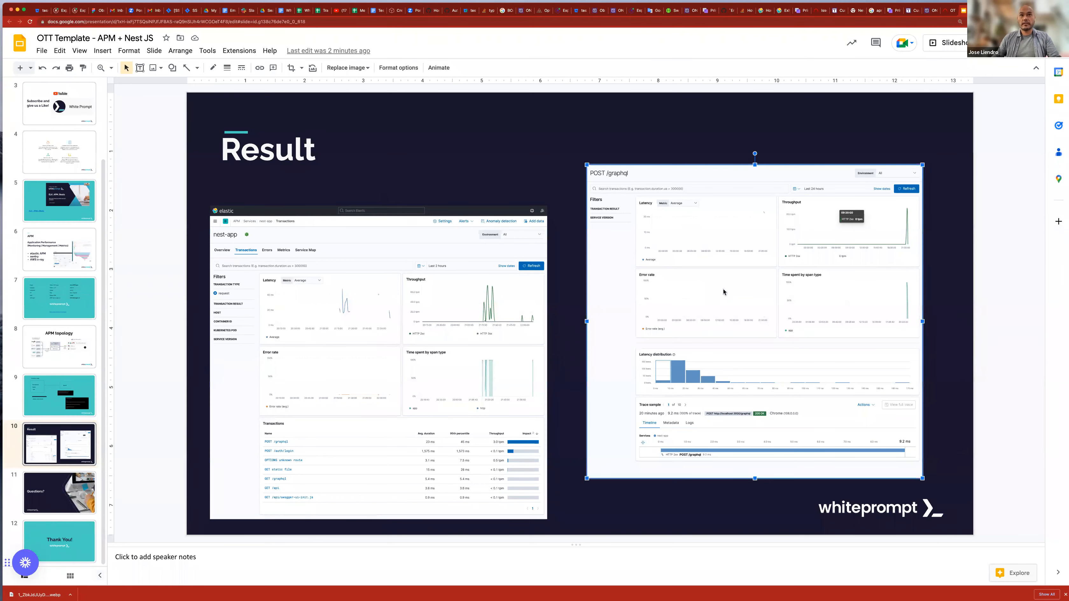
mouse_move(686, 362)
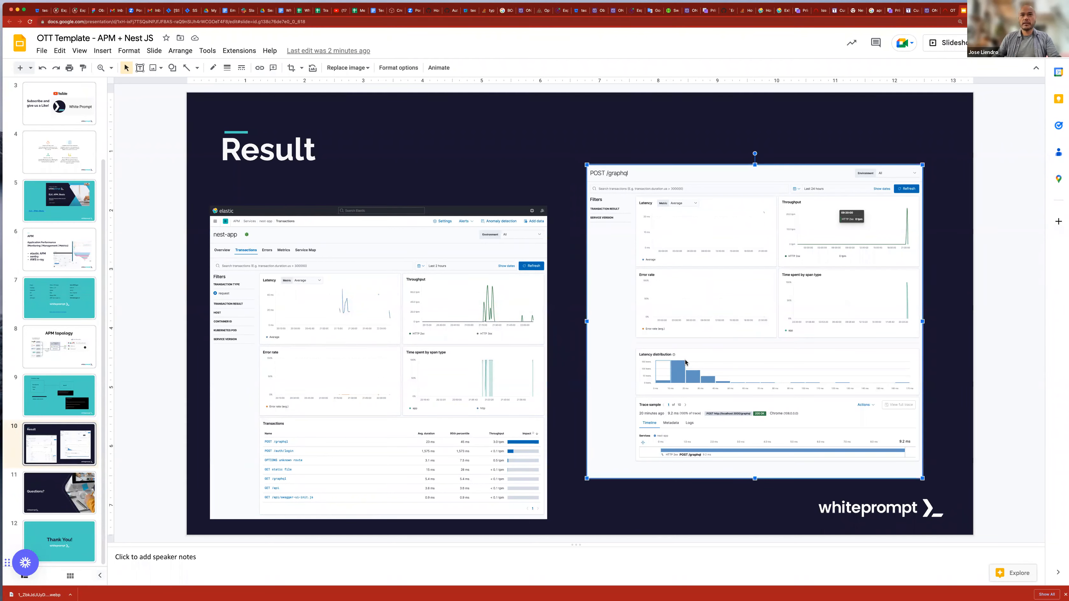
mouse_move(685, 308)
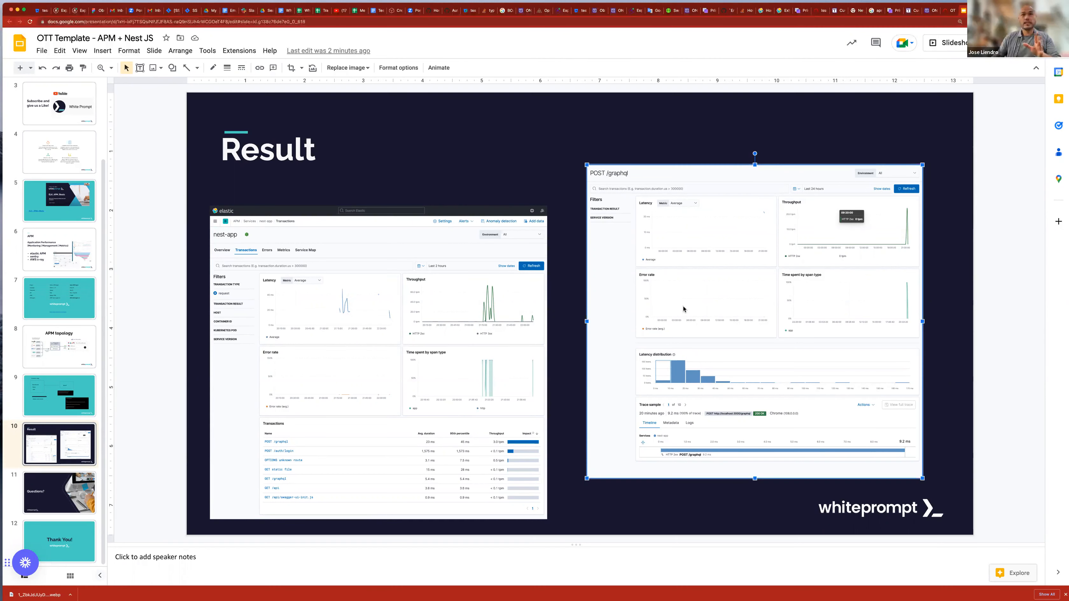
mouse_move(604, 176)
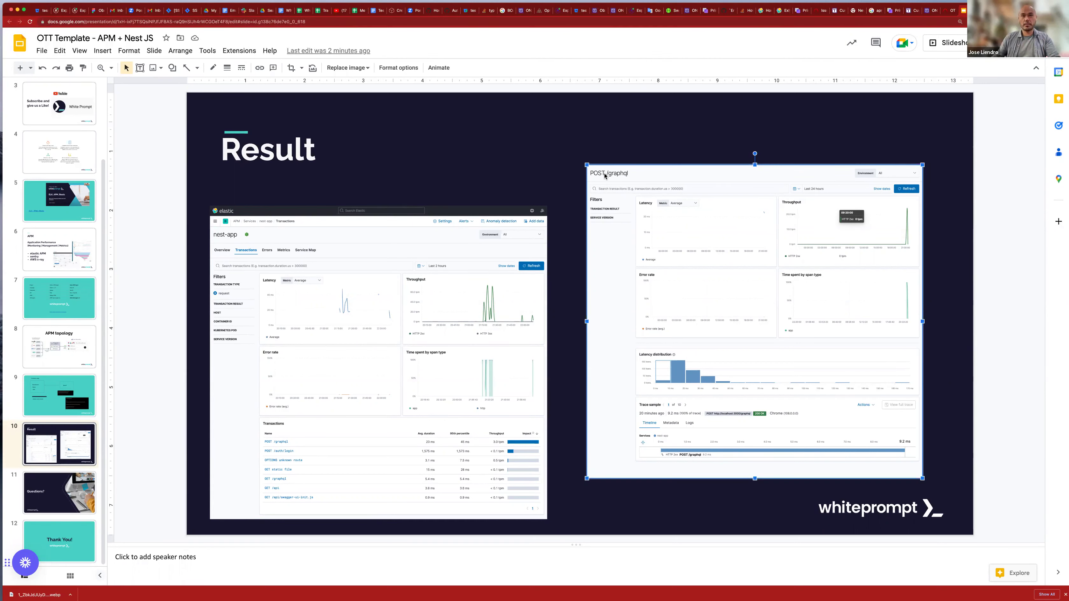
mouse_move(605, 175)
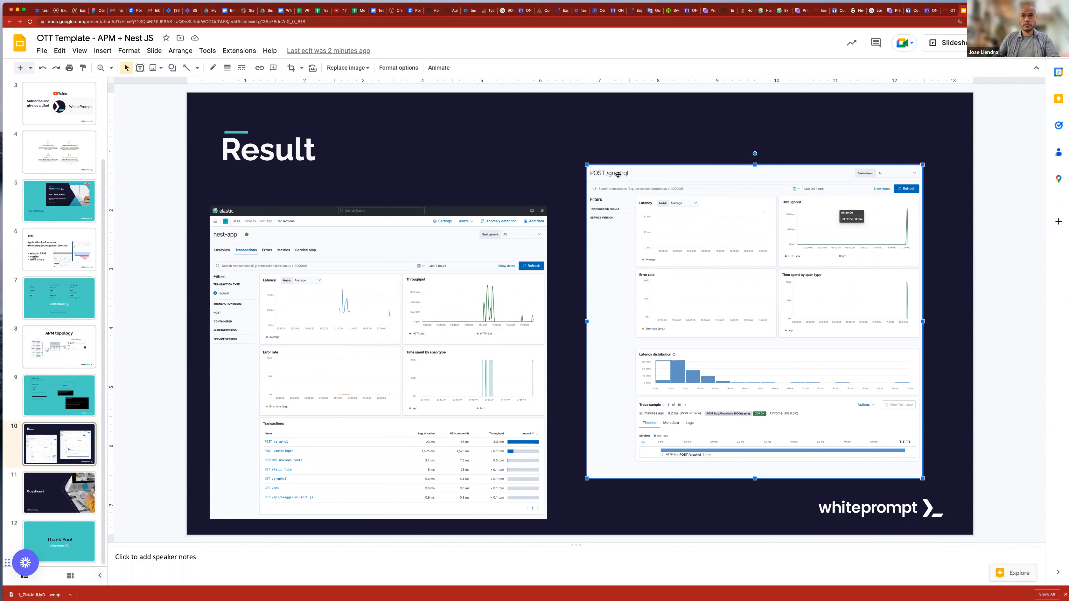
mouse_move(616, 179)
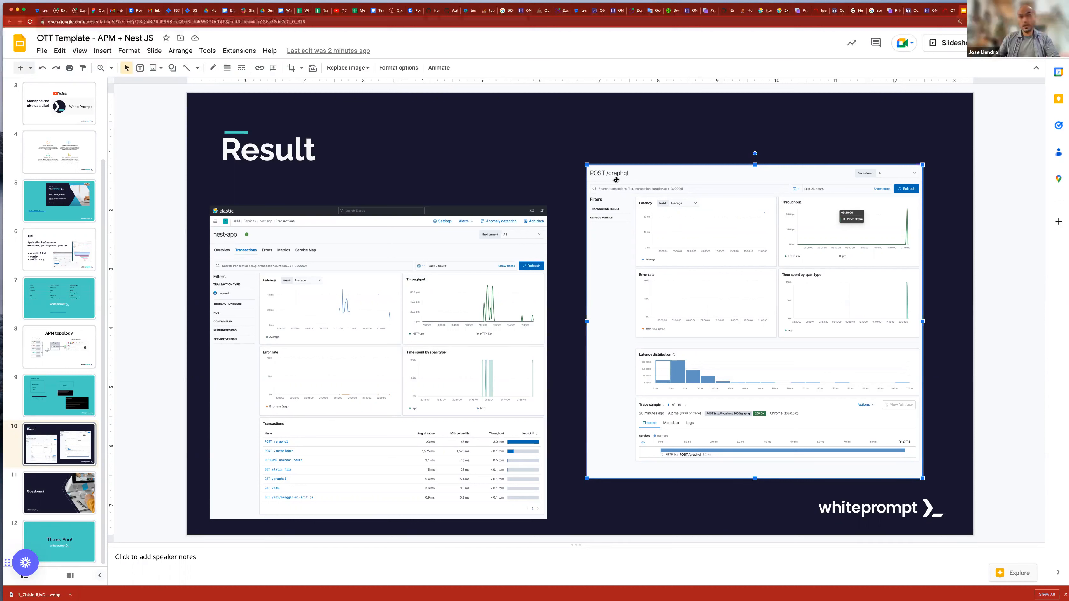
mouse_move(639, 273)
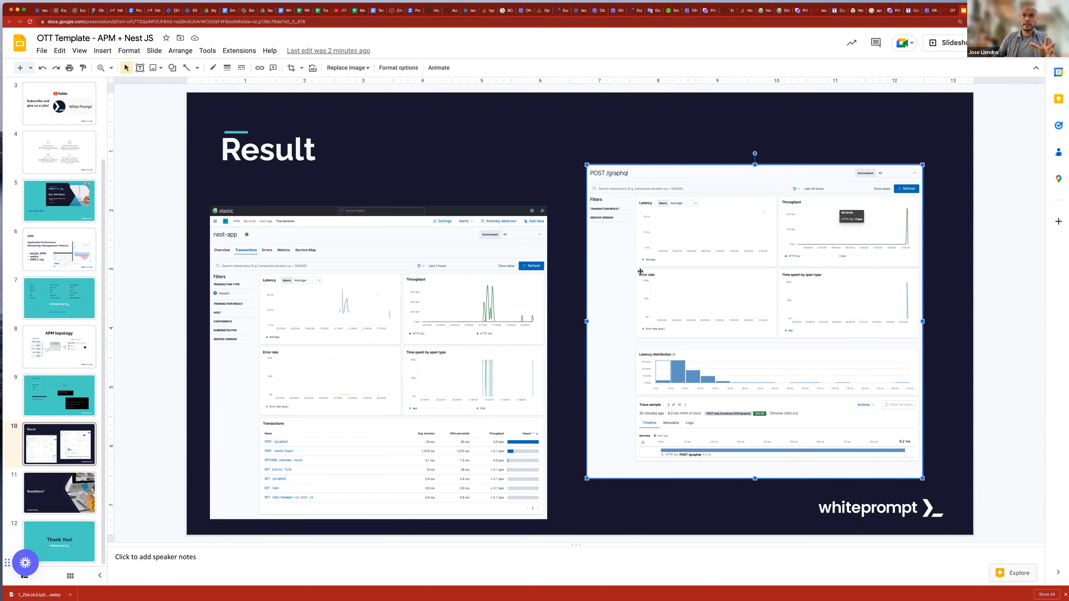
mouse_move(699, 371)
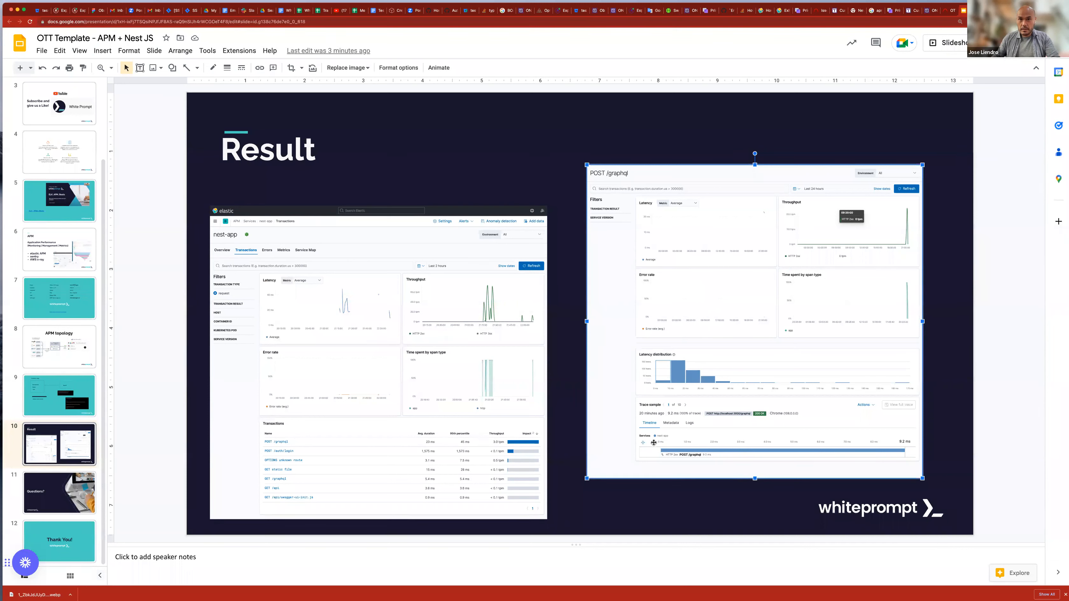
mouse_move(931, 455)
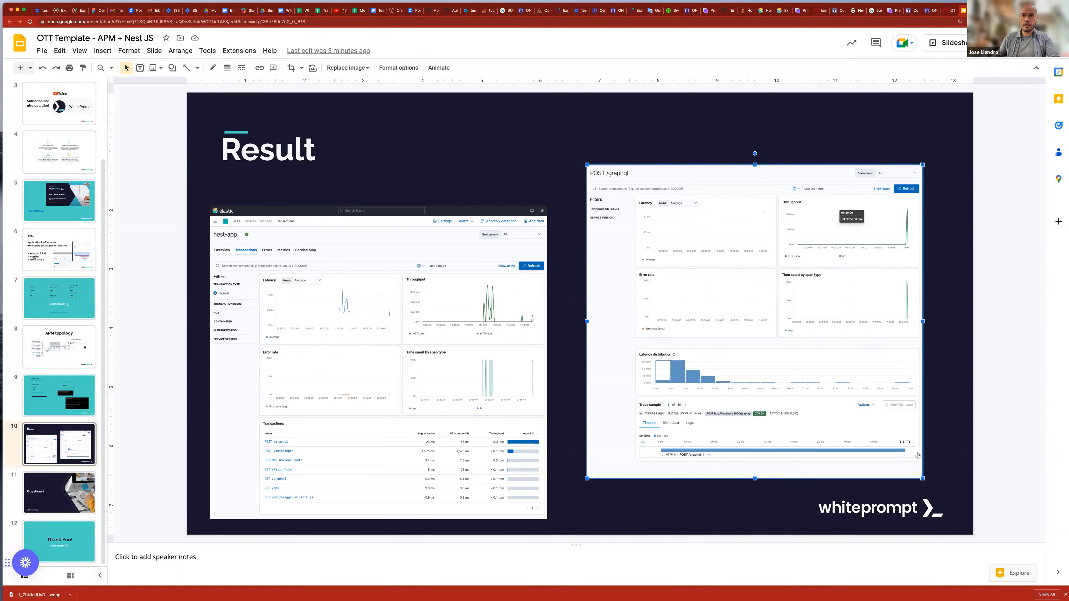
mouse_move(667, 377)
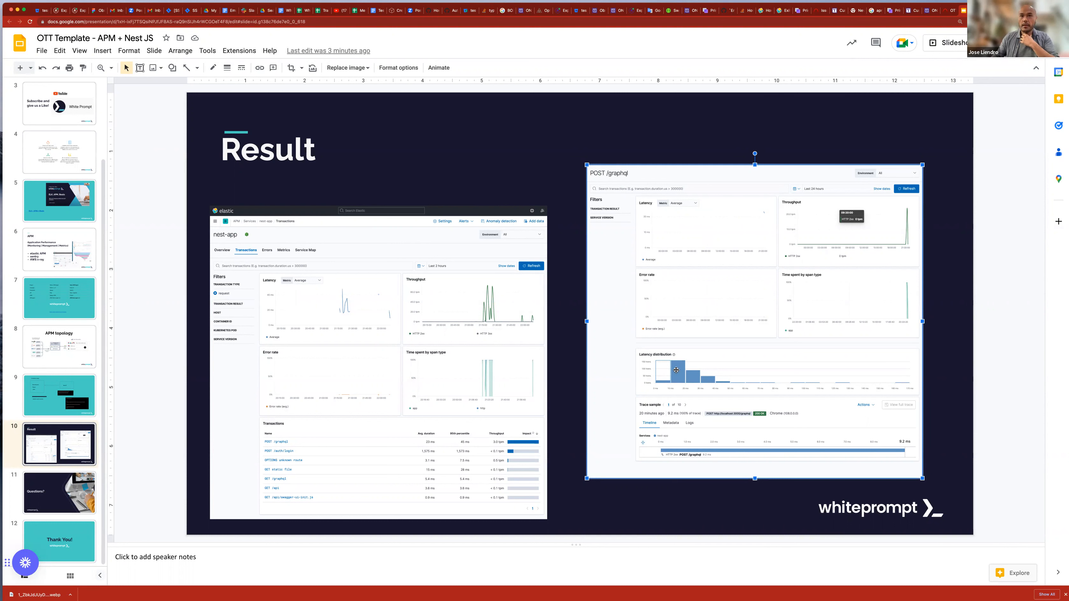
mouse_move(675, 383)
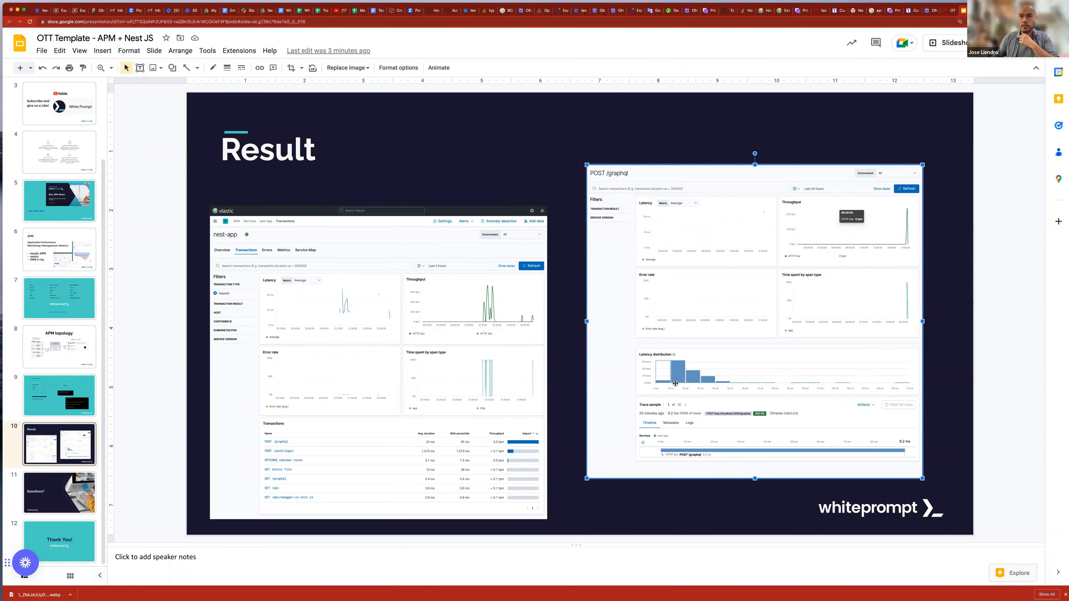
mouse_move(685, 392)
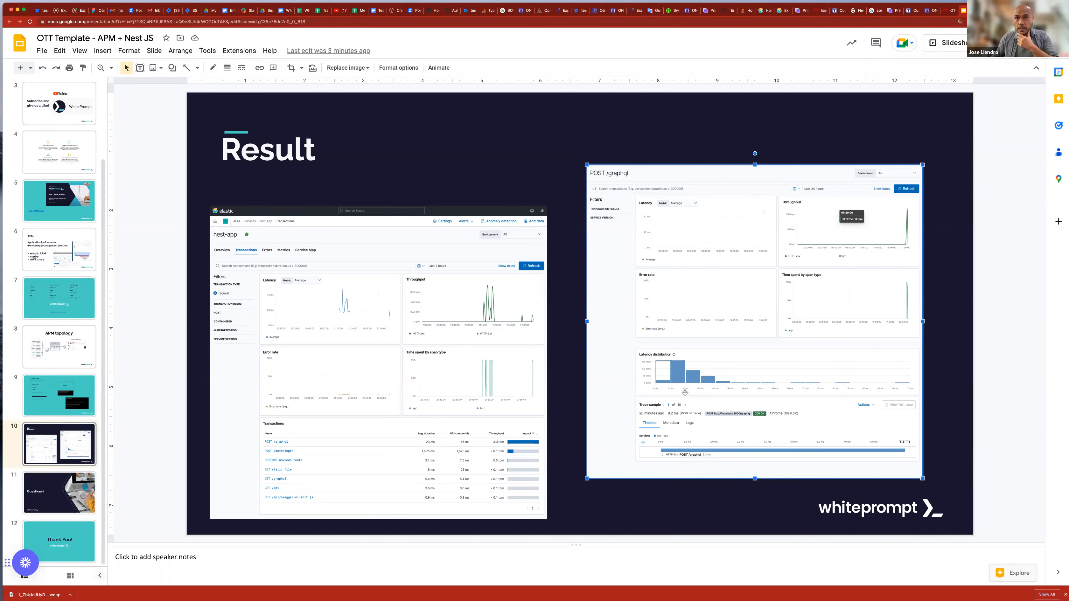
mouse_move(693, 390)
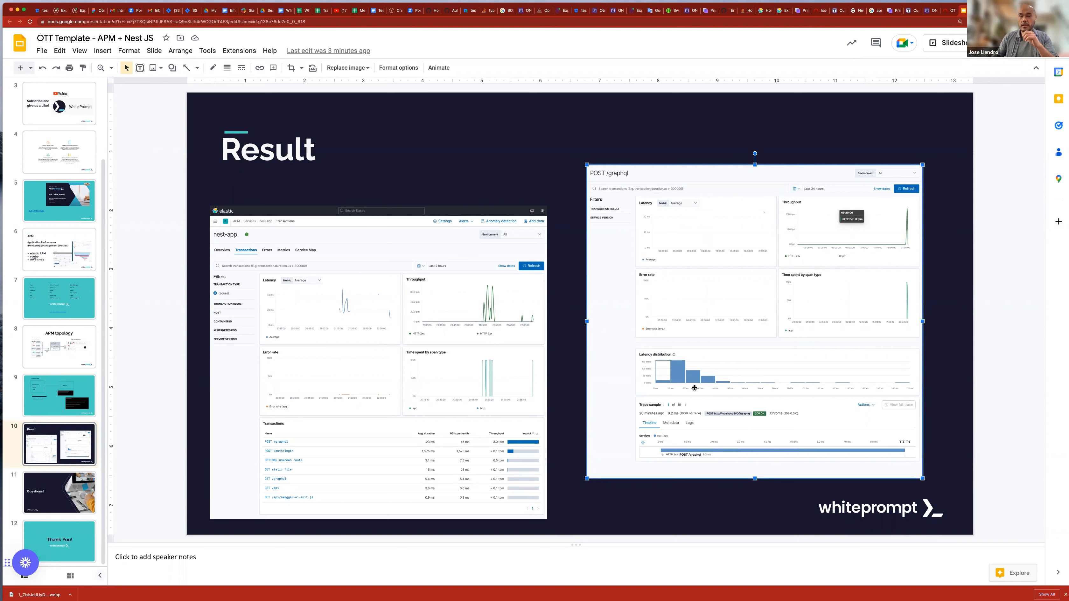
mouse_move(666, 379)
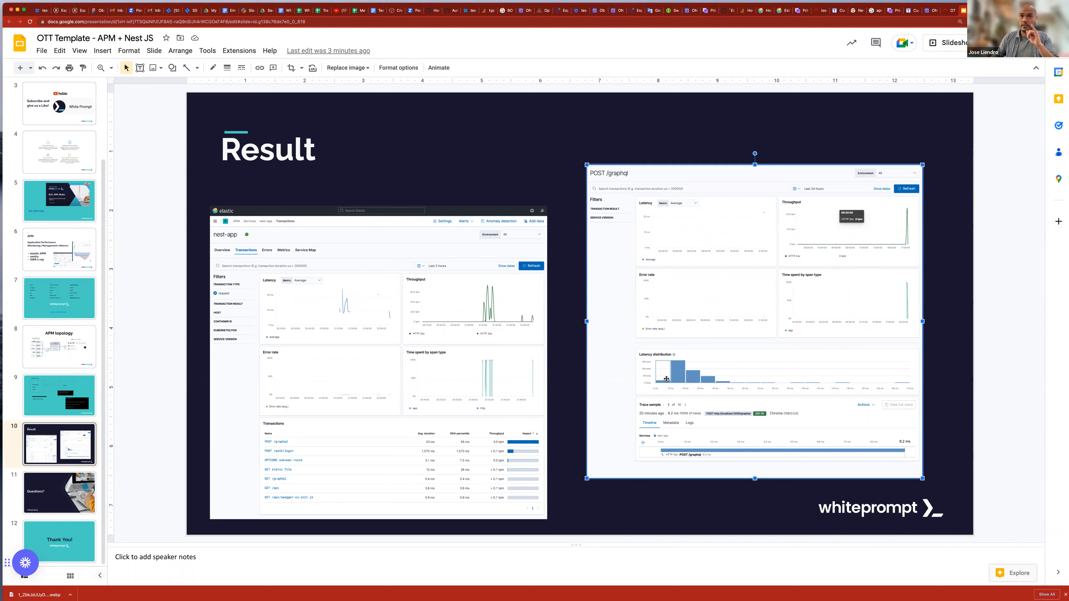
mouse_move(891, 374)
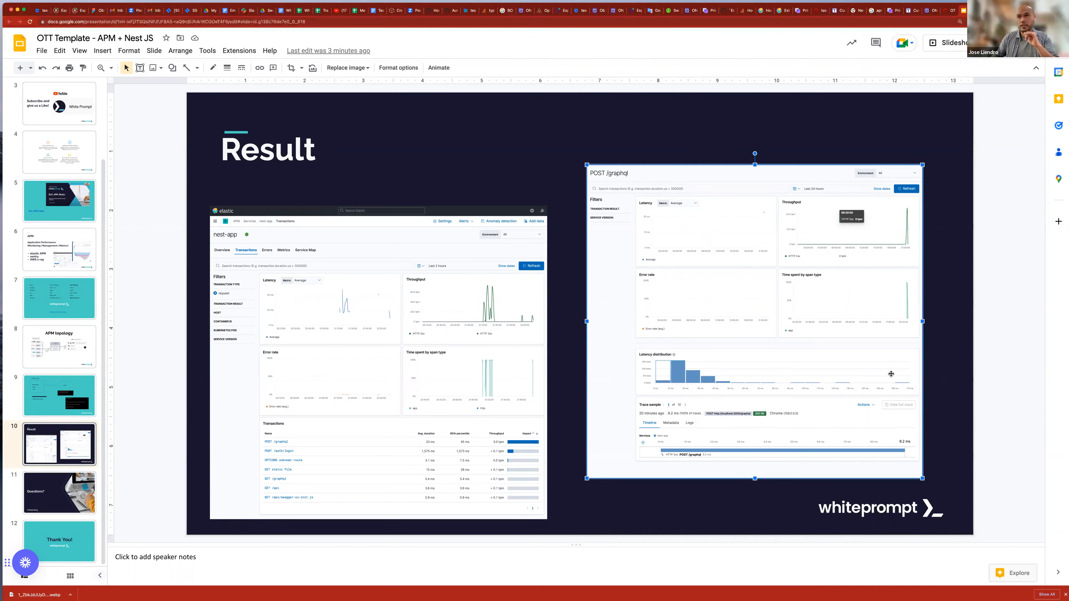
mouse_move(662, 387)
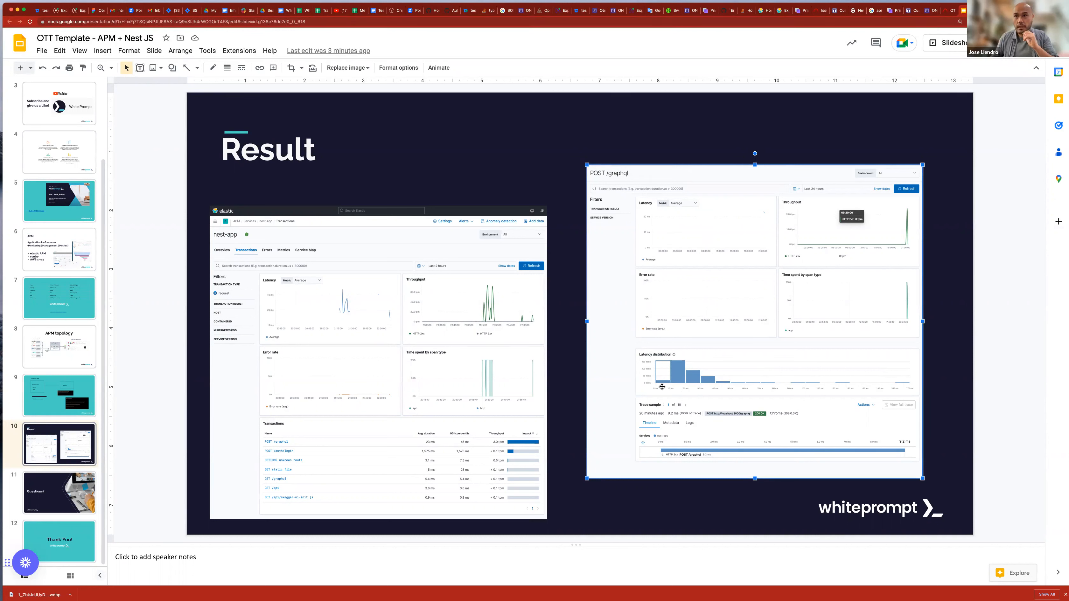
mouse_move(908, 377)
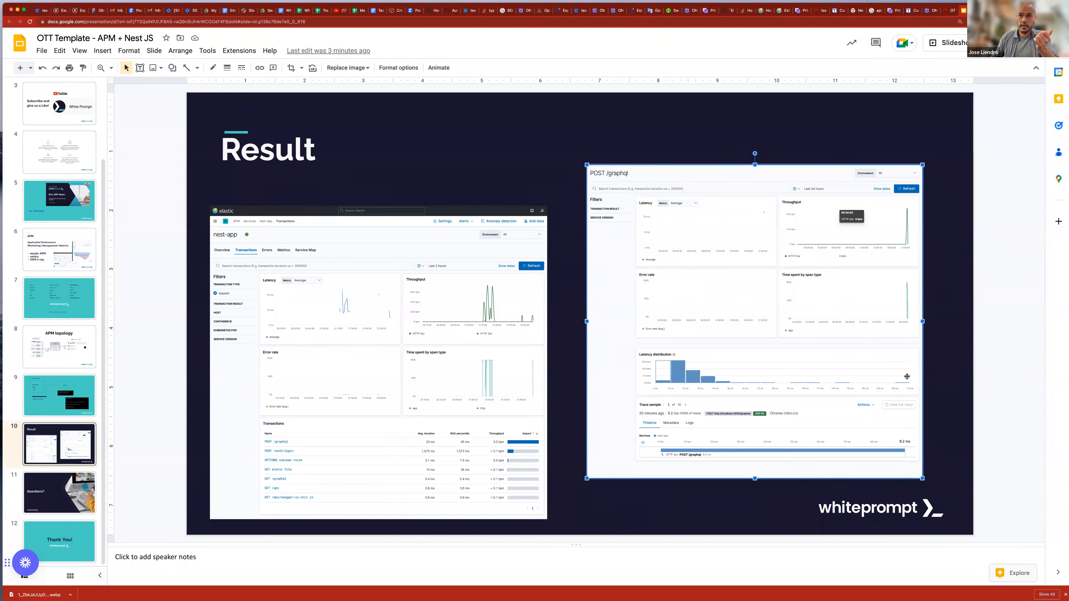
mouse_move(903, 382)
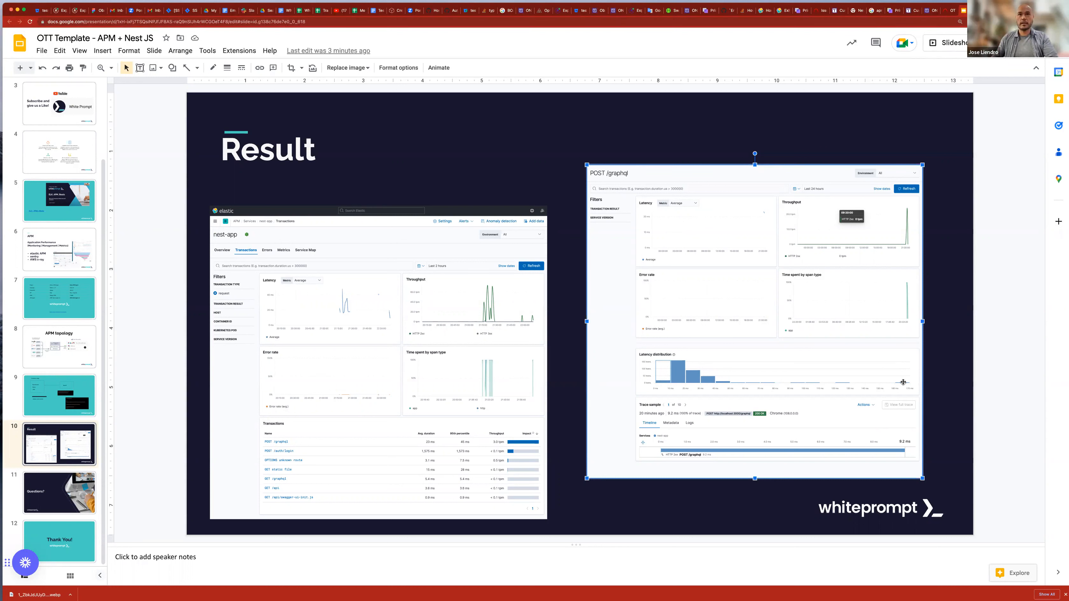
mouse_move(484, 331)
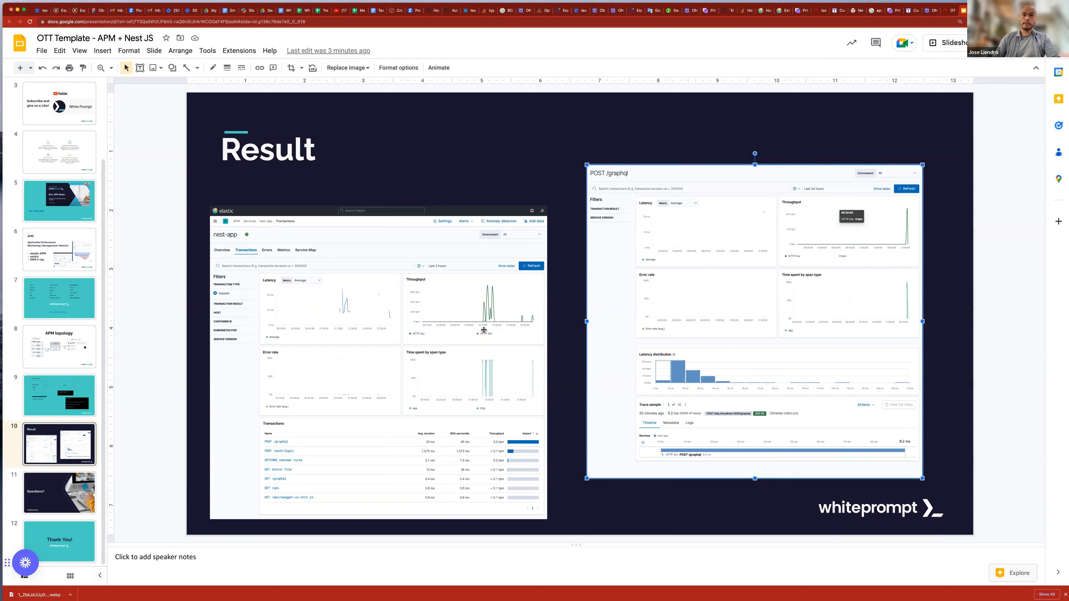
mouse_move(431, 437)
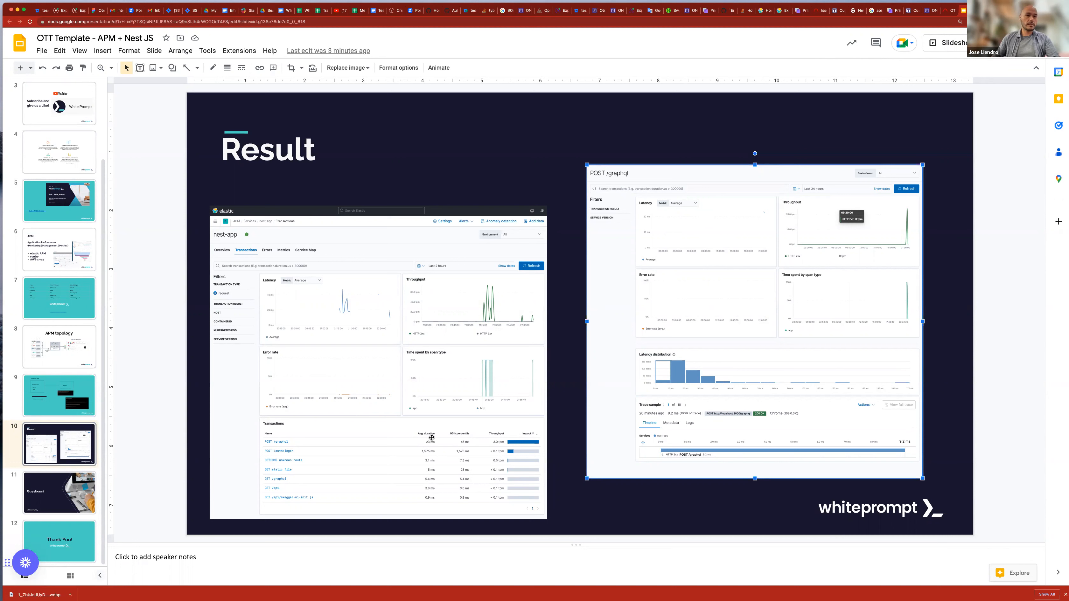
mouse_move(291, 443)
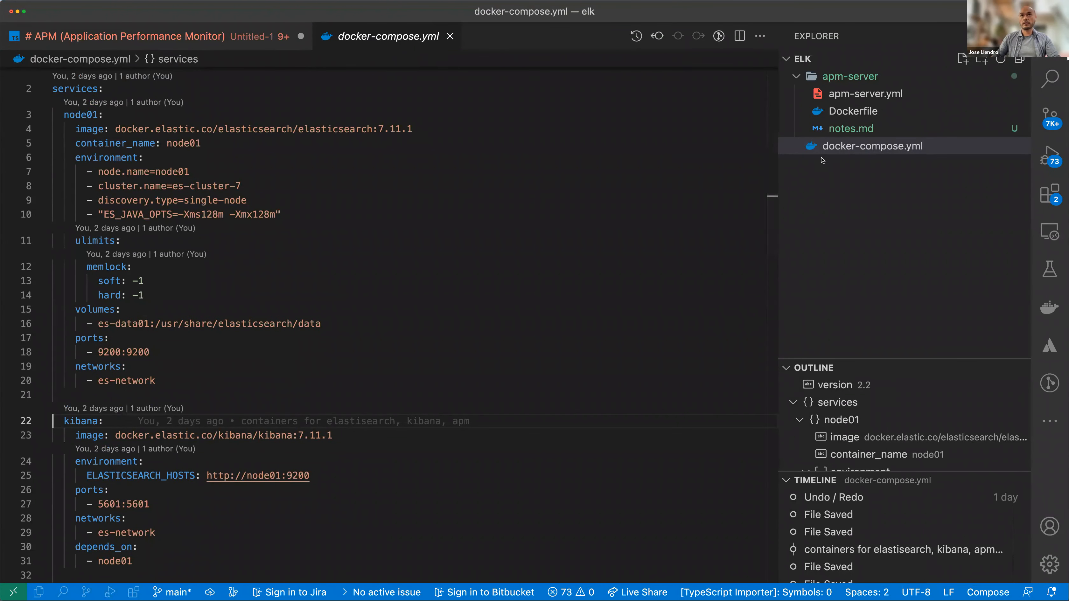
- Collapse the node01, kibana and apm-server service blocks in docker-compose.yml
scroll("up", 3)
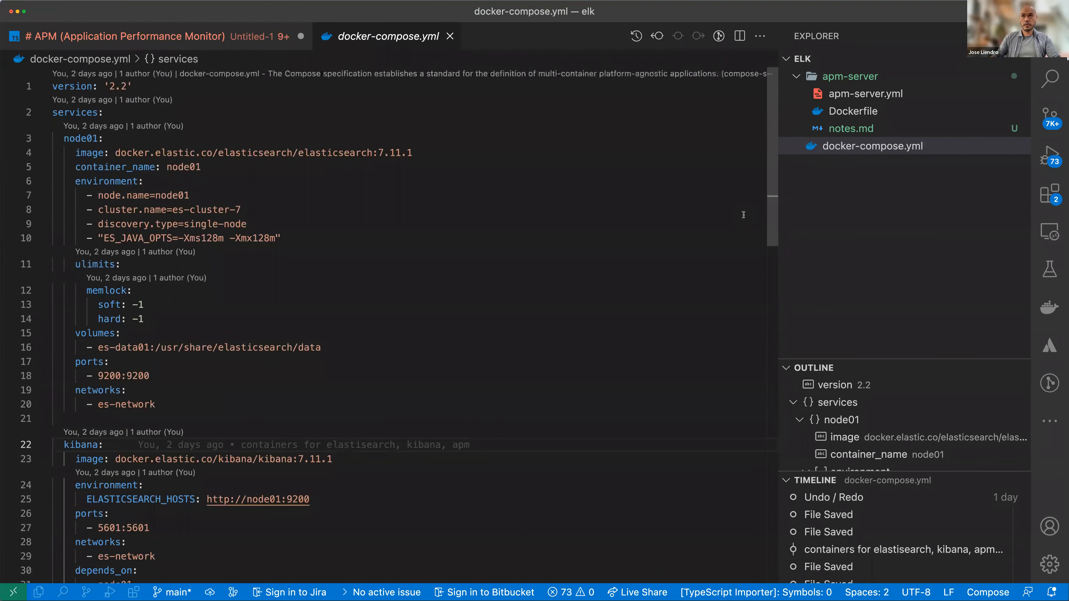
left_click(873, 145)
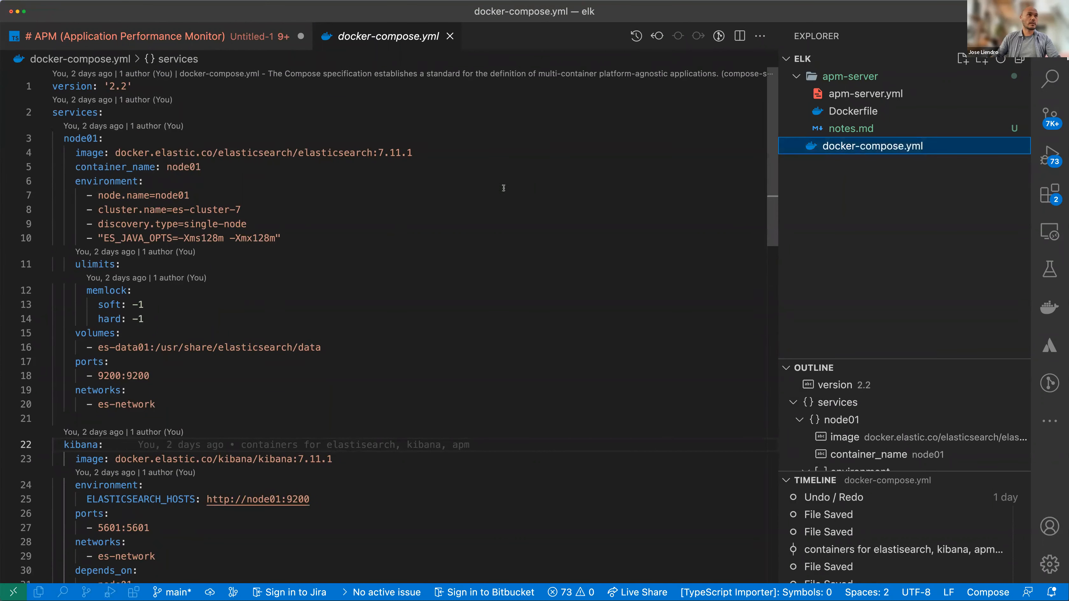
left_click(80, 138)
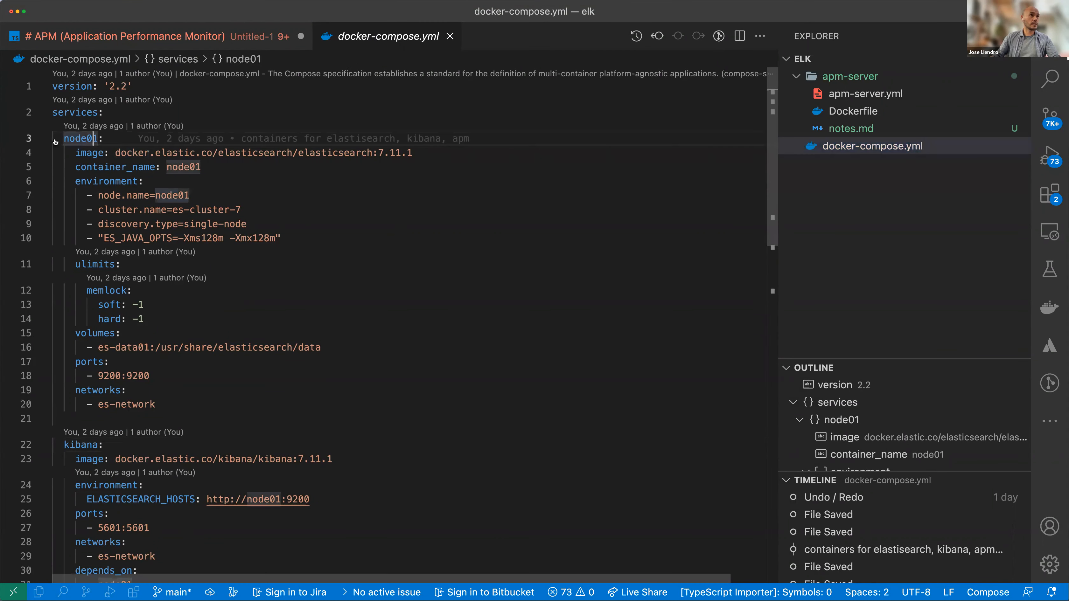
left_click(43, 139)
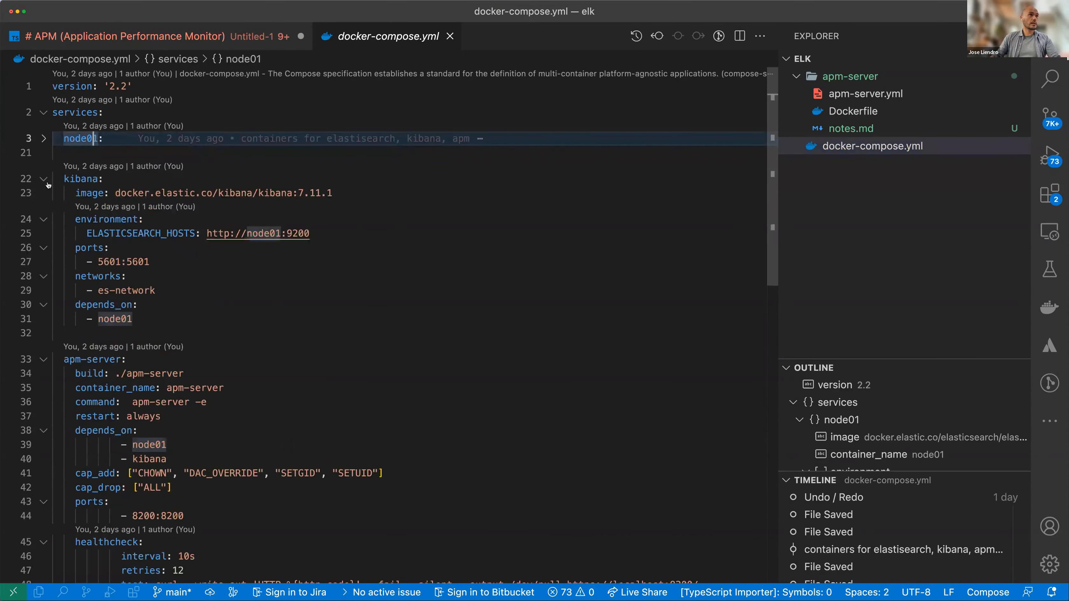
left_click(44, 178)
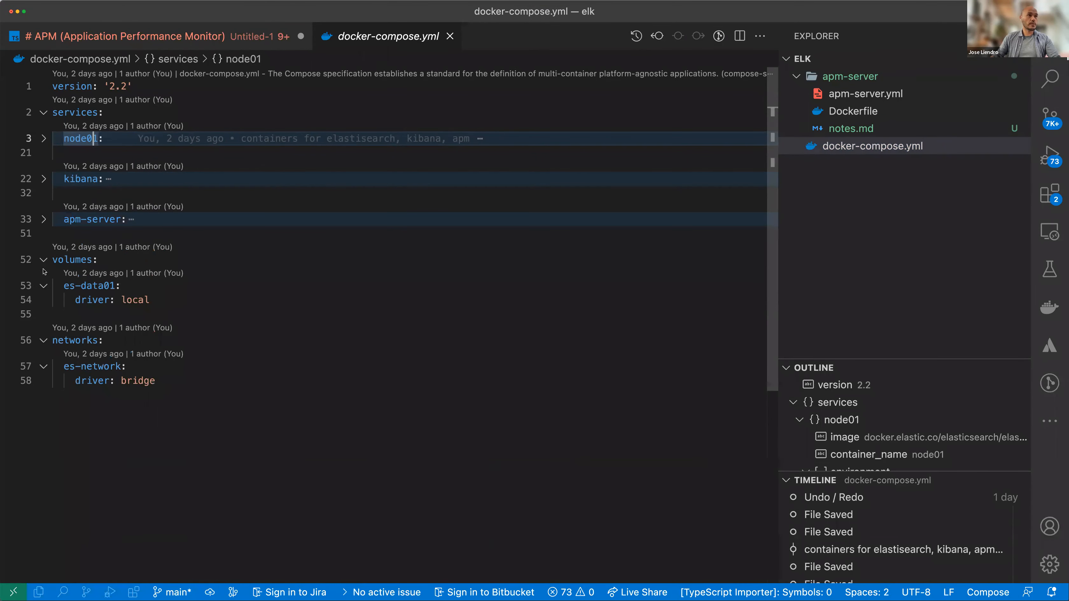
left_click(42, 260)
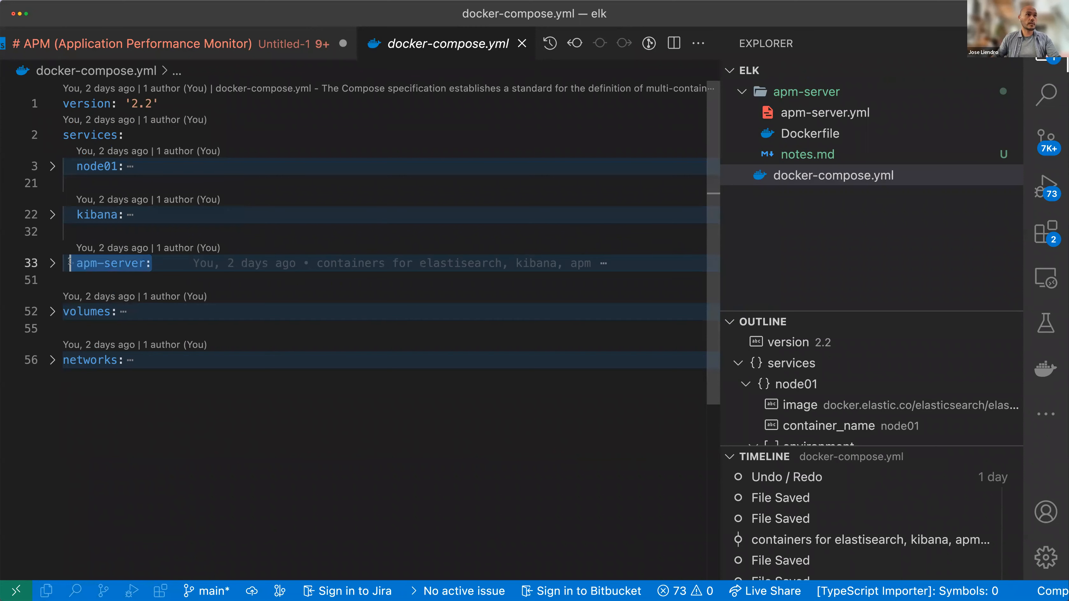
mouse_move(99, 165)
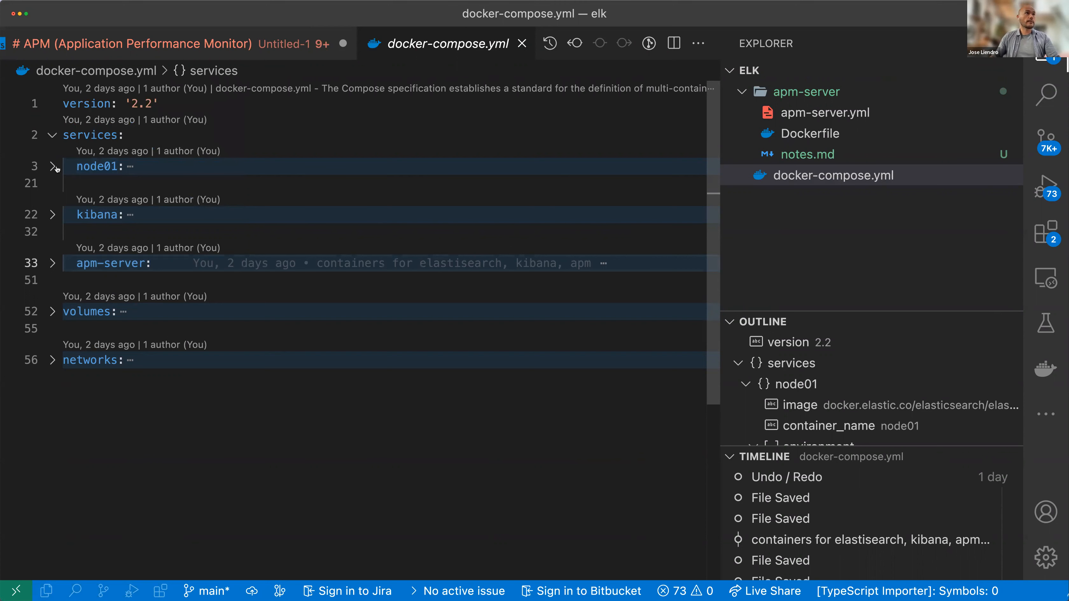
- Expand node01, kibana and apm-server again, showing the Elasticsearch image and apm-server's port 8200 and healthcheck
left_click(52, 166)
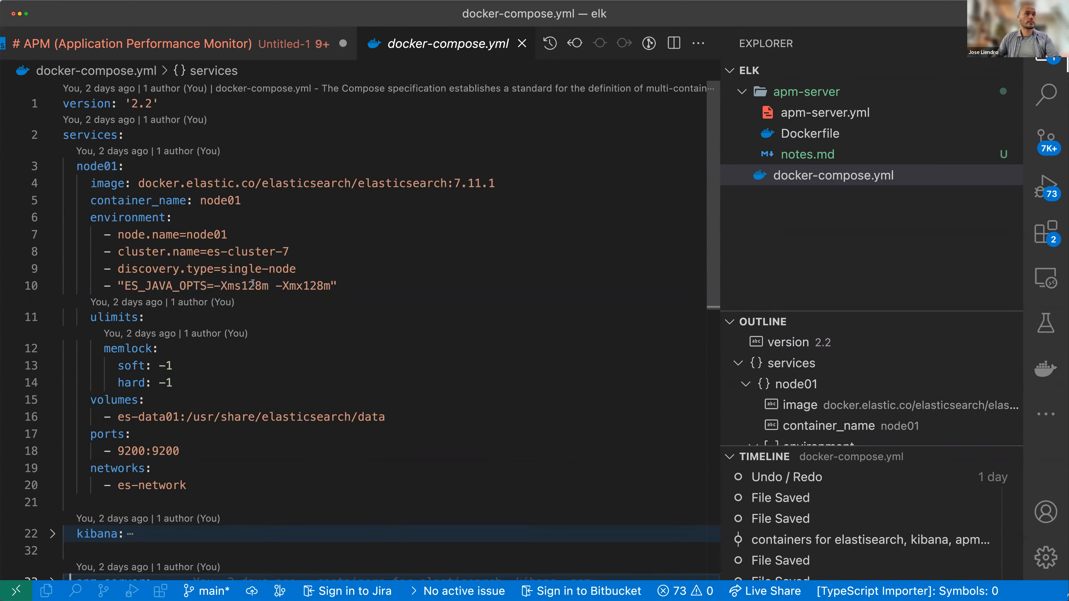
left_click(287, 251)
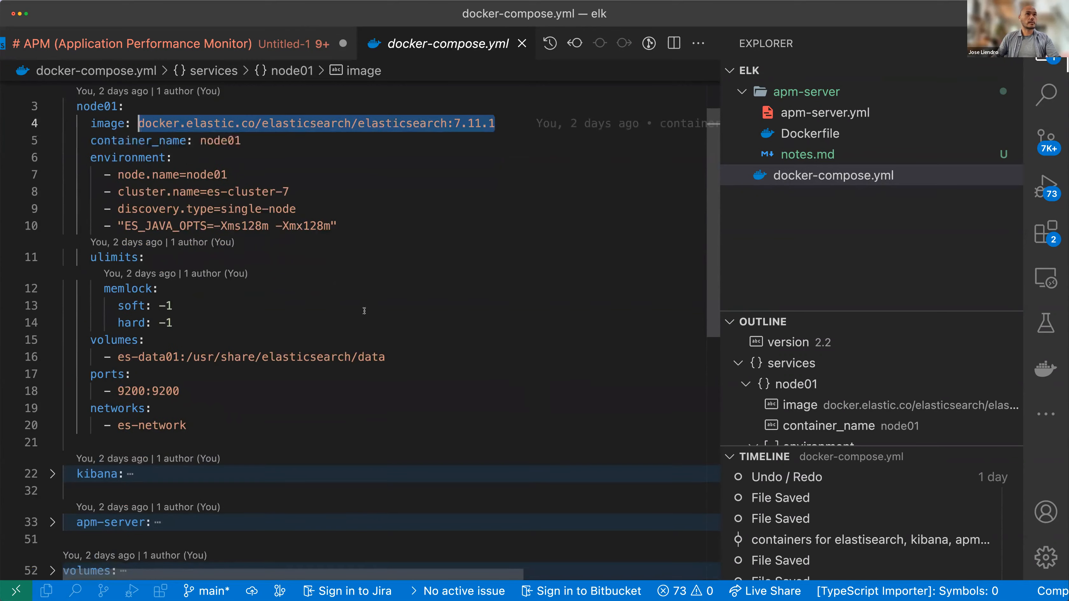
scroll("down", 3)
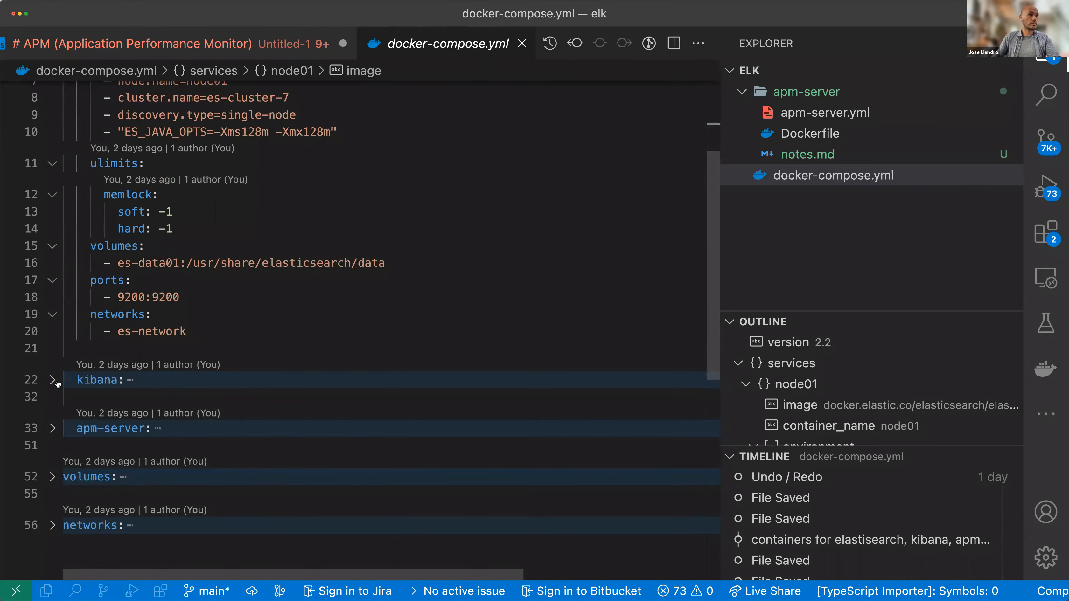
left_click(52, 380)
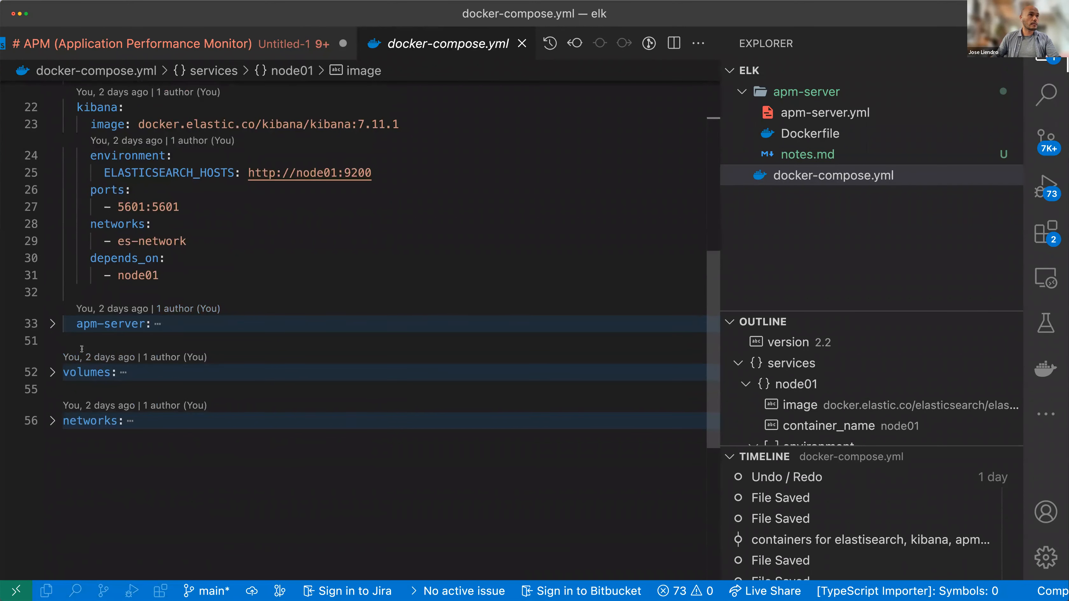
left_click(51, 324)
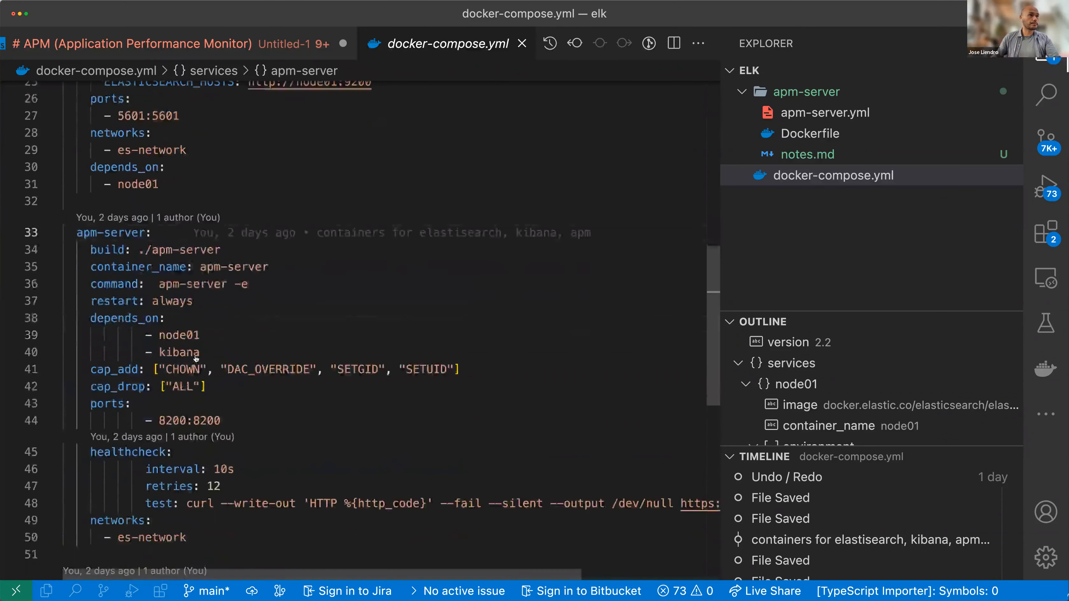
scroll("down", 3)
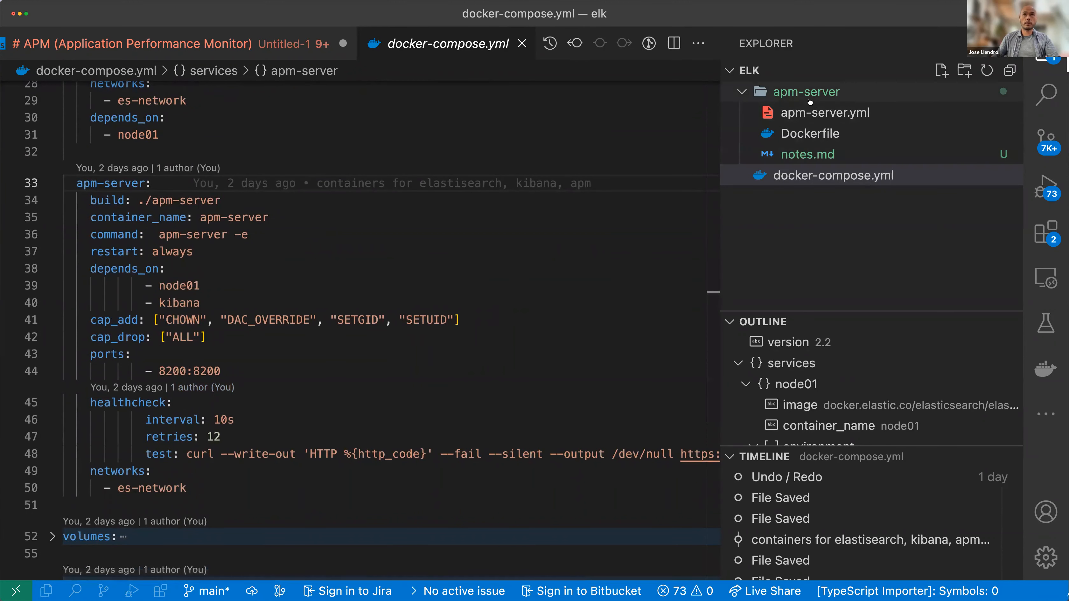
- Open apm-server's Dockerfile built from apm-server 7.11.1 that adds apm-server.yml
left_click(811, 133)
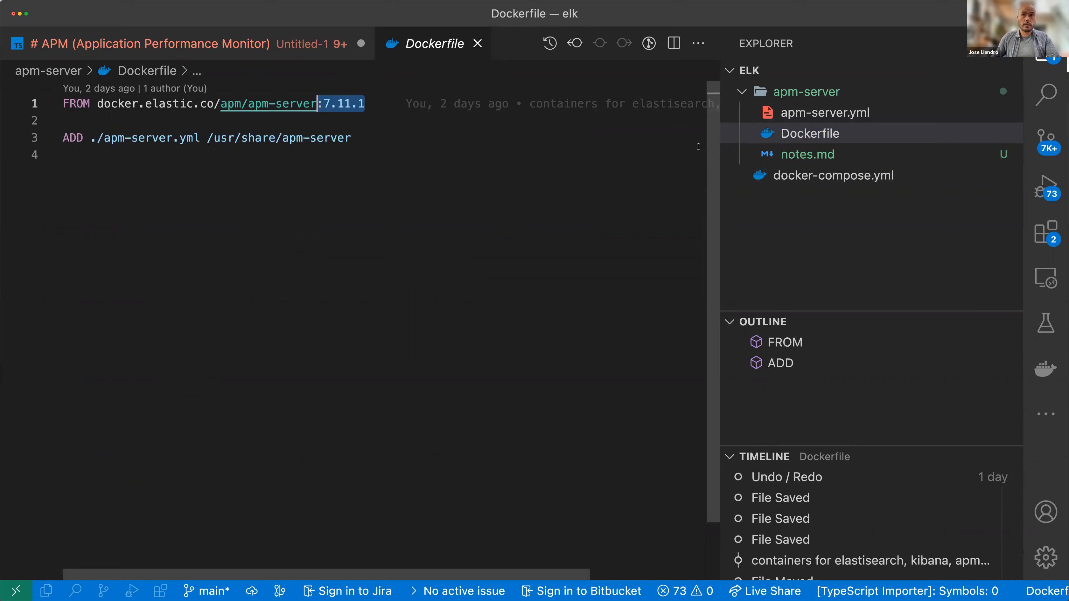
mouse_move(268, 104)
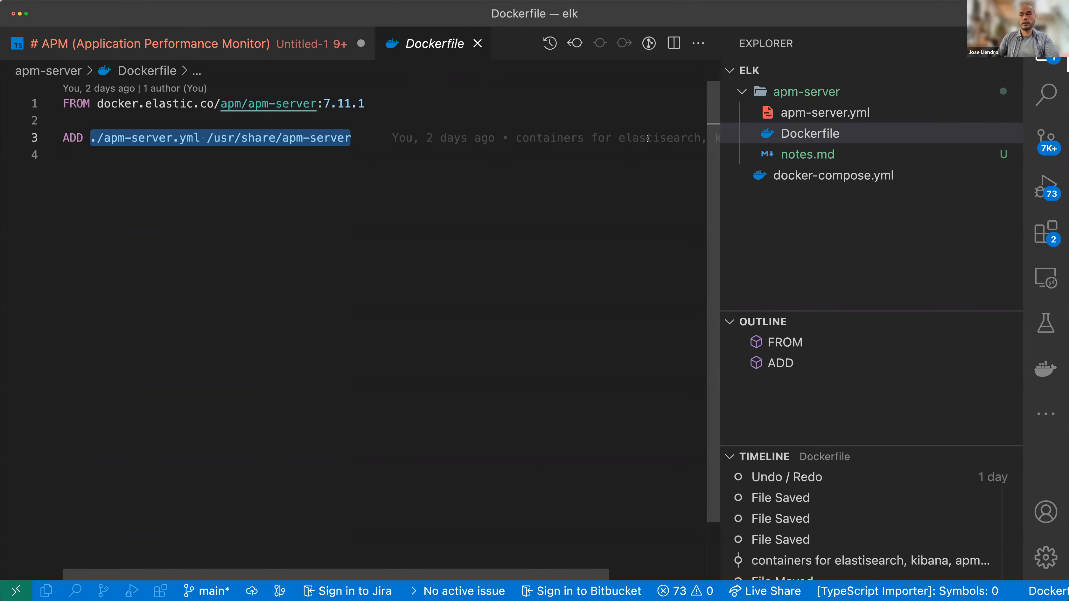
left_click(811, 133)
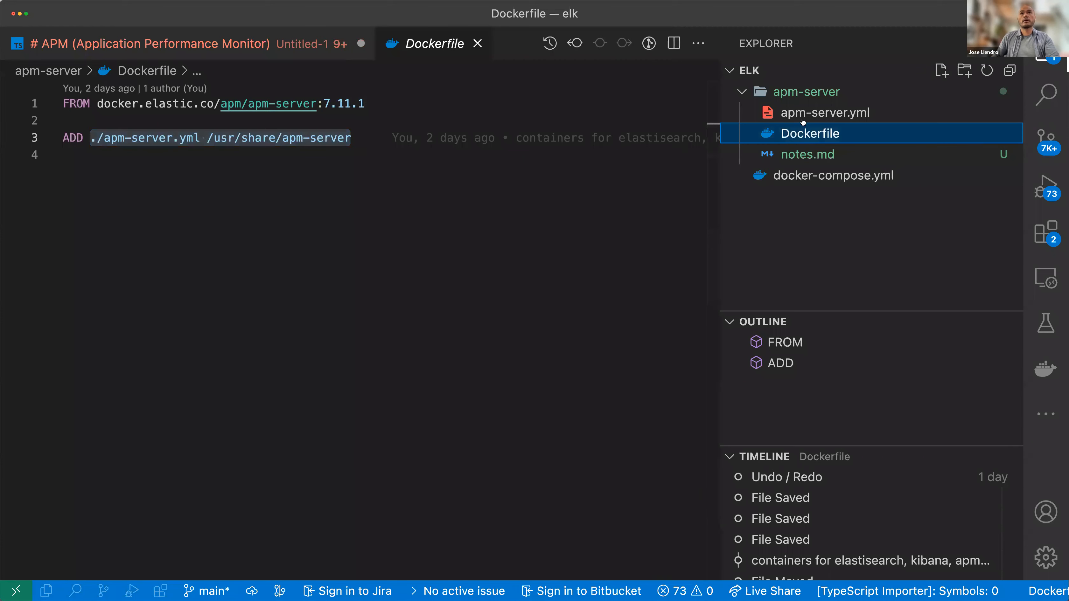
- Open apm-server.yml and point out port 8200 in the host setting, then move past SSL
left_click(826, 112)
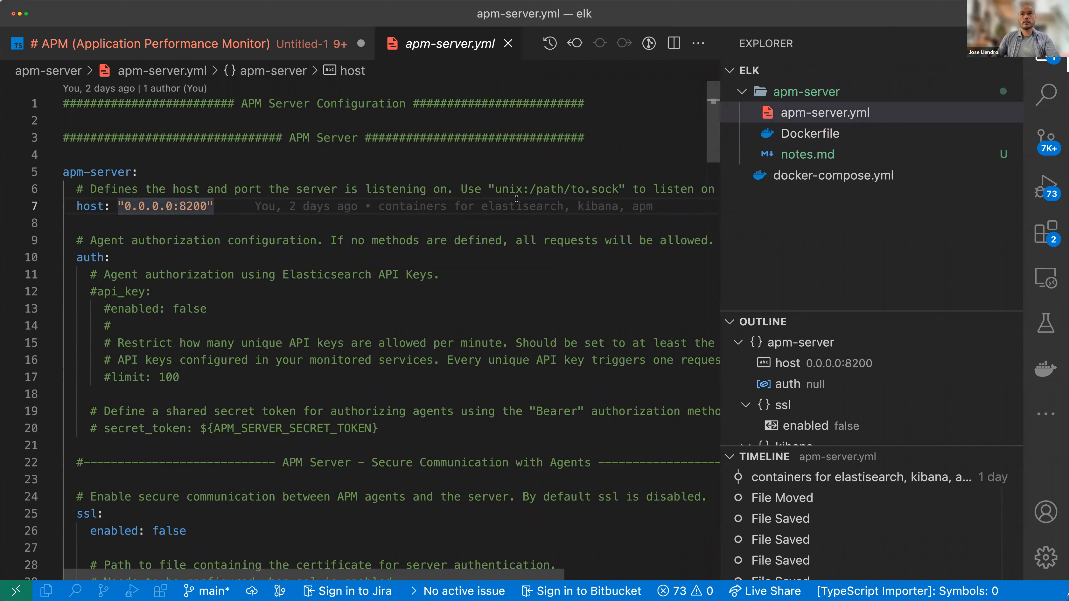
mouse_move(468, 221)
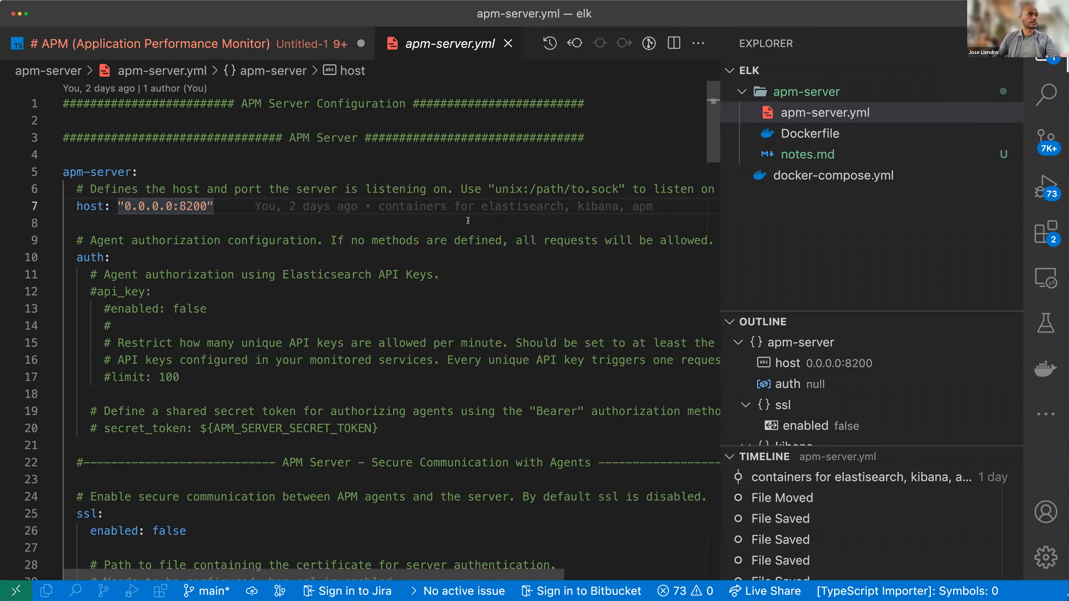
mouse_move(205, 188)
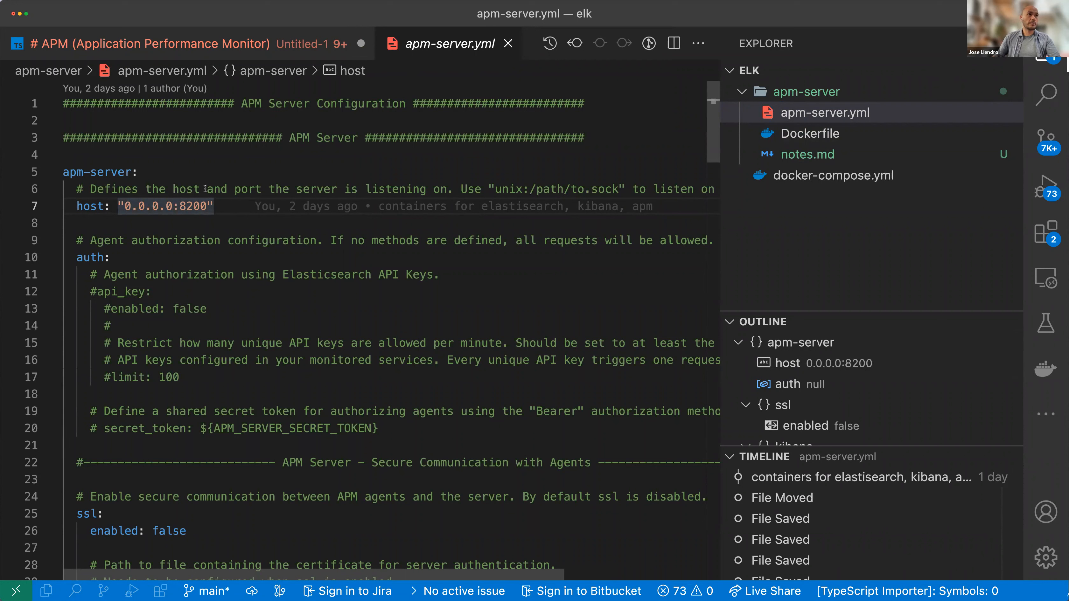
left_click(98, 172)
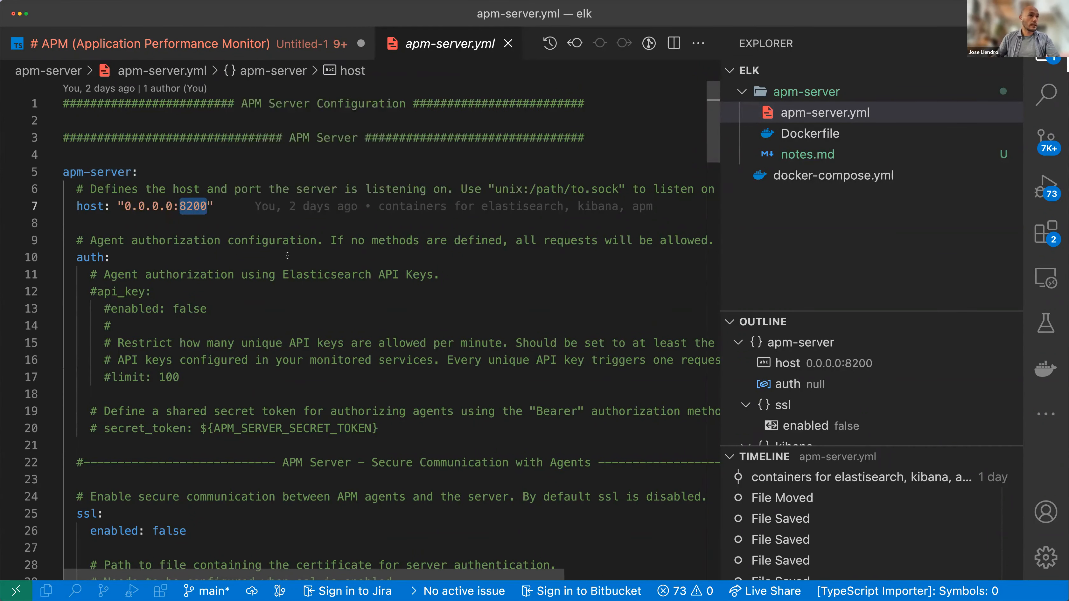
scroll("down", 3)
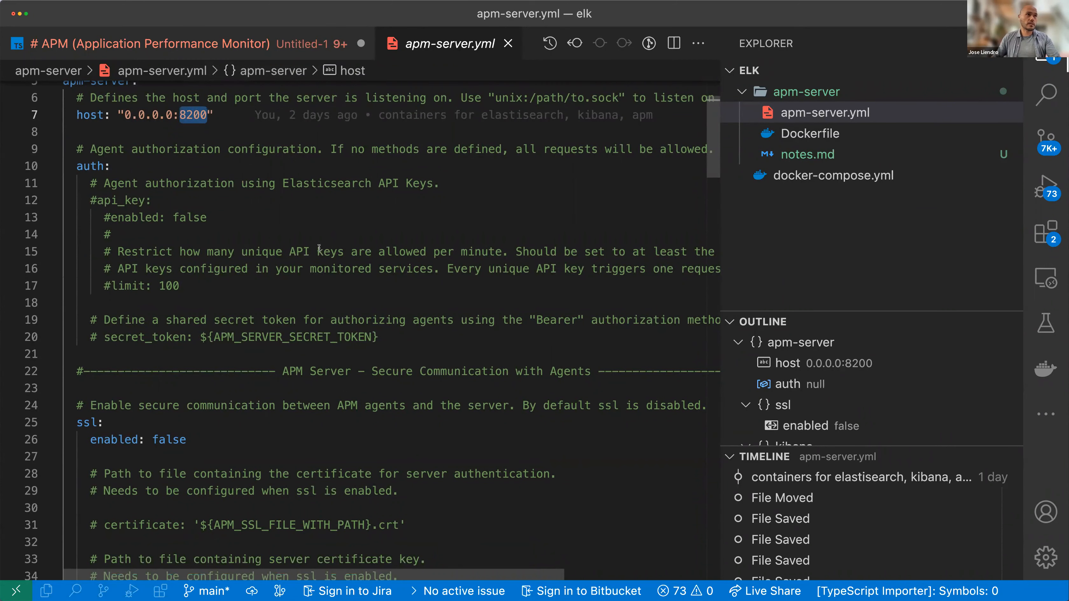
scroll("down", 3)
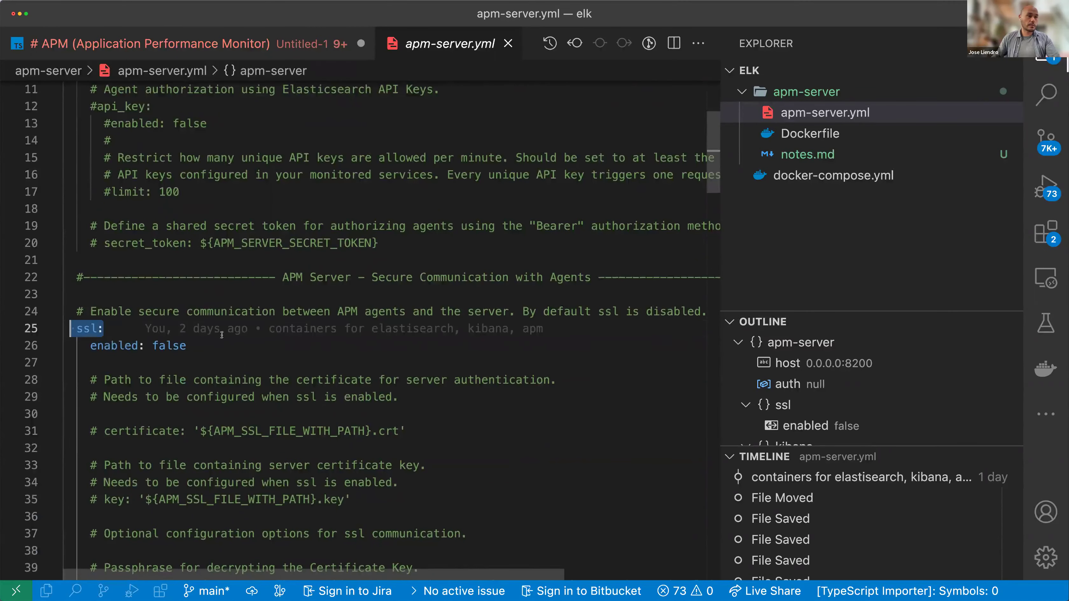
scroll("down", 3)
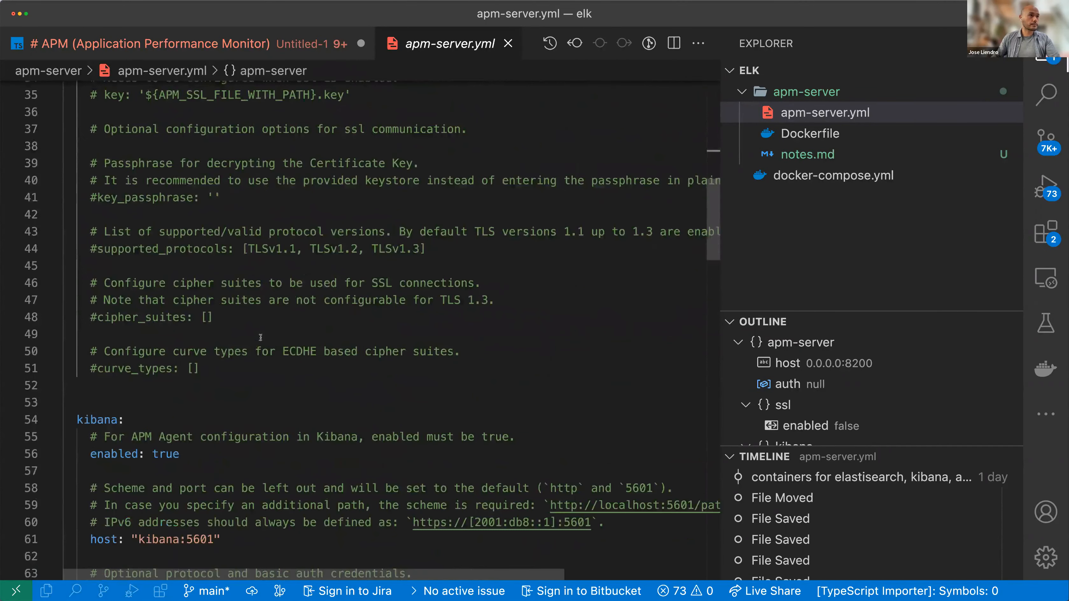
scroll("down", 3)
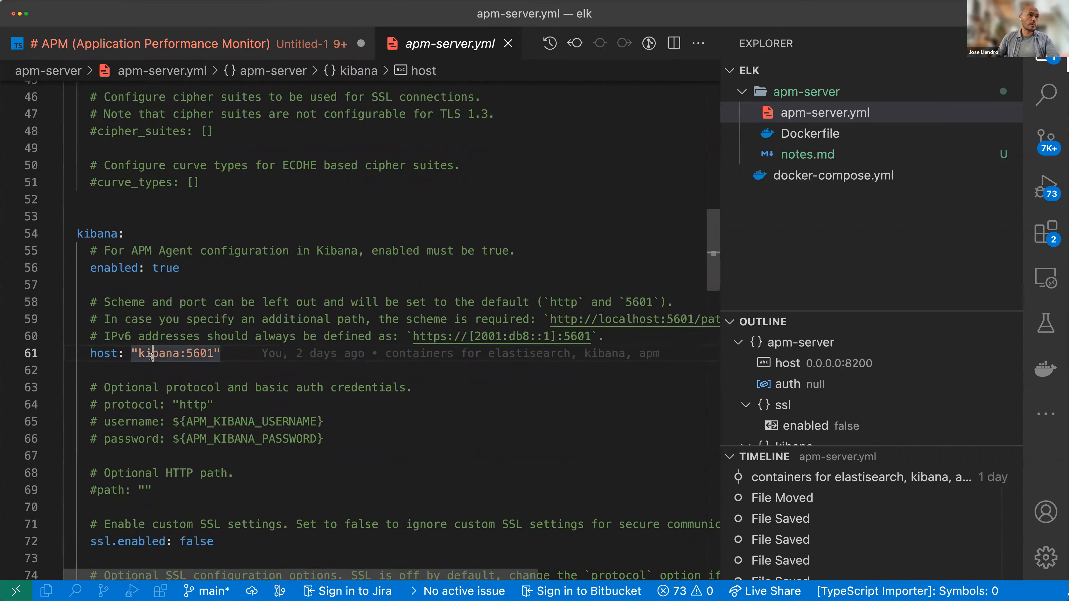
- Highlight the Kibana host value kibana:5601 and continue down the config
double_click(155, 354)
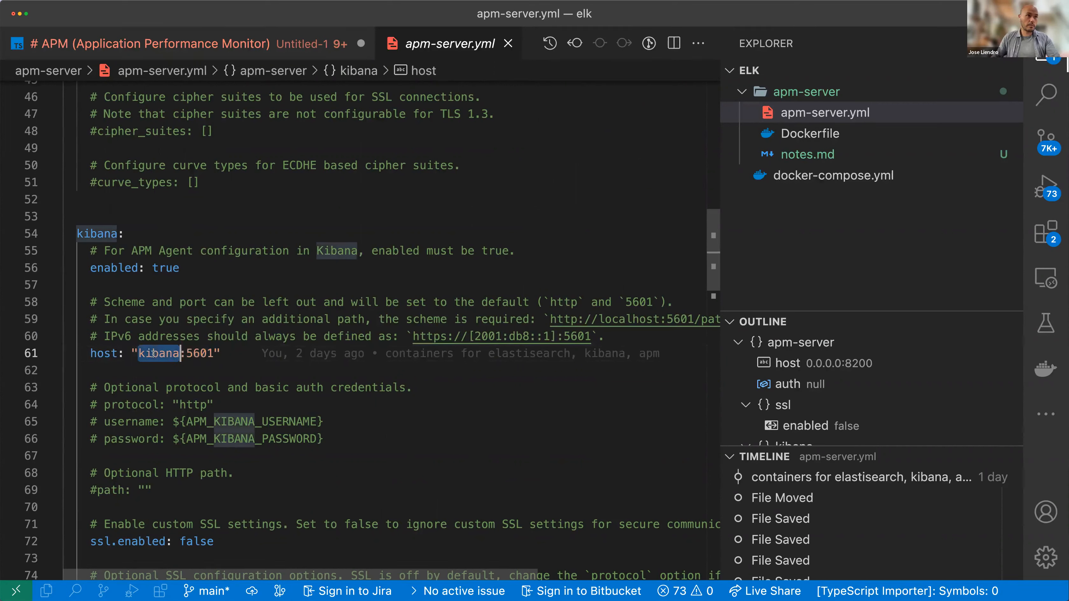
double_click(198, 353)
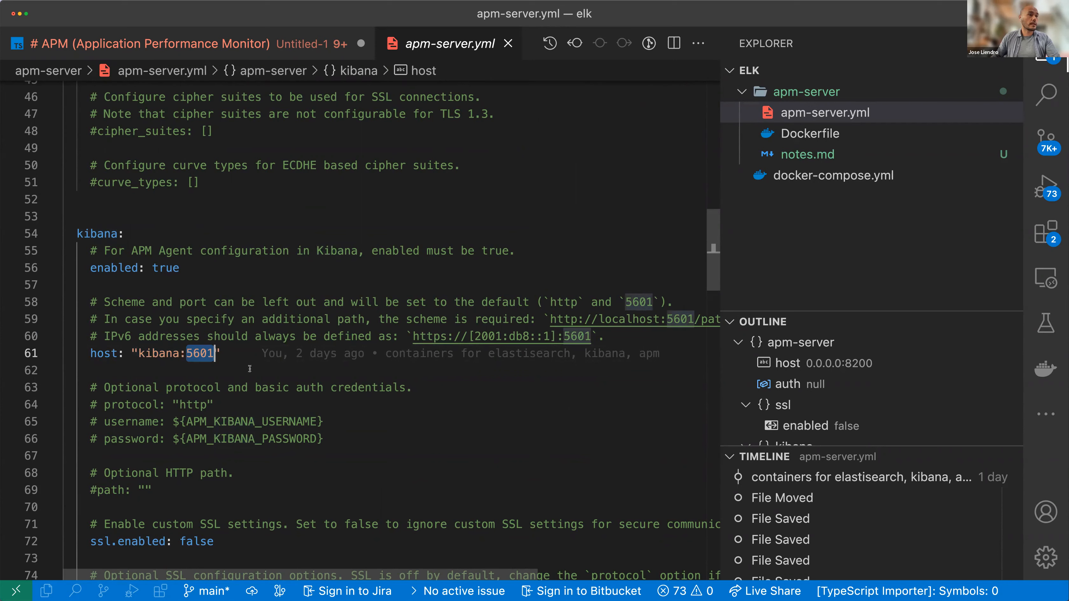
scroll("down", 3)
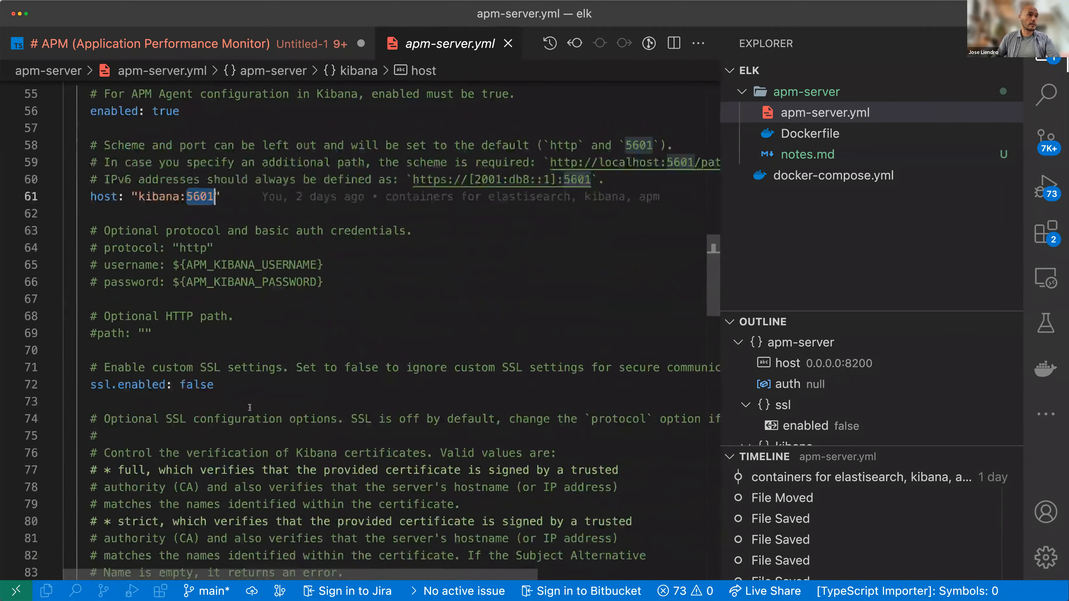
scroll("down", 3)
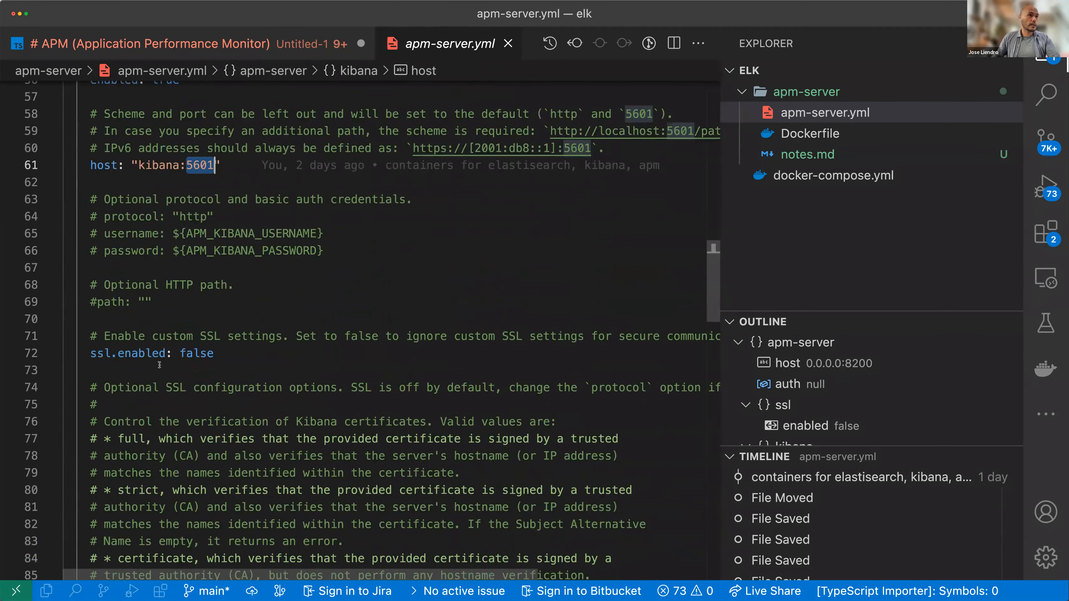
scroll("down", 3)
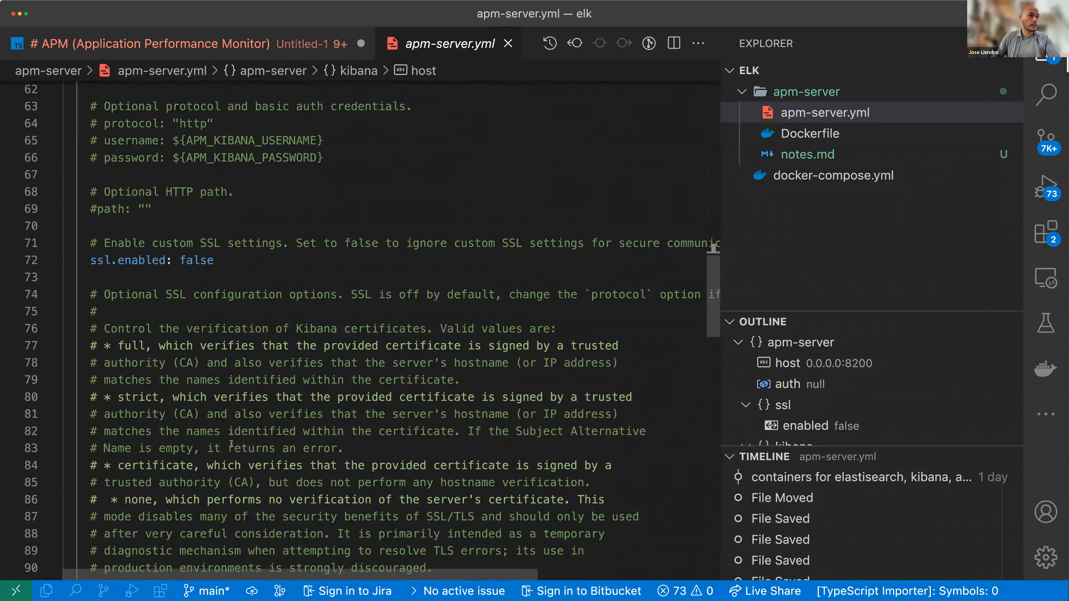
- Highlight the elasticsearch output key in apm-server.yml and review the rest of the file
scroll("down", 3)
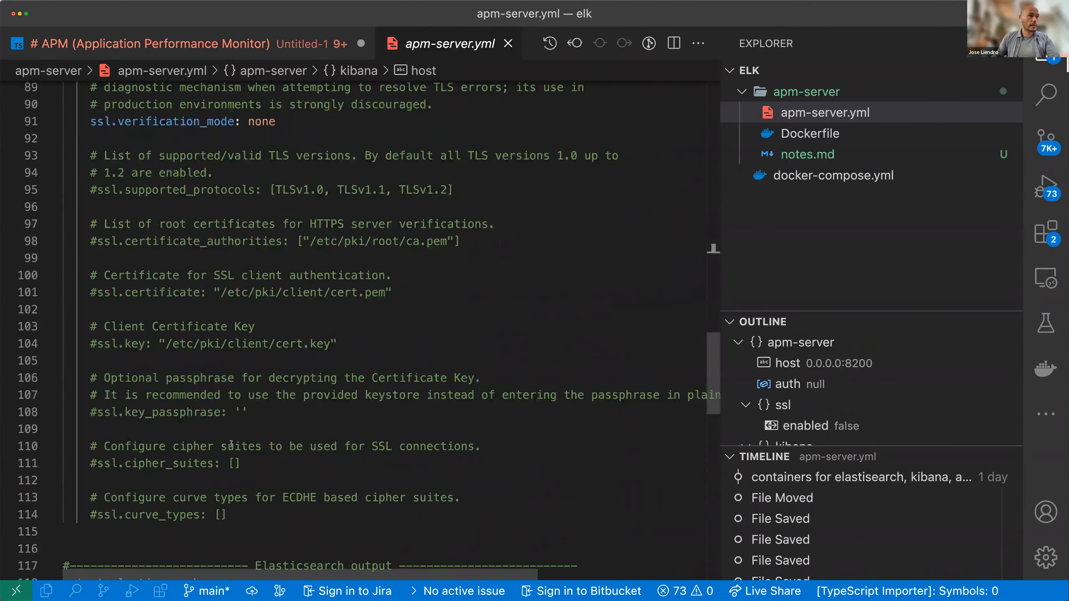
scroll("down", 3)
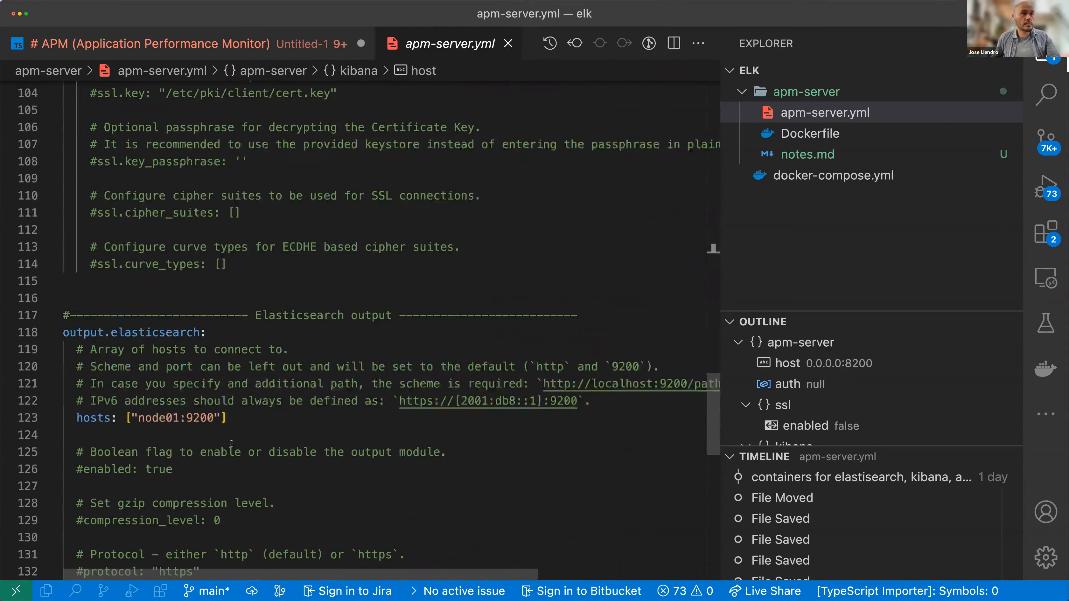
double_click(158, 332)
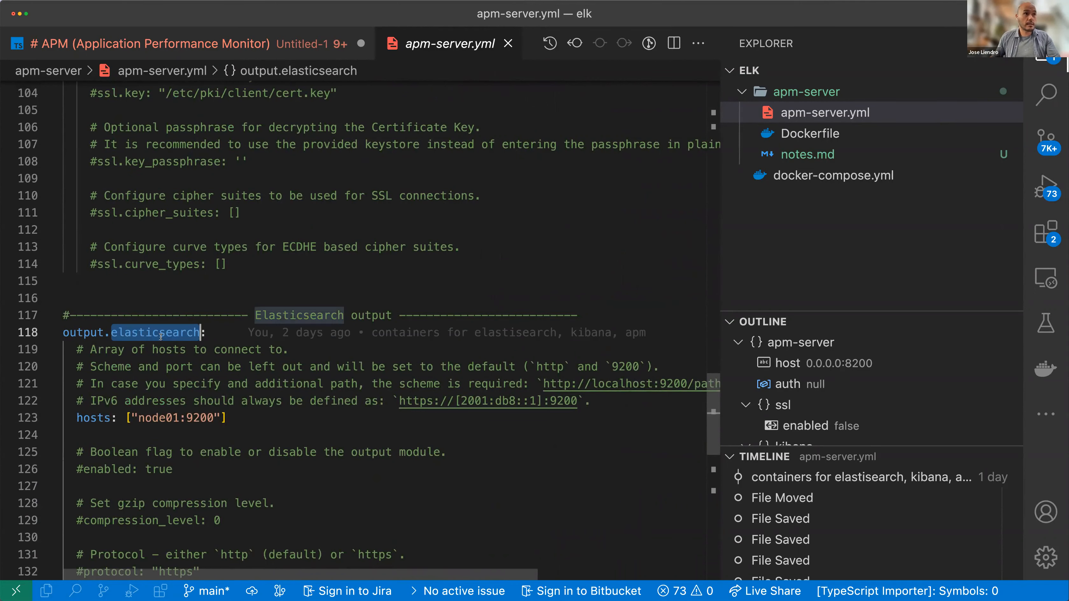
scroll("down", 3)
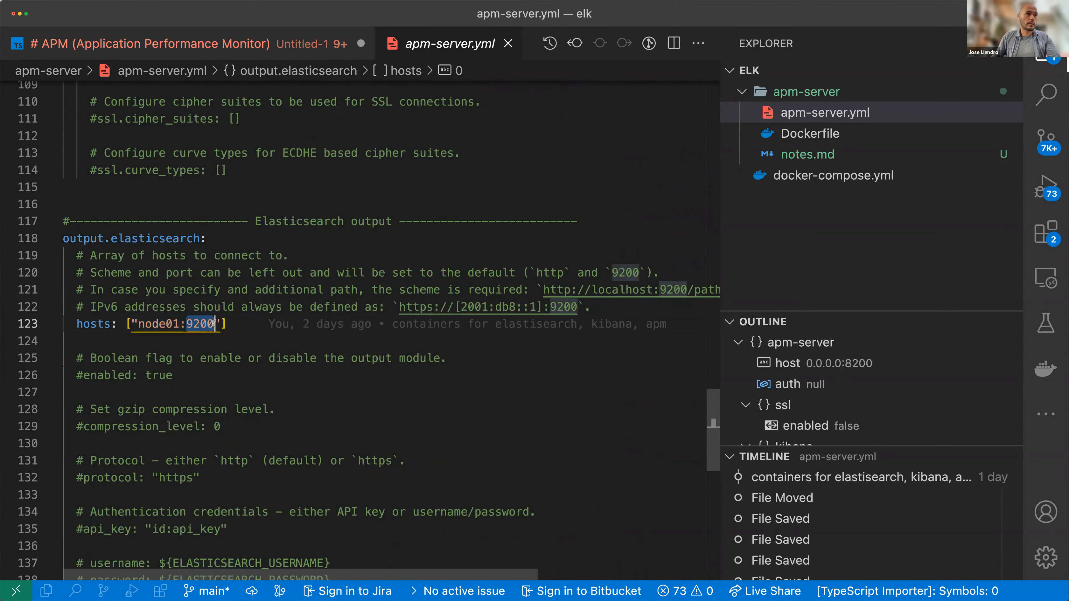
scroll("down", 3)
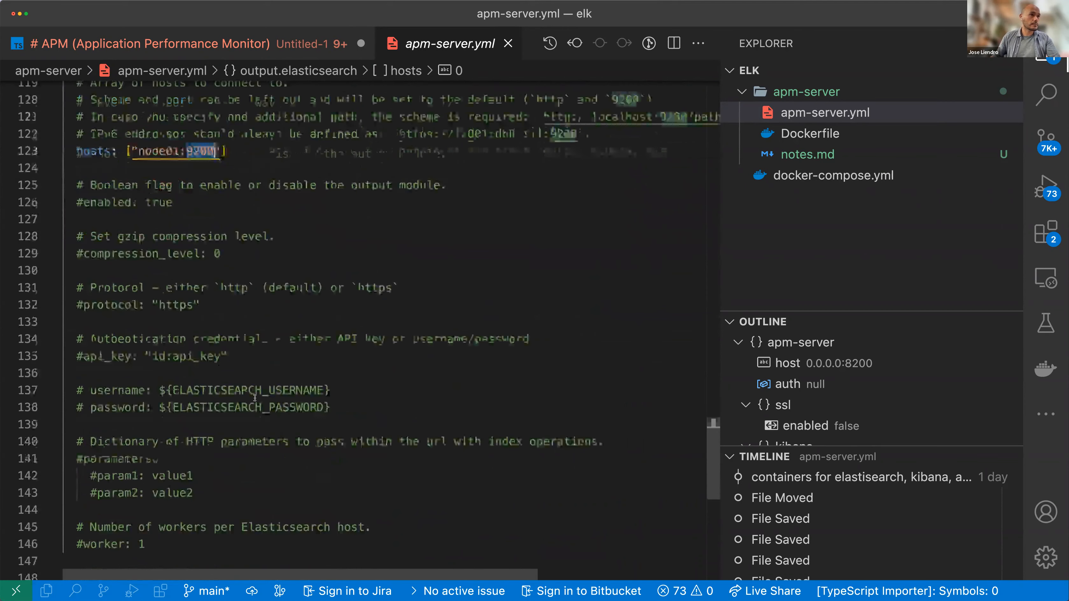
scroll("down", 3)
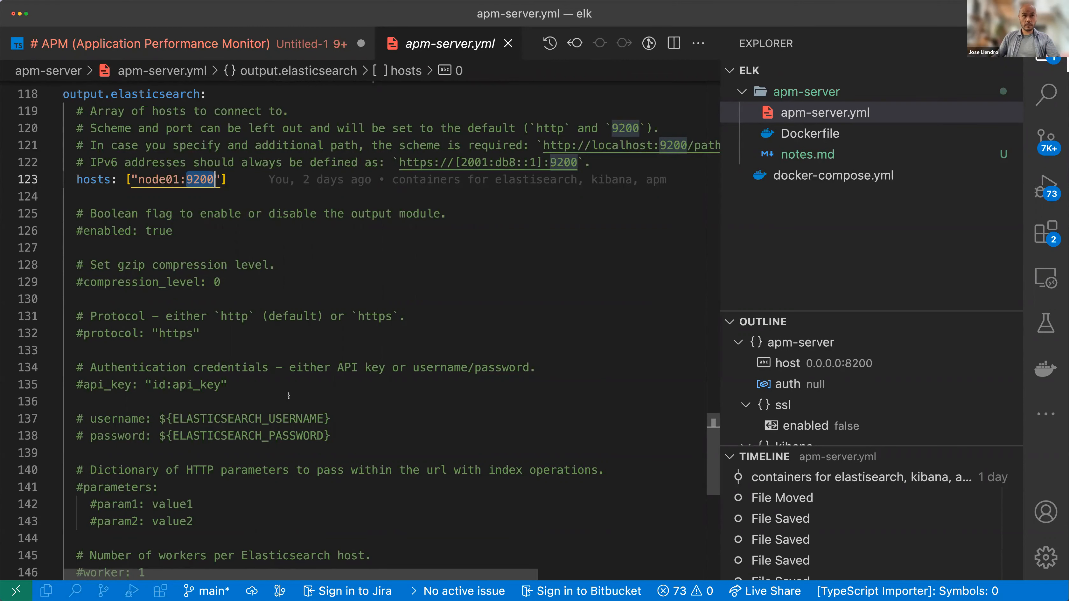
scroll("up", 3)
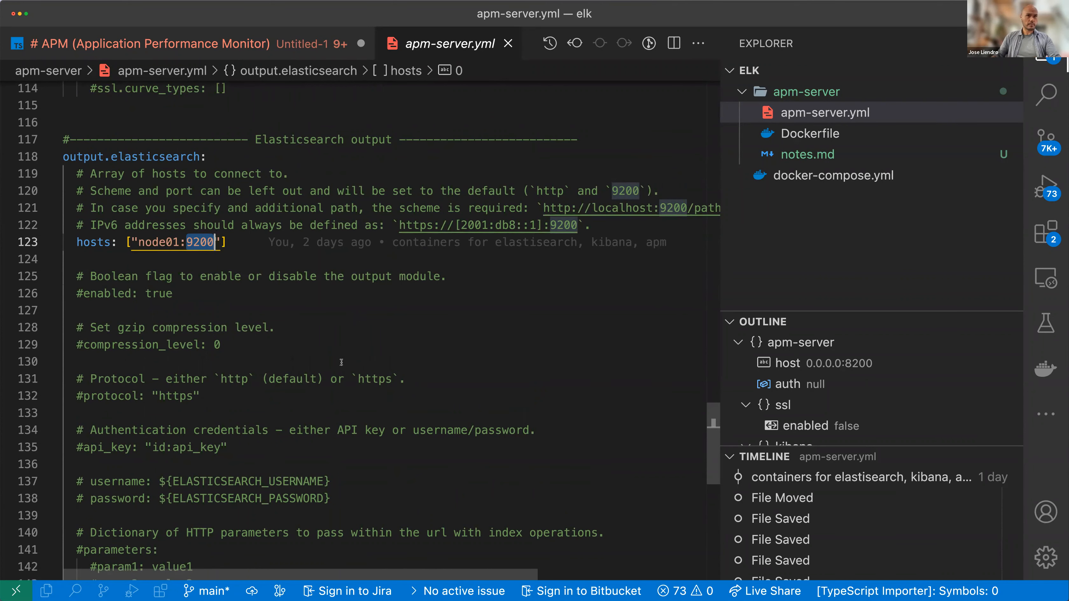
scroll("up", 3)
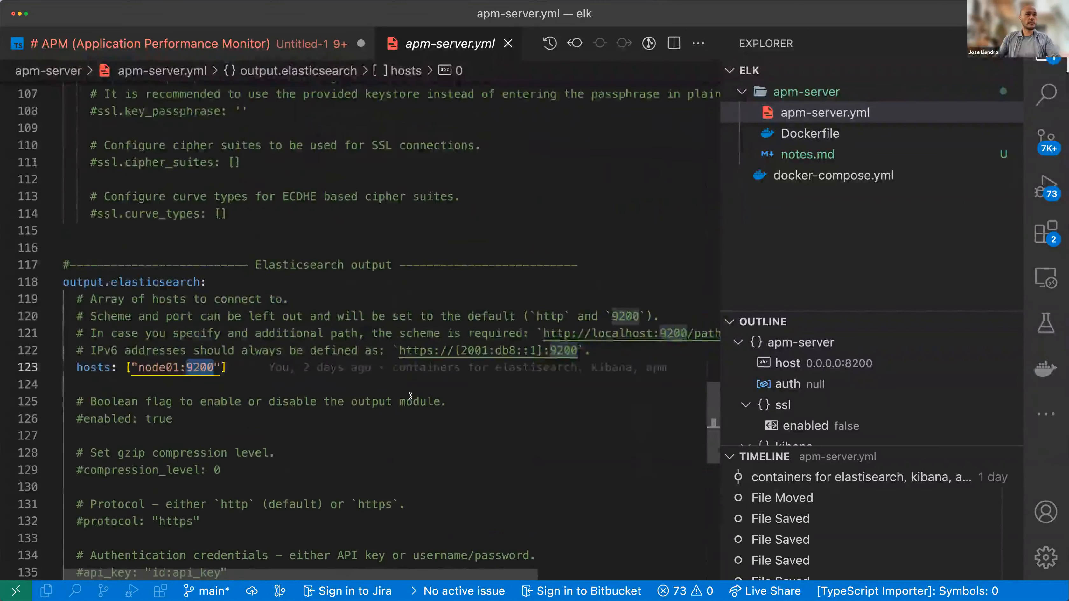
scroll("up", 3)
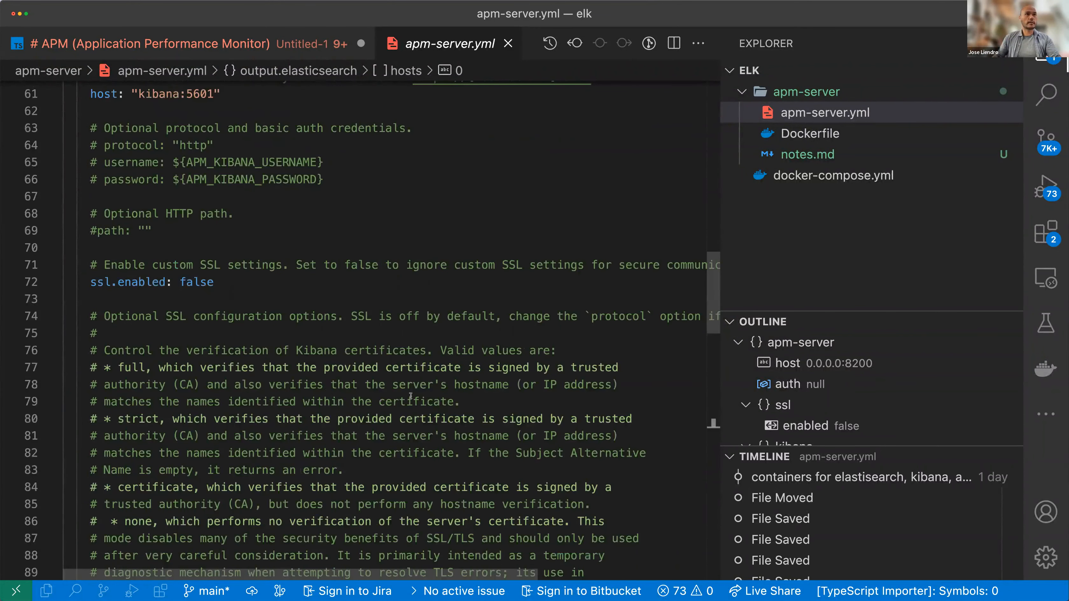
scroll("up", 3)
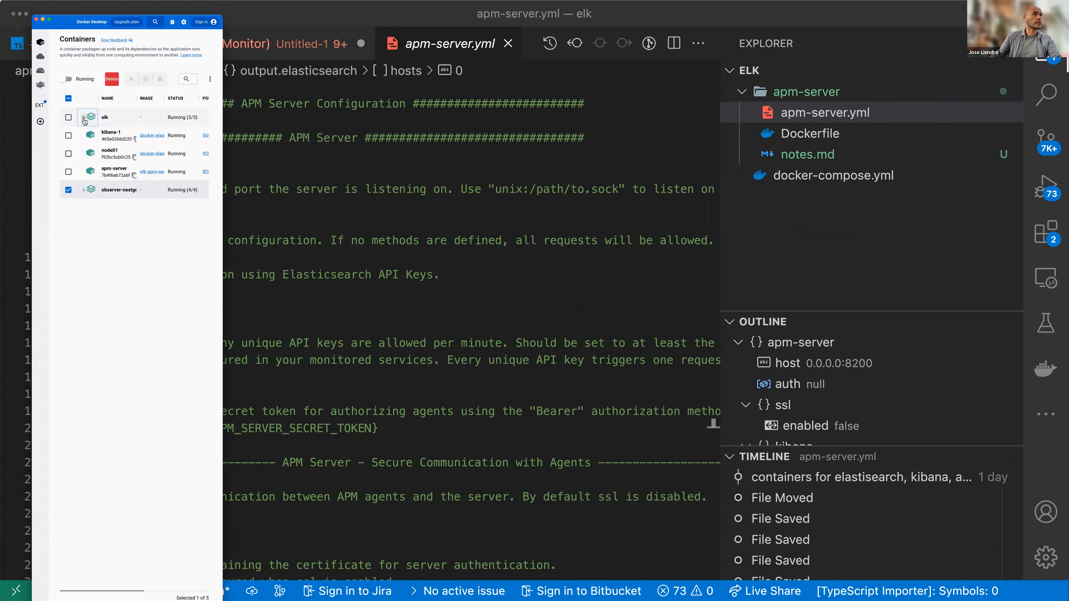
- Expand the elk compose group to list kibana-1, node01 and apm-server on ports 5601, 9200, 8200
left_click(85, 117)
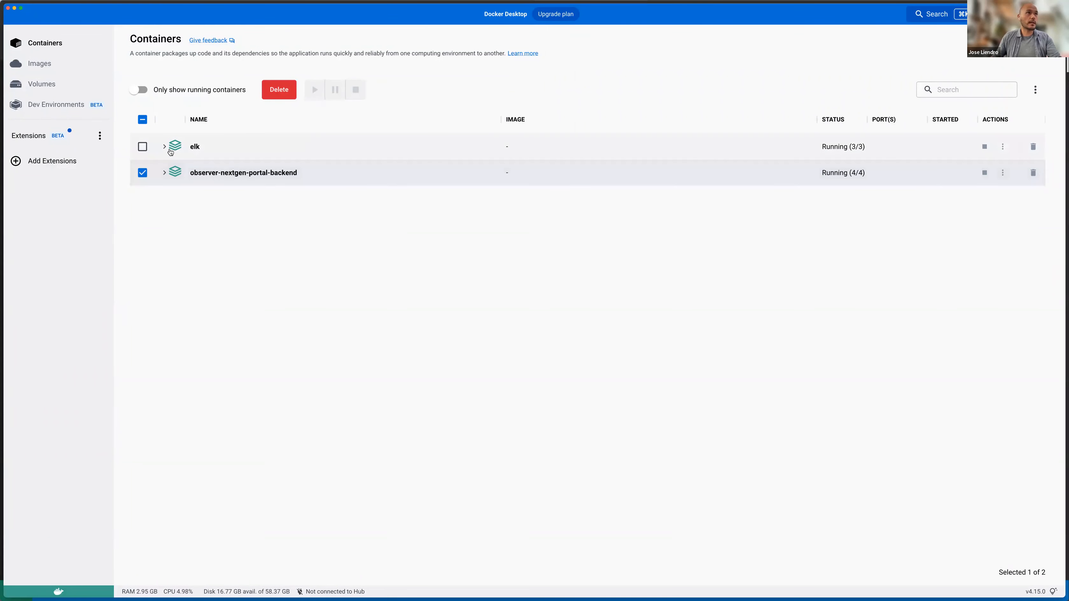
left_click(164, 146)
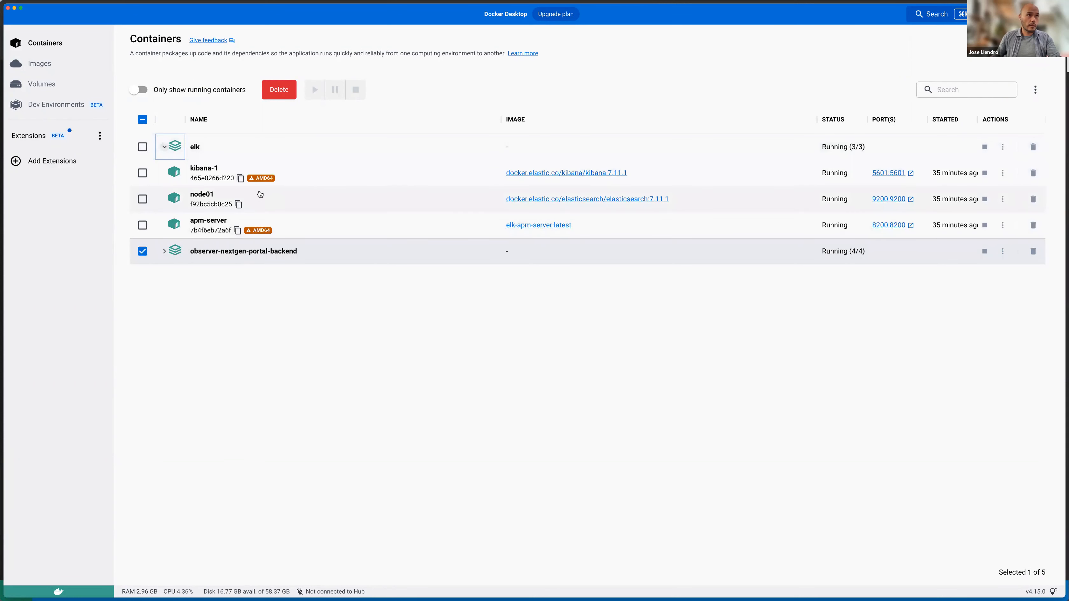
mouse_move(214, 185)
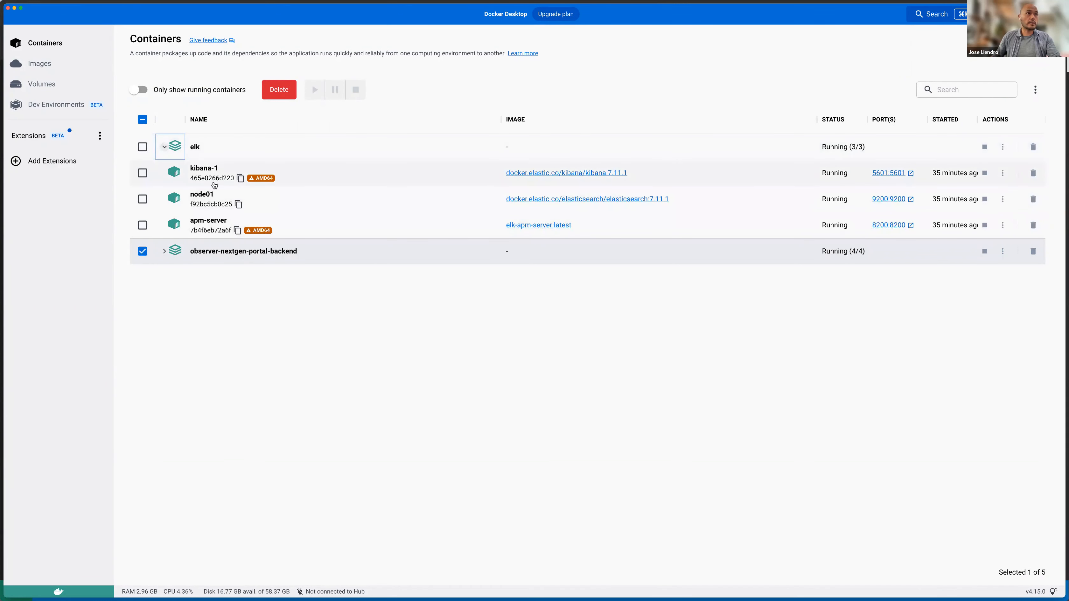
mouse_move(283, 197)
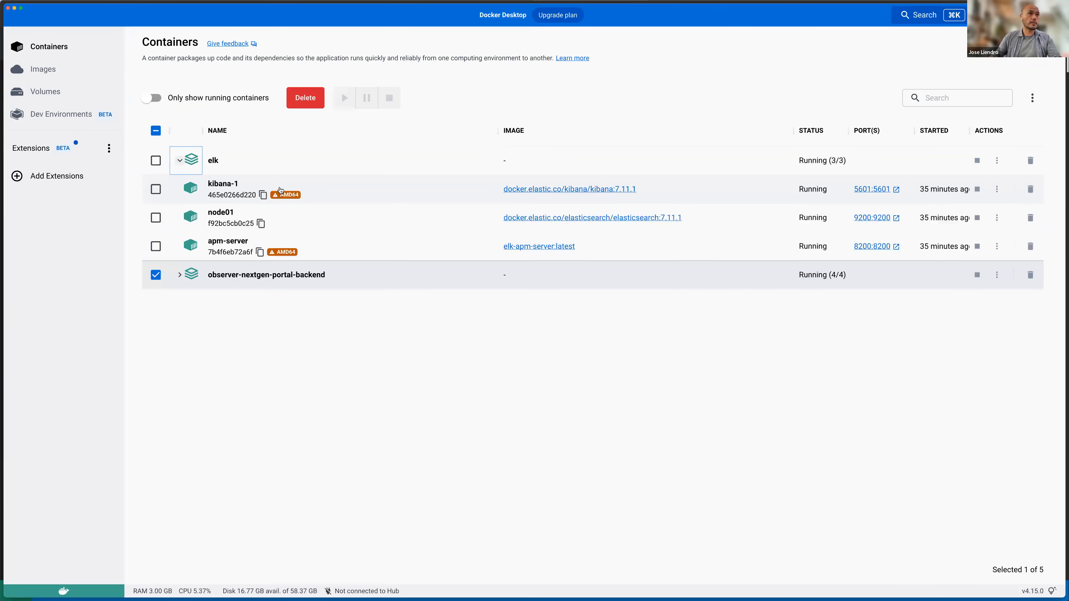
mouse_move(281, 251)
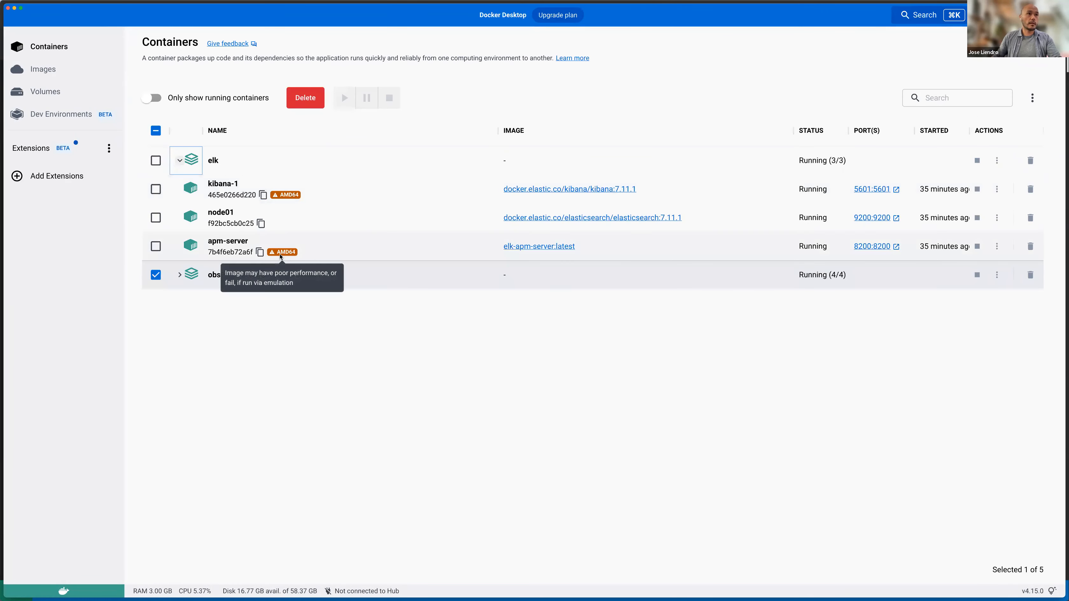
mouse_move(291, 256)
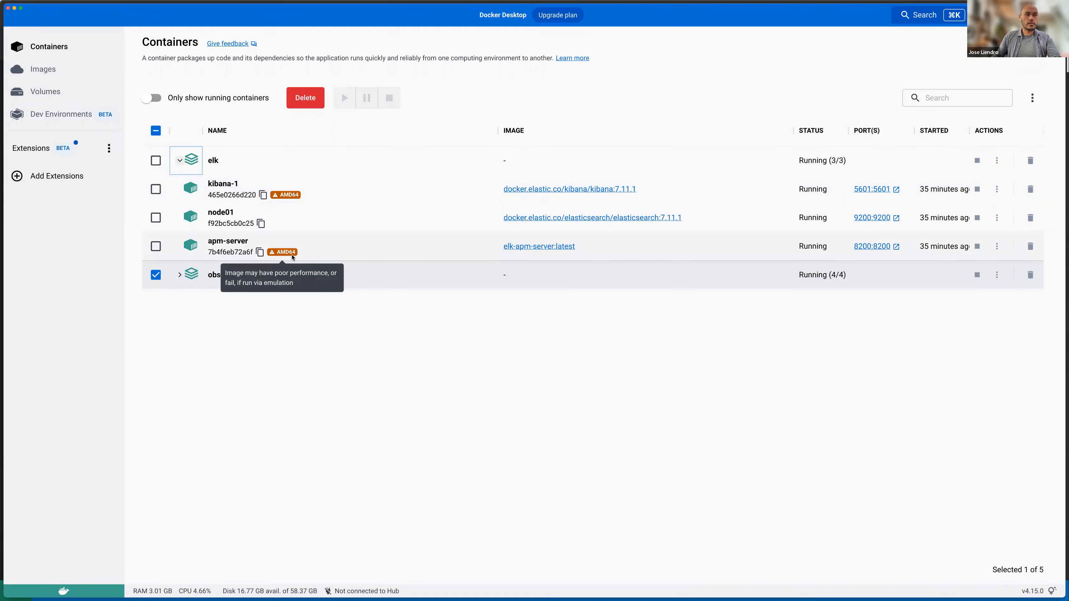
mouse_move(292, 321)
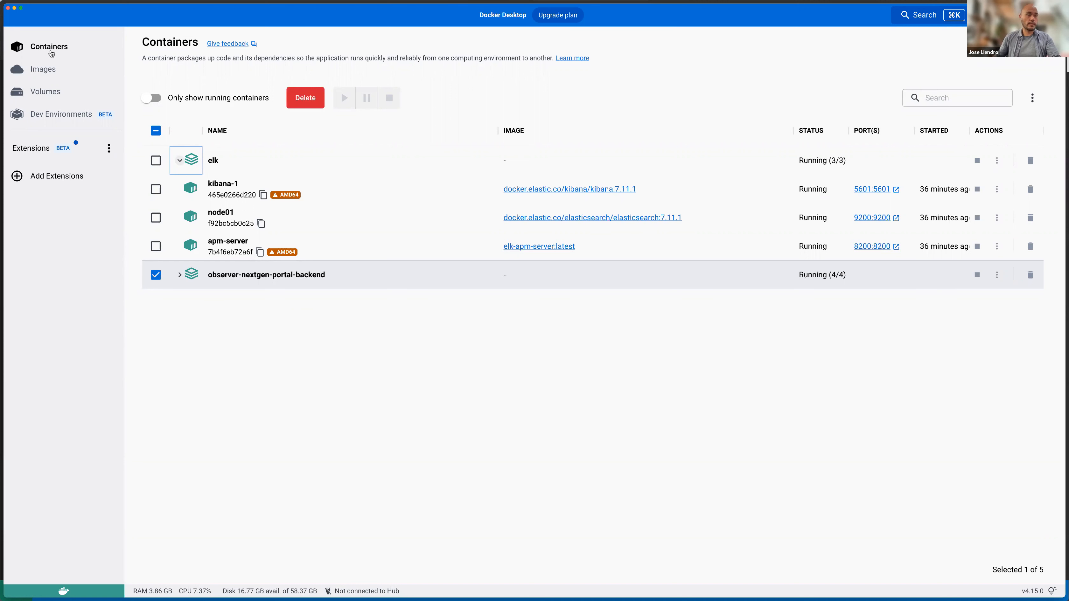
mouse_move(35, 37)
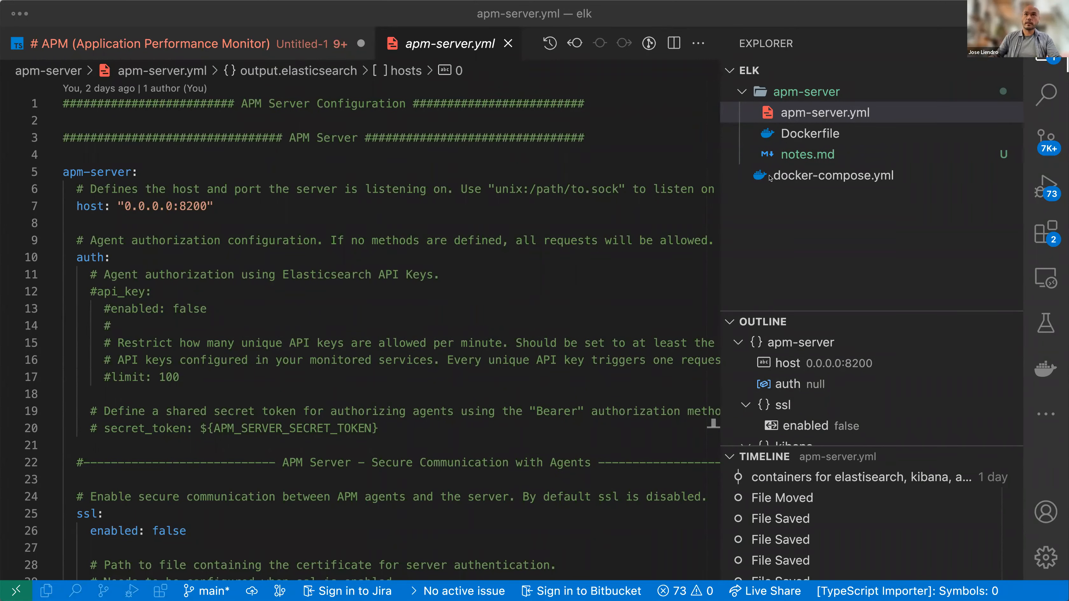
mouse_move(804, 143)
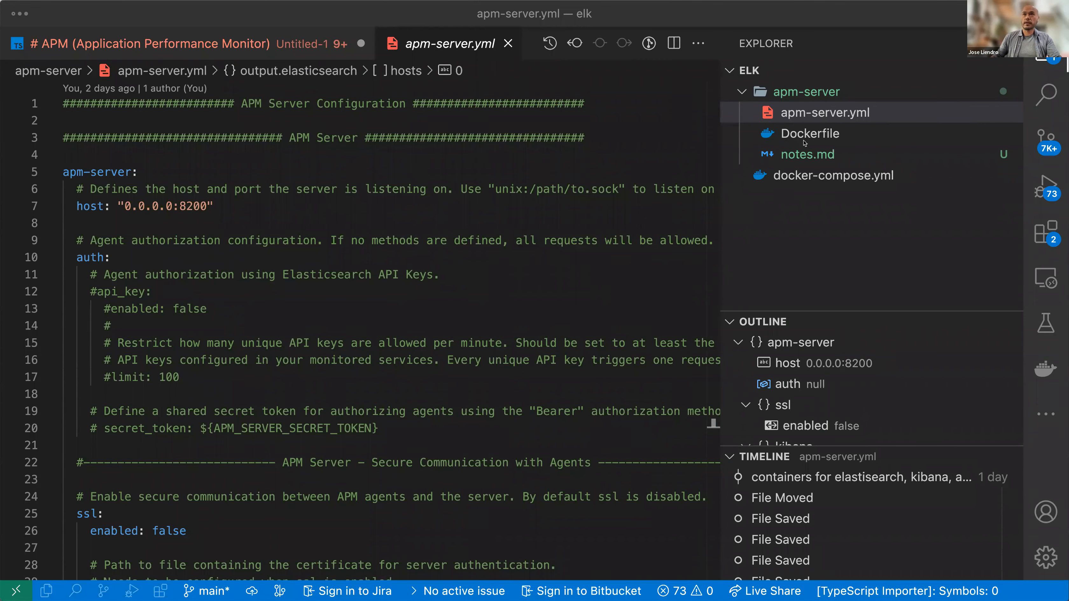
- Revisit docker-compose.yml and apm-server.yml, then highlight the ADD config path in the Dockerfile
left_click(832, 175)
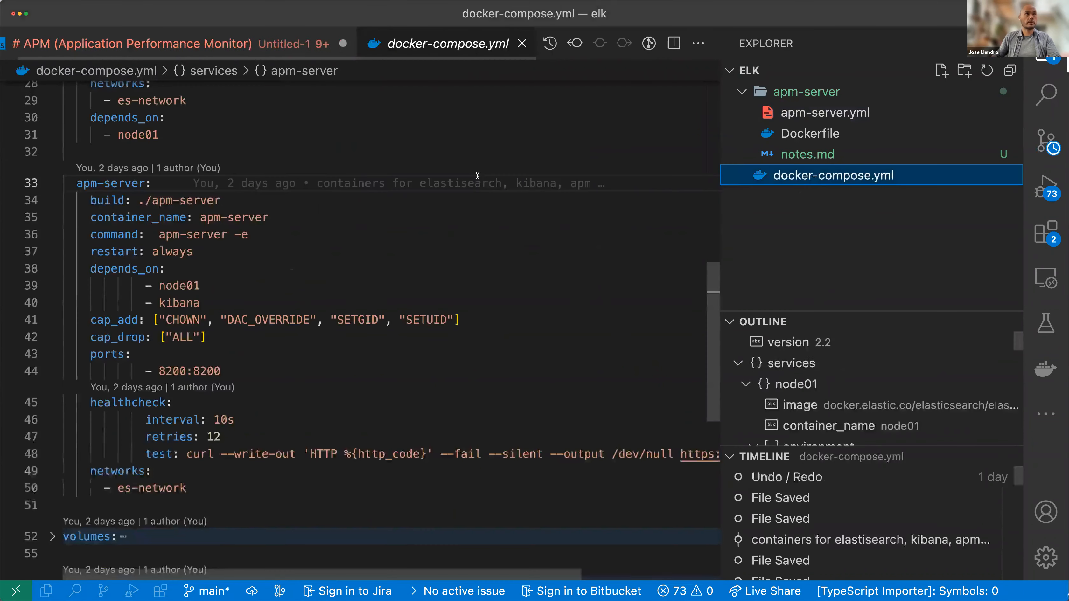
scroll("up", 3)
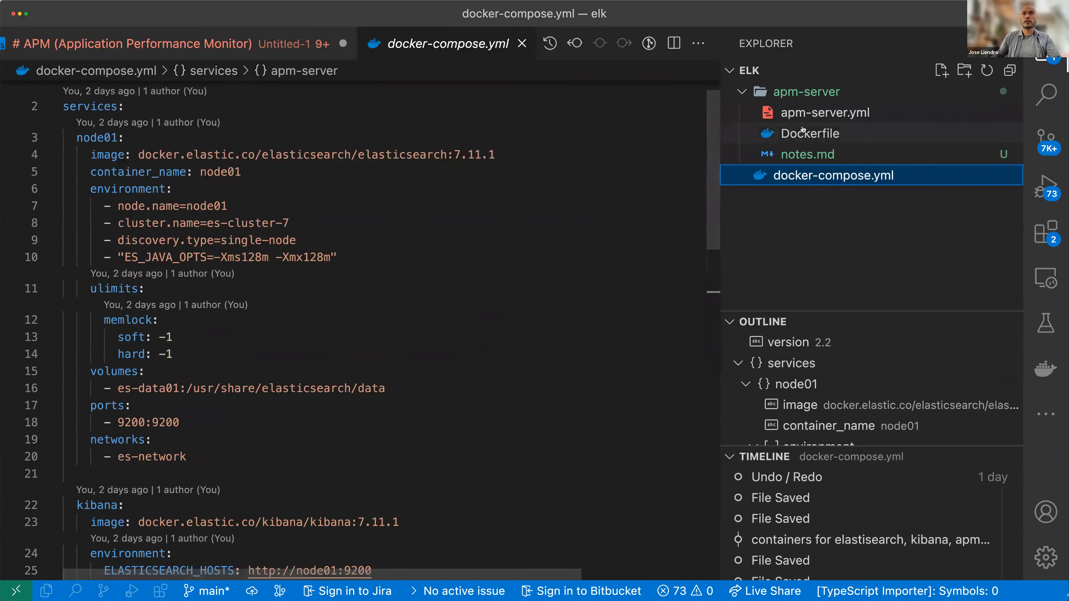
left_click(824, 113)
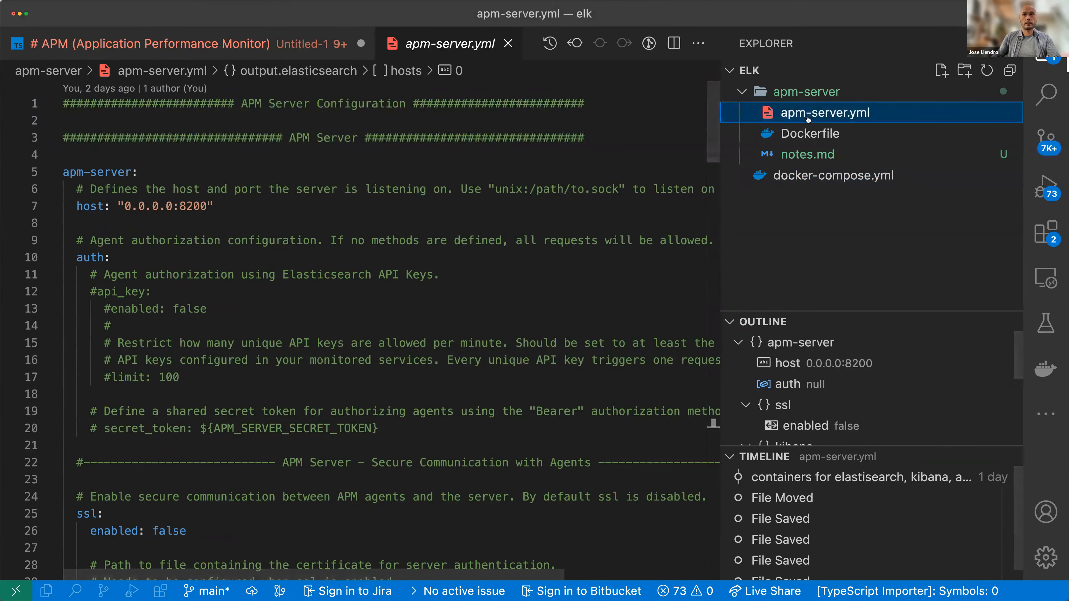
mouse_move(772, 149)
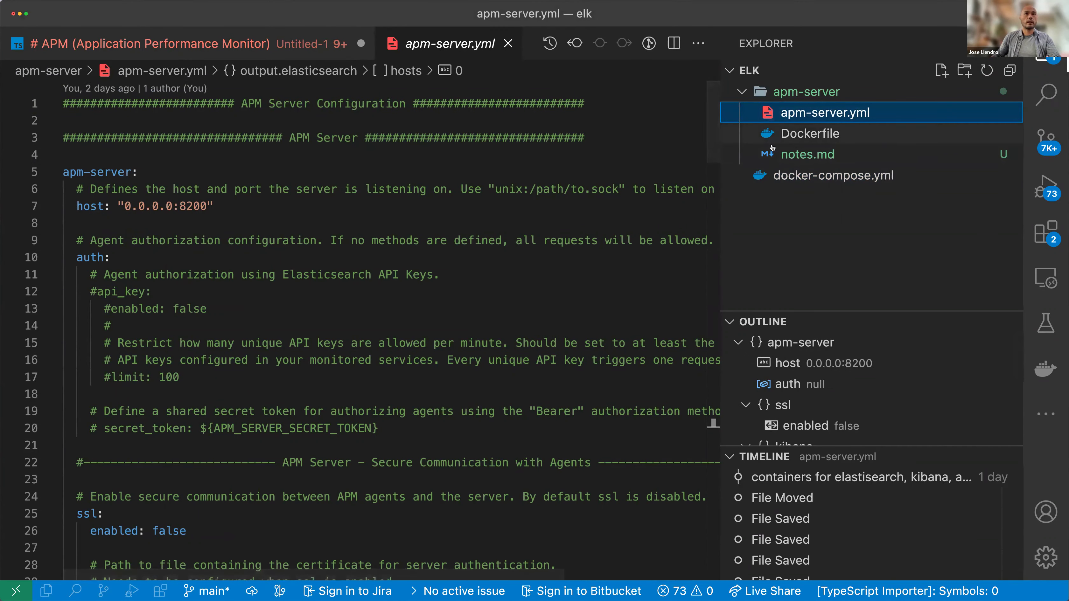
left_click(810, 133)
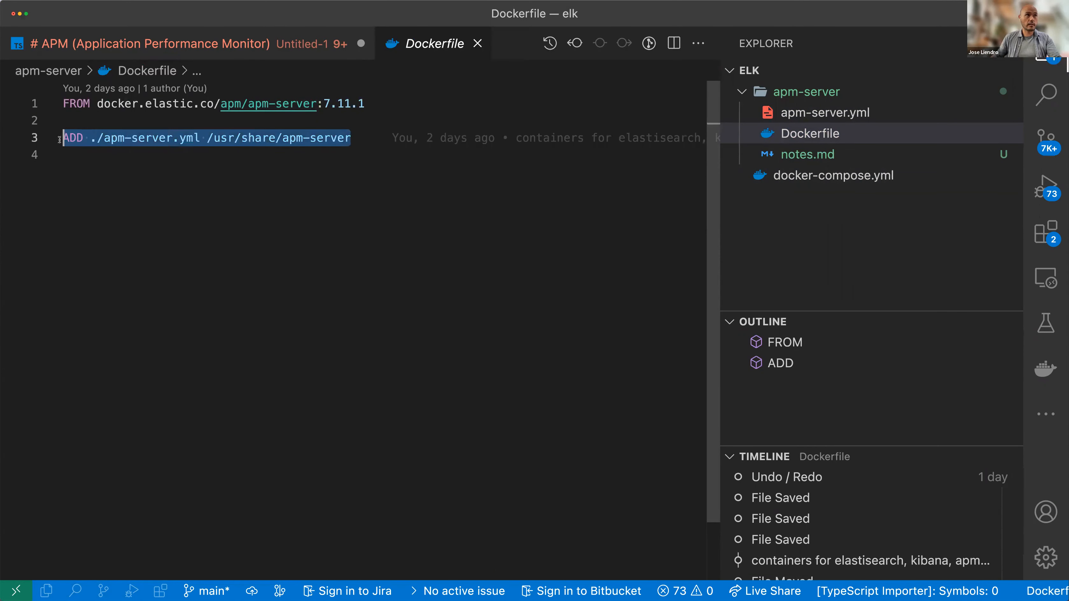
left_click(93, 137)
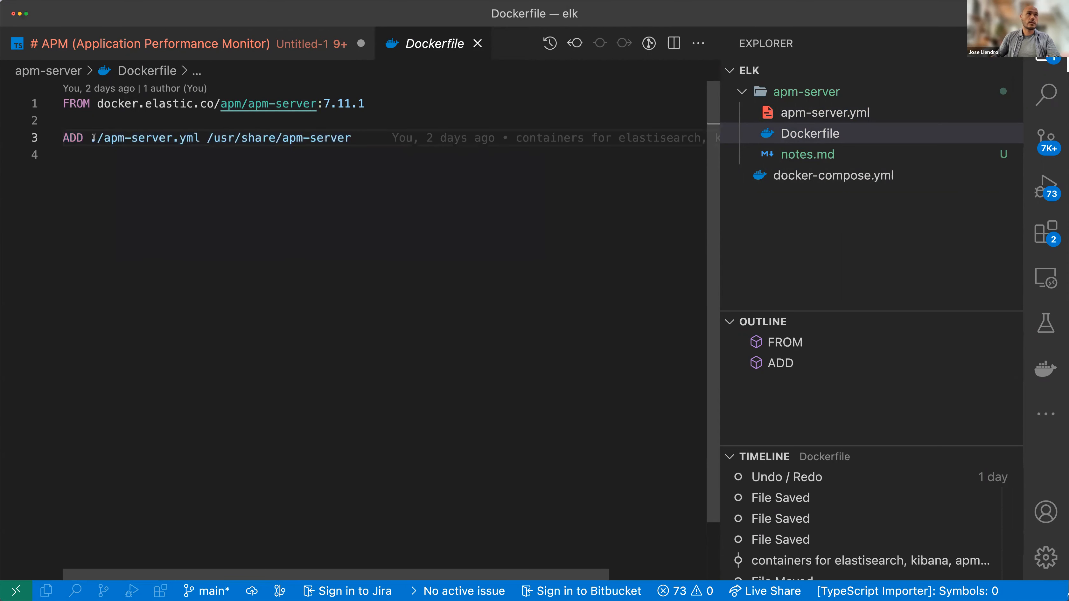
double_click(147, 137)
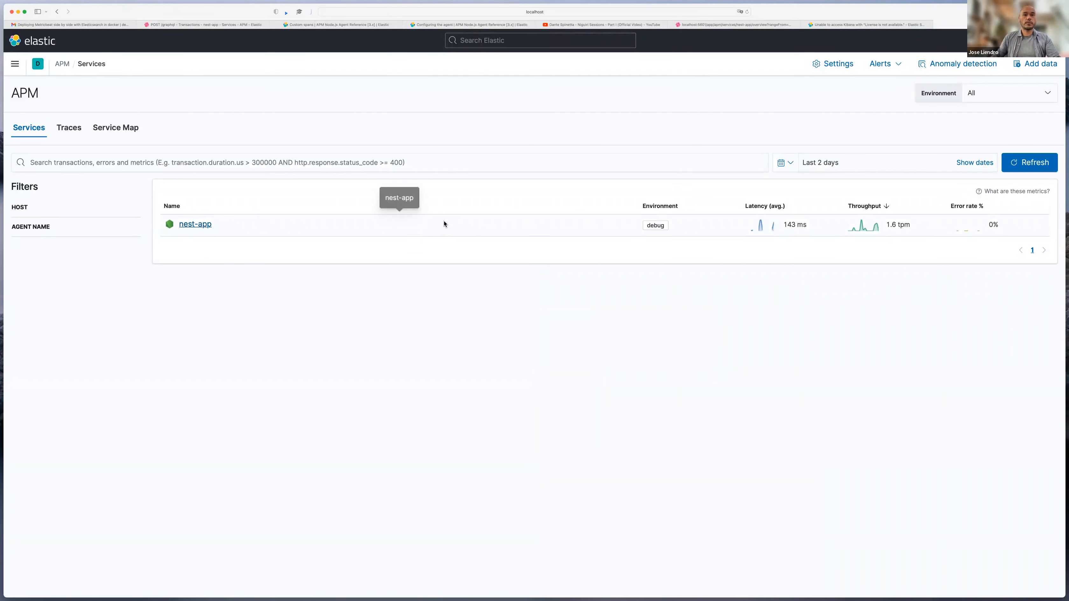
mouse_move(606, 558)
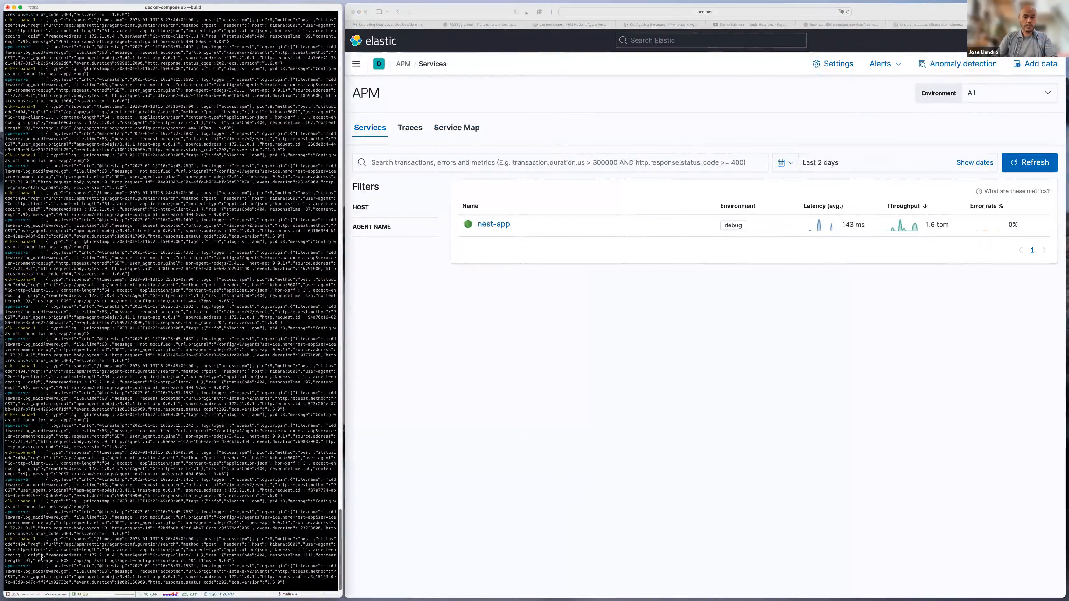
- Scroll through the docker-compose apm-server and kibana logs beside the APM Services page
scroll("down", 3)
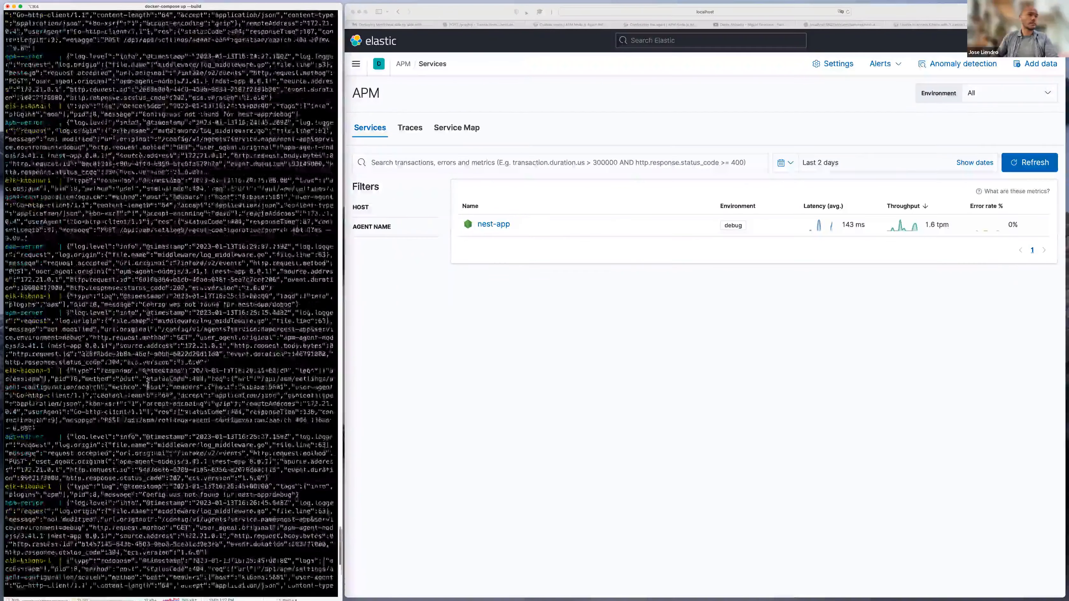
scroll("down", 3)
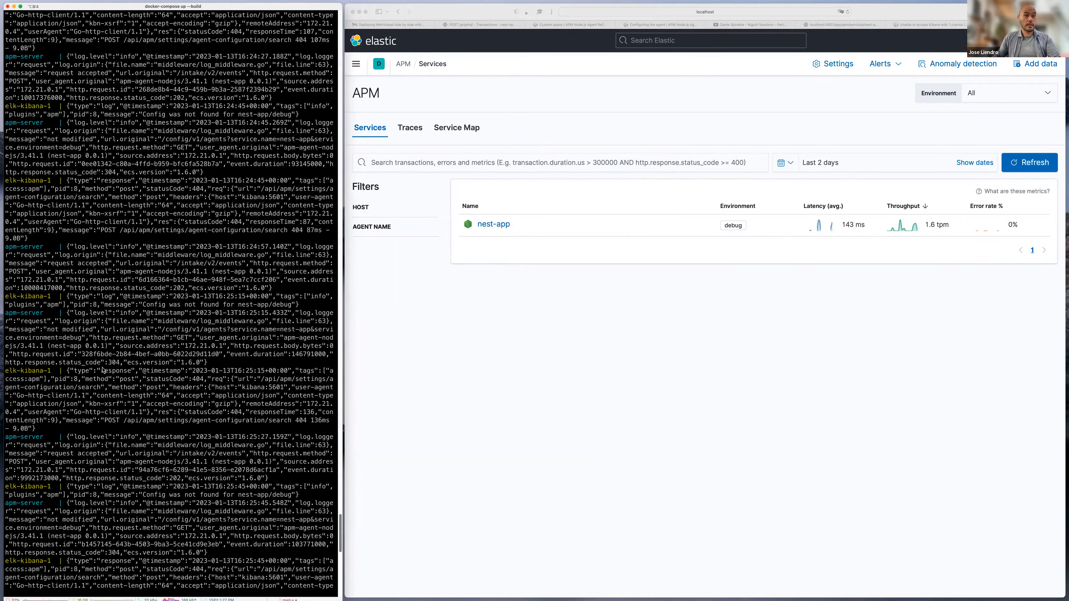
mouse_move(506, 239)
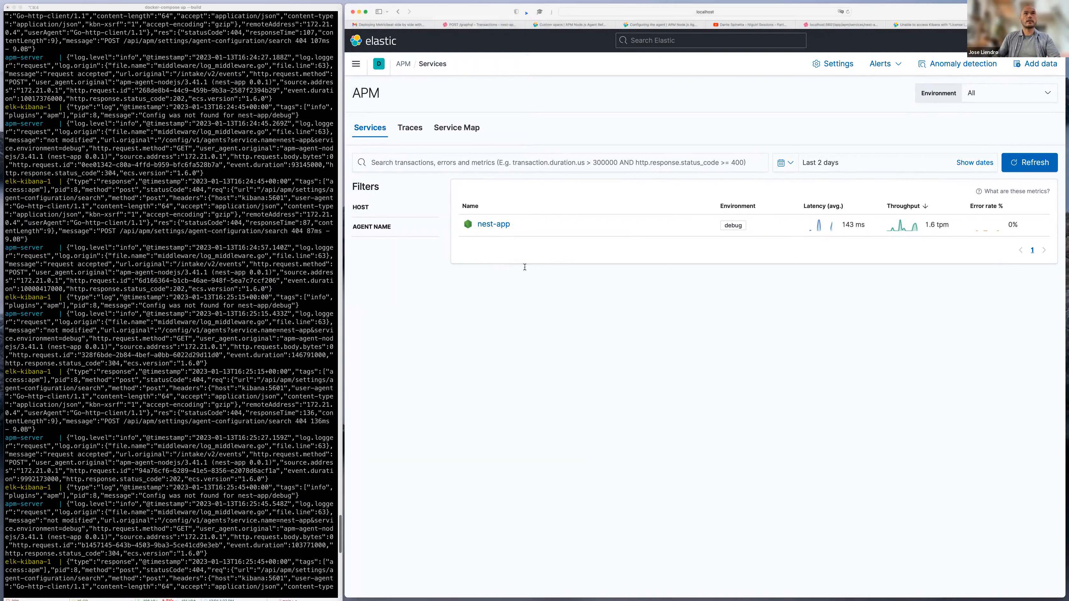
- Navigate from the Kibana home page to APM > Services listing nest-app
left_click(702, 10)
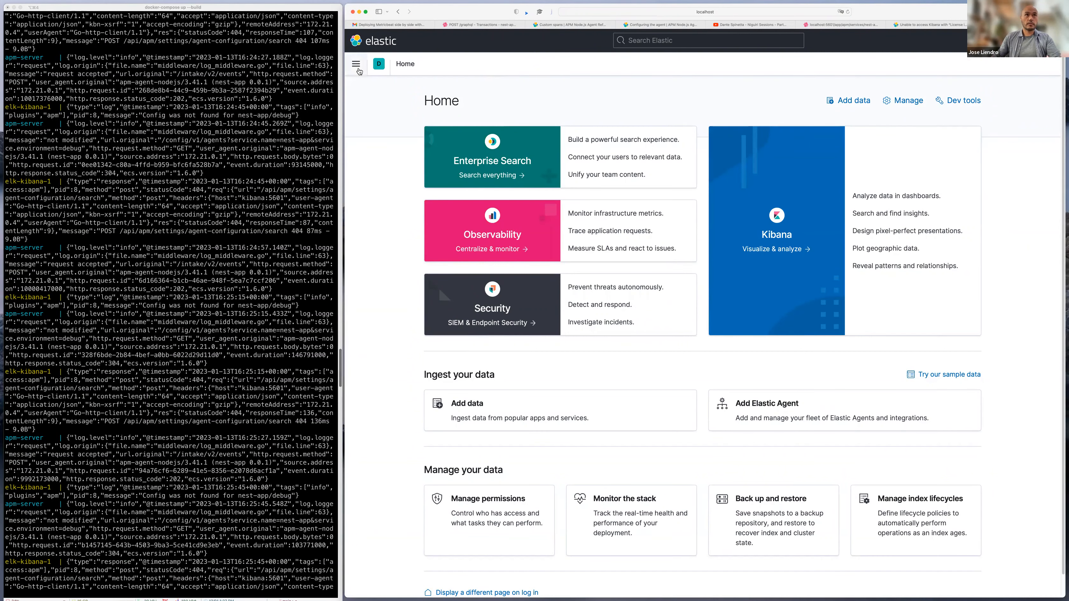
left_click(355, 63)
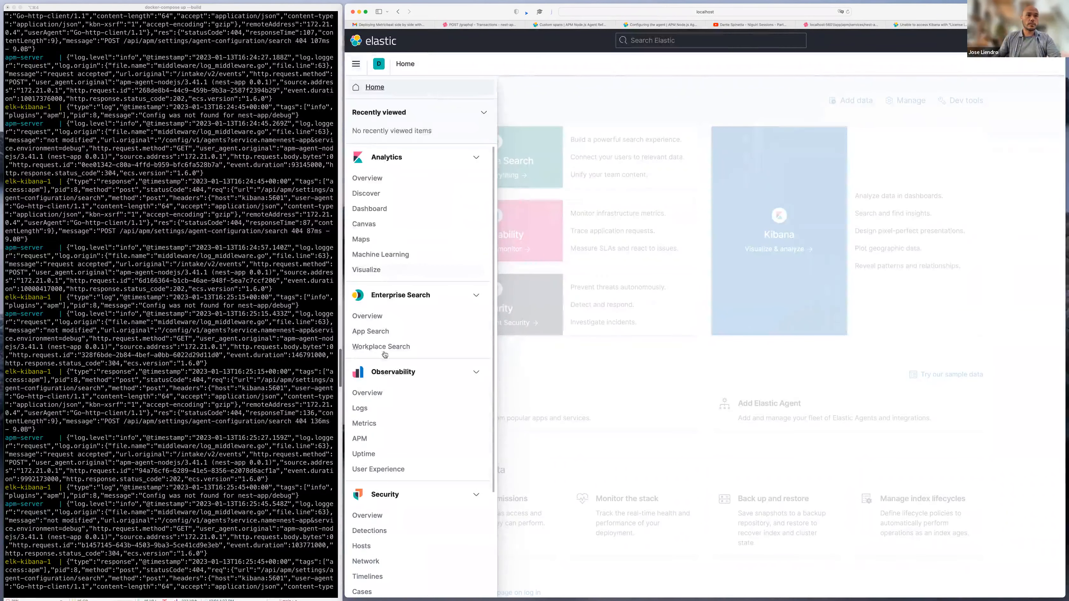
mouse_move(366, 438)
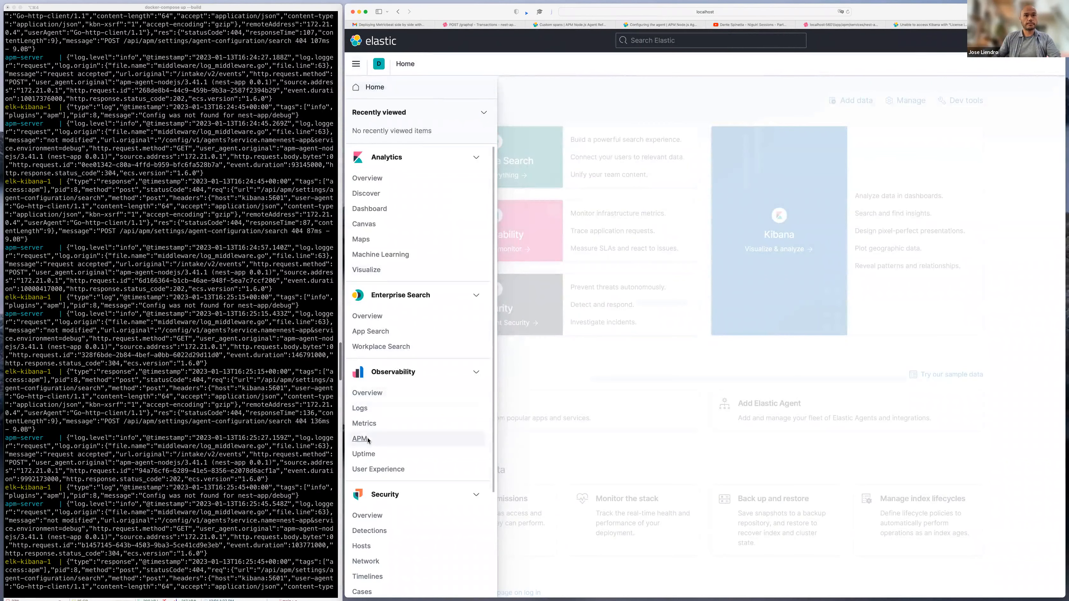
left_click(360, 439)
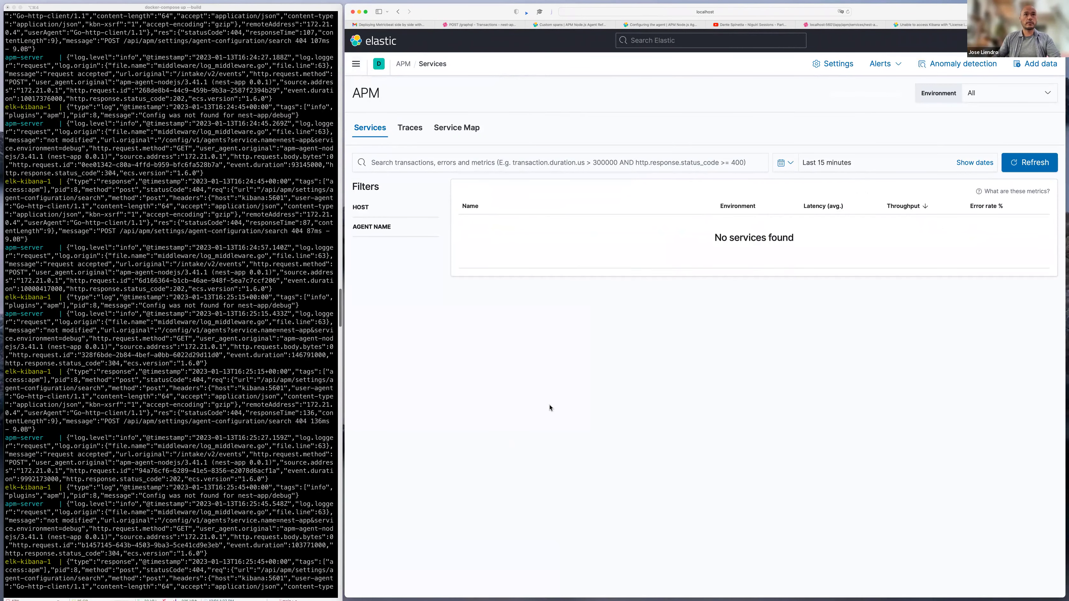
mouse_move(580, 313)
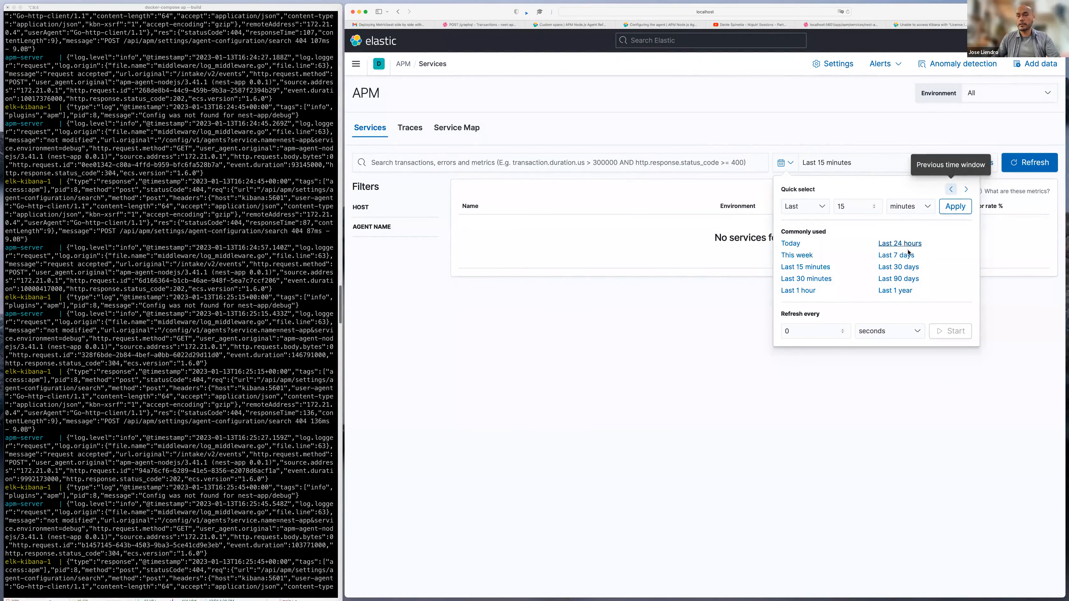
- Widen the Services time range from the last 24 hours to the last 2 days
left_click(899, 243)
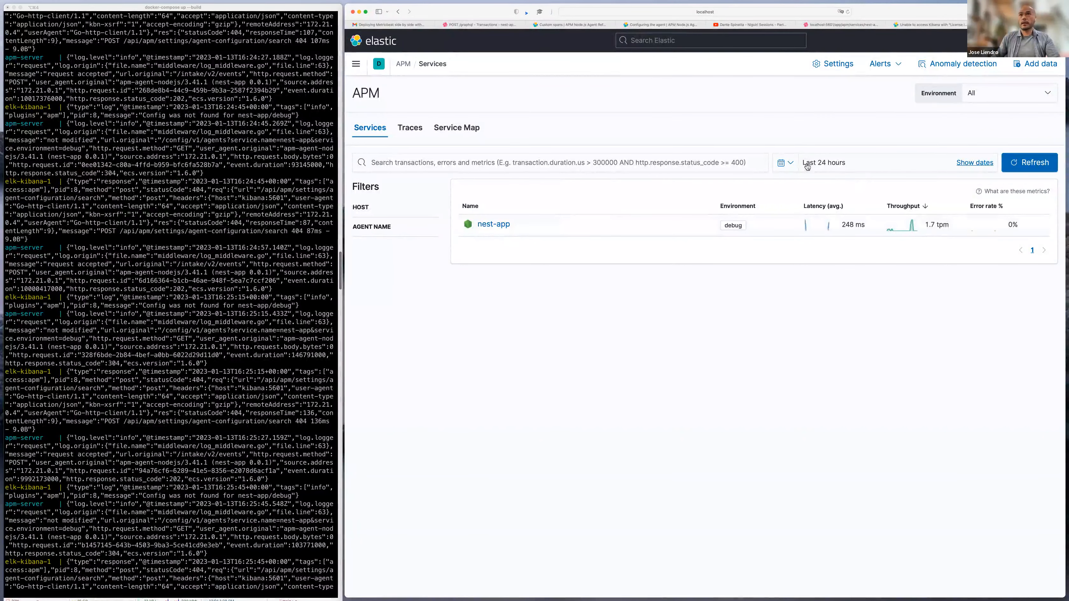
left_click(783, 162)
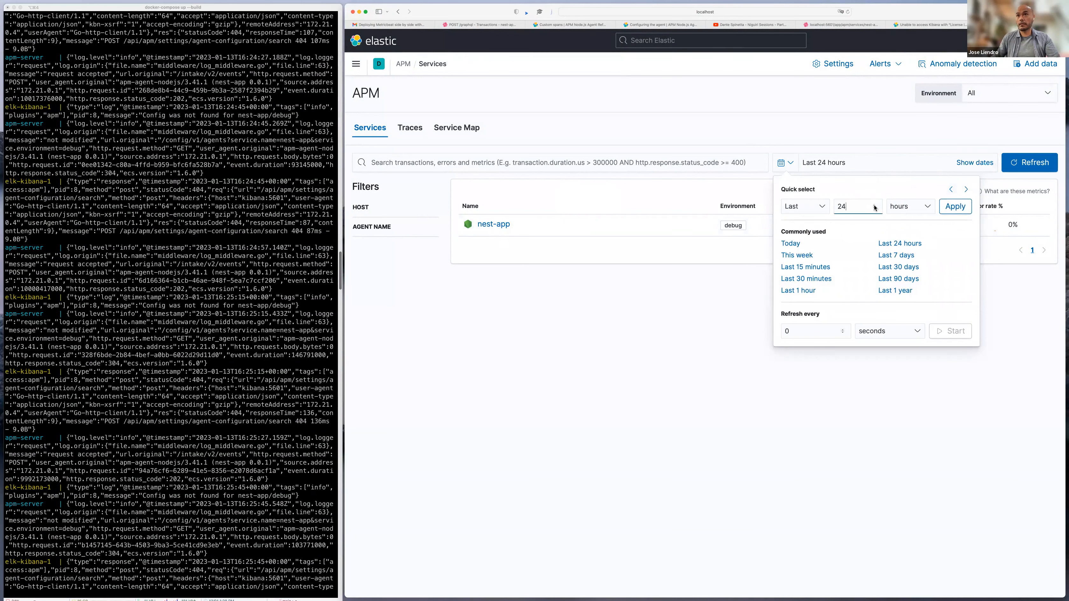
left_click(910, 206)
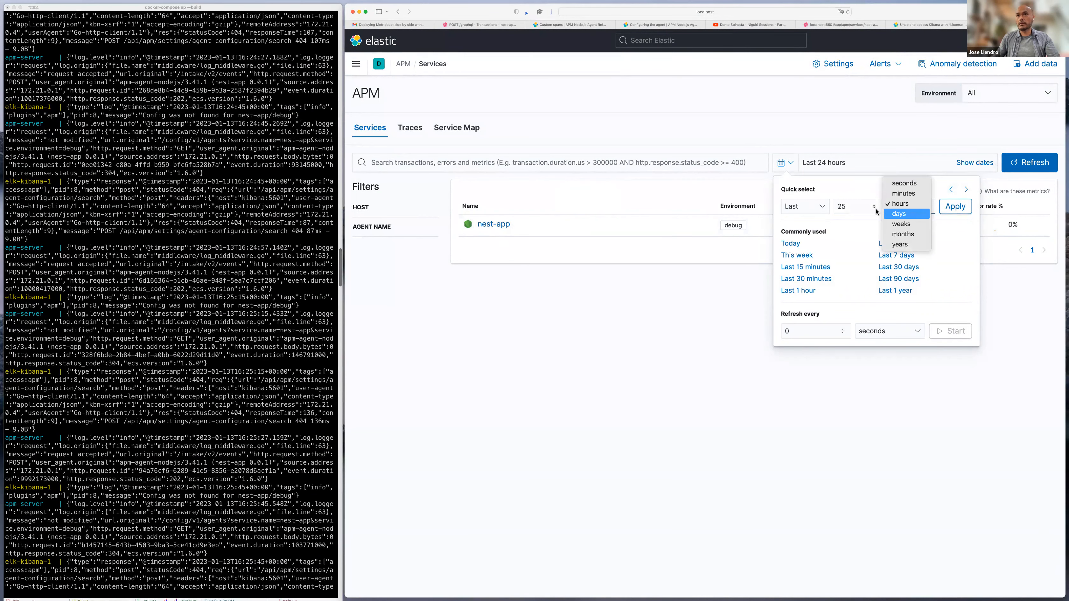
left_click(898, 214)
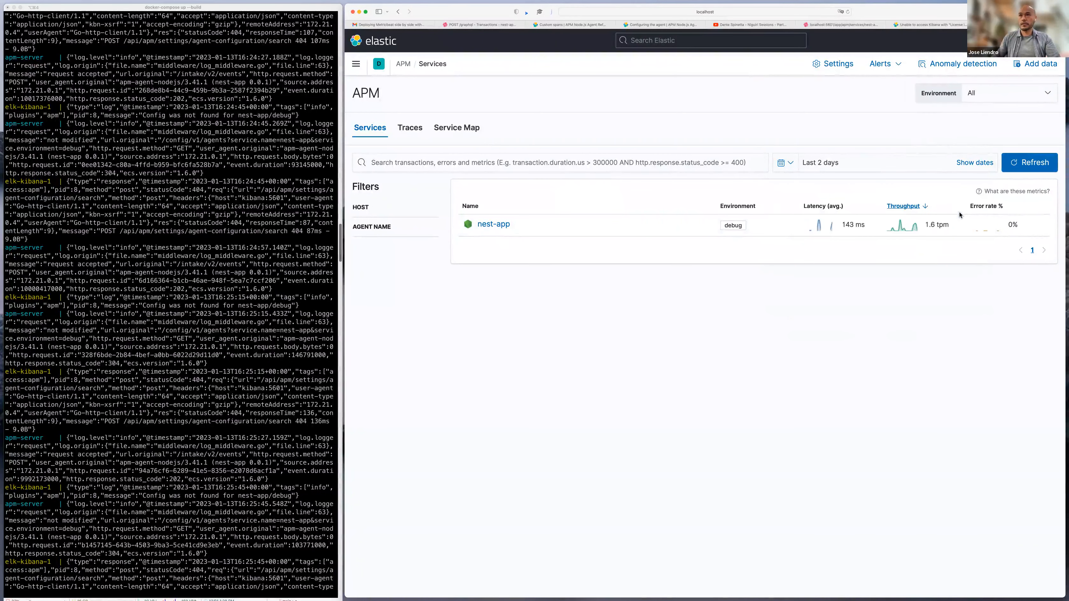
mouse_move(761, 273)
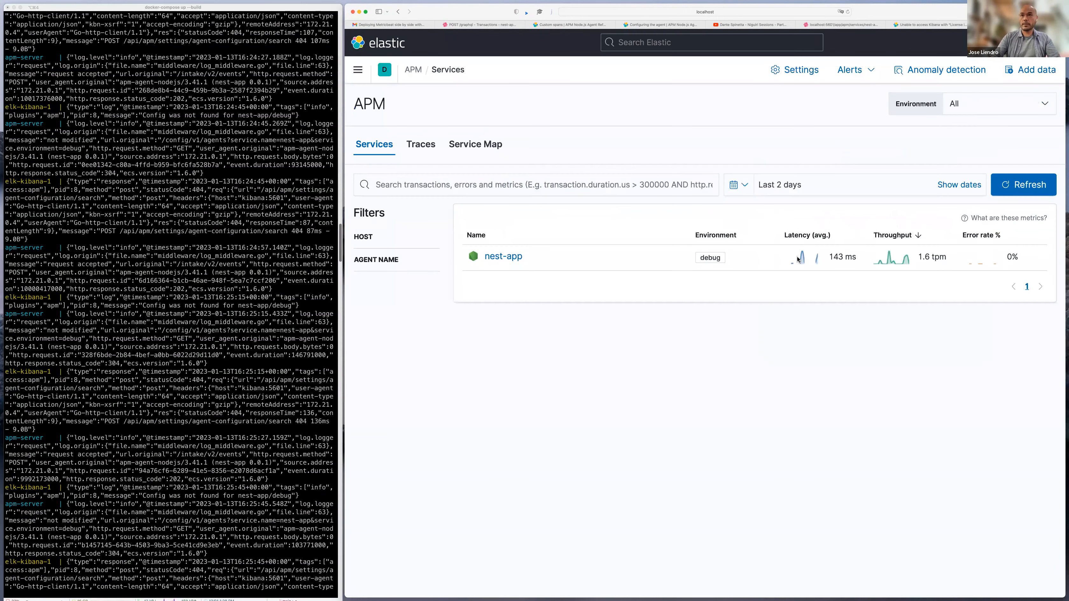
mouse_move(821, 289)
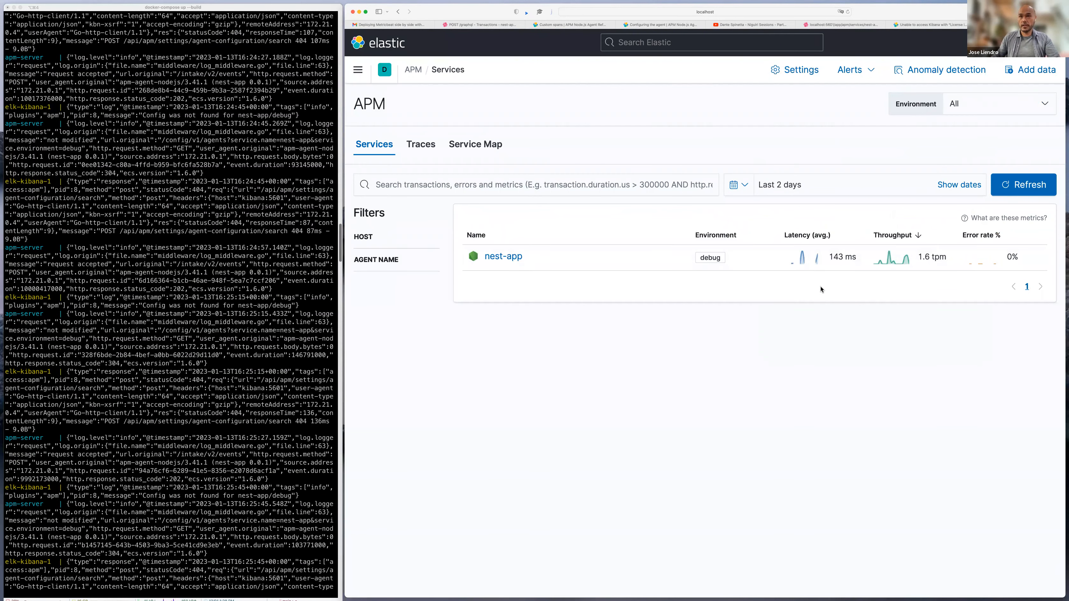
mouse_move(676, 271)
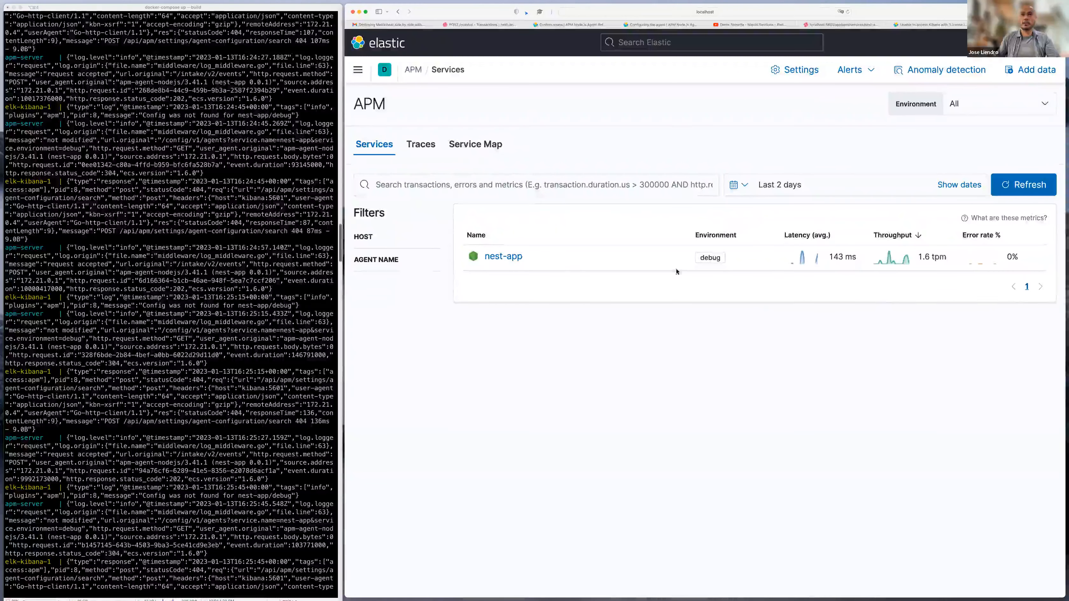
mouse_move(503, 259)
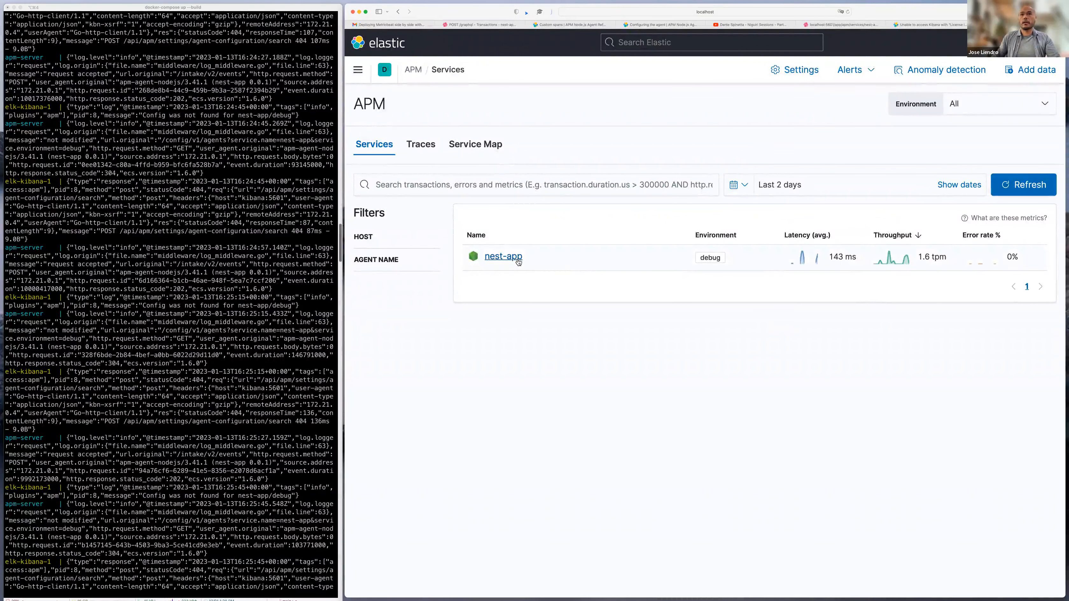
- Open nest-app's overview and view the Forbidden [read] on AccountTessco error details, then return
left_click(502, 255)
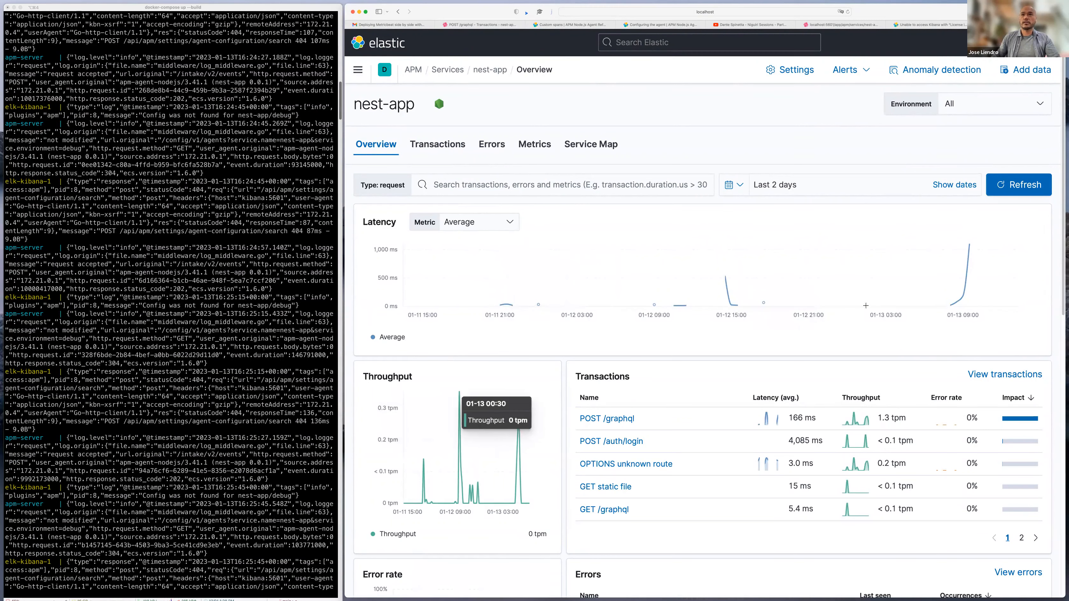
scroll("down", 3)
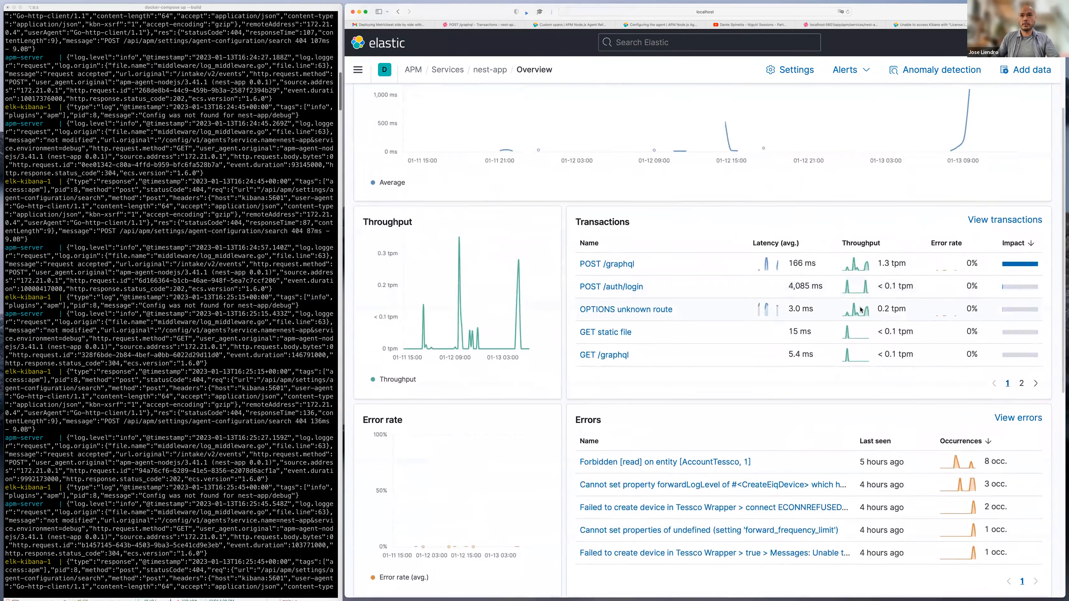
scroll("down", 3)
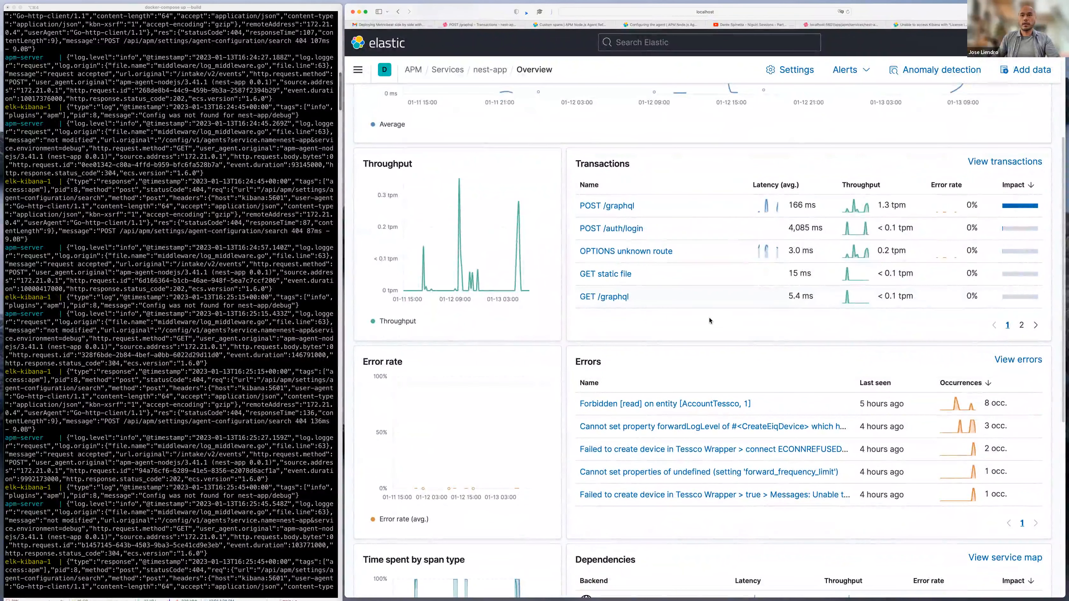
scroll("down", 3)
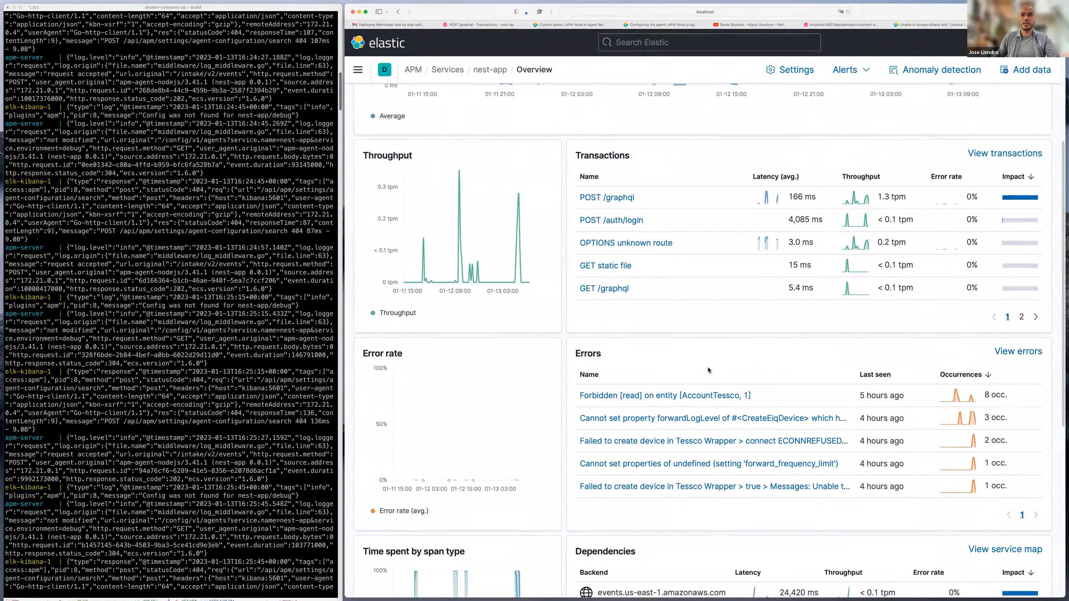
scroll("down", 3)
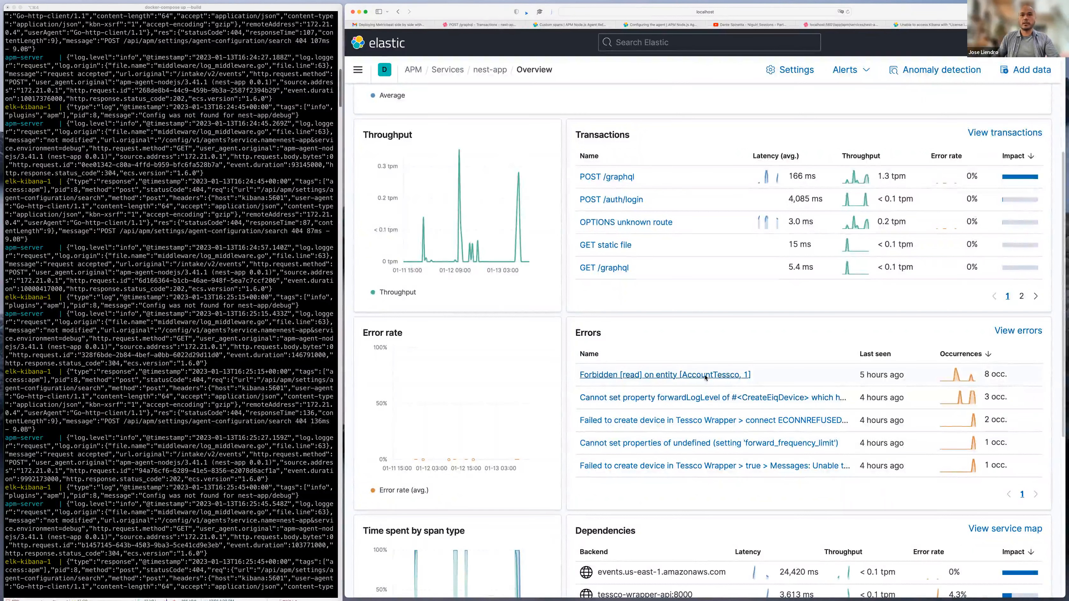
left_click(664, 375)
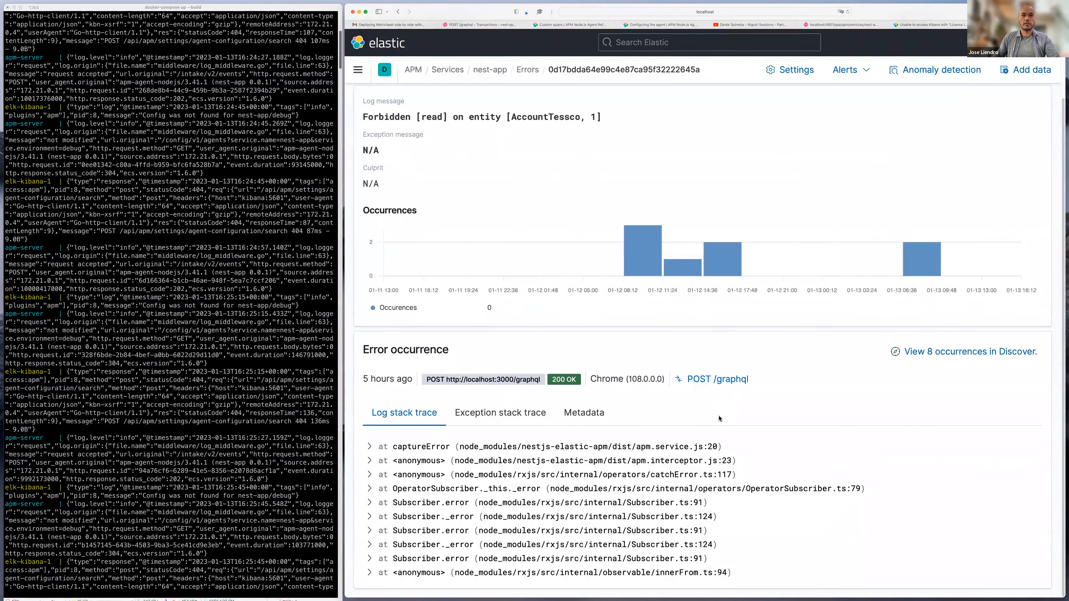
mouse_move(555, 447)
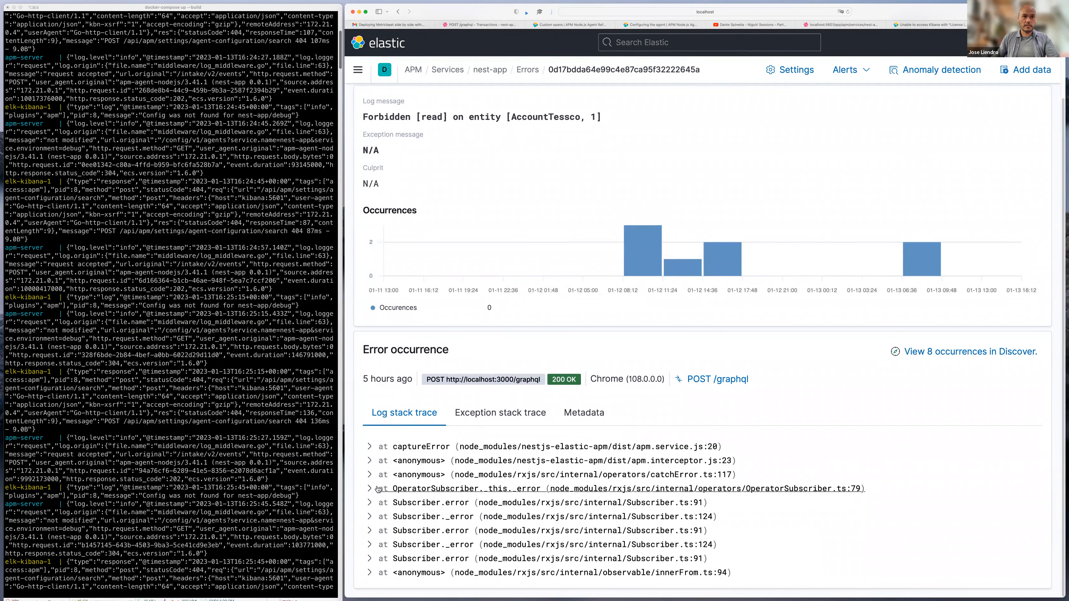
left_click(375, 488)
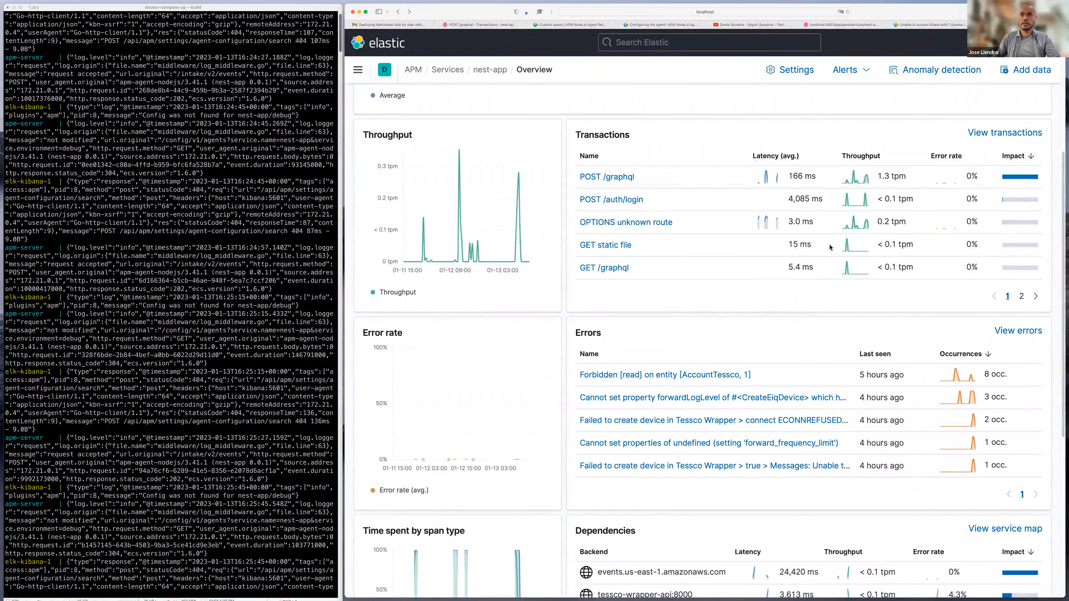
mouse_move(814, 227)
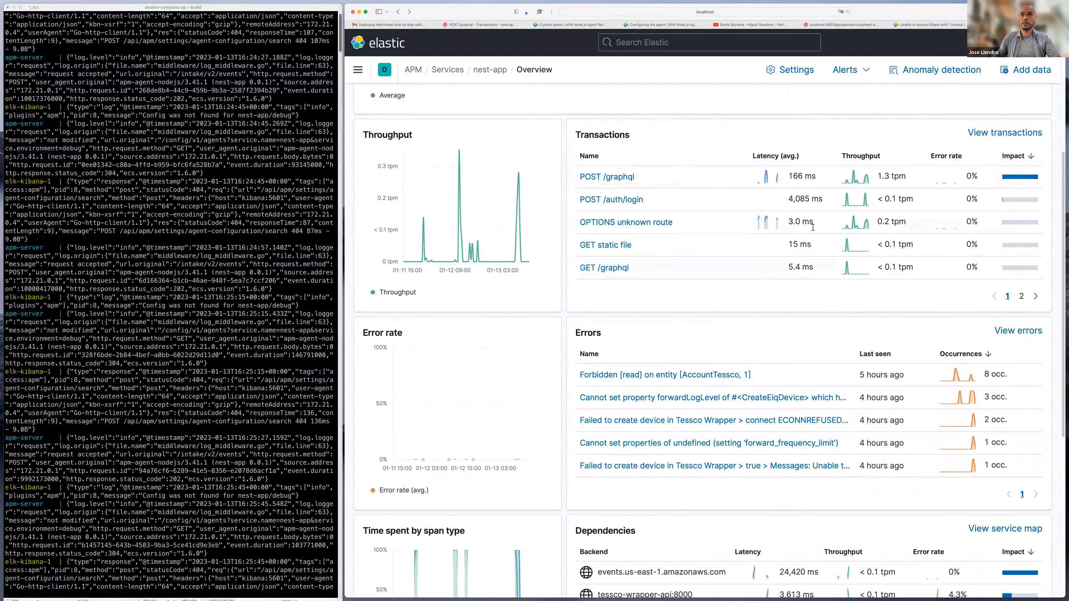
mouse_move(829, 292)
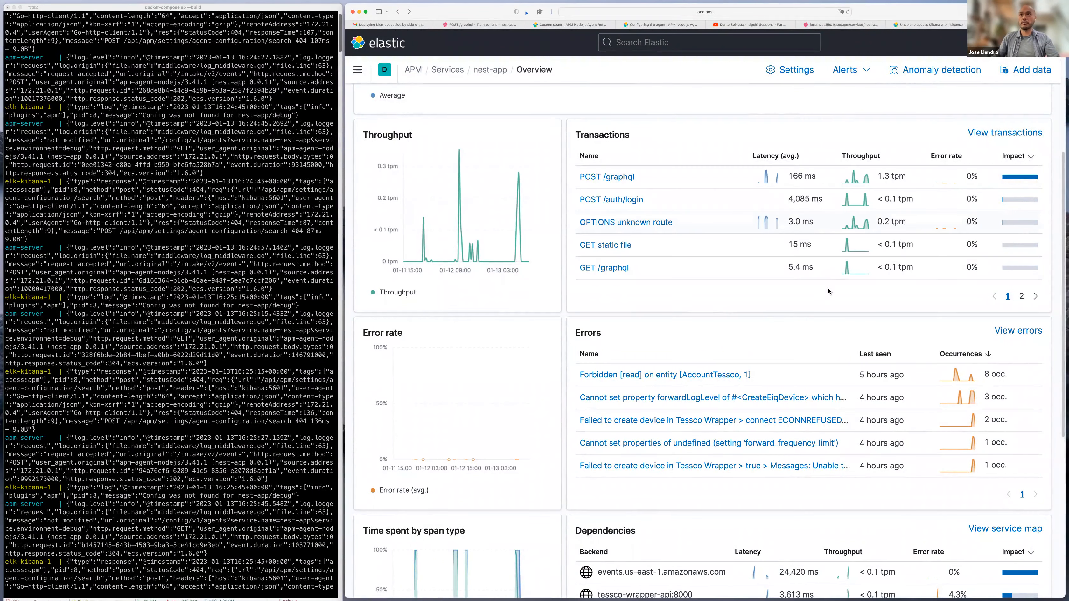
- Review nest-app's dependencies and the tessco-top2-backend instance at 143 ms latency
scroll("down", 3)
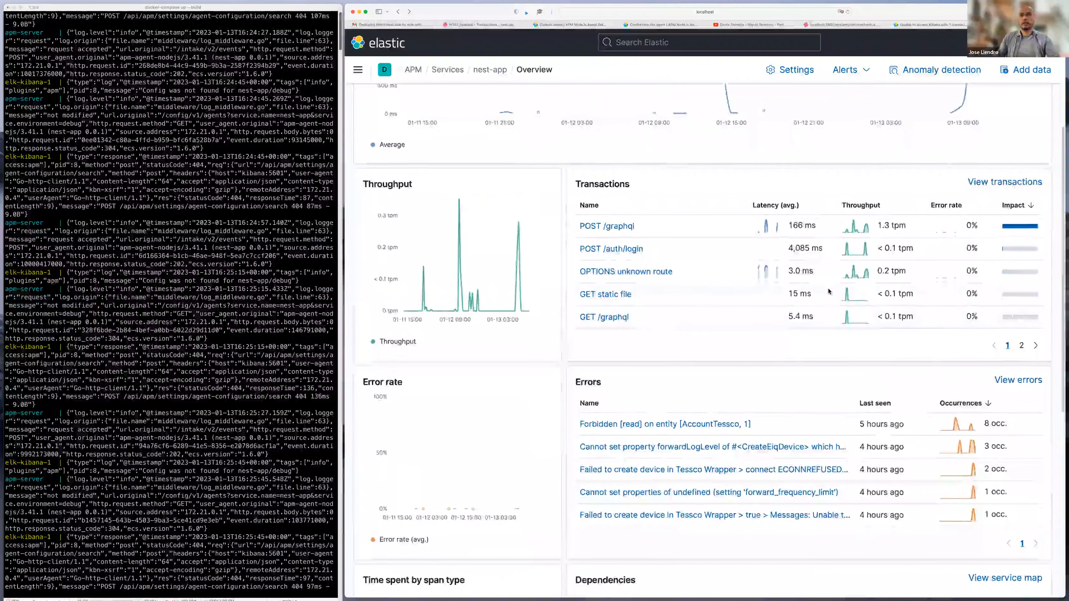
scroll("down", 3)
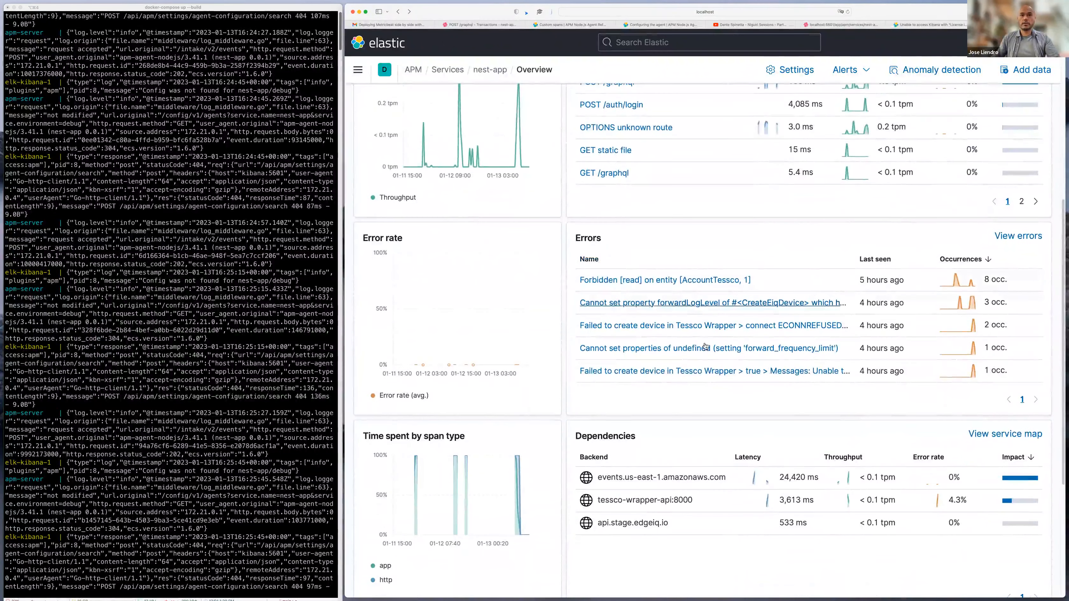
scroll("down", 3)
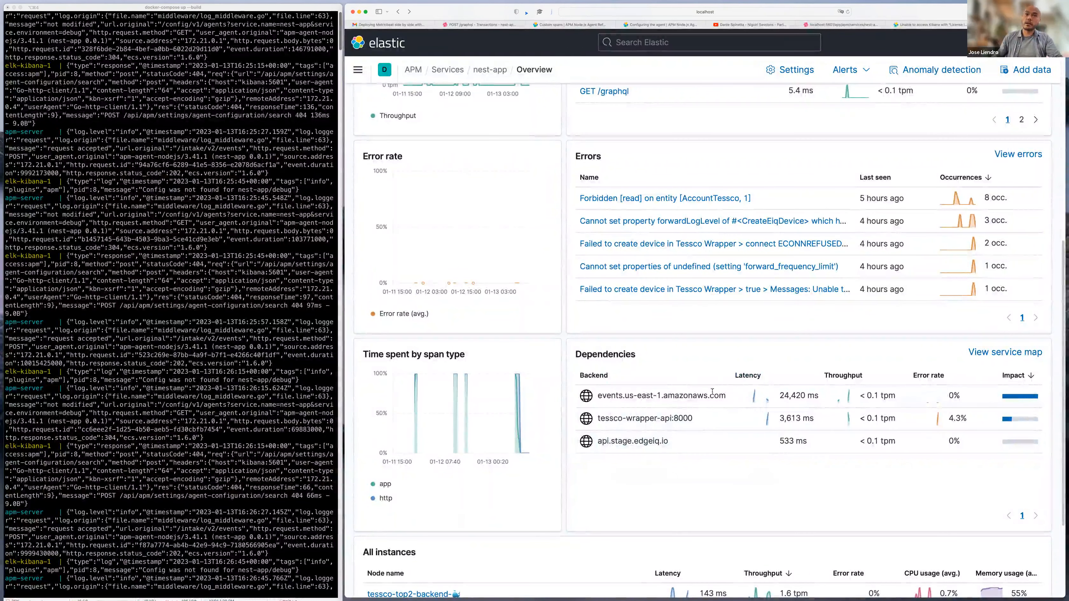
mouse_move(753, 404)
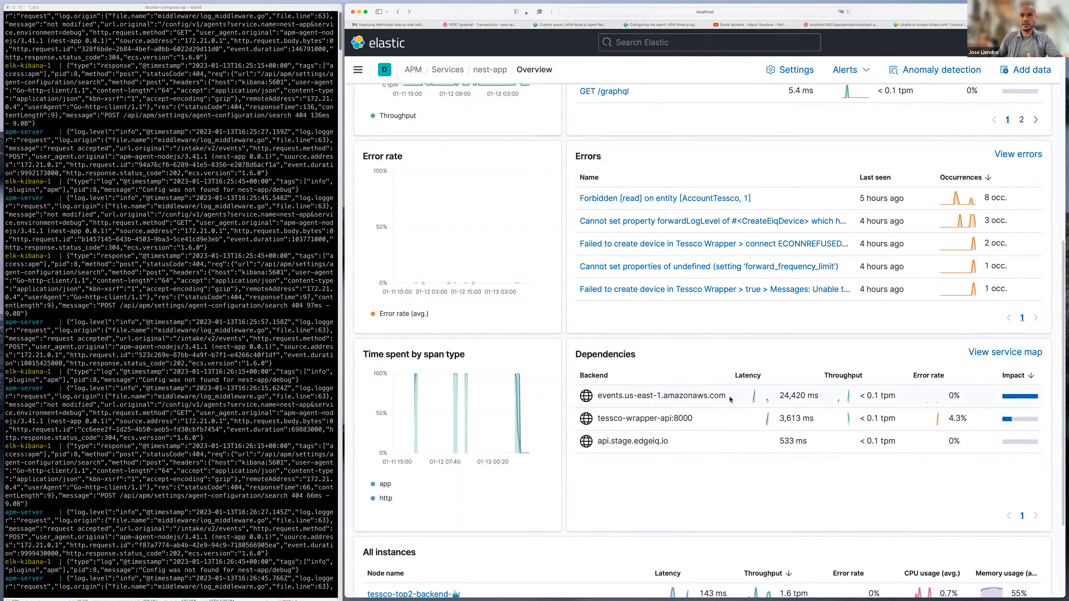
mouse_move(772, 401)
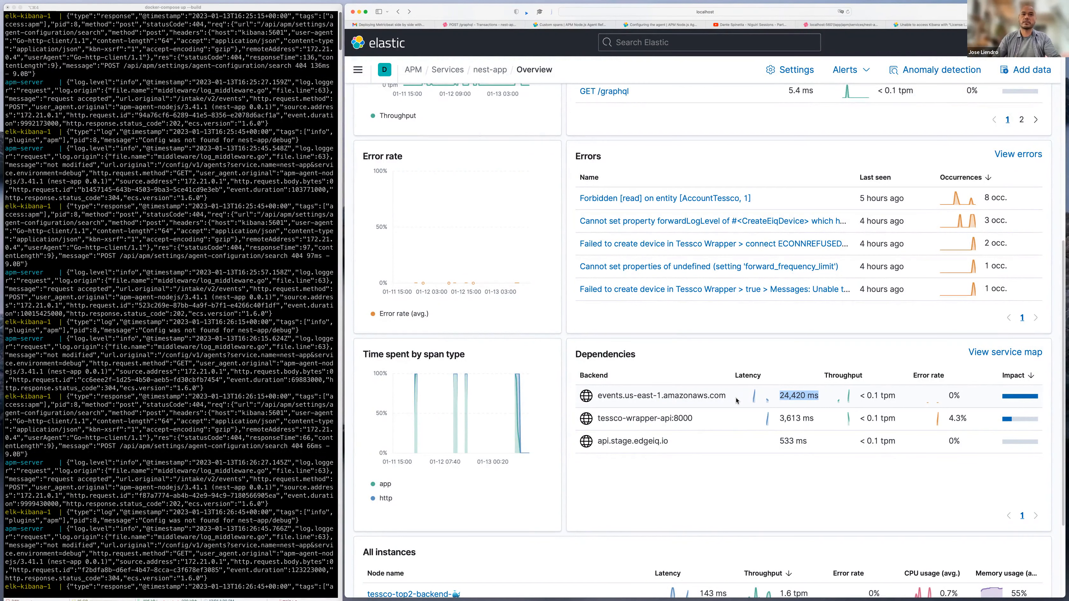
scroll("down", 3)
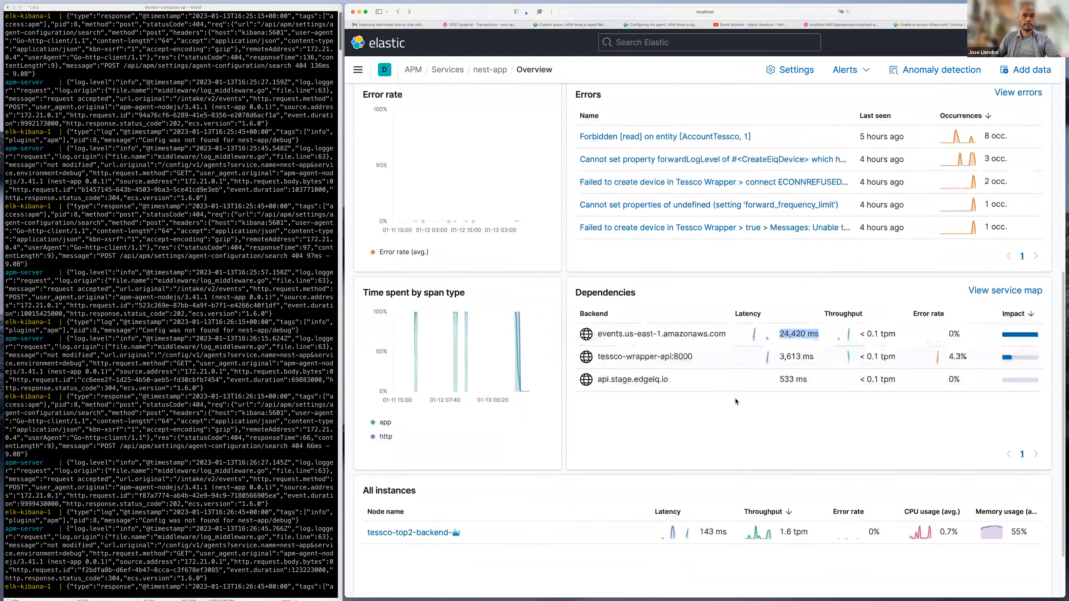
scroll("down", 3)
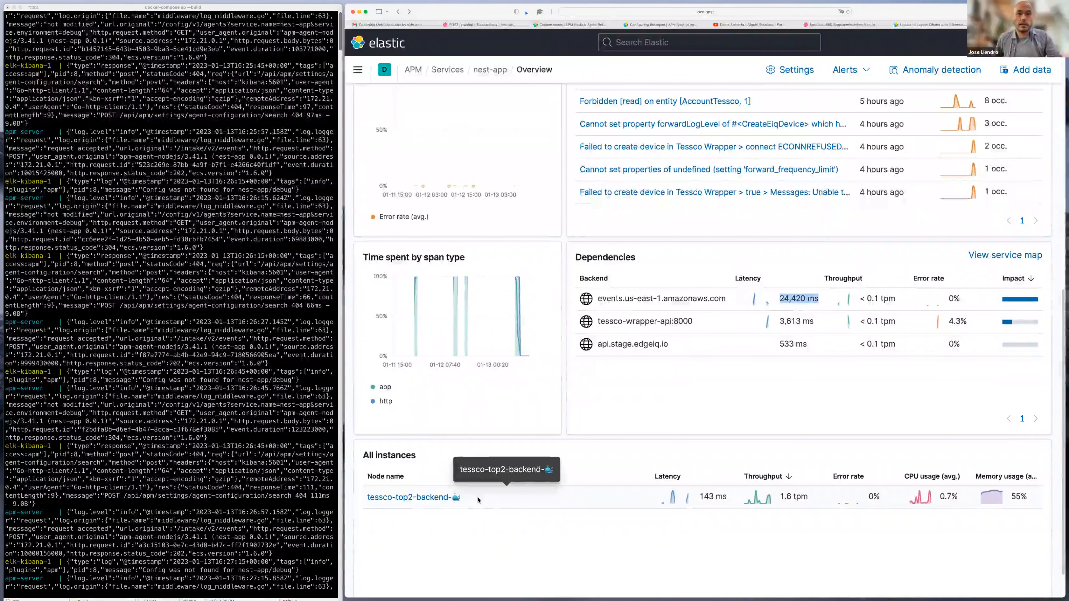
mouse_move(557, 533)
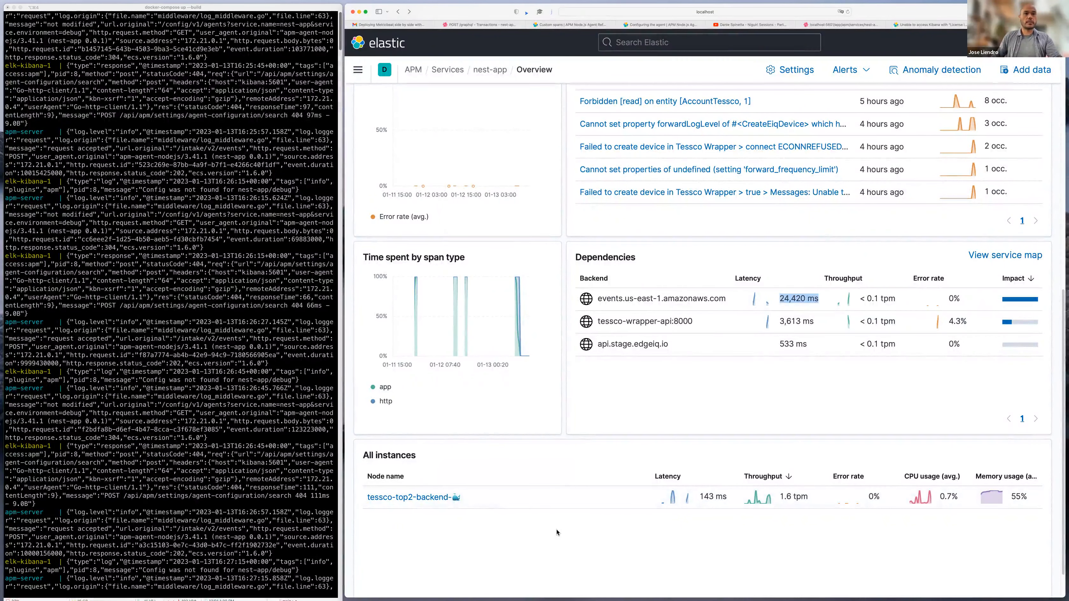
mouse_move(488, 518)
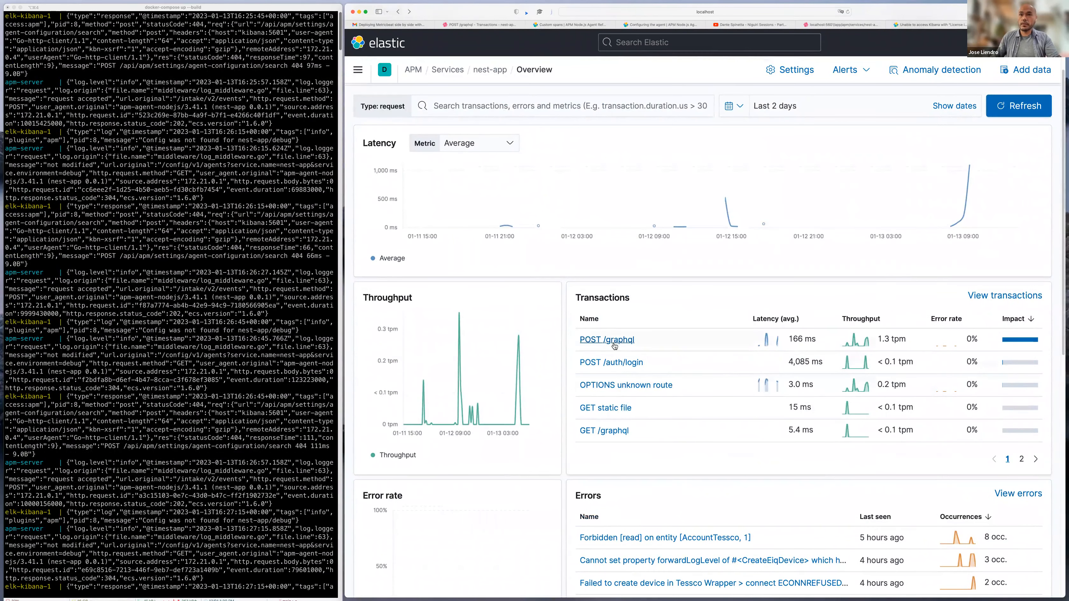
mouse_move(606, 340)
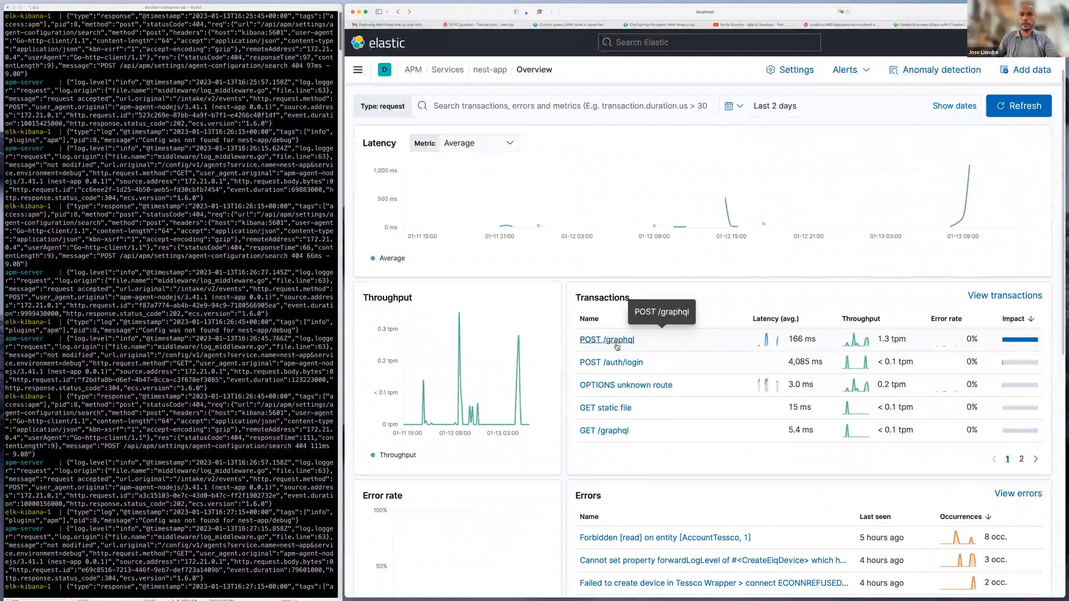
left_click(605, 340)
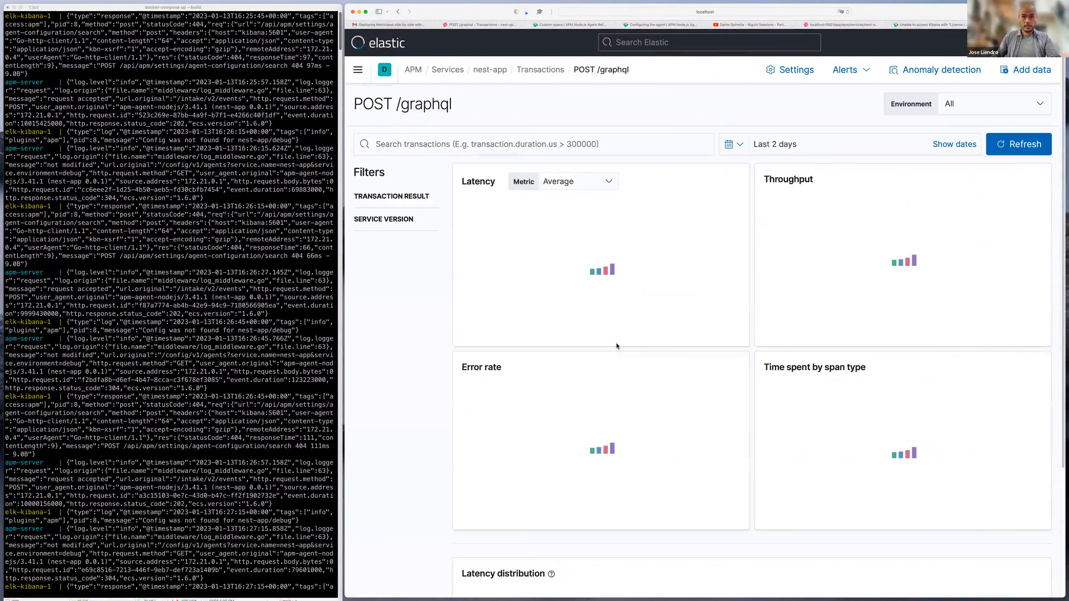
left_click(1018, 143)
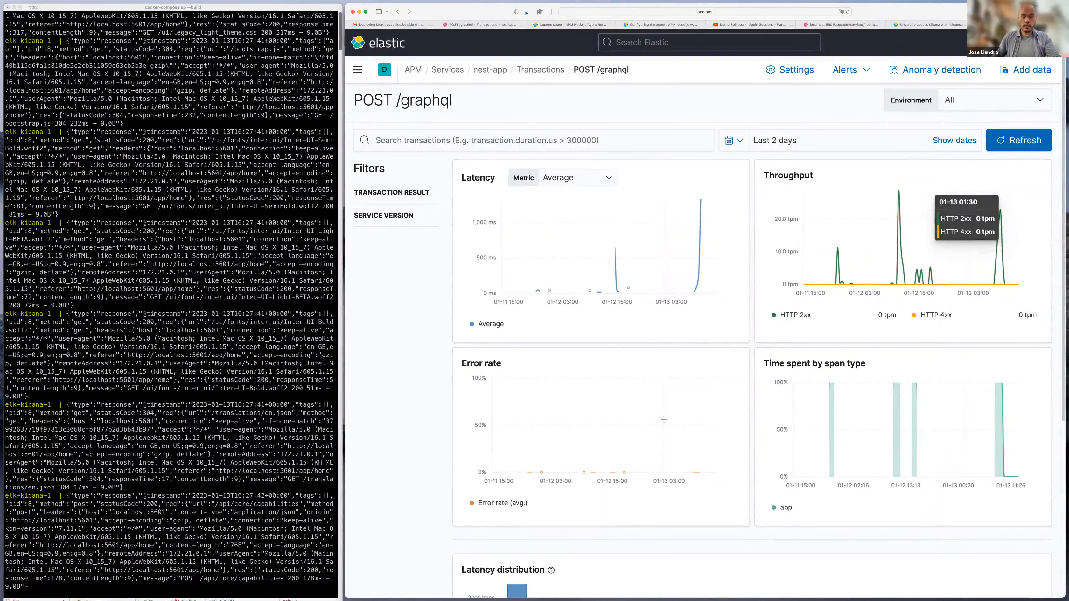
scroll("down", 3)
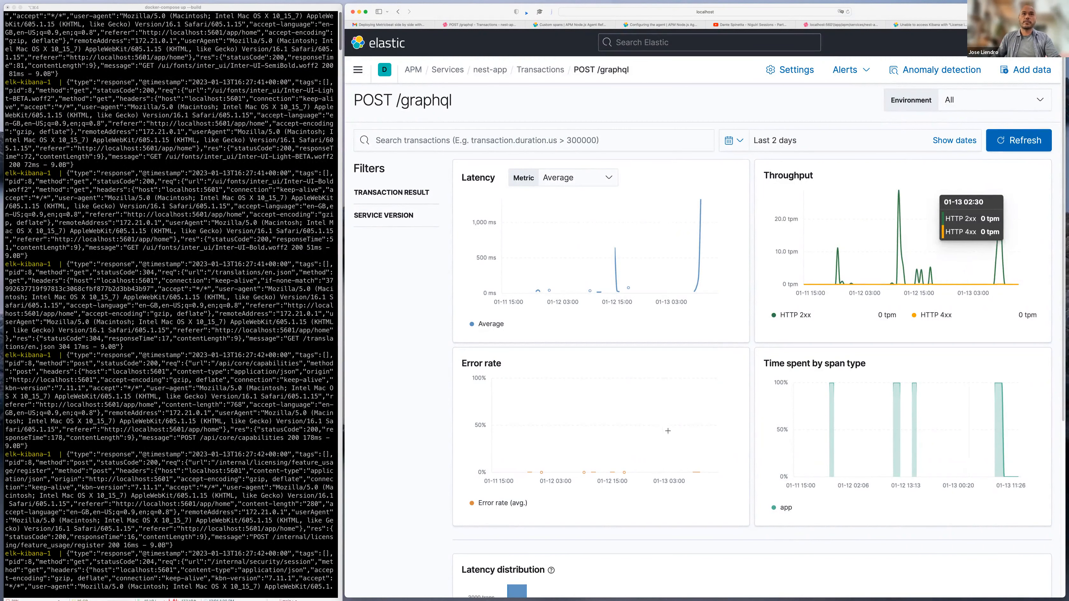
scroll("down", 3)
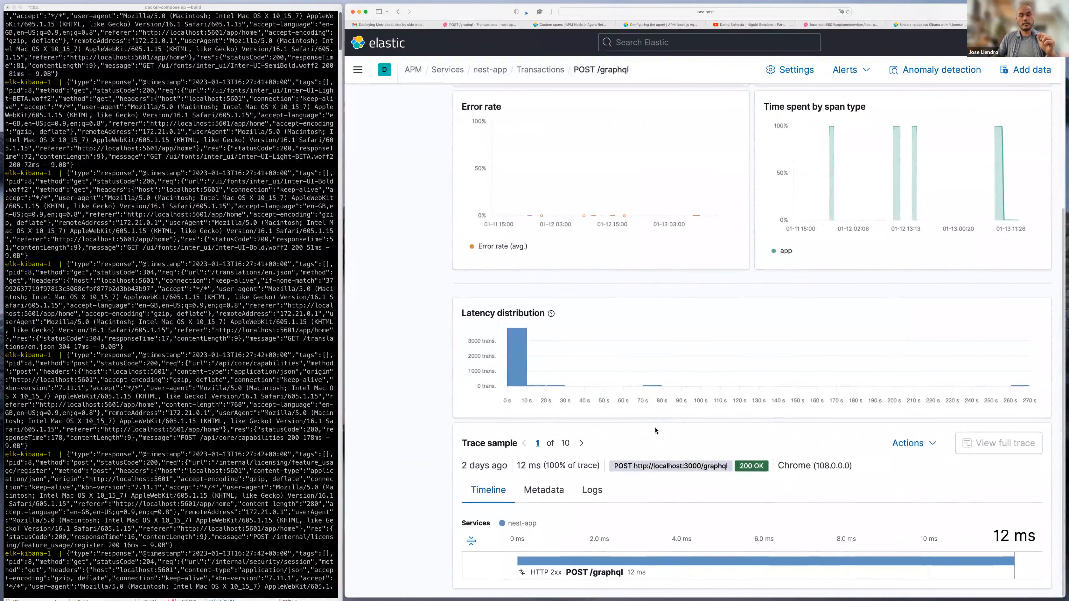
scroll("down", 3)
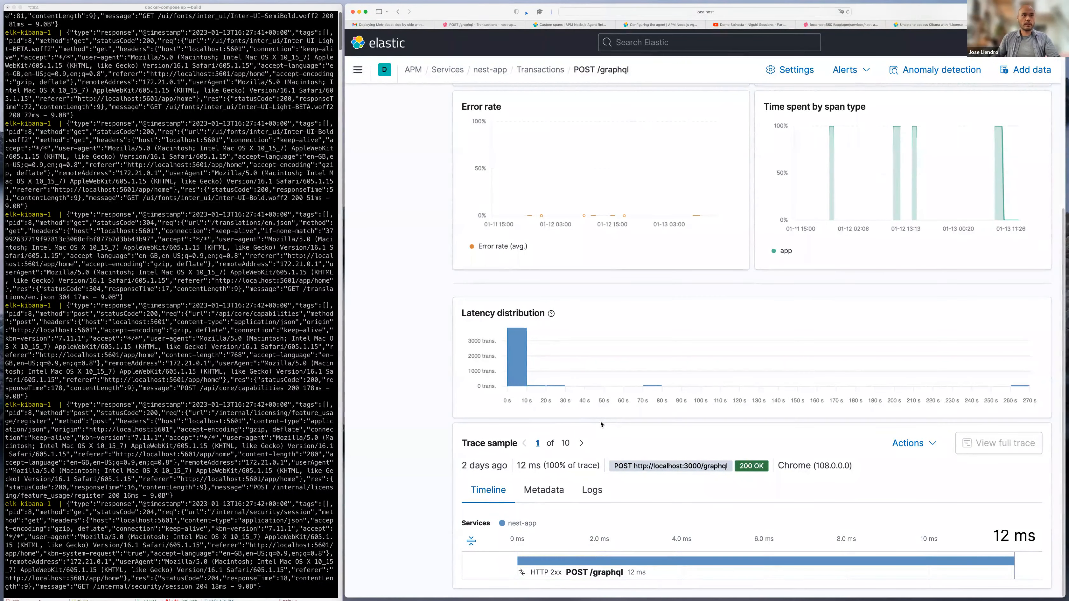
scroll("down", 3)
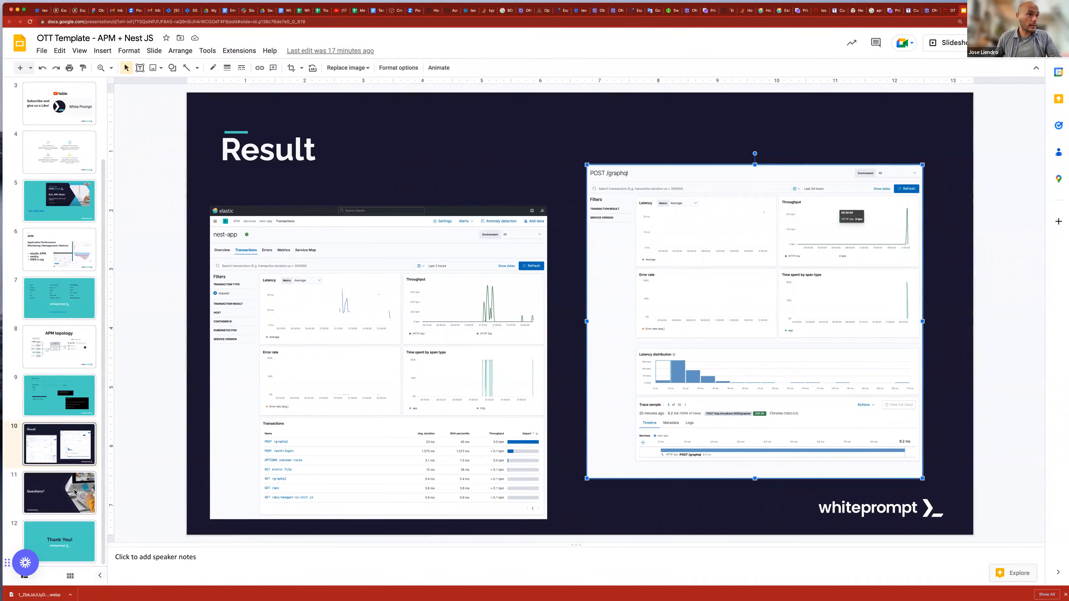
- Show slide 11, 'Questions?', after the Result slide
left_click(59, 493)
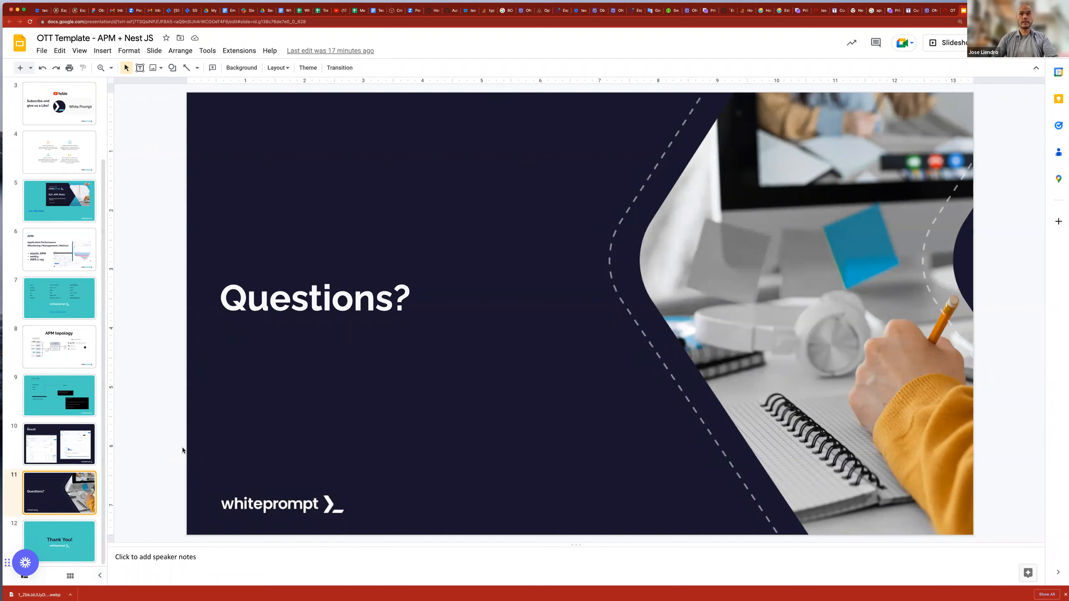
mouse_move(192, 294)
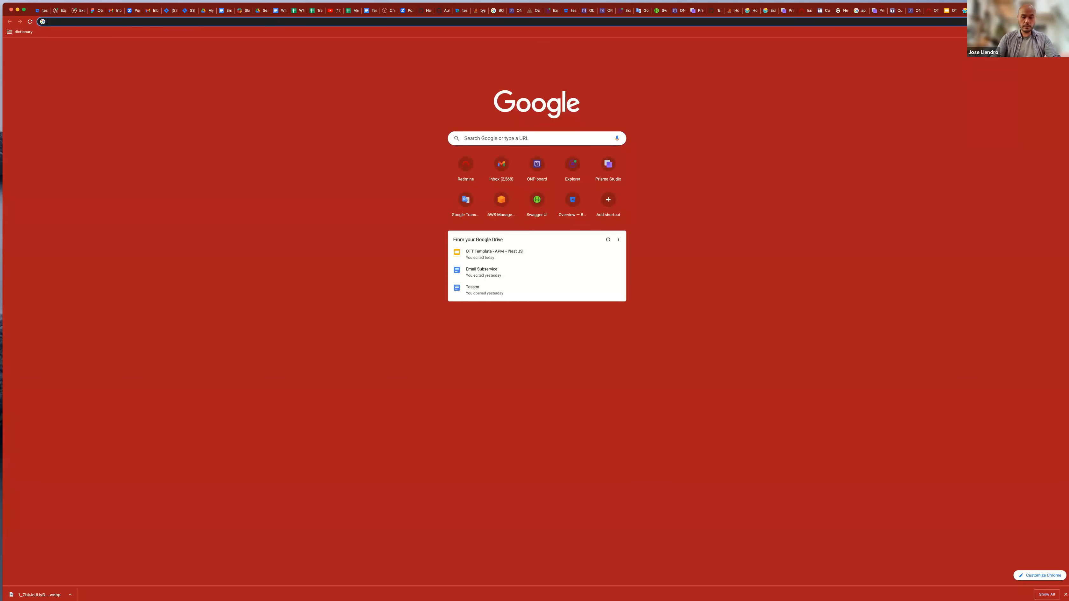
- Search Google for 'agent elastic python' and open the APM Python Agent Reference
type("agent")
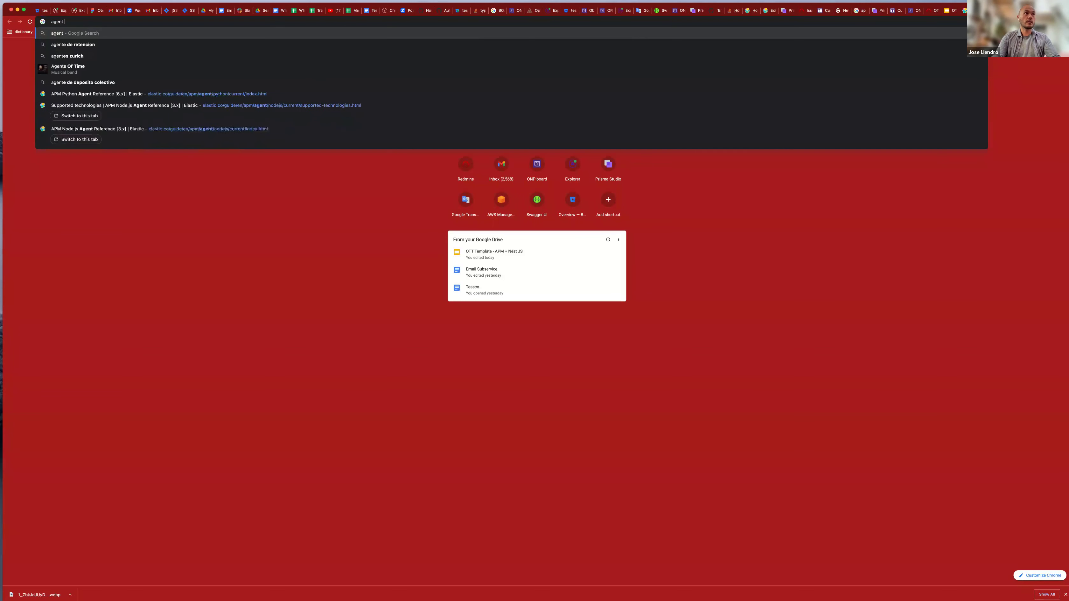
type("elastic")
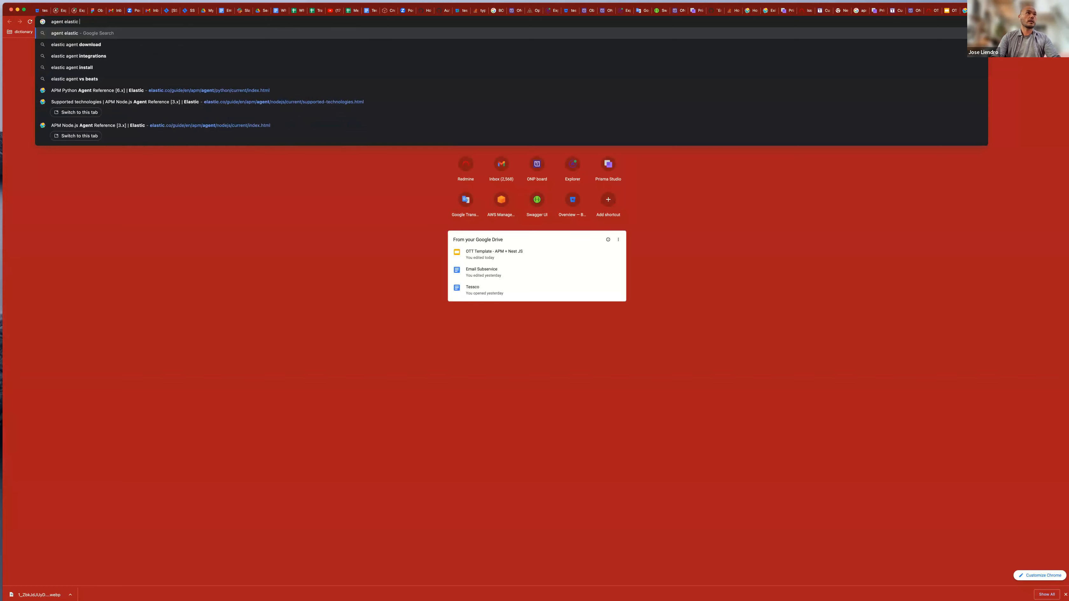
key("Return")
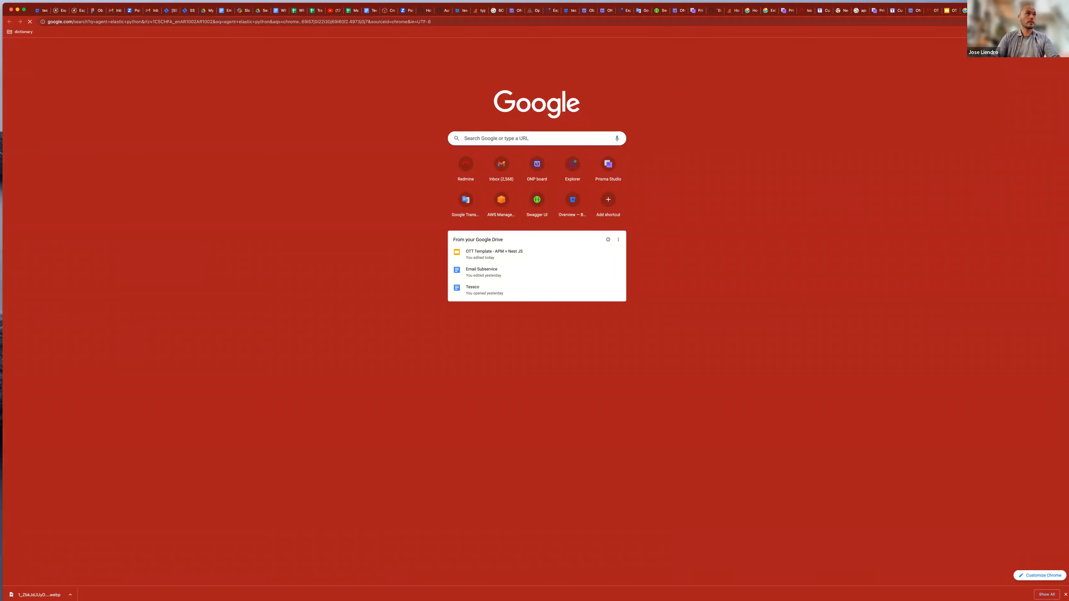
key("Return")
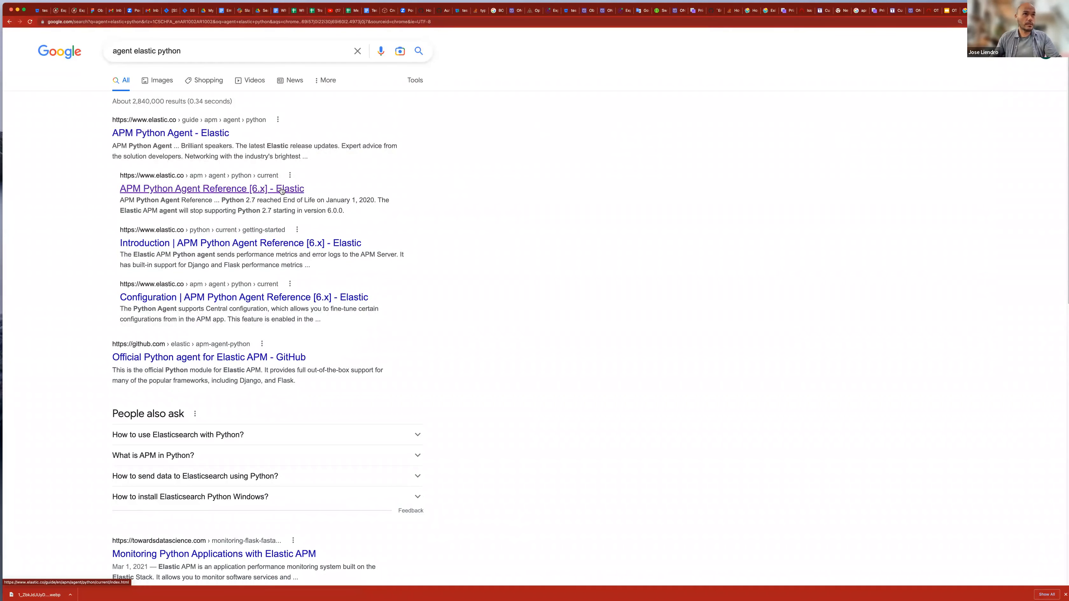
left_click(202, 188)
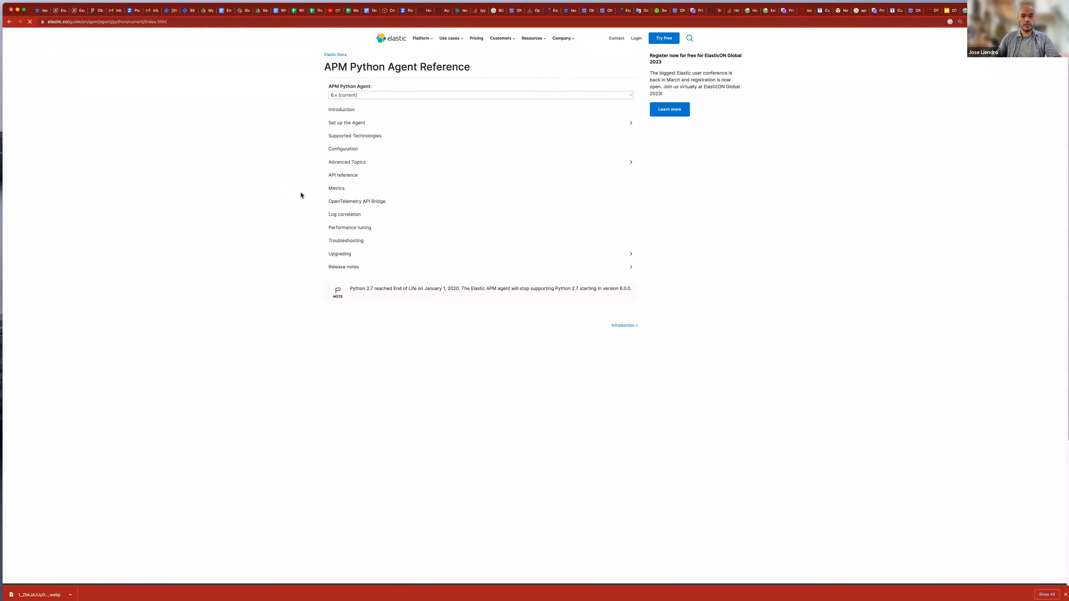
mouse_move(400, 108)
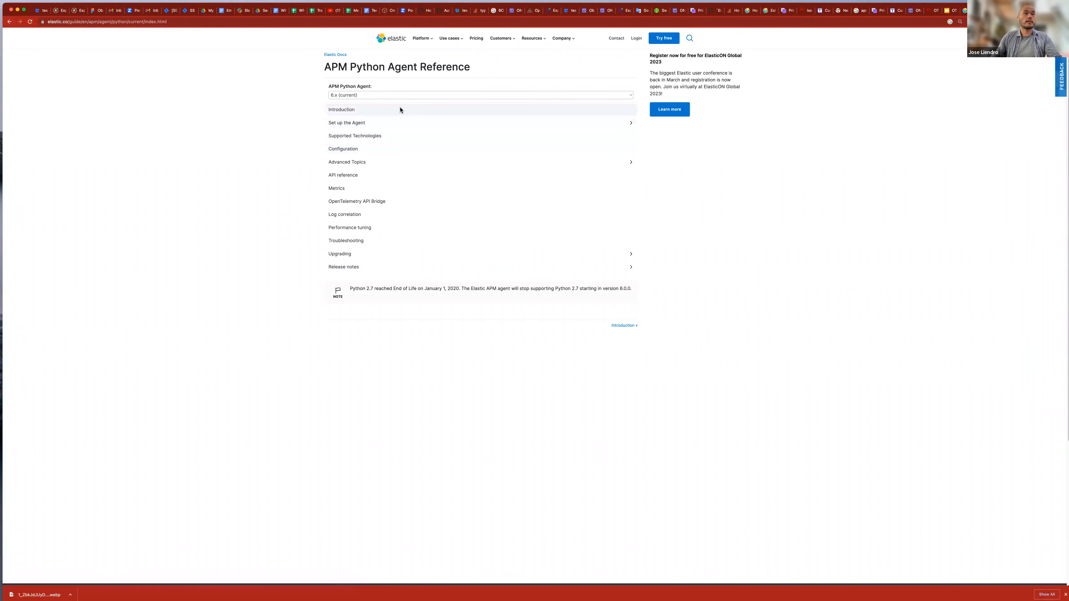
mouse_move(360, 109)
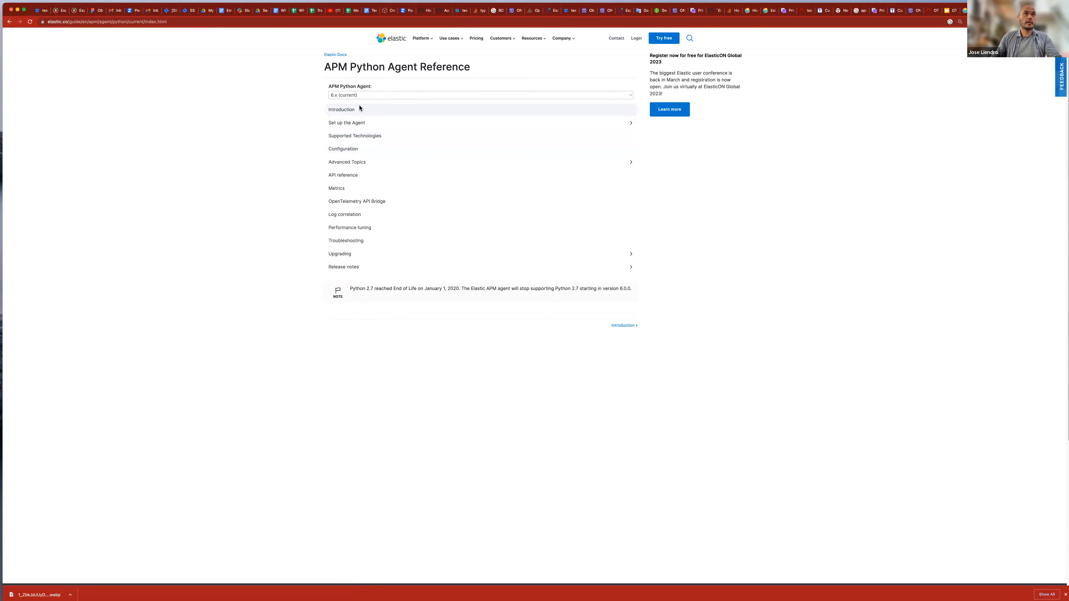
- Go to the reference's Introduction, then the Set up the Agent page listing framework guides
left_click(341, 109)
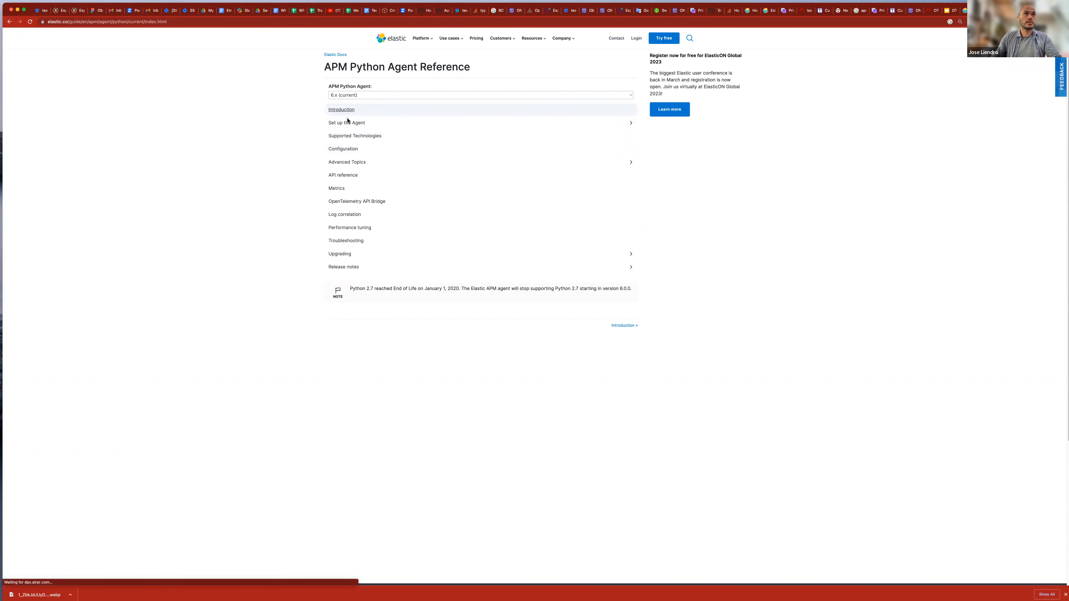
left_click(341, 109)
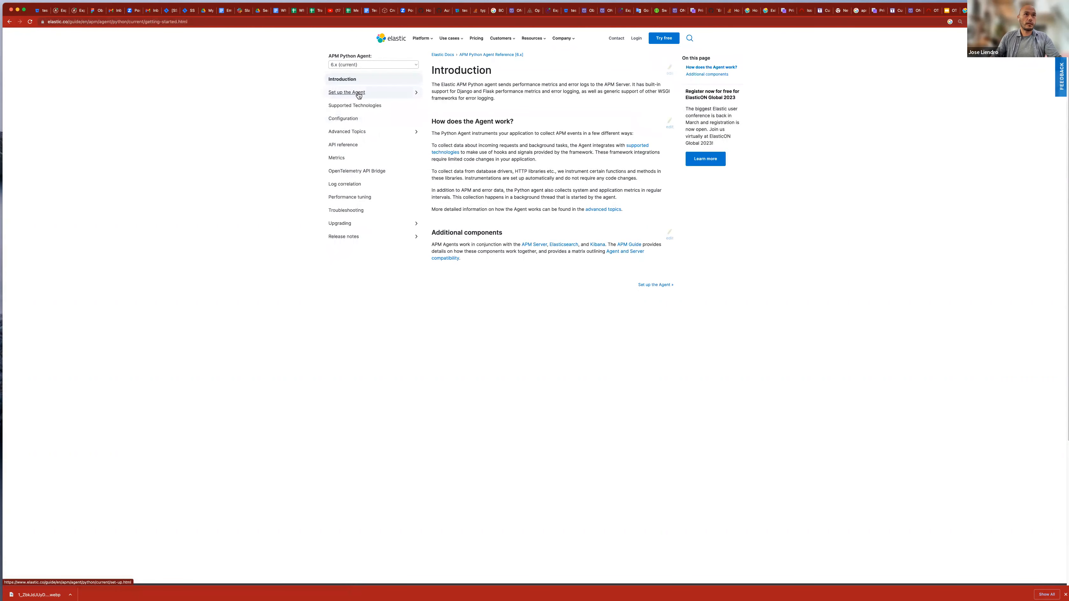
left_click(346, 92)
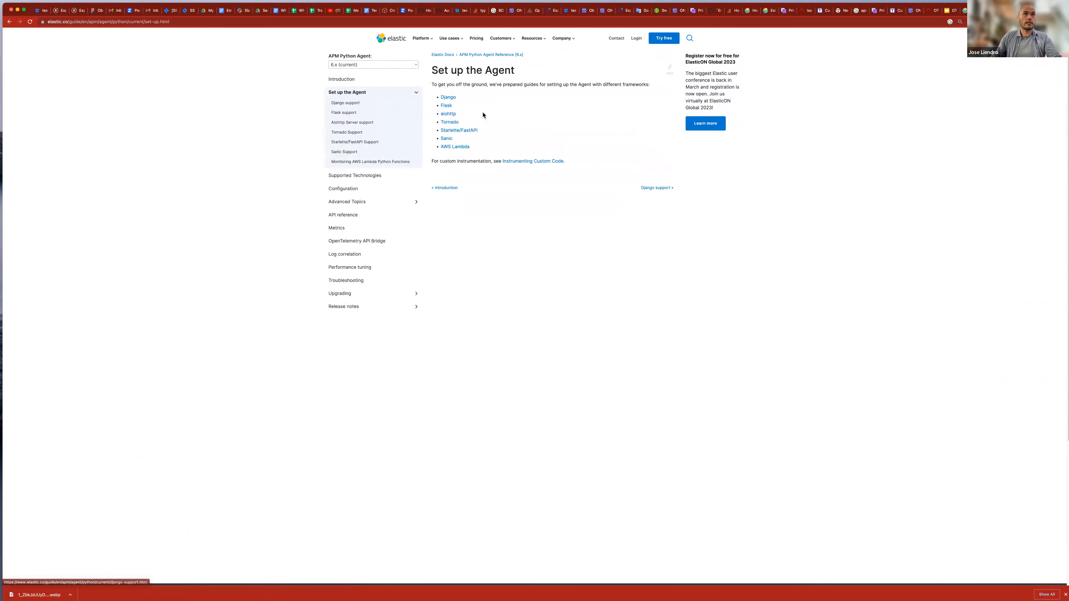
mouse_move(477, 121)
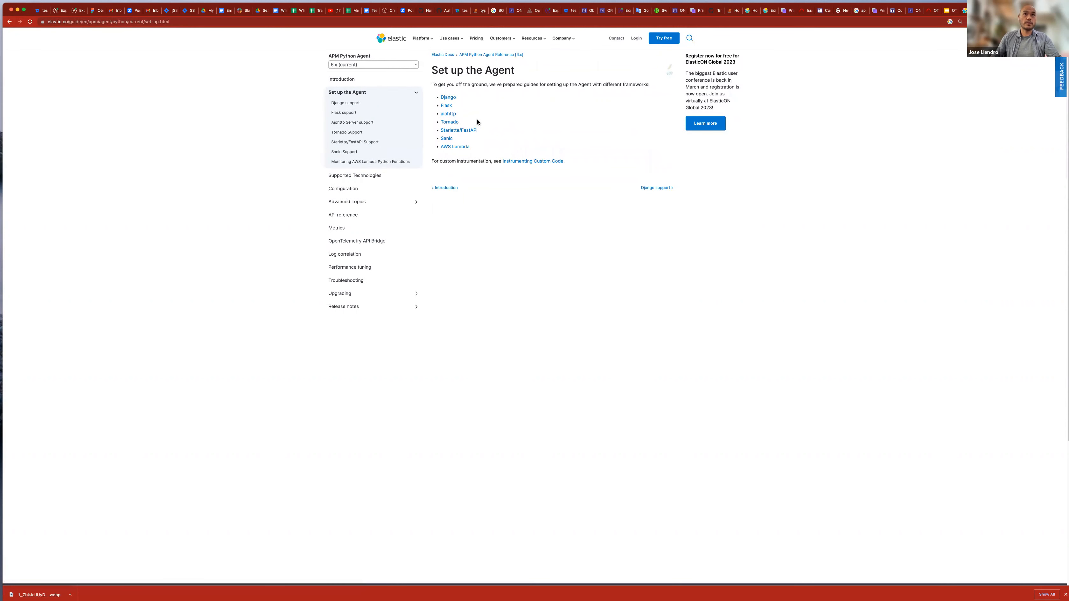
mouse_move(455, 147)
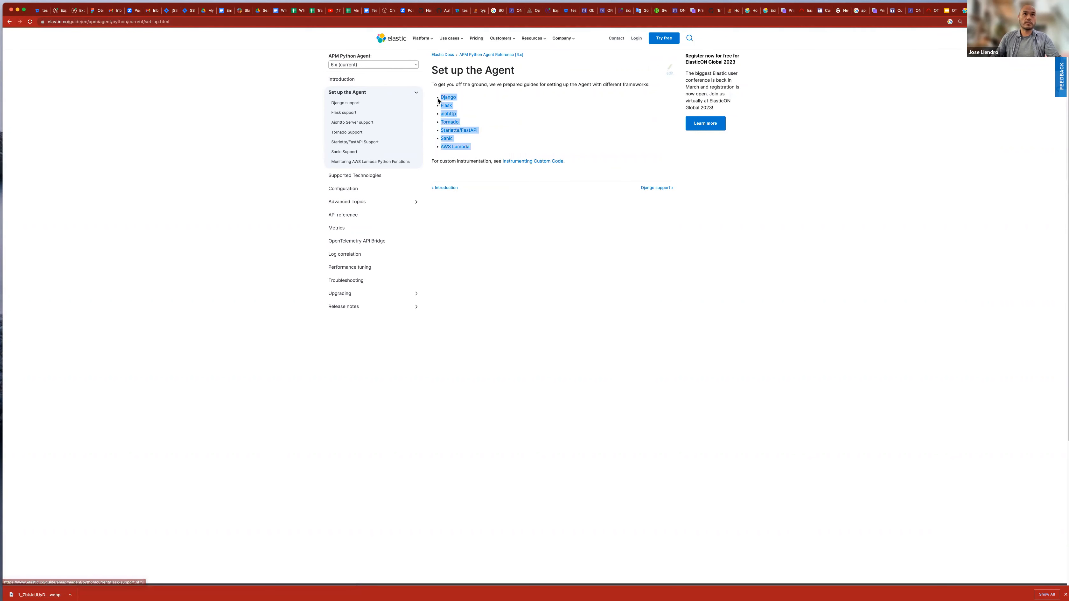
mouse_move(531, 135)
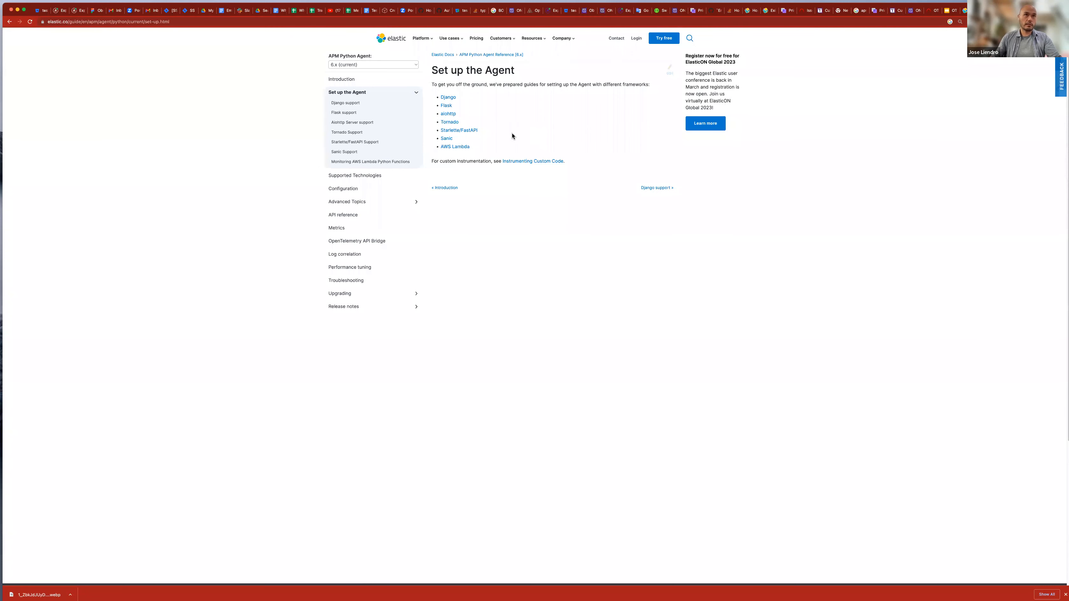
mouse_move(475, 112)
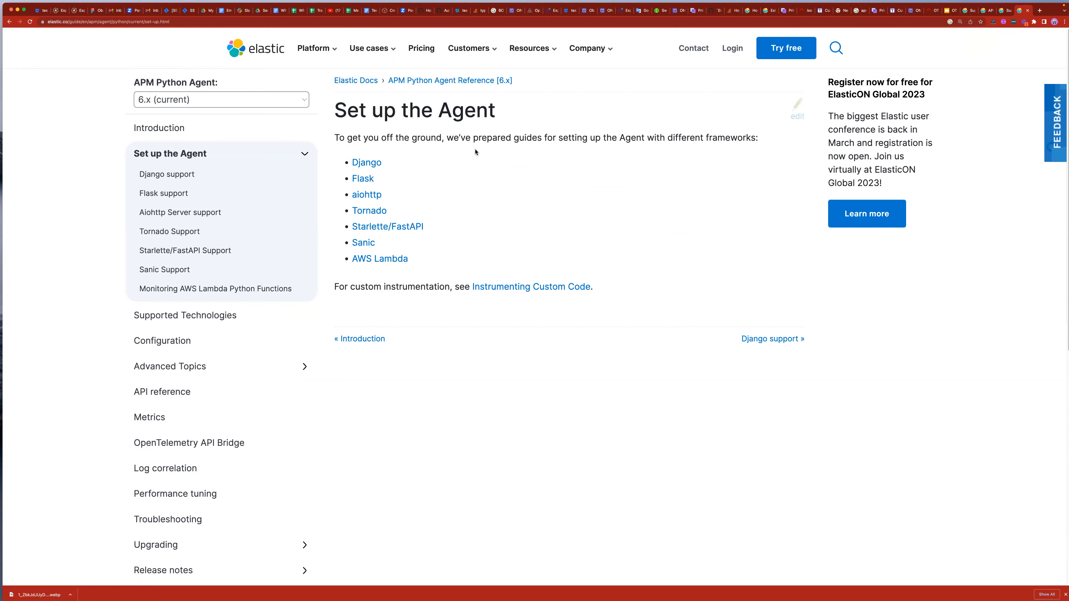
- Read the 'Monitoring AWS Lambda Python Functions' guide down to its Step 3 environment variables, then select its URL
left_click(380, 258)
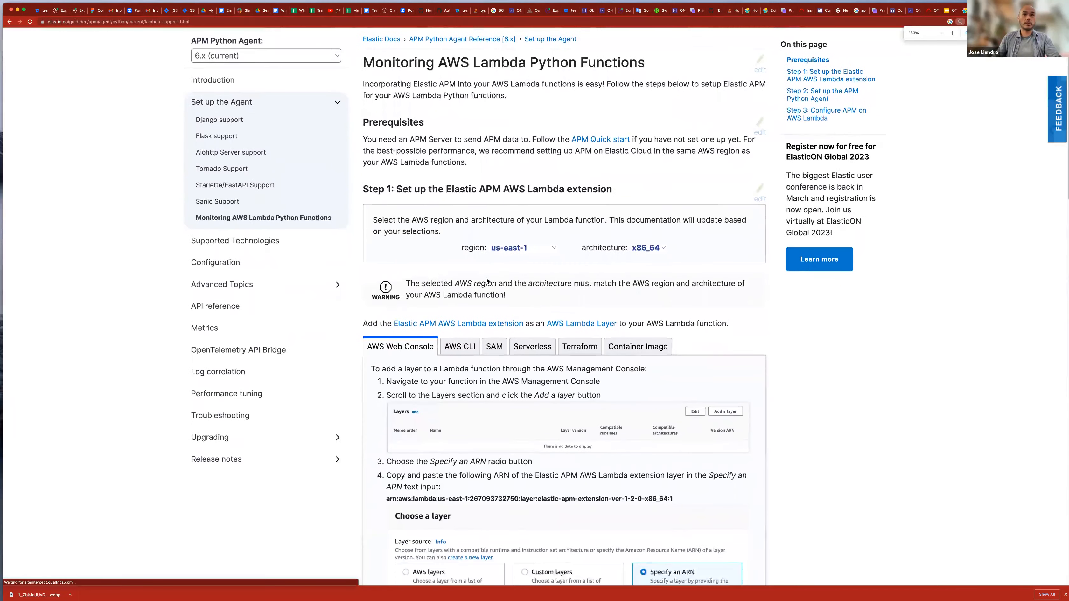
scroll("down", 3)
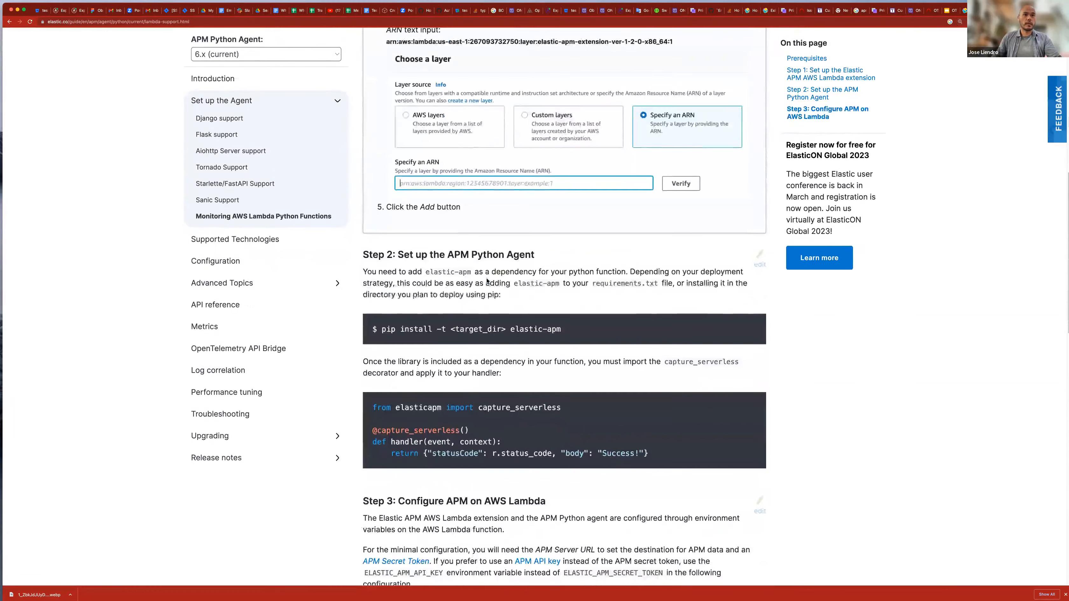
scroll("down", 3)
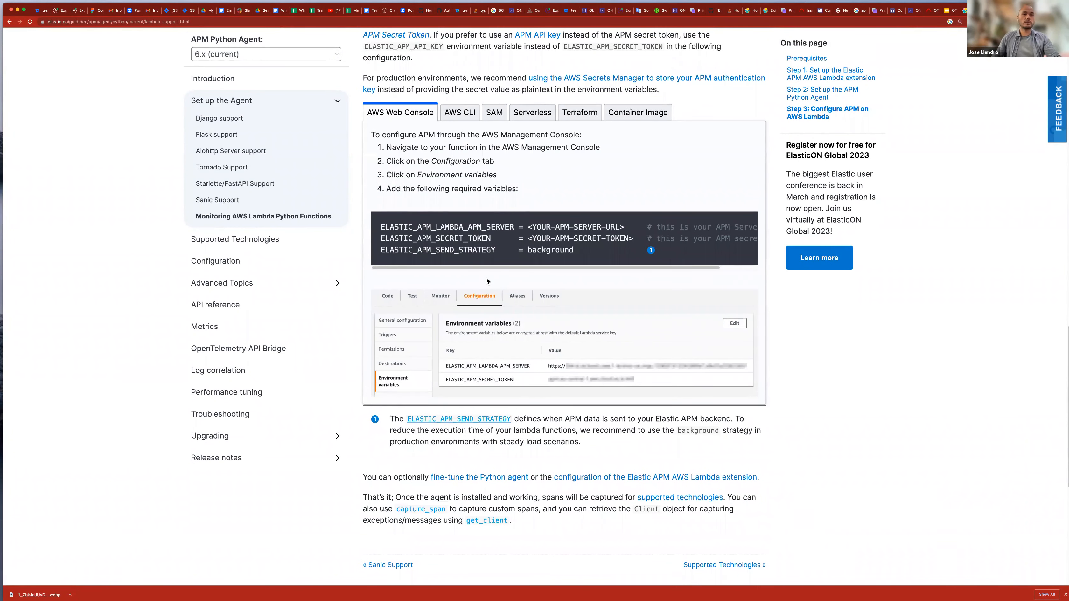
scroll("up", 3)
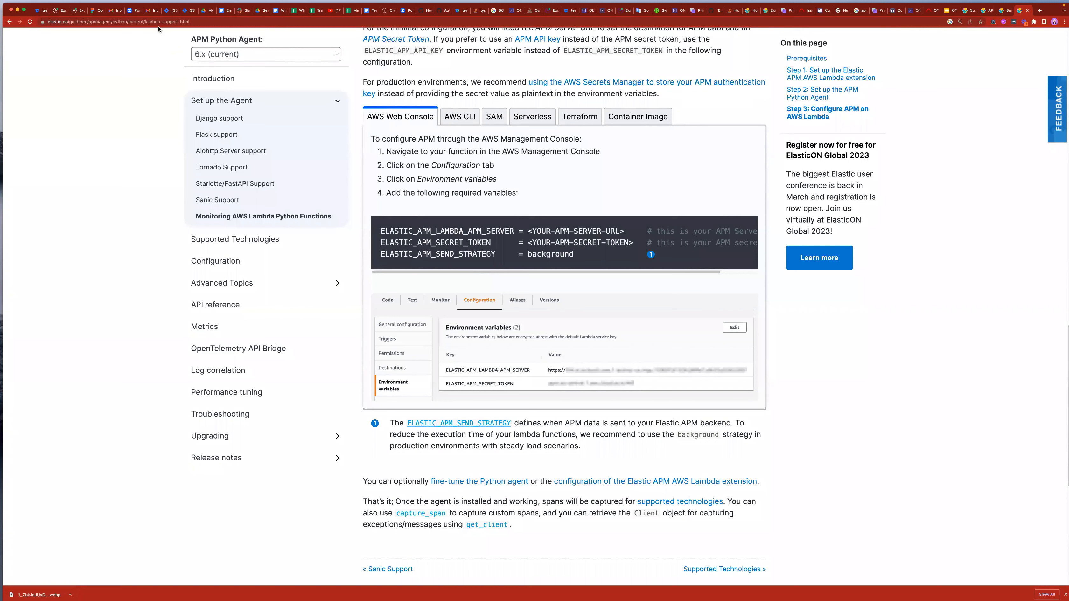
left_click(136, 21)
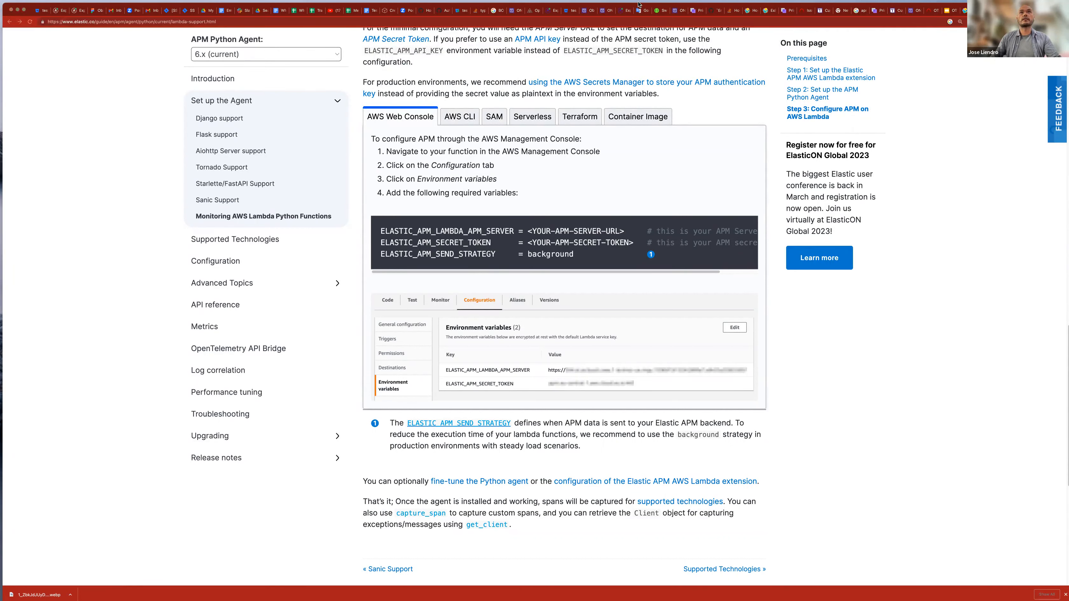
mouse_move(729, 11)
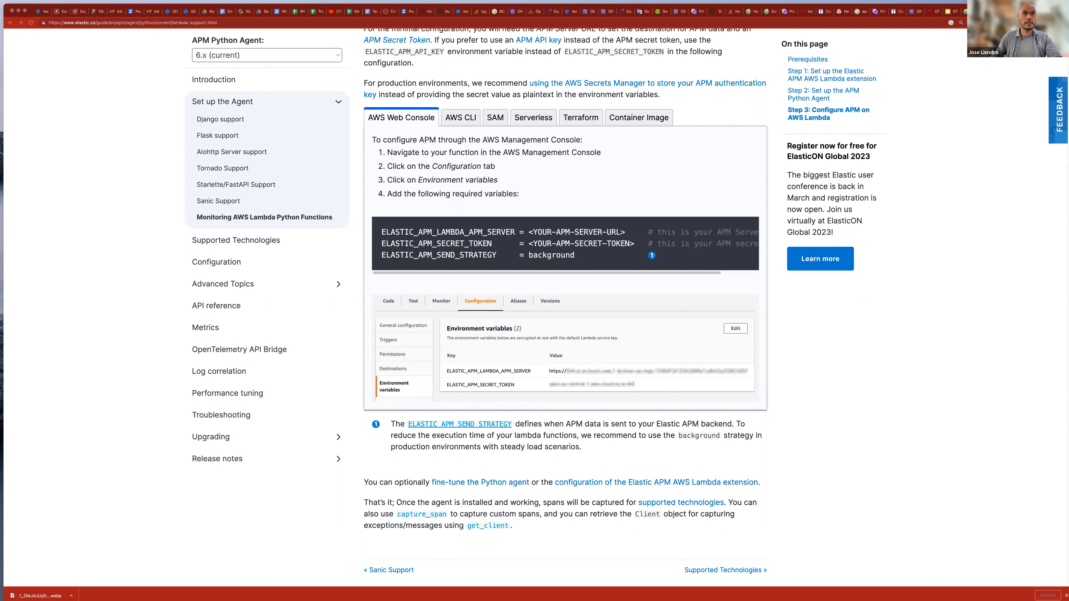
mouse_move(765, 404)
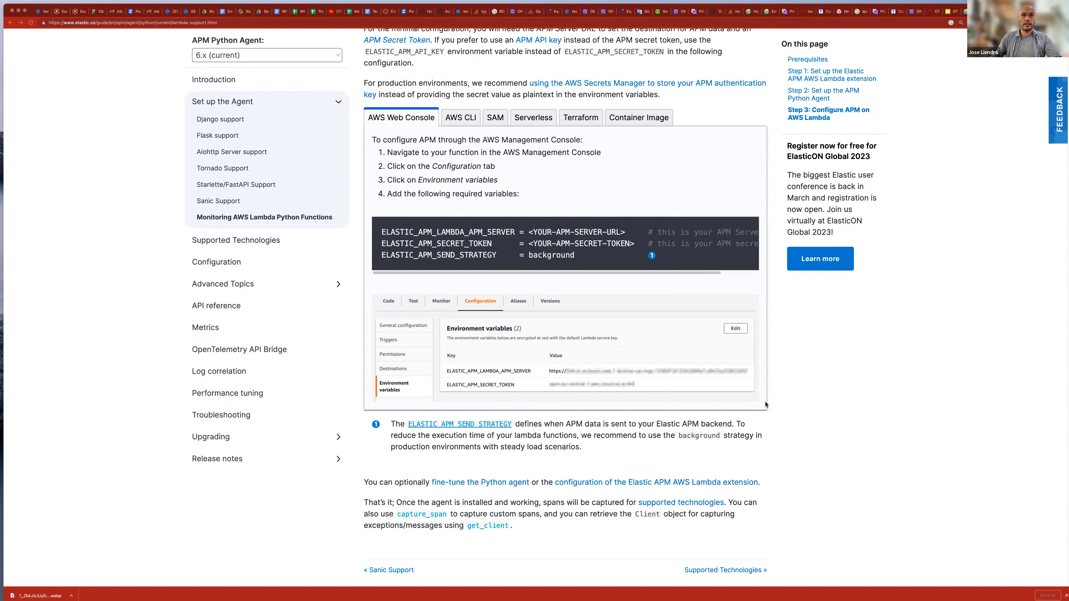